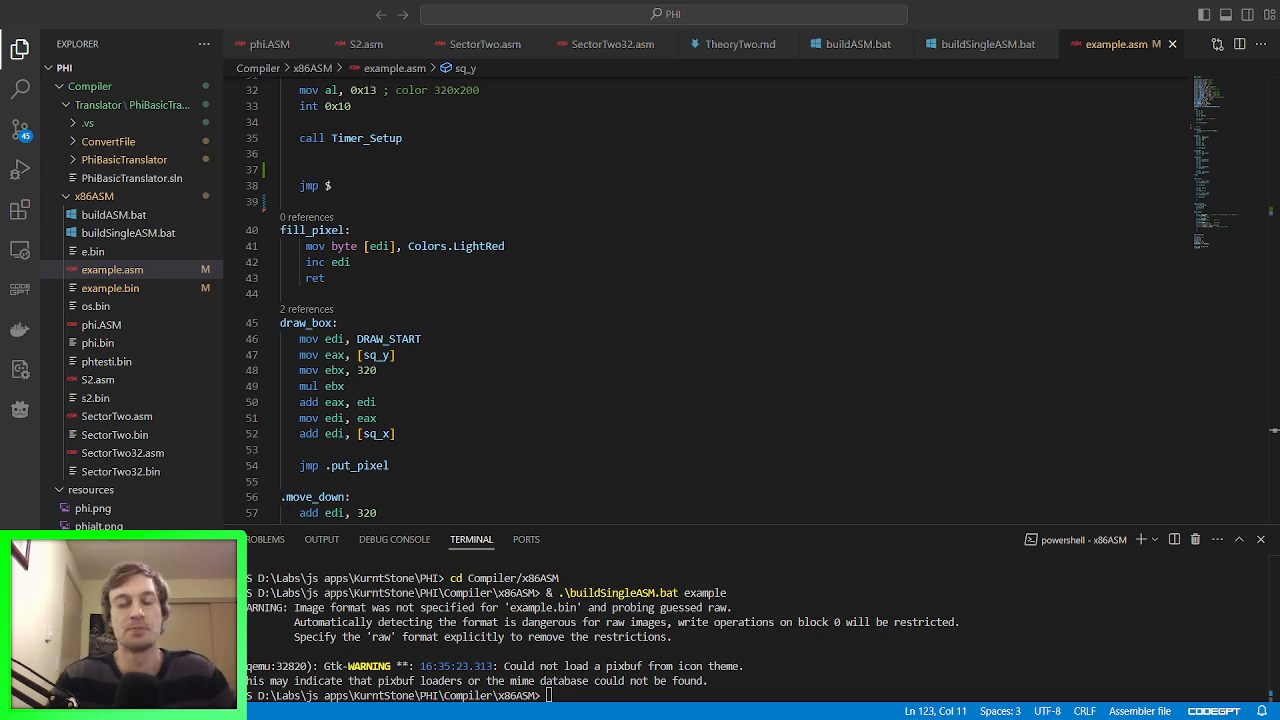
Step: Review example.asm and rerun .\buildSingleASM.bat example to launch QEMU
scroll(up, 3)
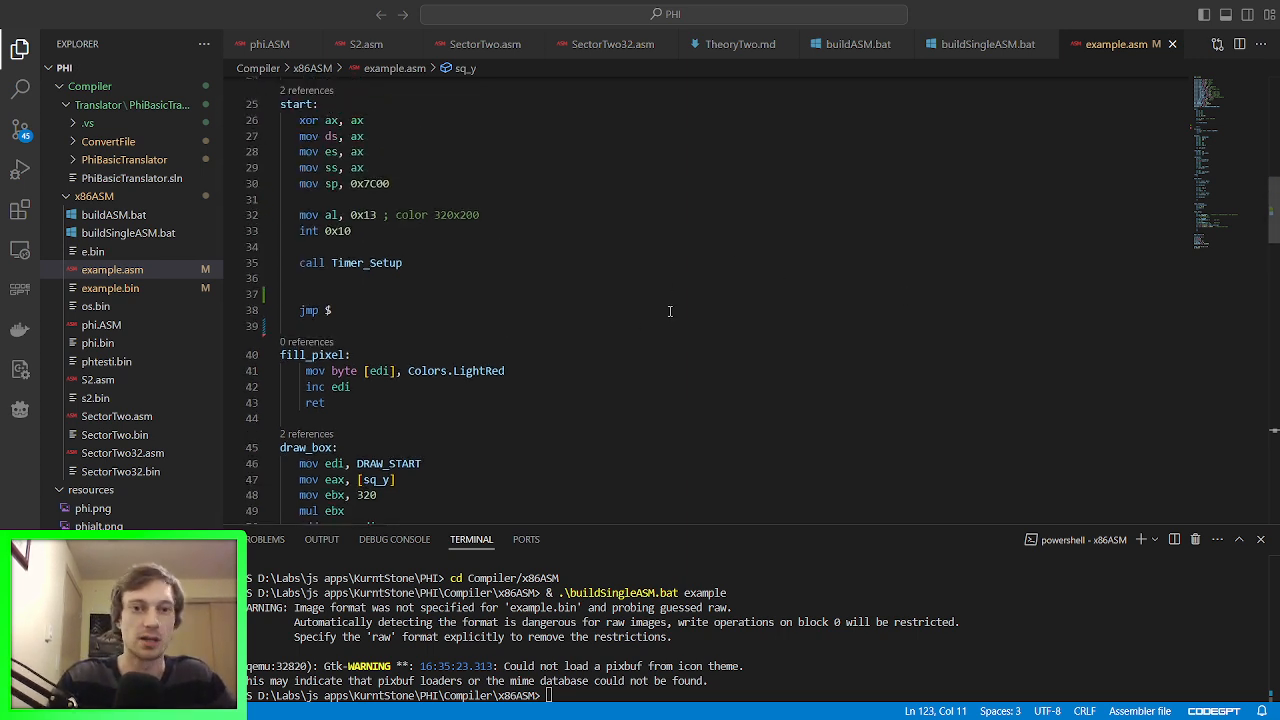
scroll(up, 3)
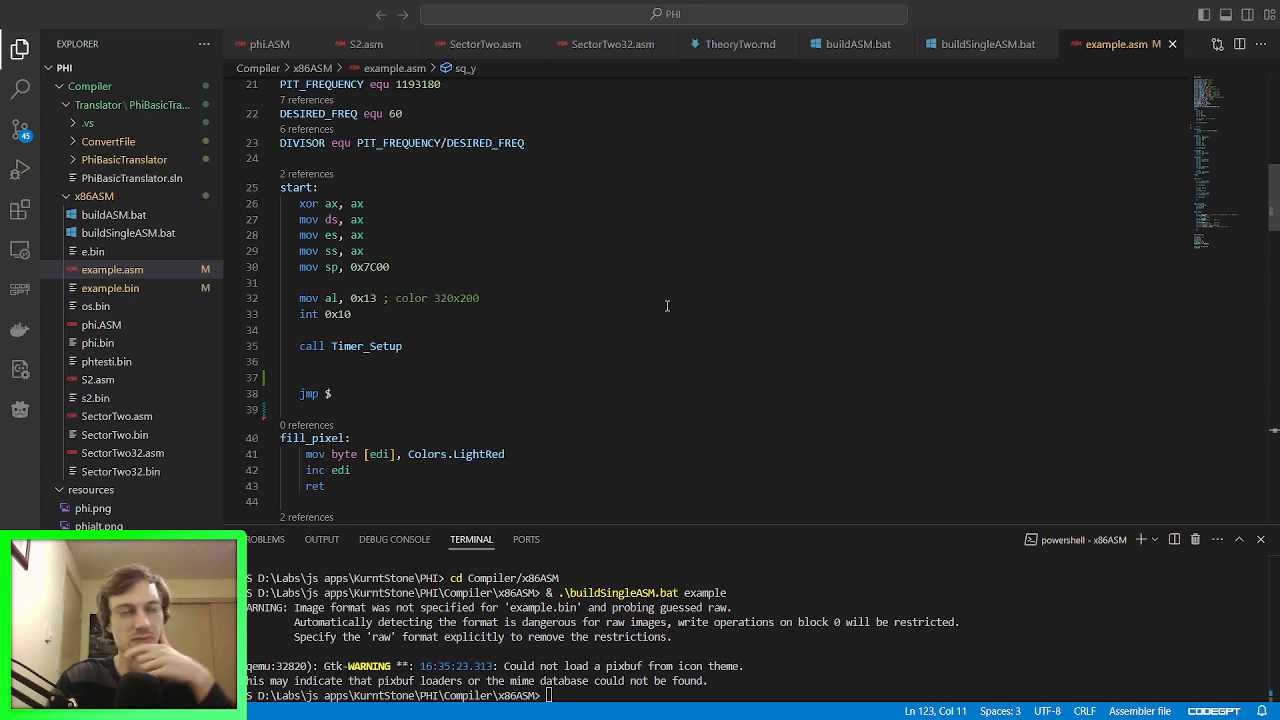
mouse_move(660, 320)
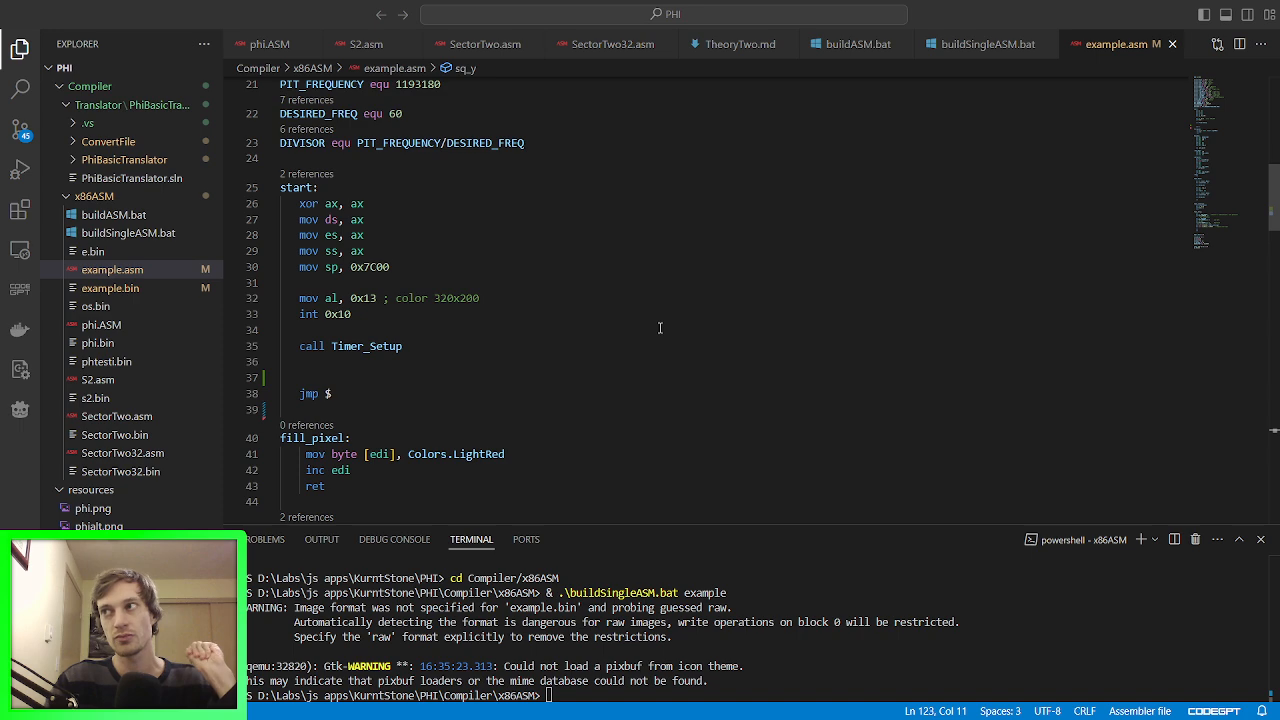
mouse_move(840, 248)
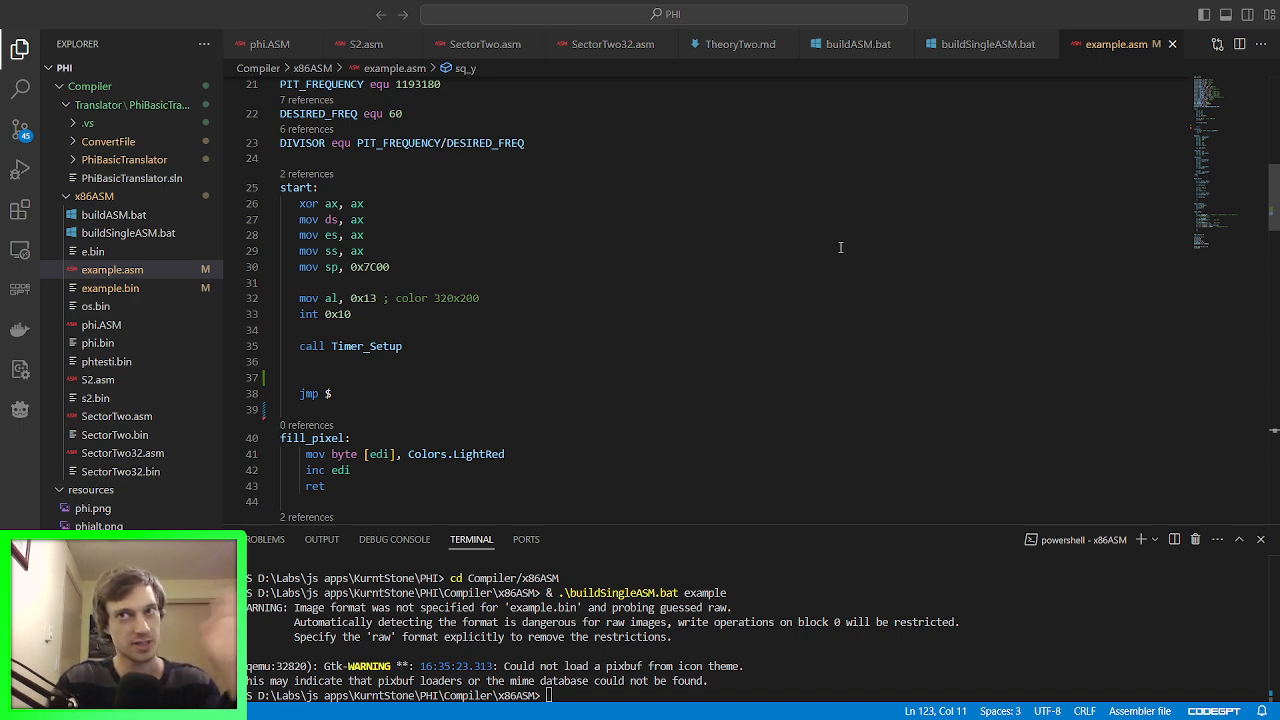
mouse_move(804, 218)
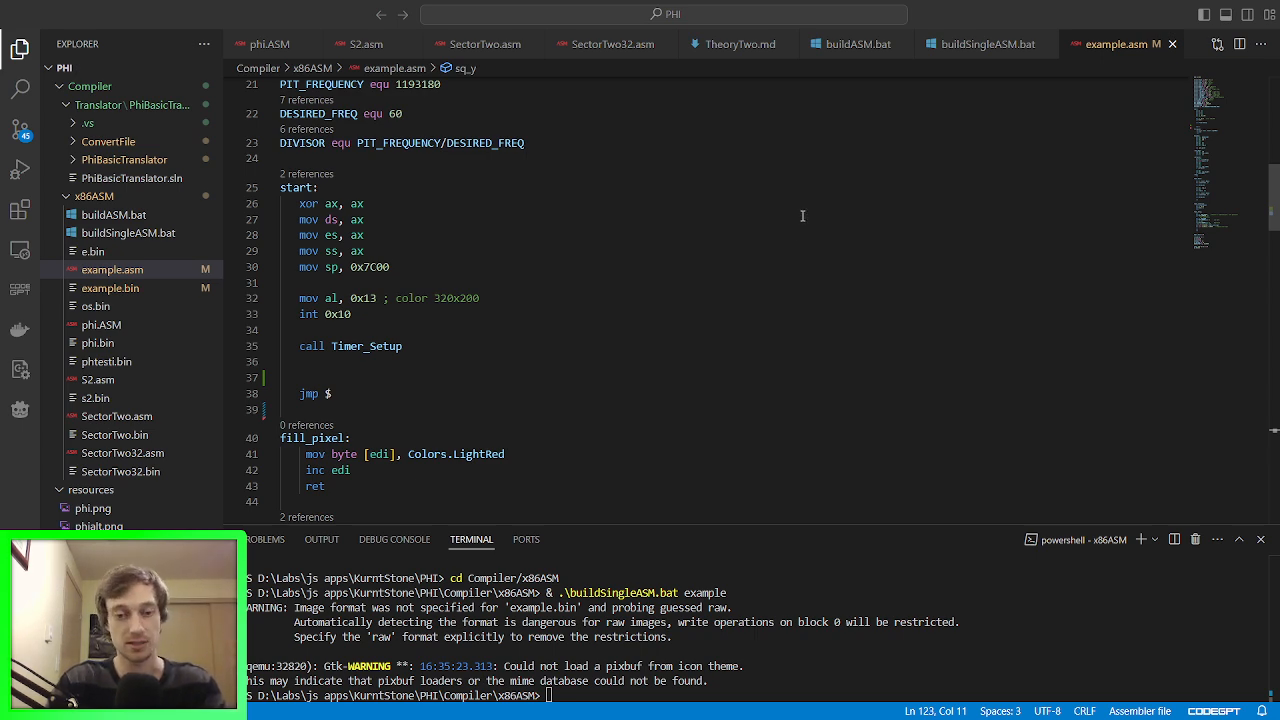
scroll(down, 3)
text(& .\buildSingleASM.bat example)
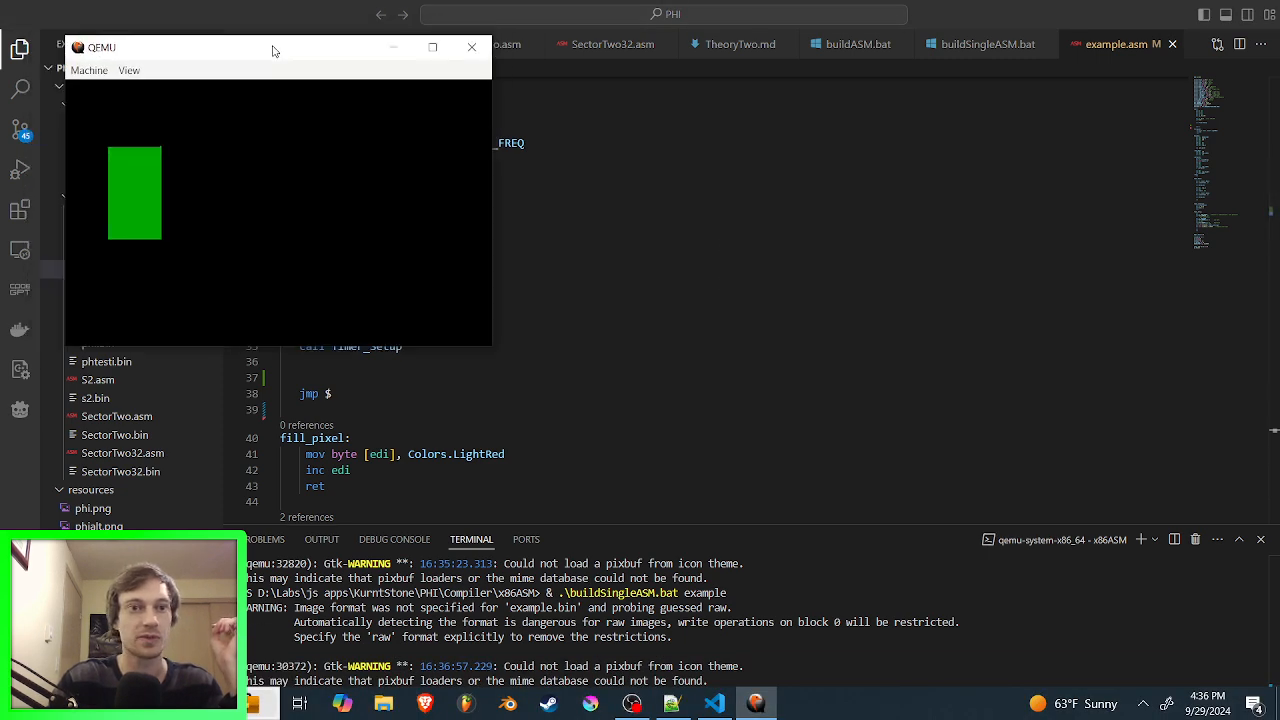
Step: Watch the green box move in the QEMU window, then close the emulator
click(432, 48)
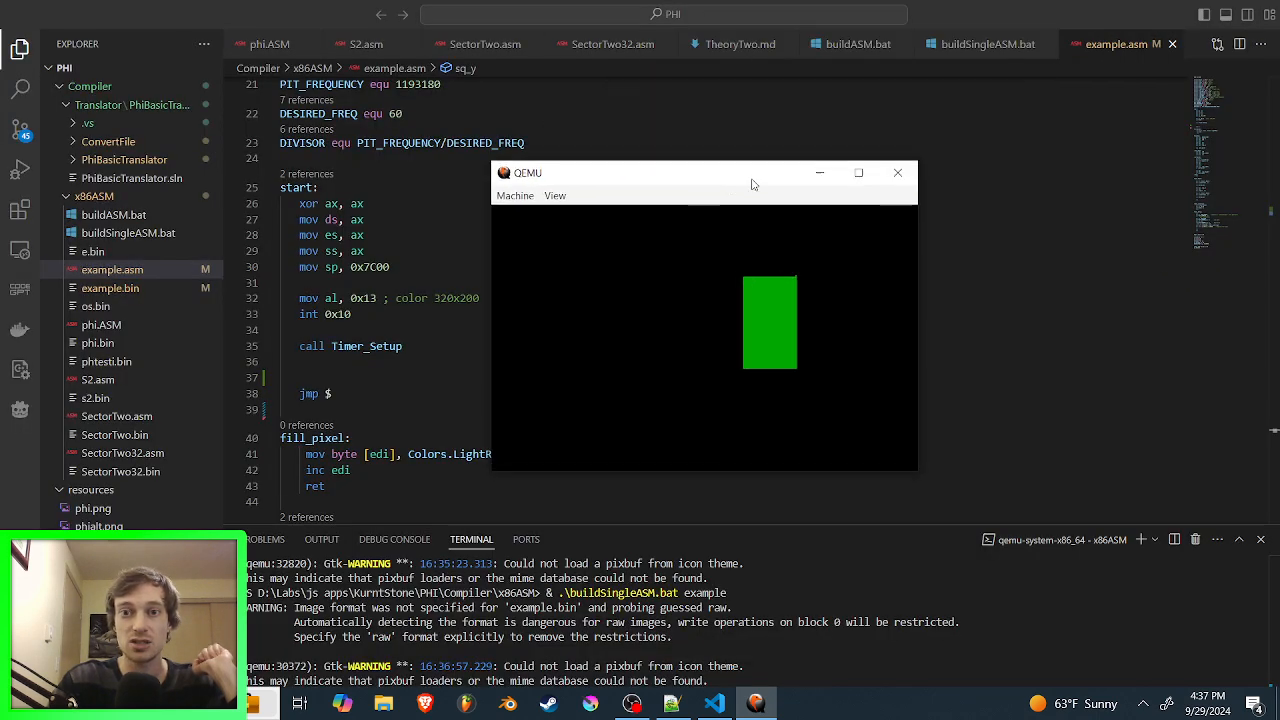
click(896, 172)
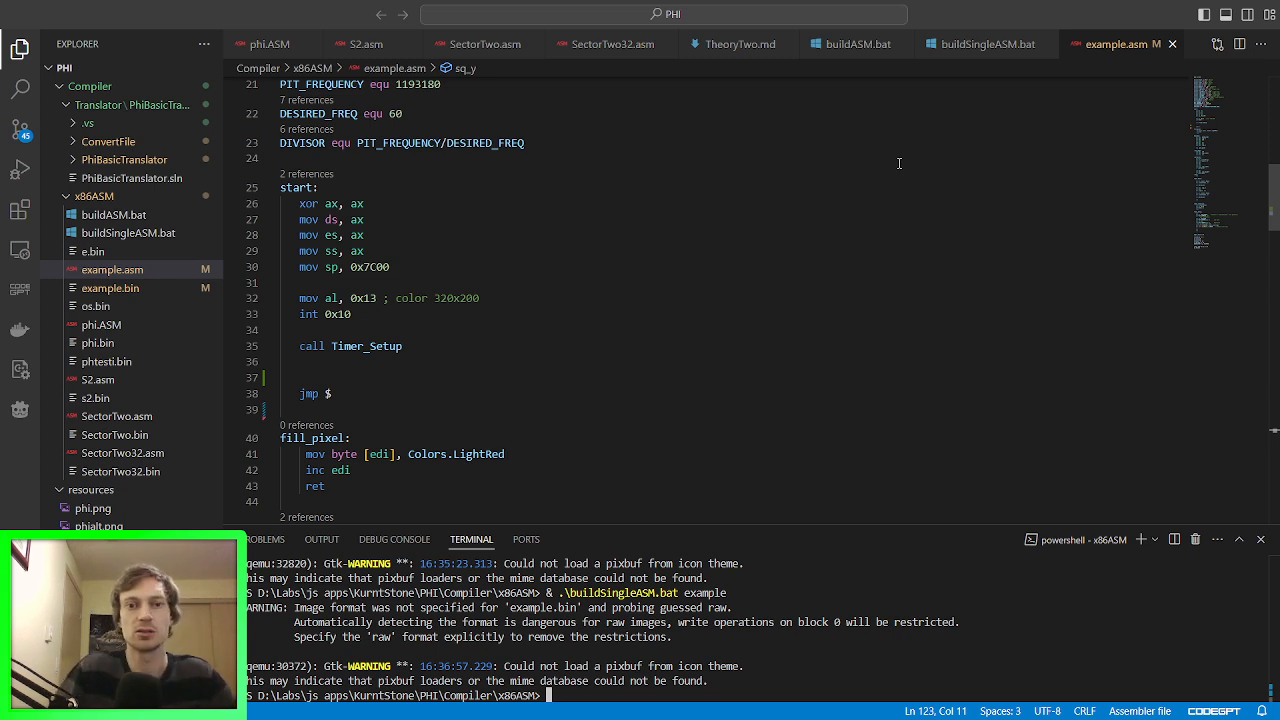
mouse_move(778, 130)
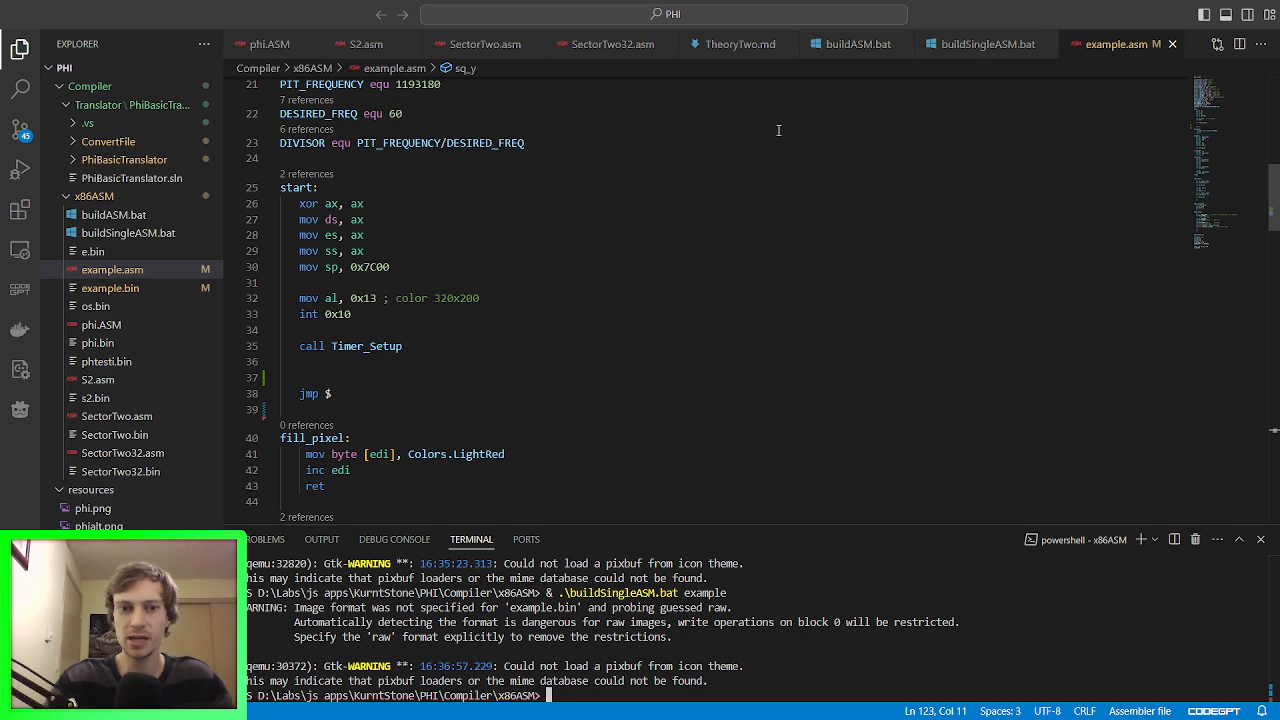
mouse_move(654, 204)
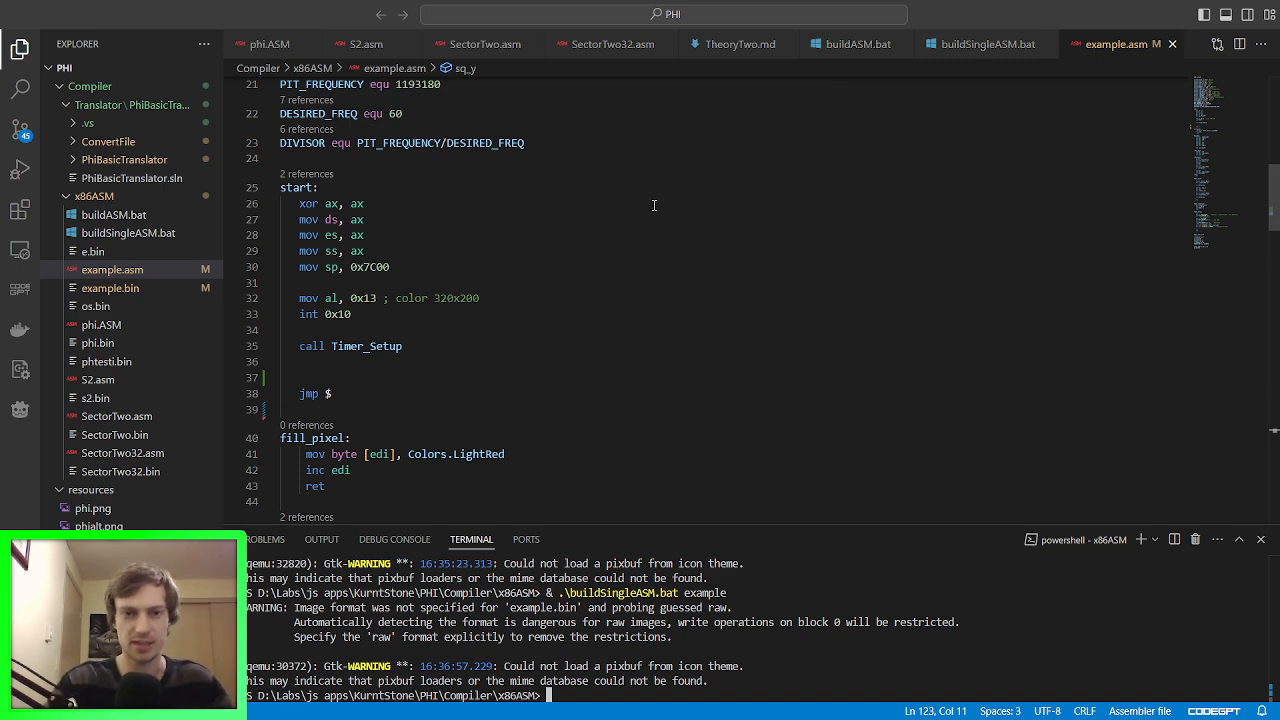
mouse_move(652, 184)
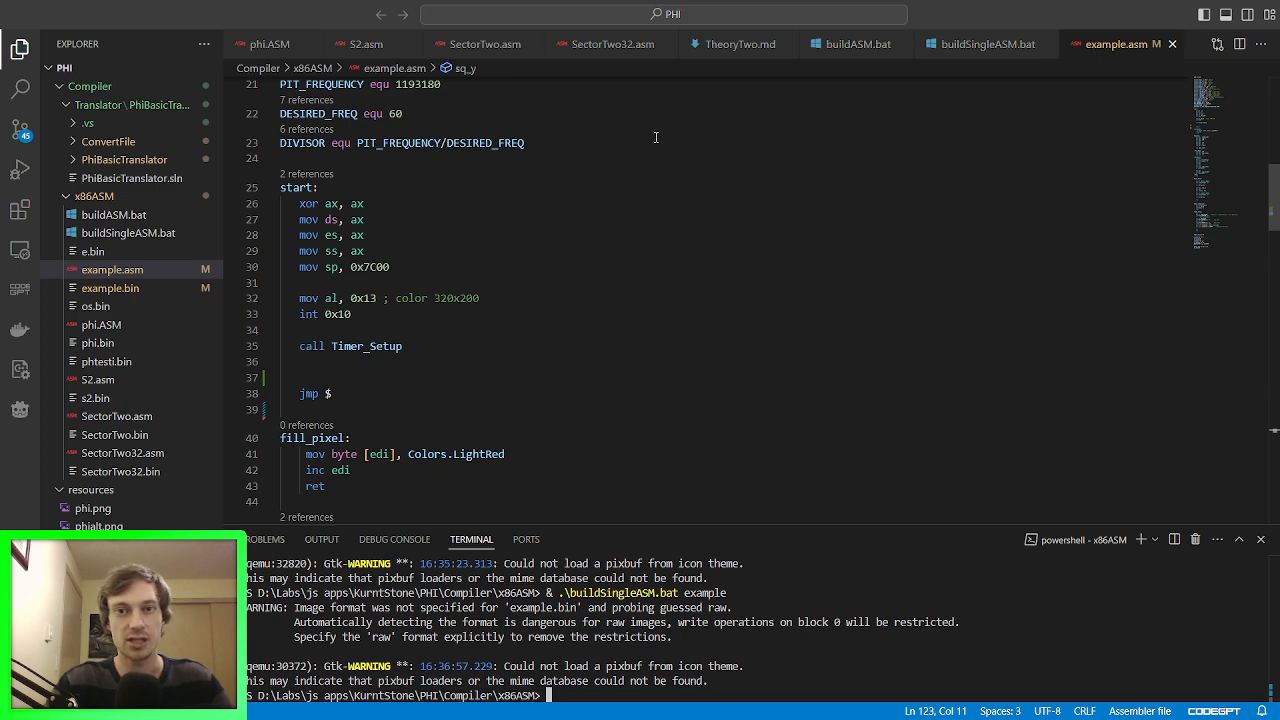
mouse_move(612, 180)
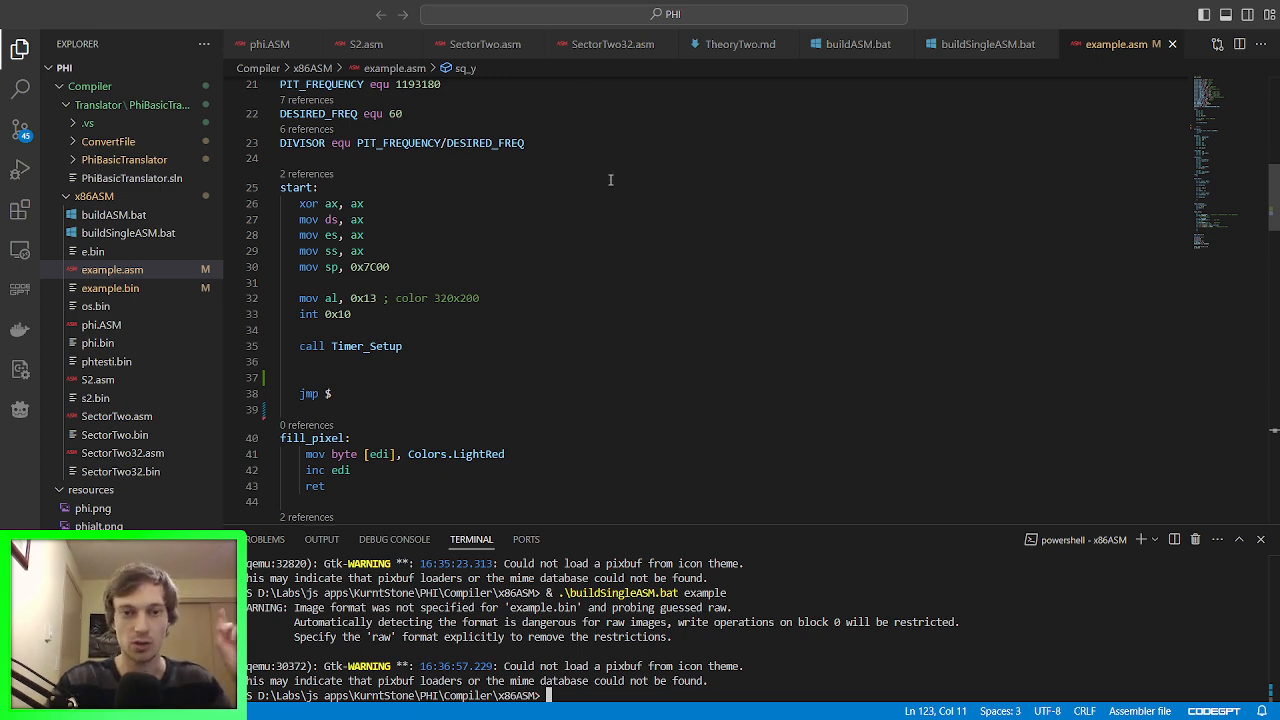
Step: Comment out mov al, 0x13, int 0x10 and call Timer_Setup with semicolons
scroll(down, 3)
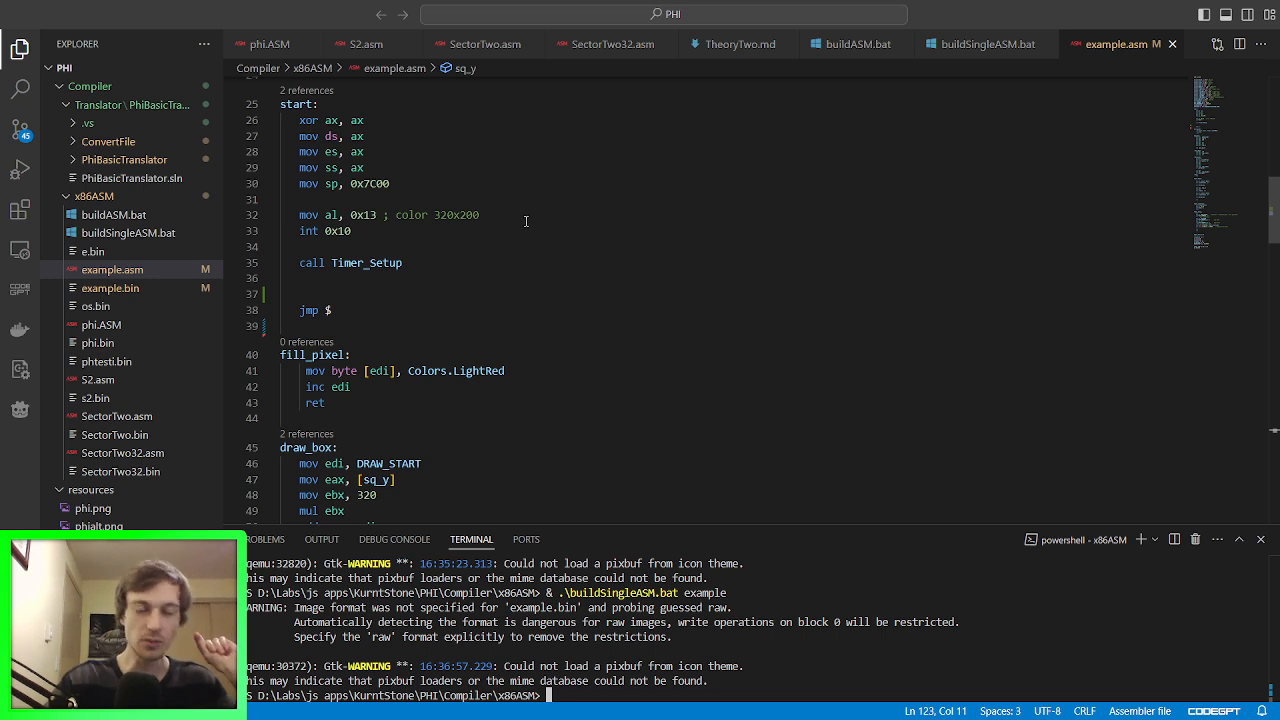
mouse_move(428, 198)
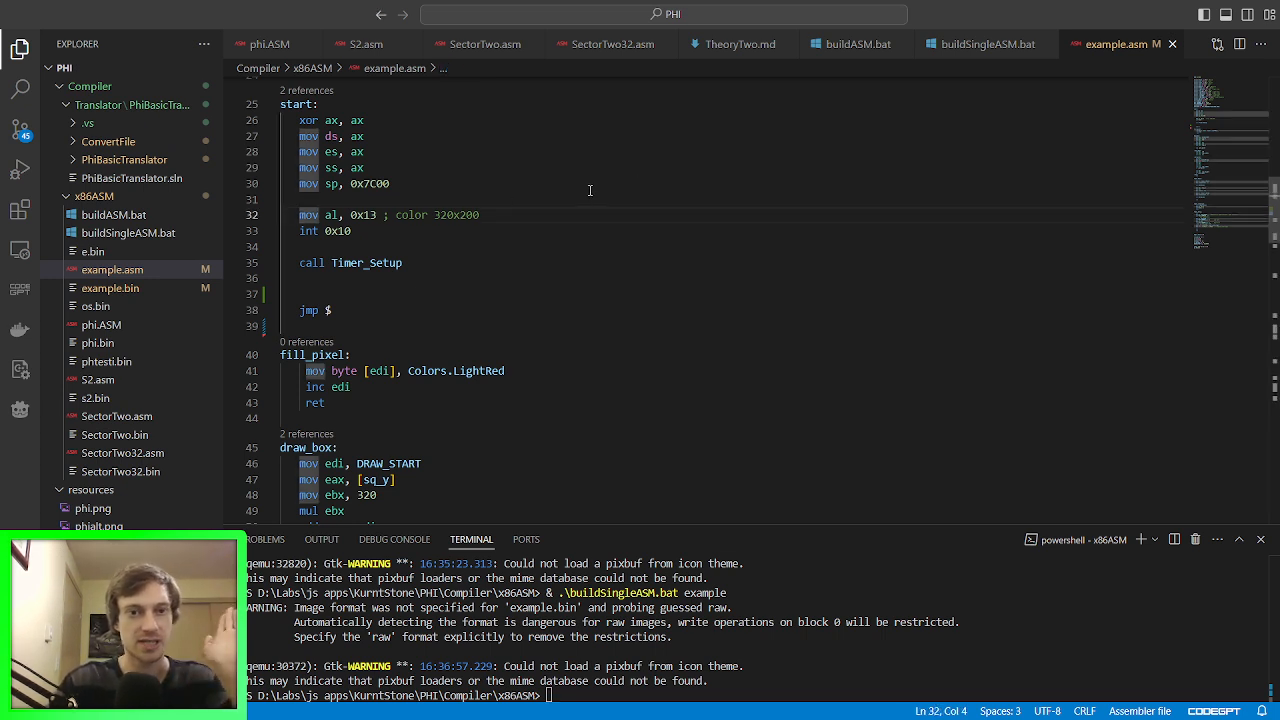
text(;)
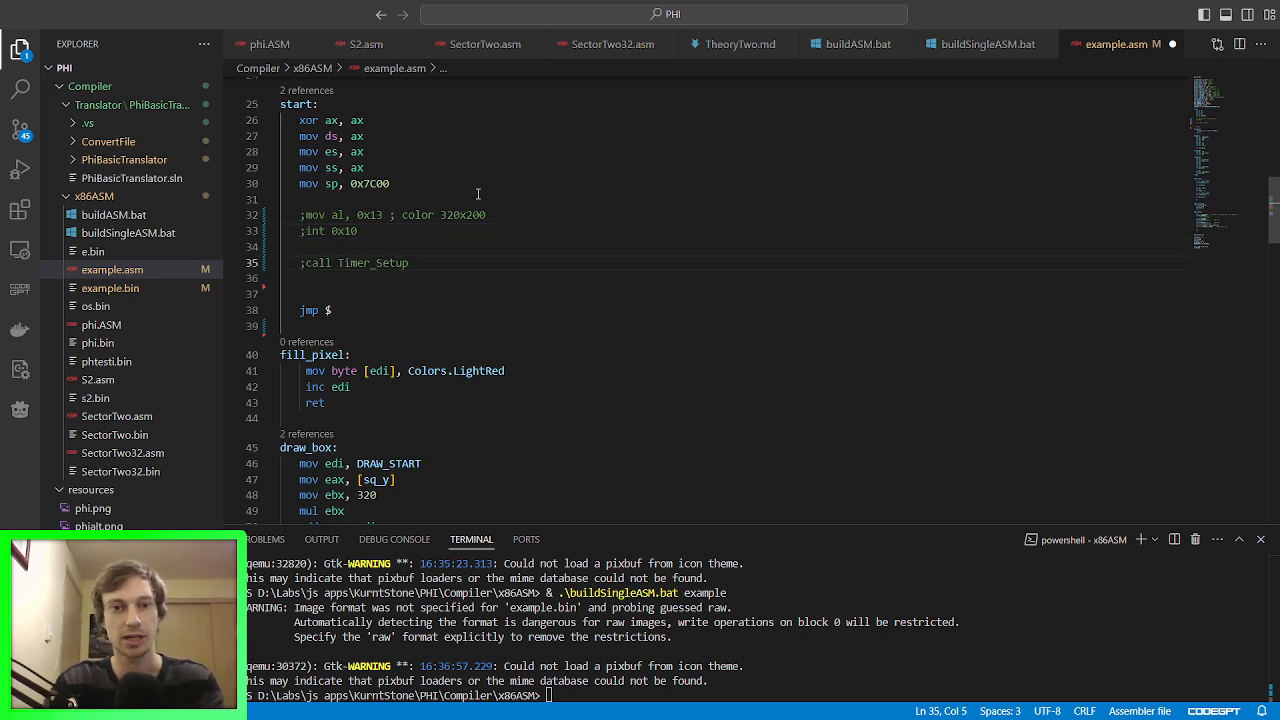
mouse_move(524, 192)
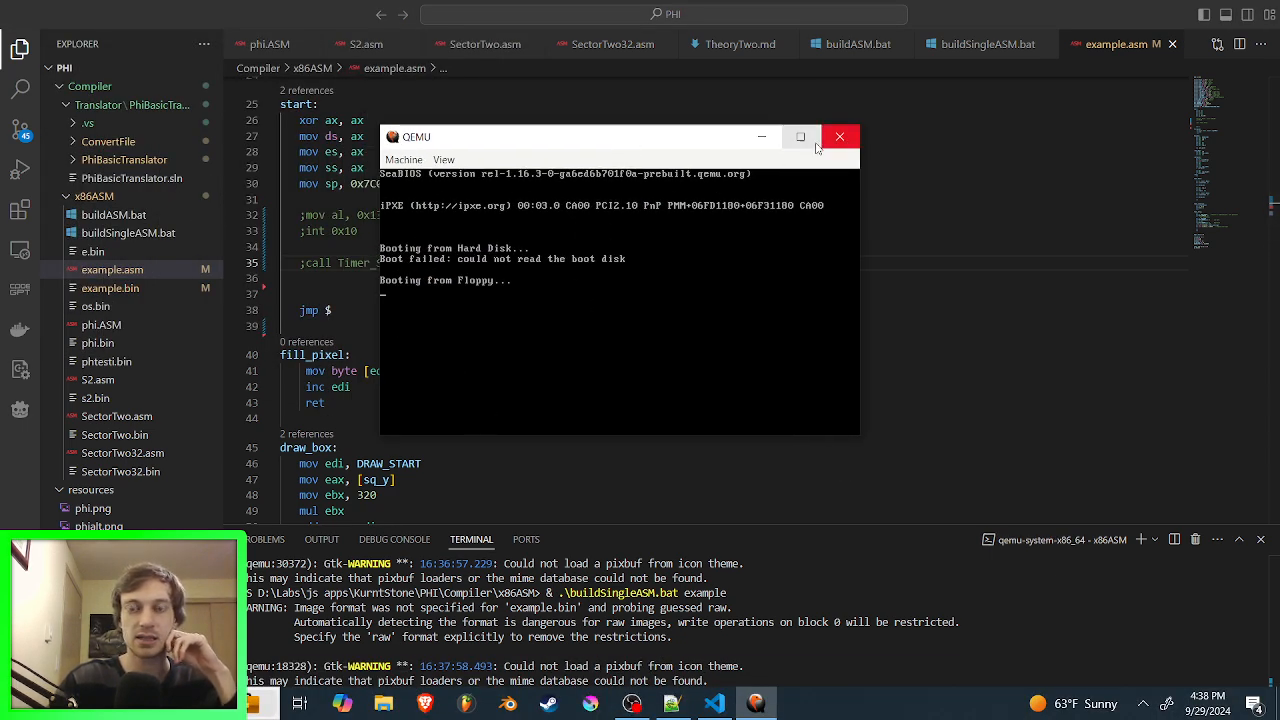
mouse_move(560, 200)
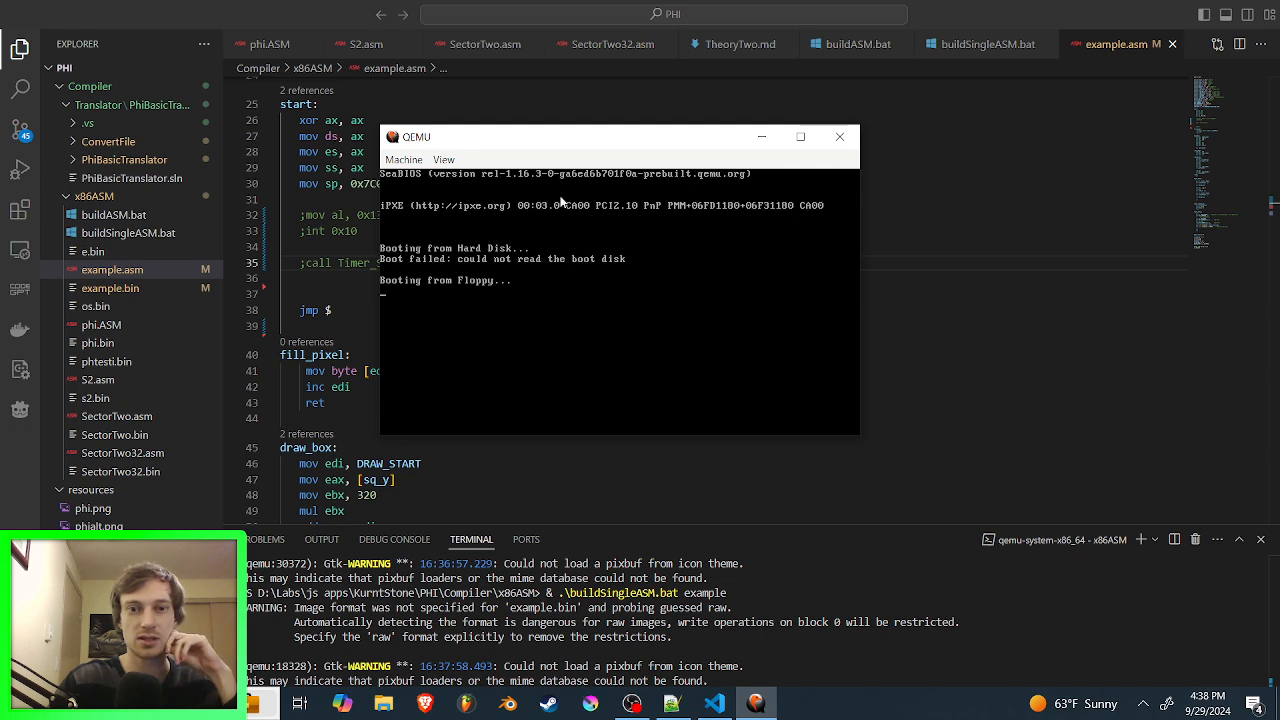
mouse_move(536, 276)
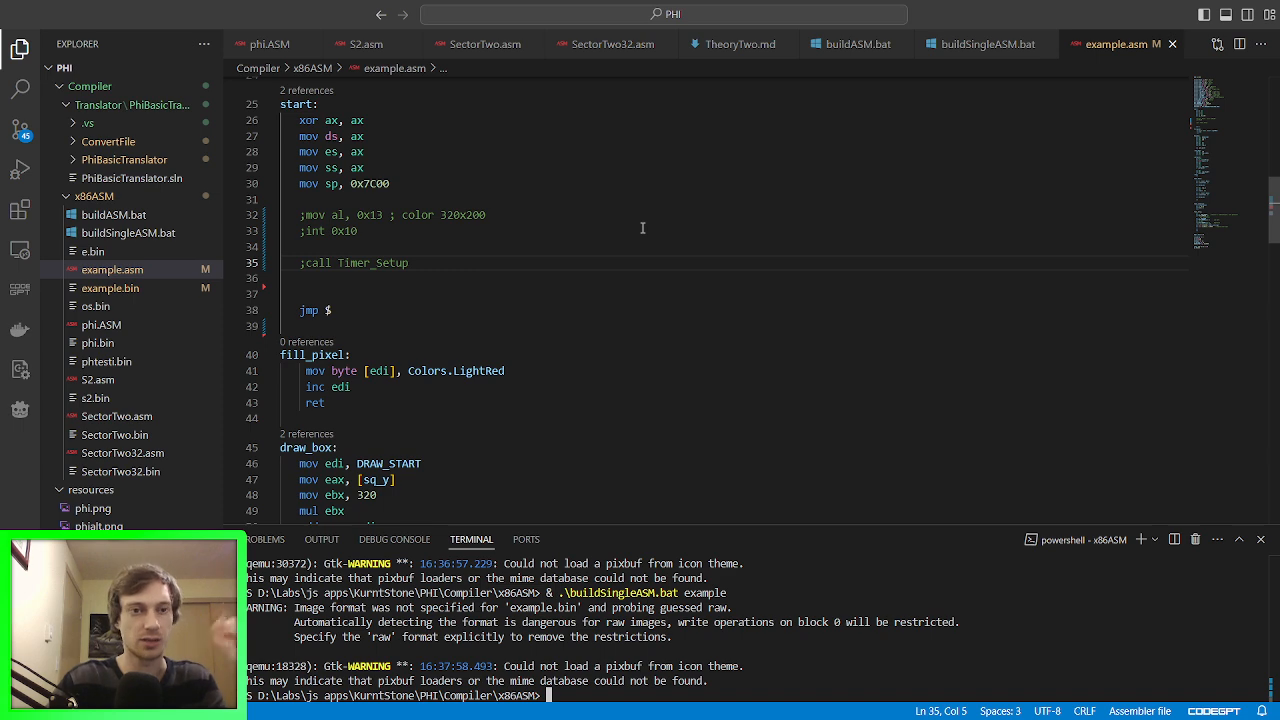
mouse_move(498, 232)
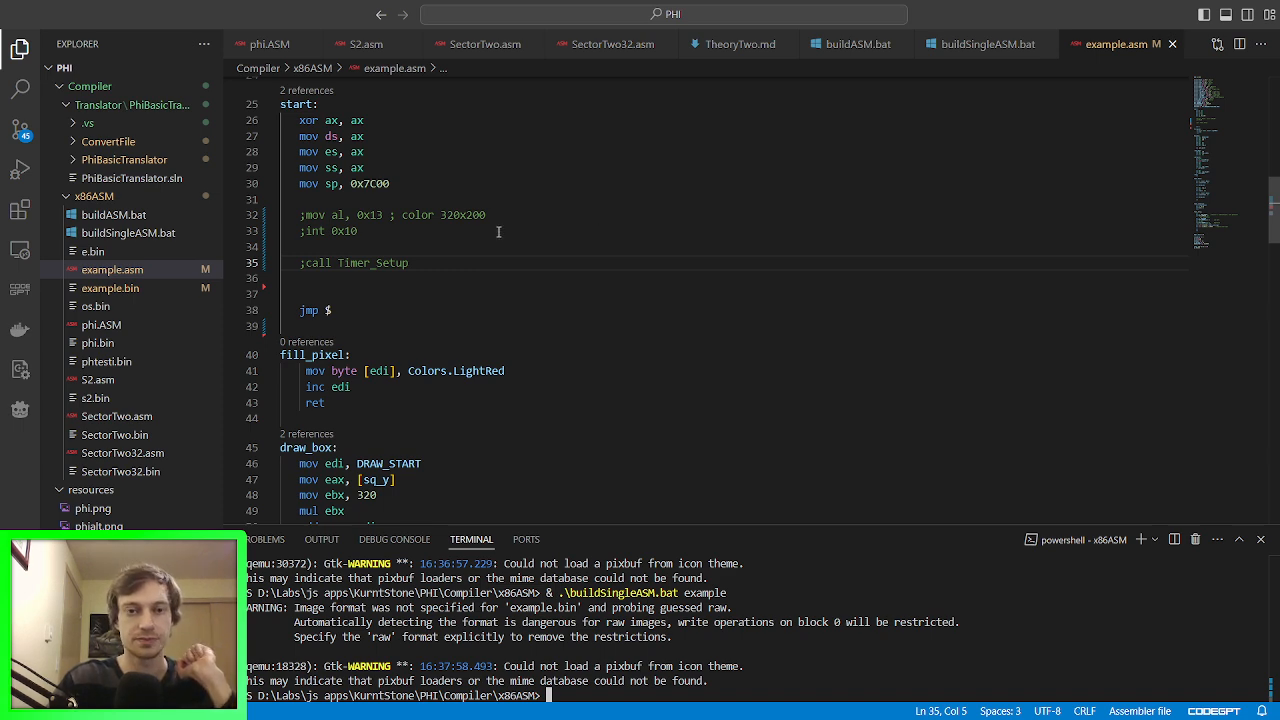
scroll(down, 3)
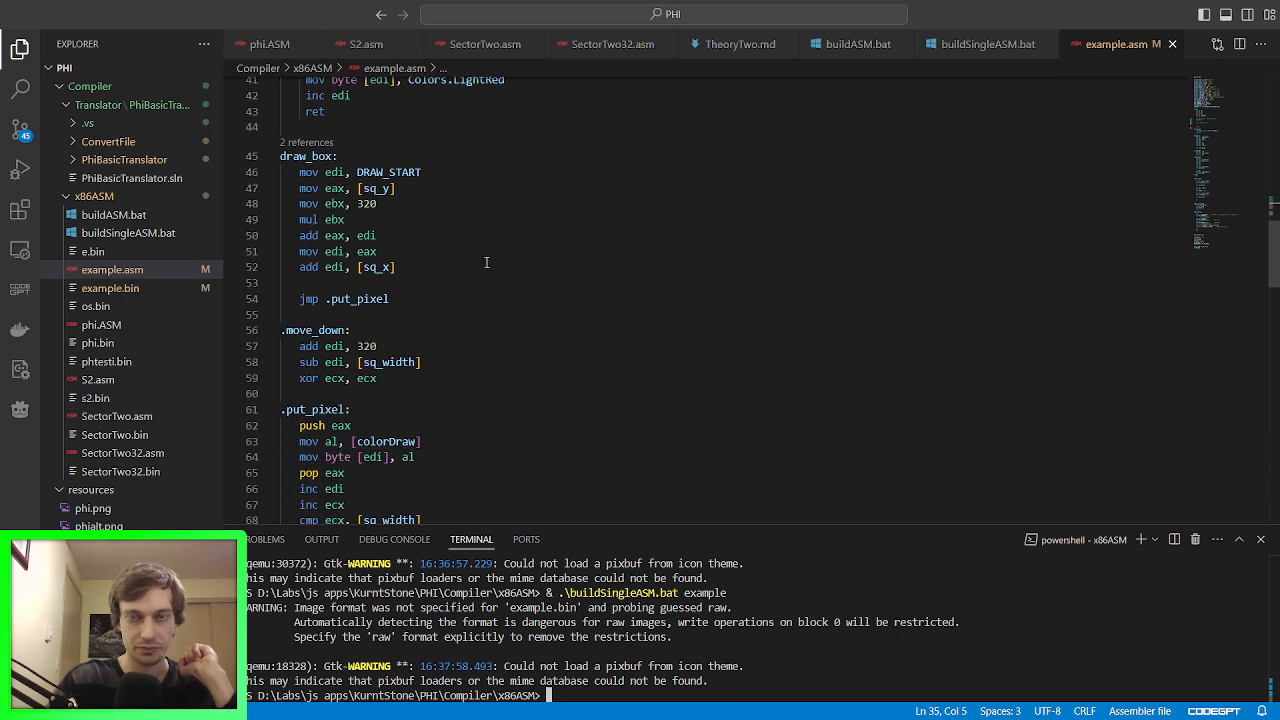
scroll(up, 3)
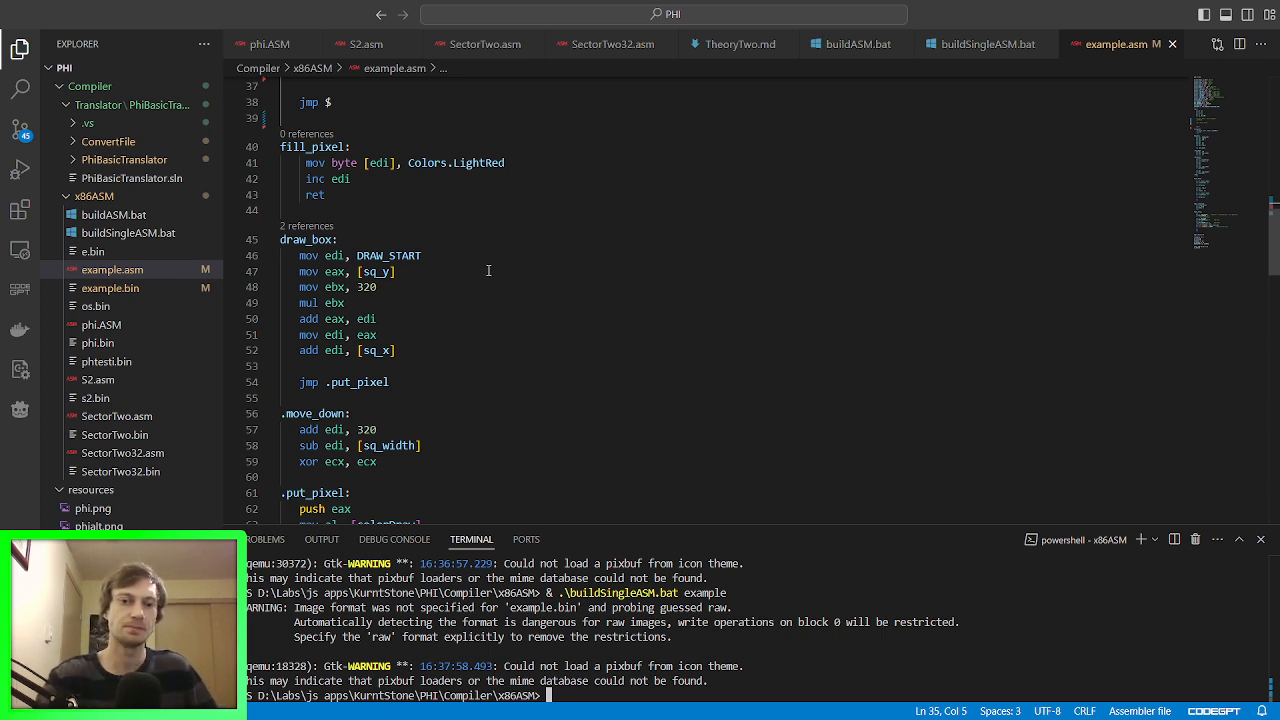
mouse_move(548, 260)
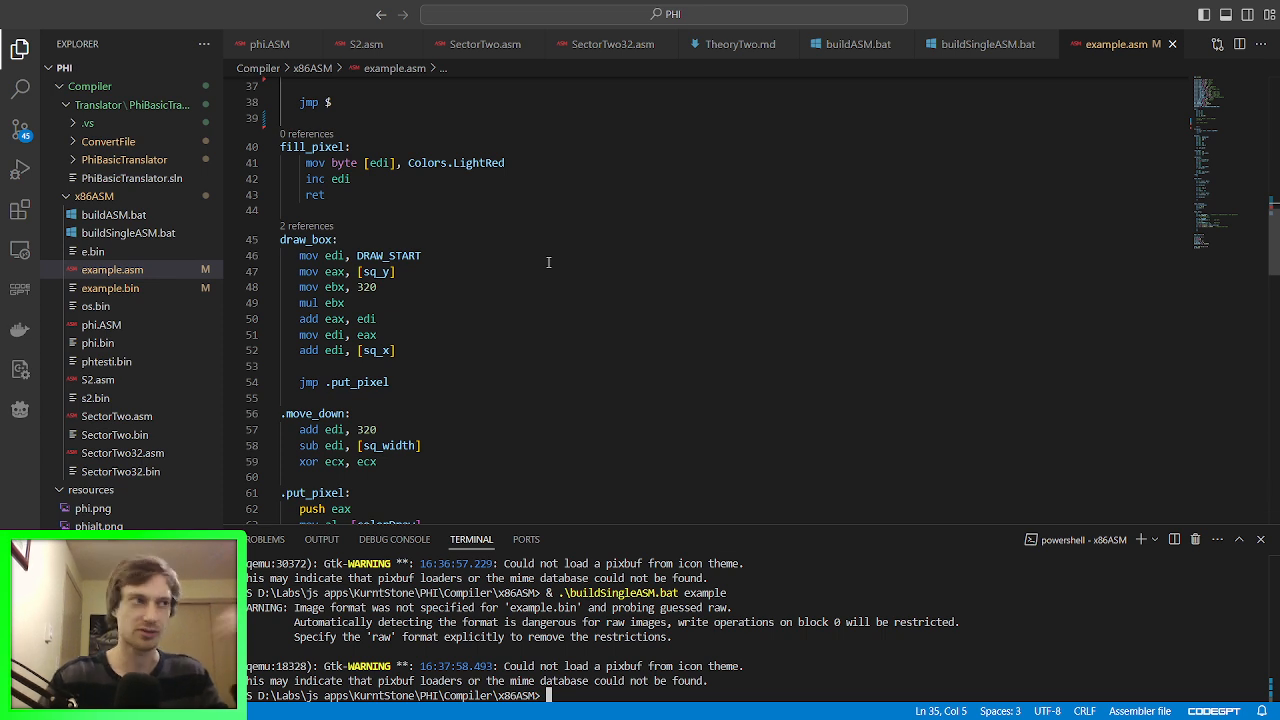
mouse_move(564, 308)
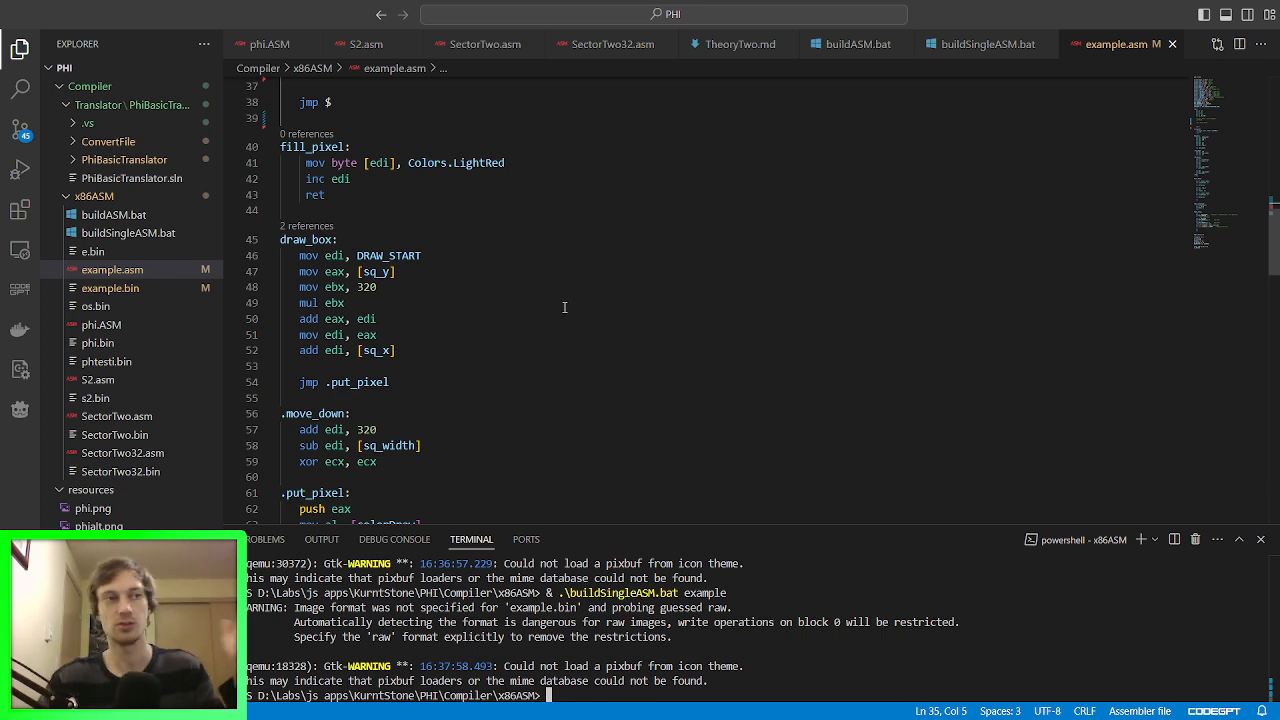
mouse_move(576, 346)
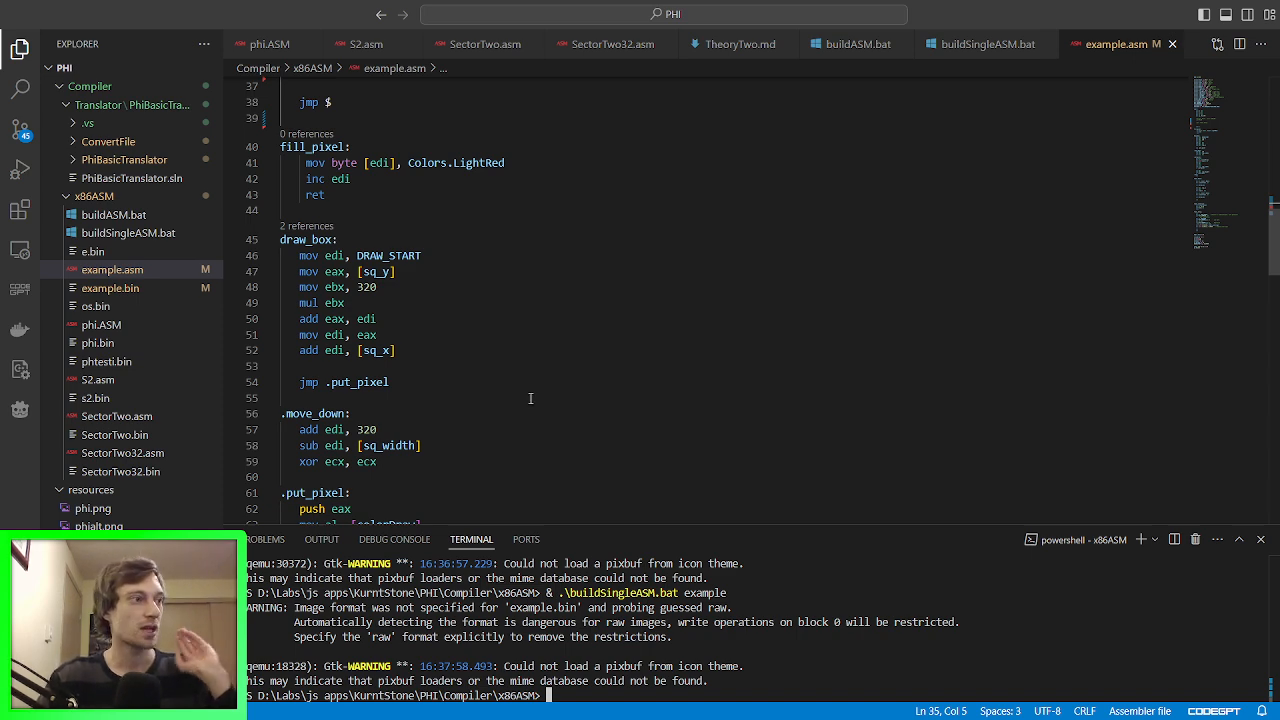
scroll(up, 3)
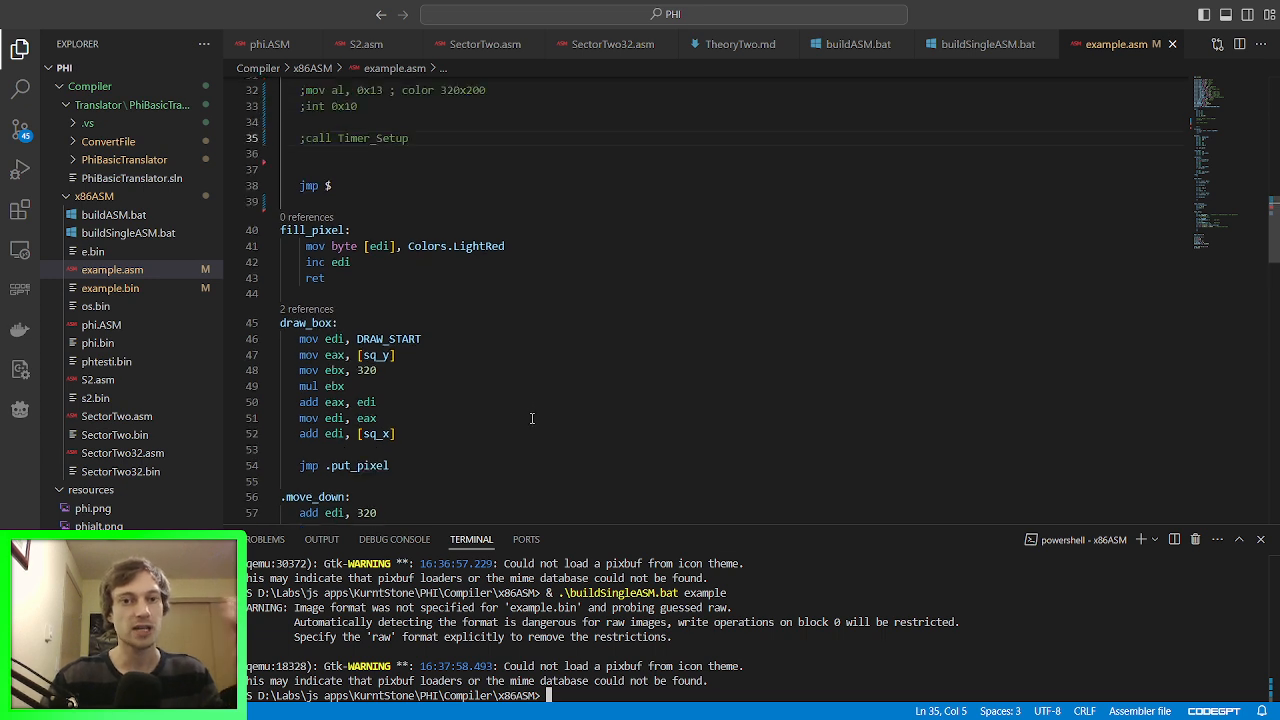
scroll(up, 3)
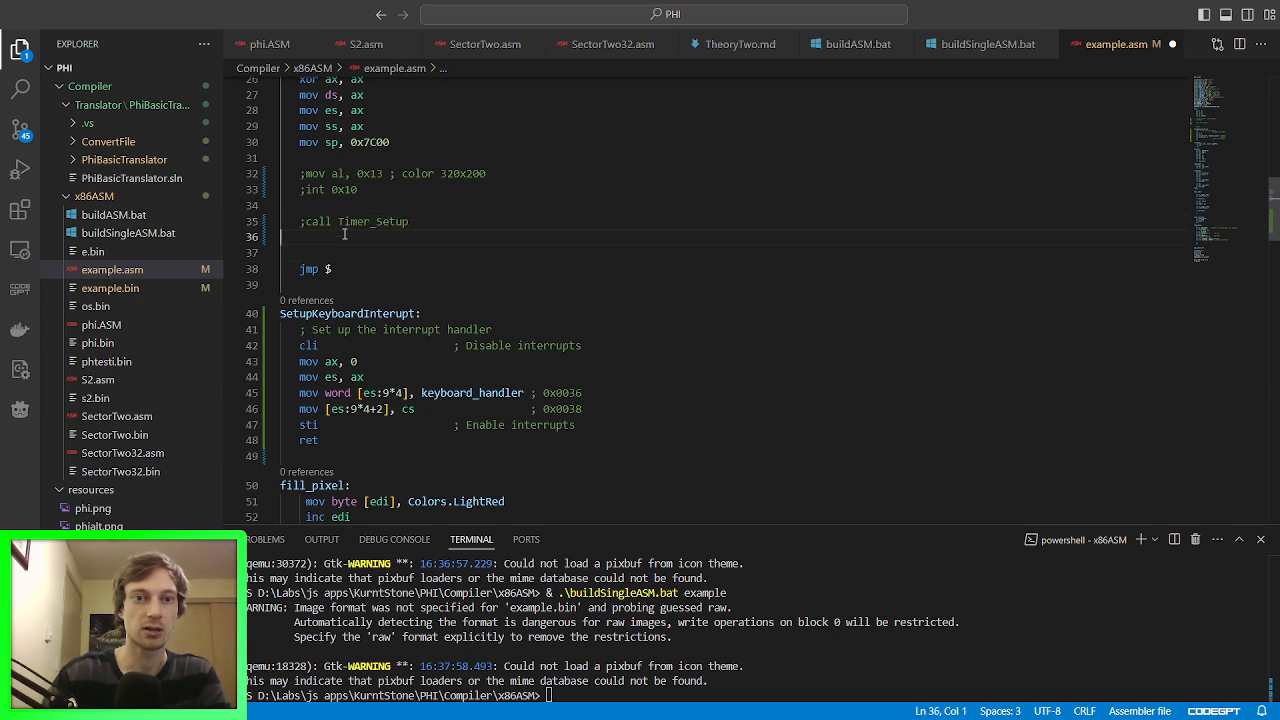
text(call setupKeyboardInterupt)
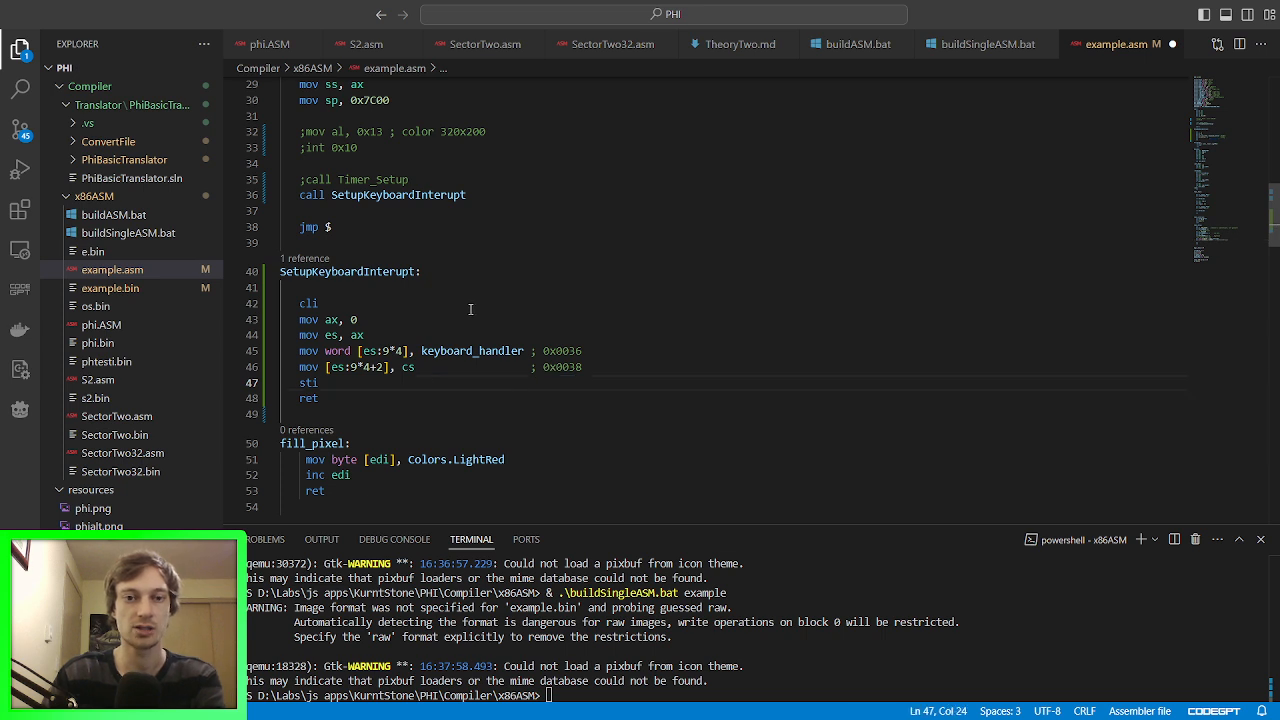
mouse_move(448, 292)
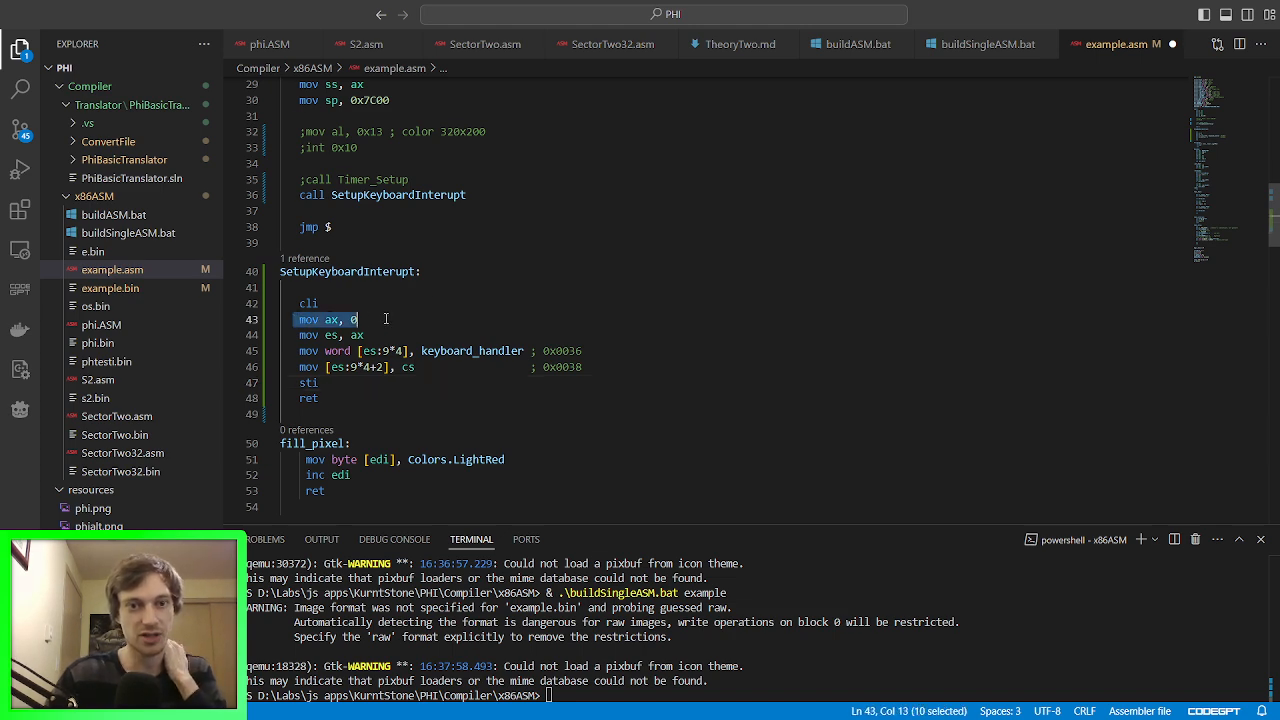
click(388, 320)
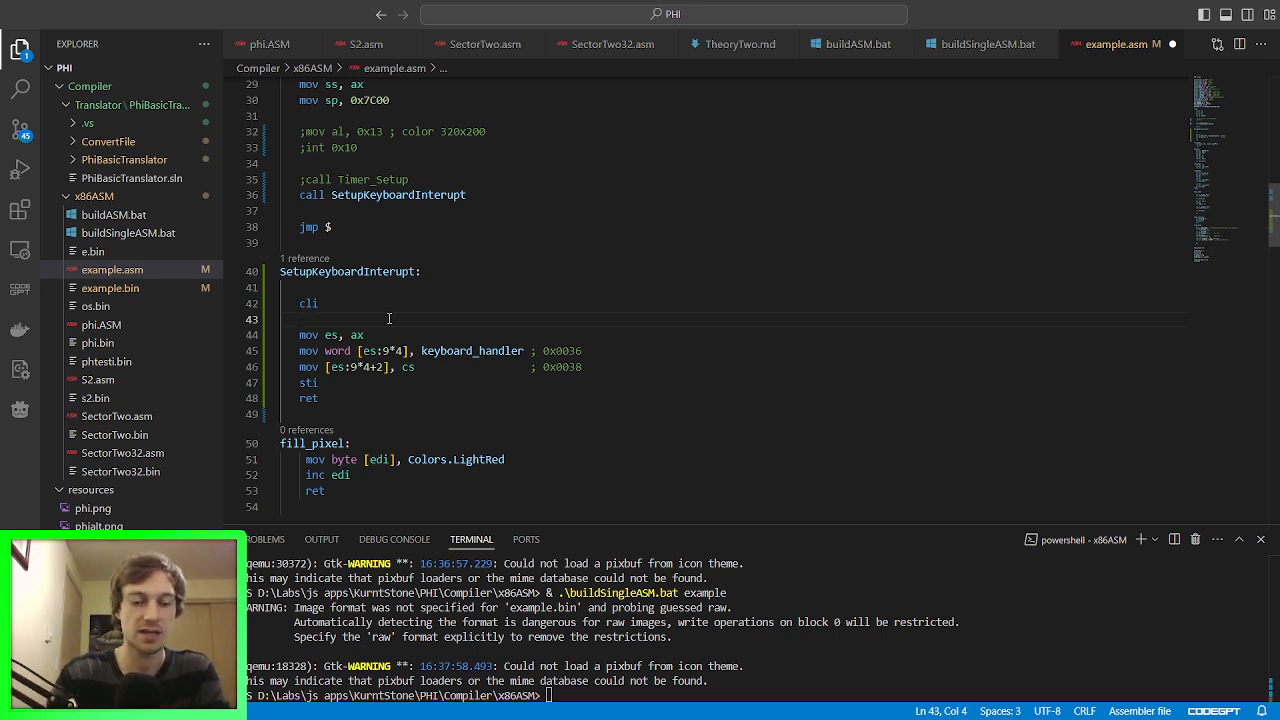
text(xor ax)
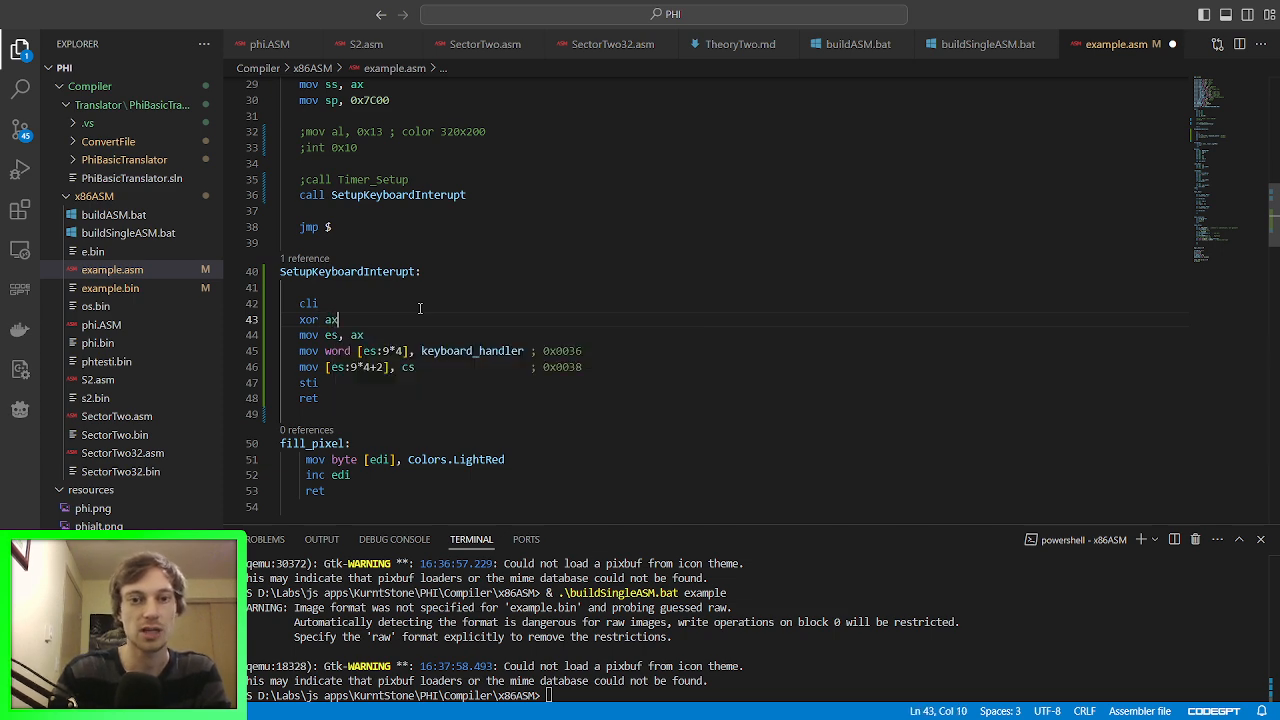
text(, ax)
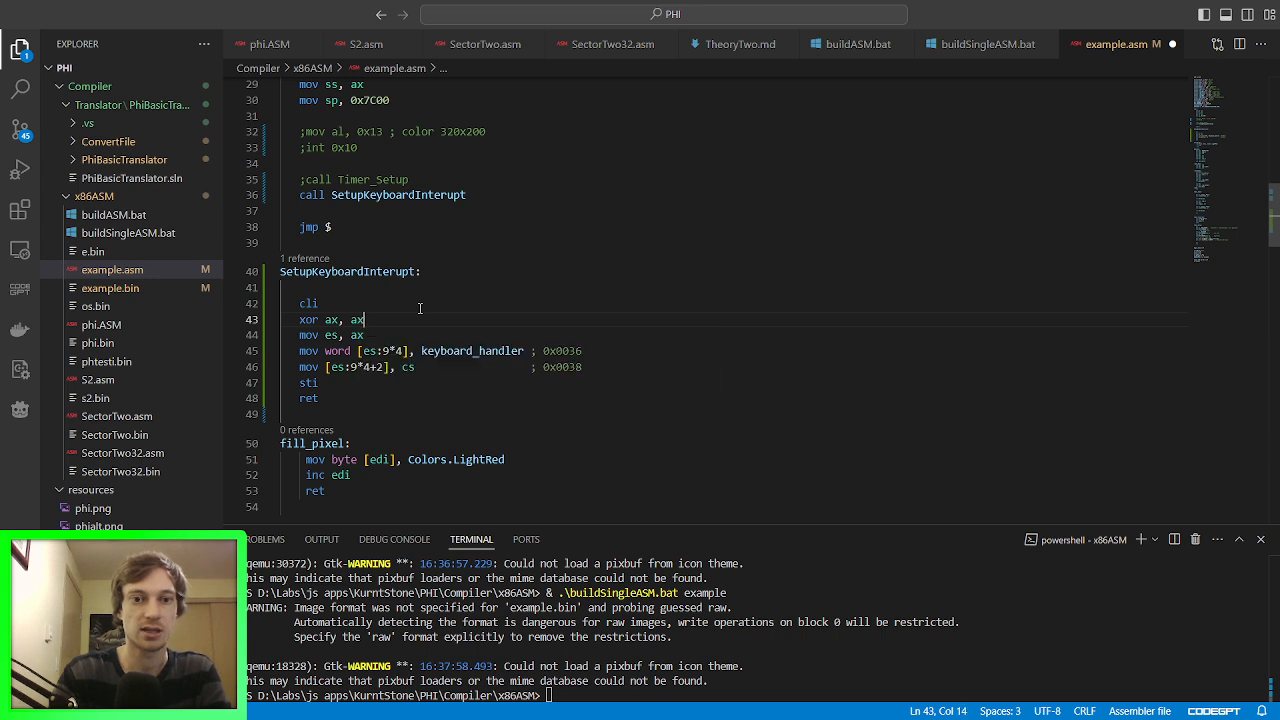
mouse_move(396, 326)
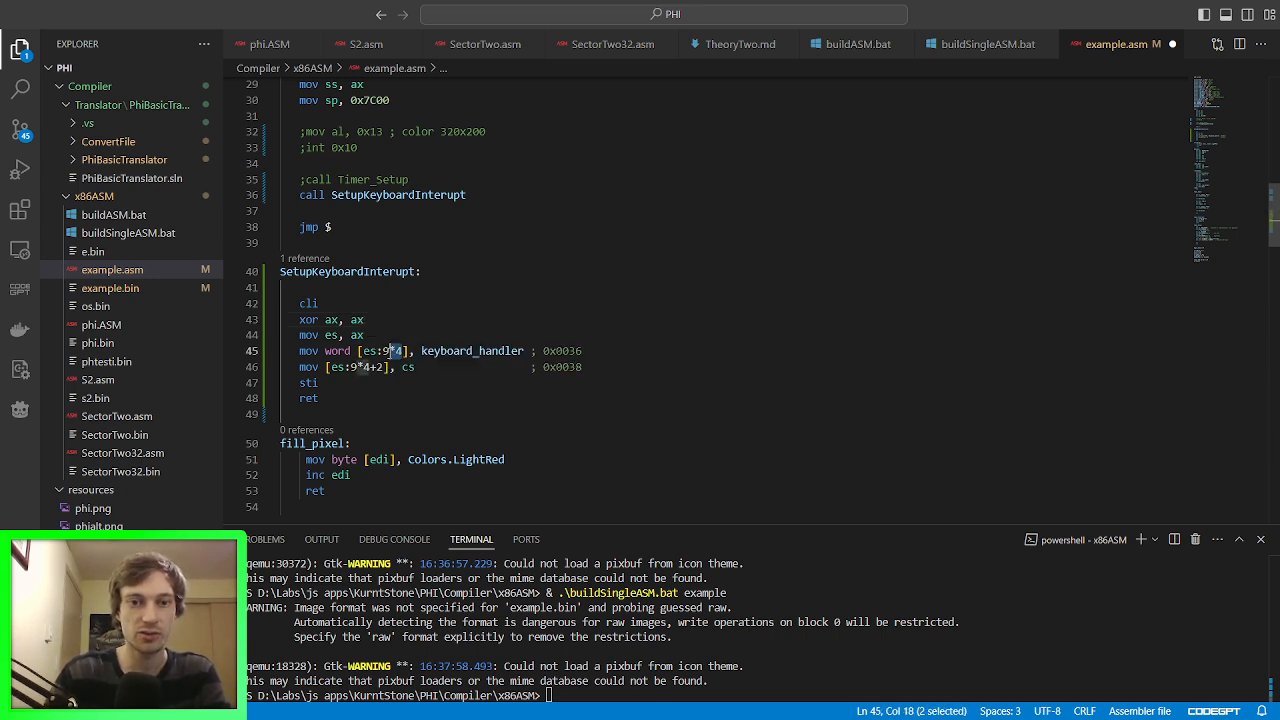
mouse_move(526, 540)
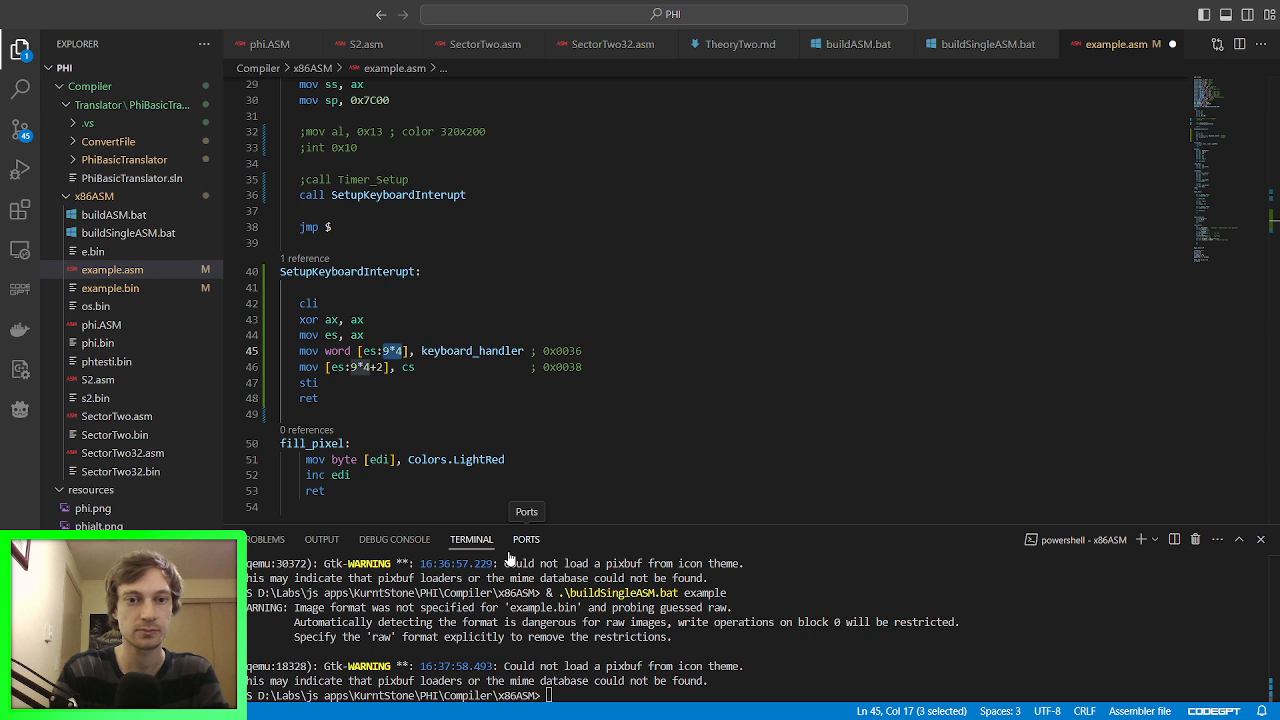
mouse_move(498, 284)
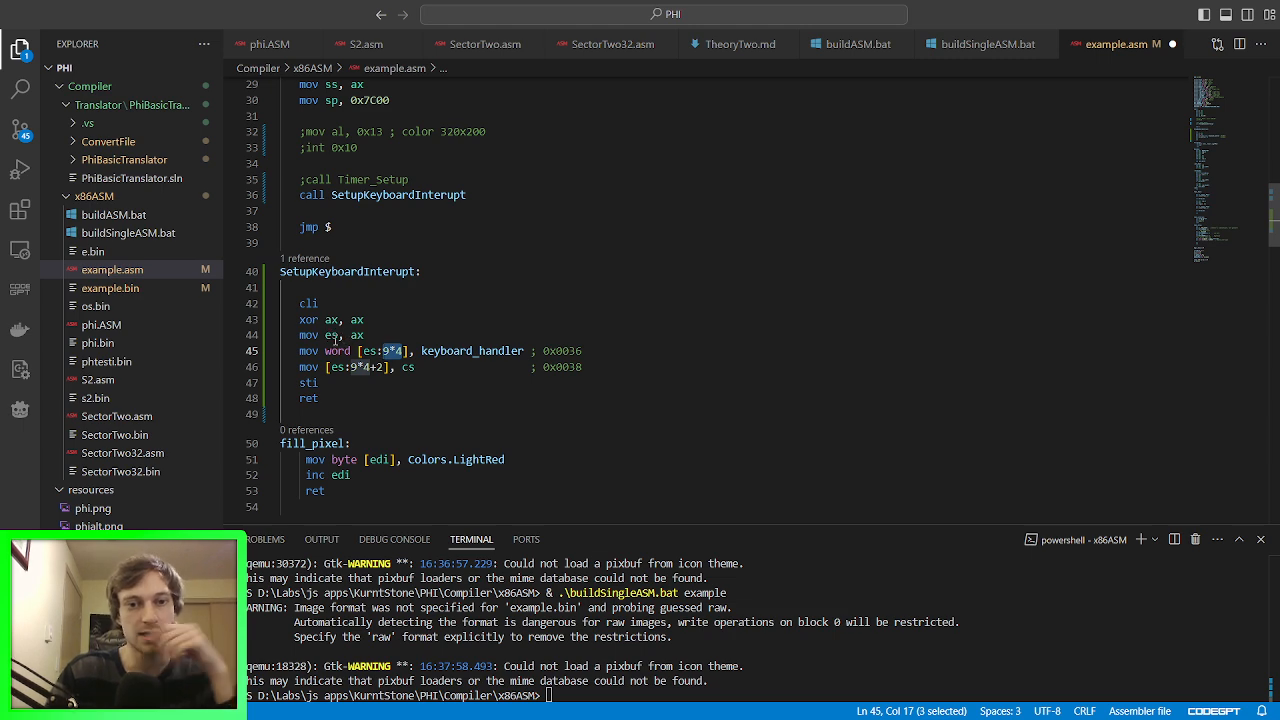
Step: Replace the 9*4 offsets with es:0x0024 for keyboard_handler and es:0x0026 for cs
click(334, 336)
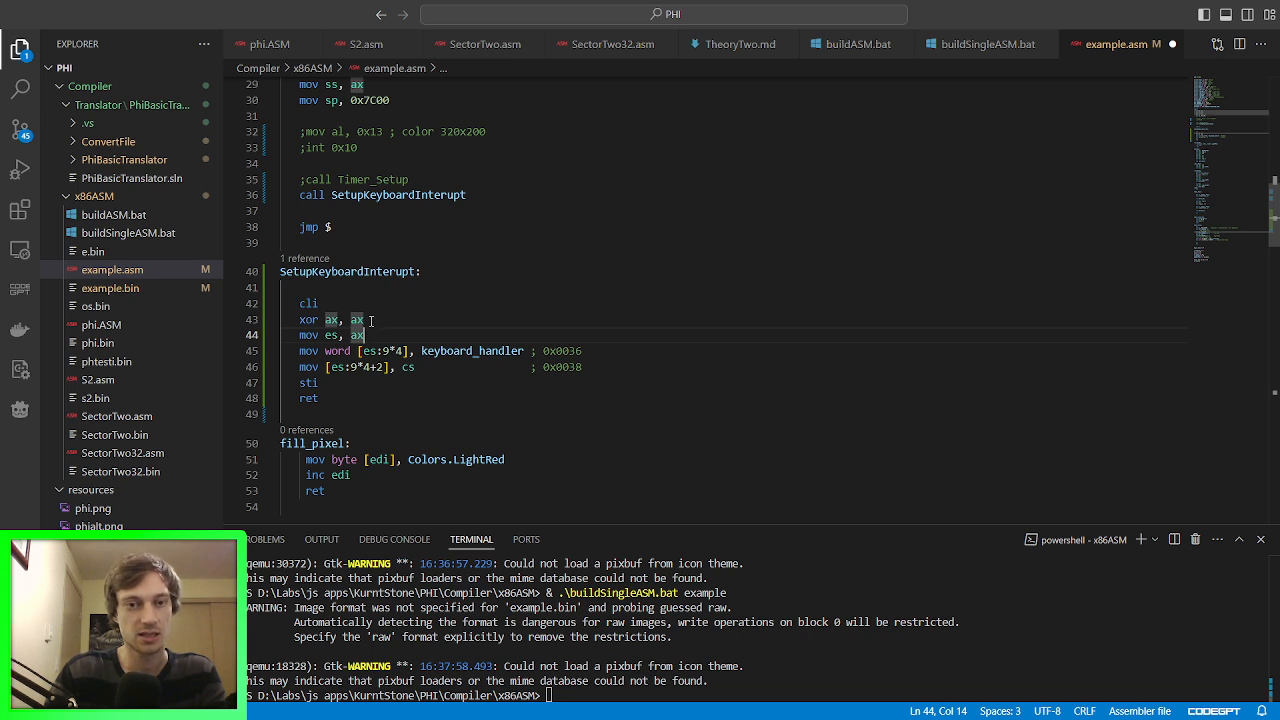
click(402, 350)
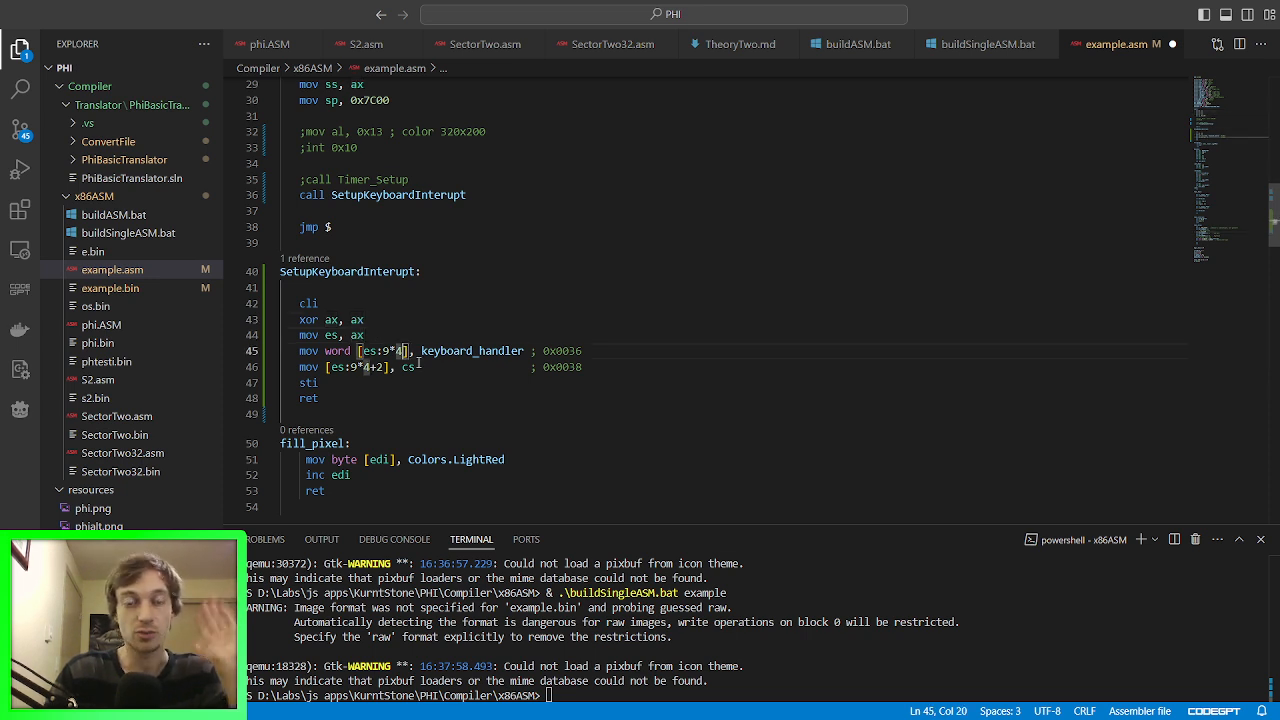
key(Backspace)
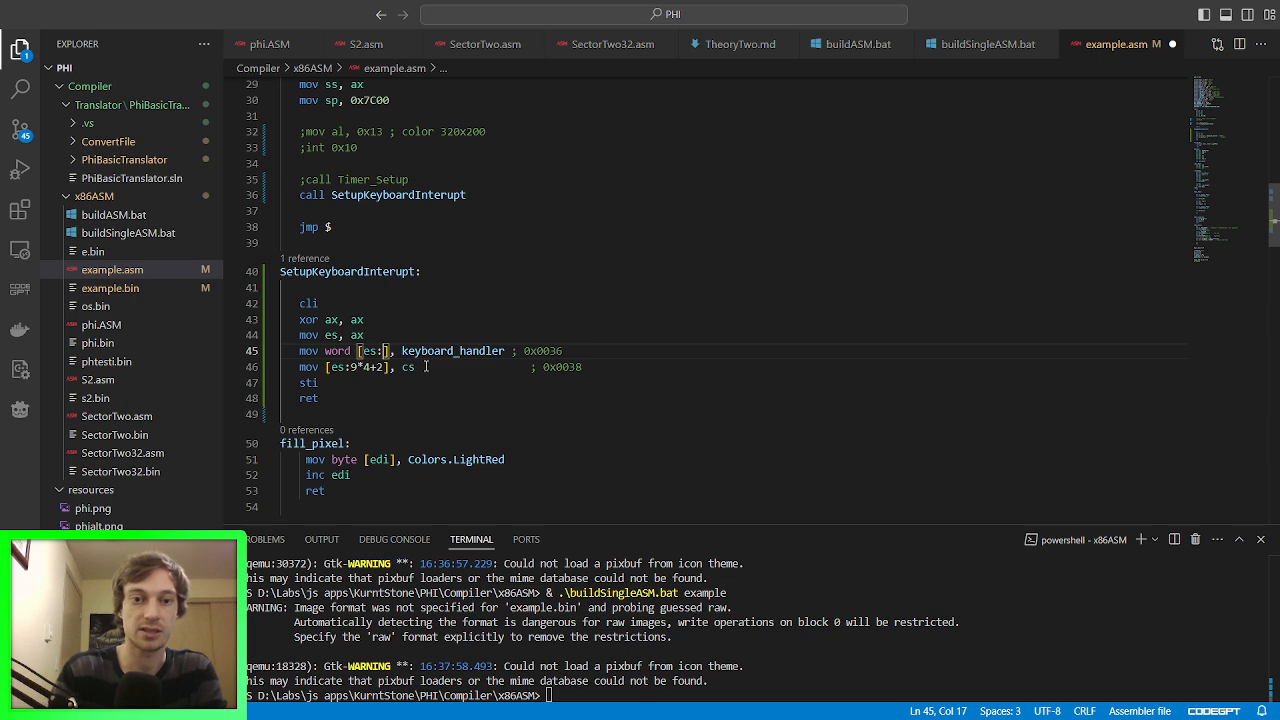
text(0x)
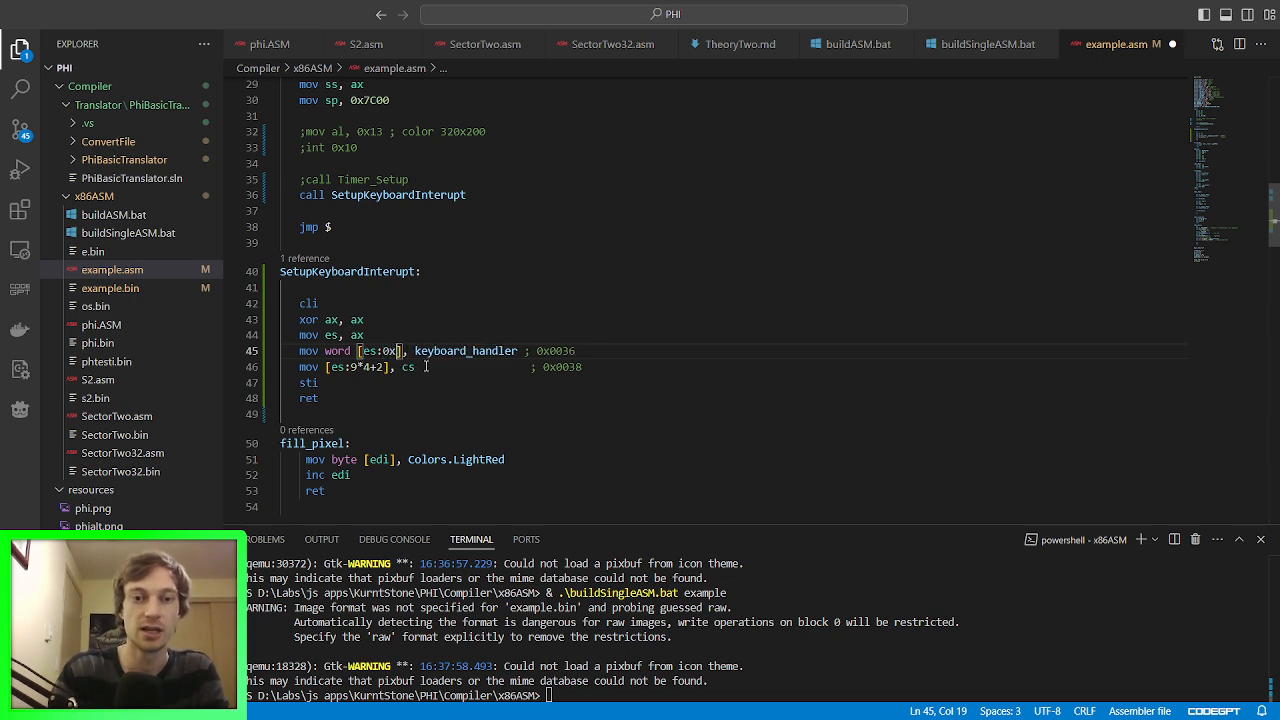
text(24)
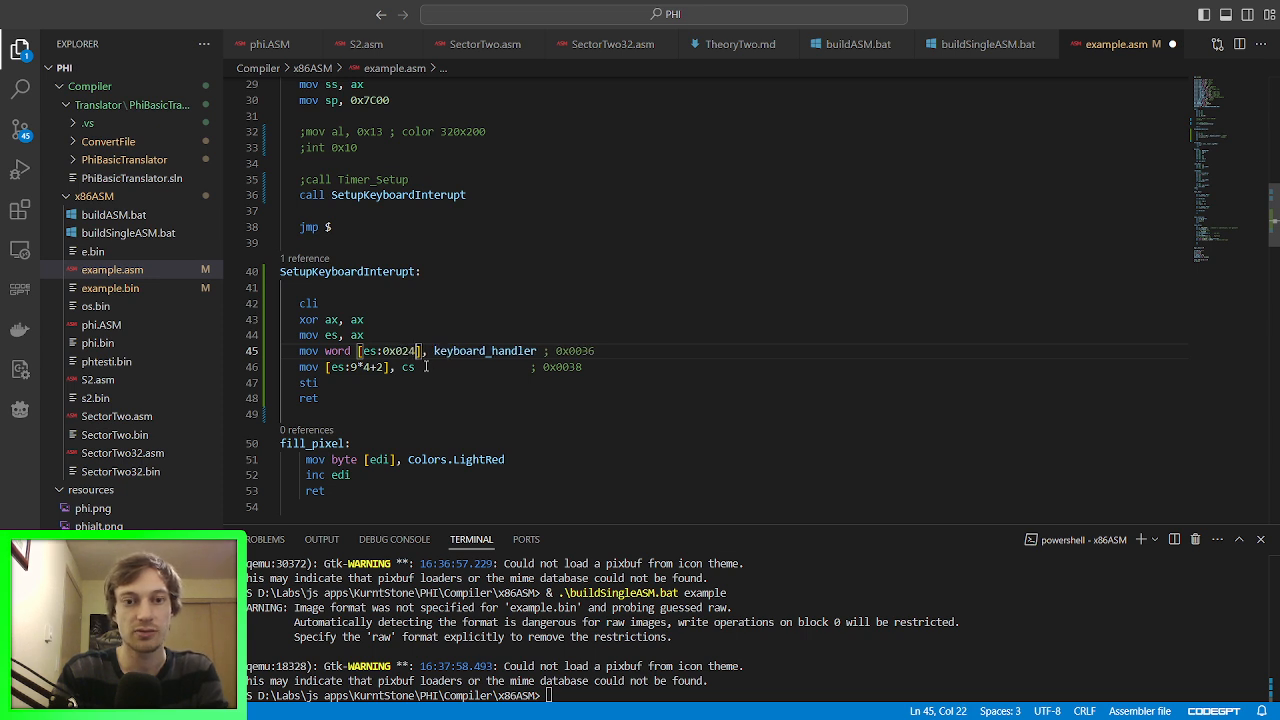
mouse_move(608, 368)
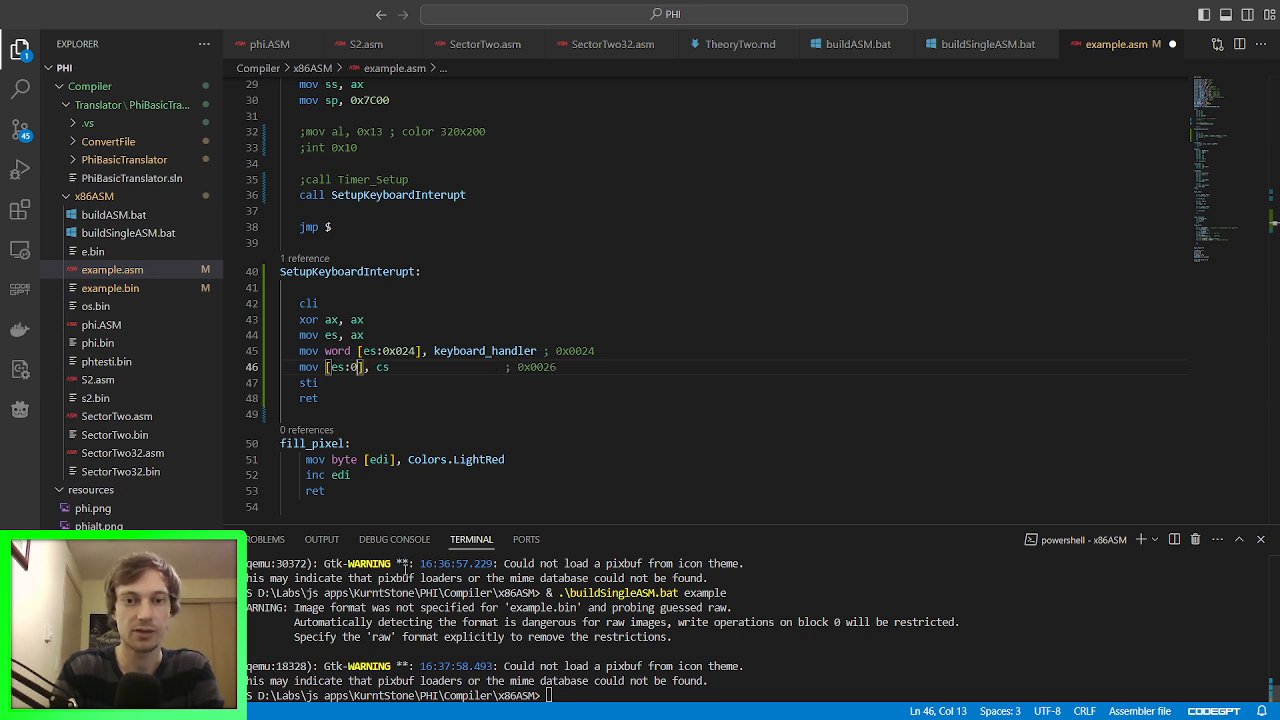
text(x0)
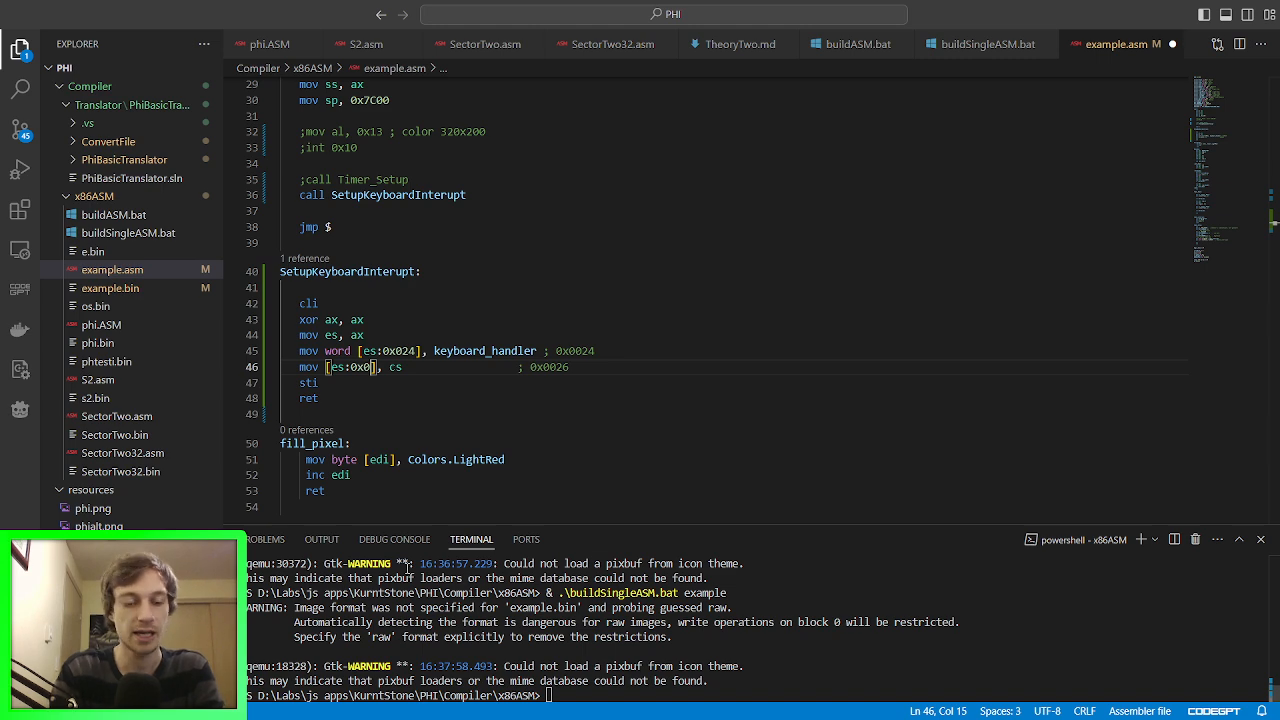
text(026)
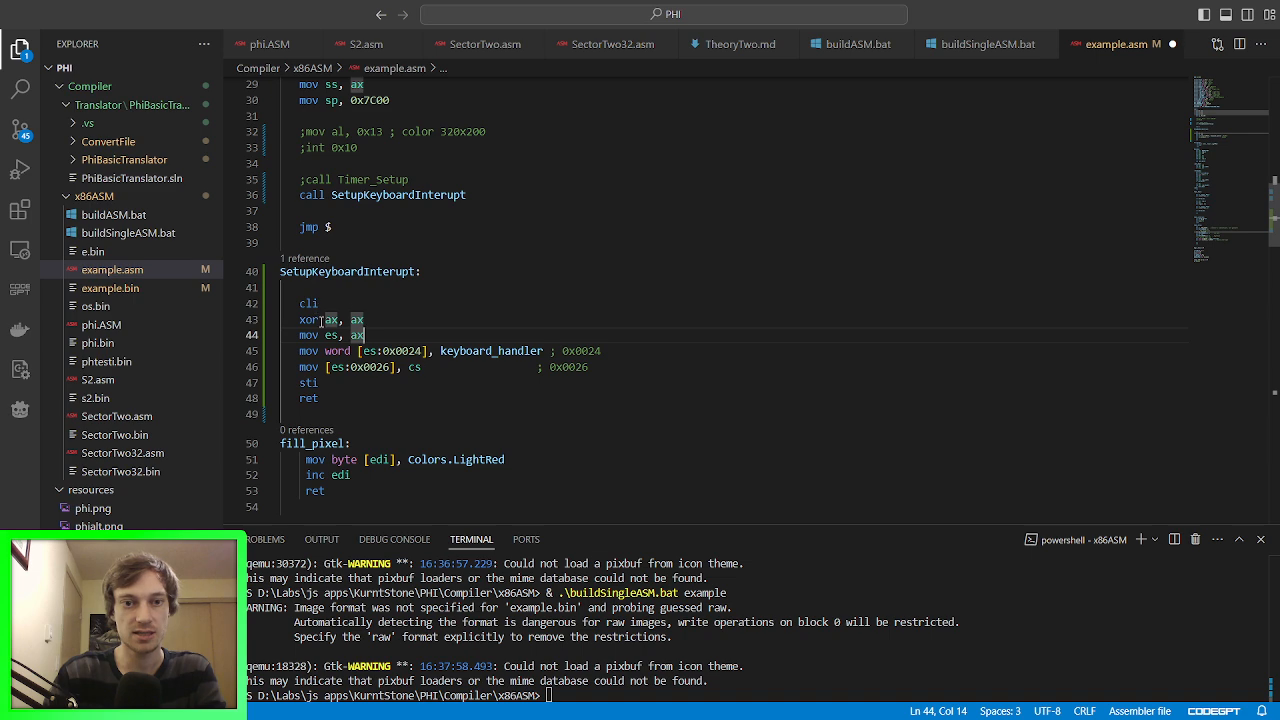
Step: Add a keyboard_handler label ending with the 0x20 acknowledge and iret, copied from timer_interrupt
click(488, 352)
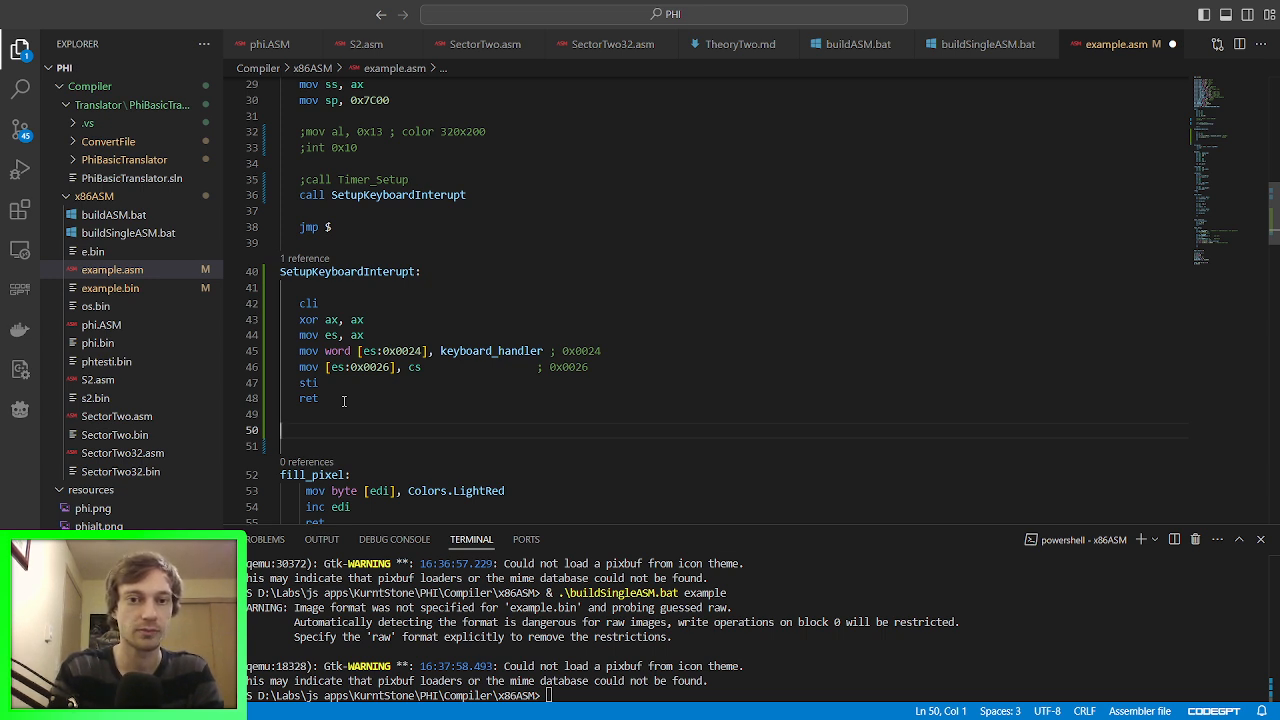
text(keyboard_handler:)
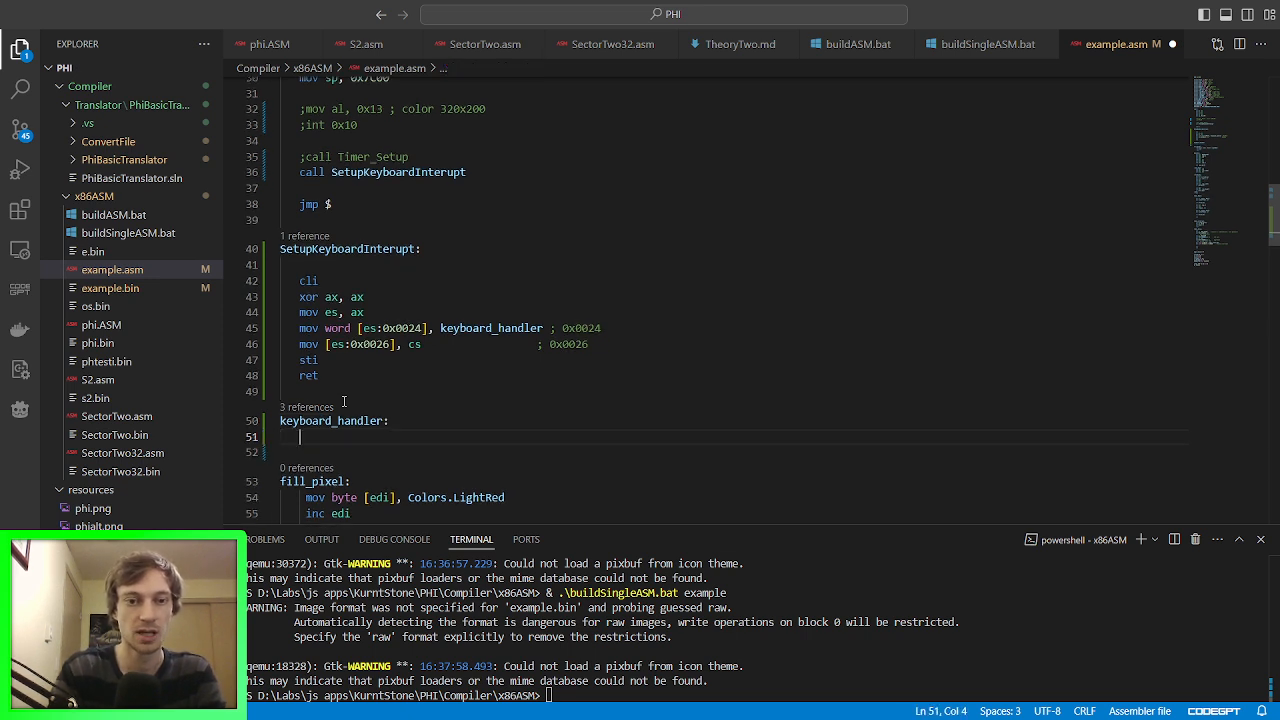
text(iret)
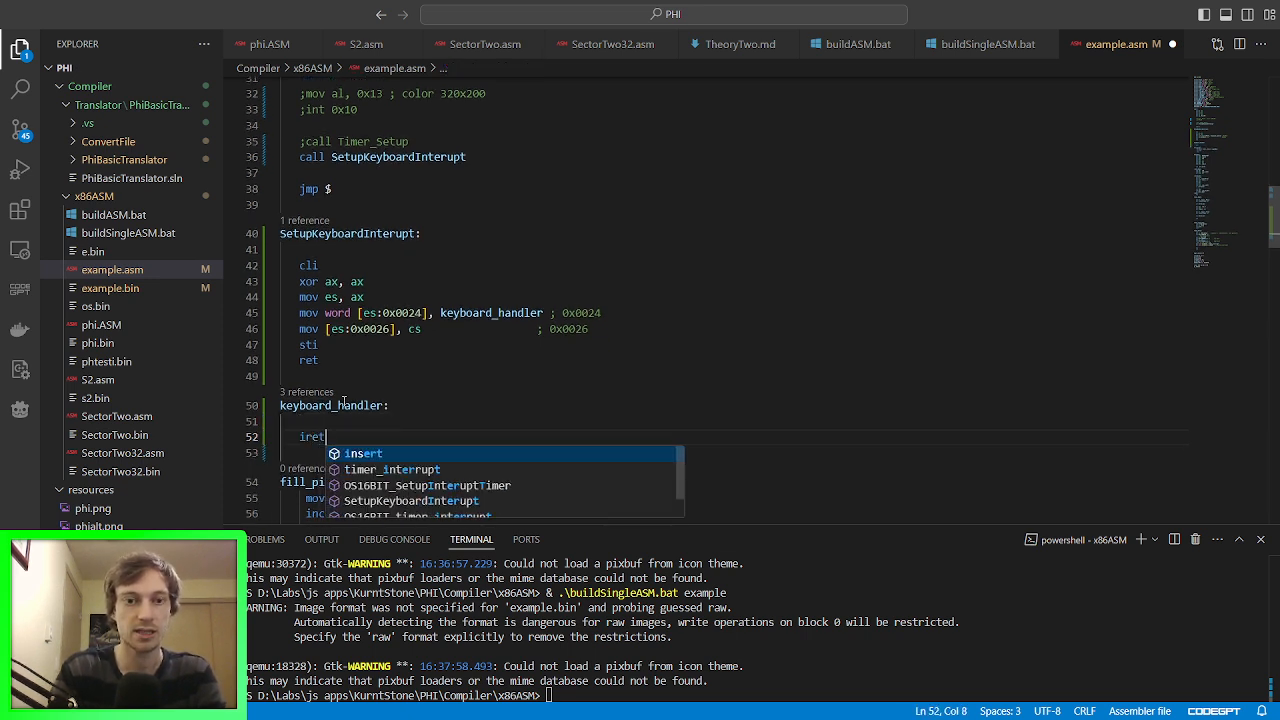
key(Down)
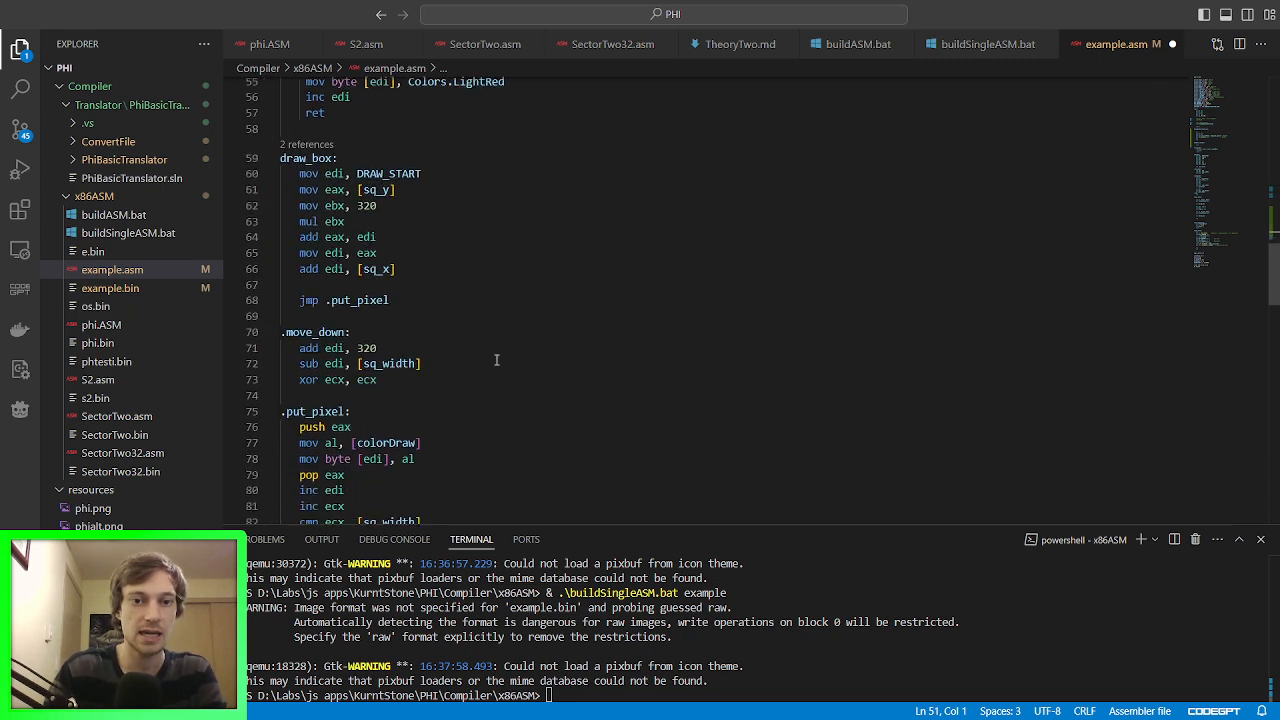
scroll(down, 3)
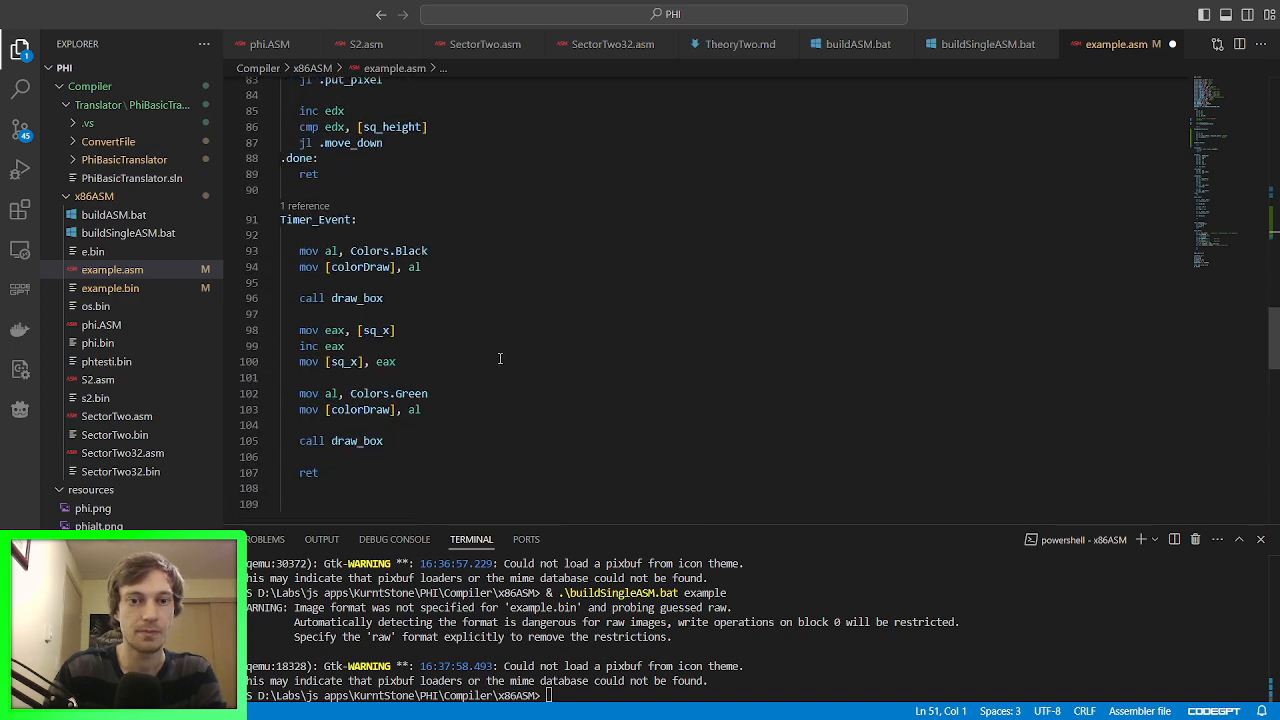
scroll(down, 3)
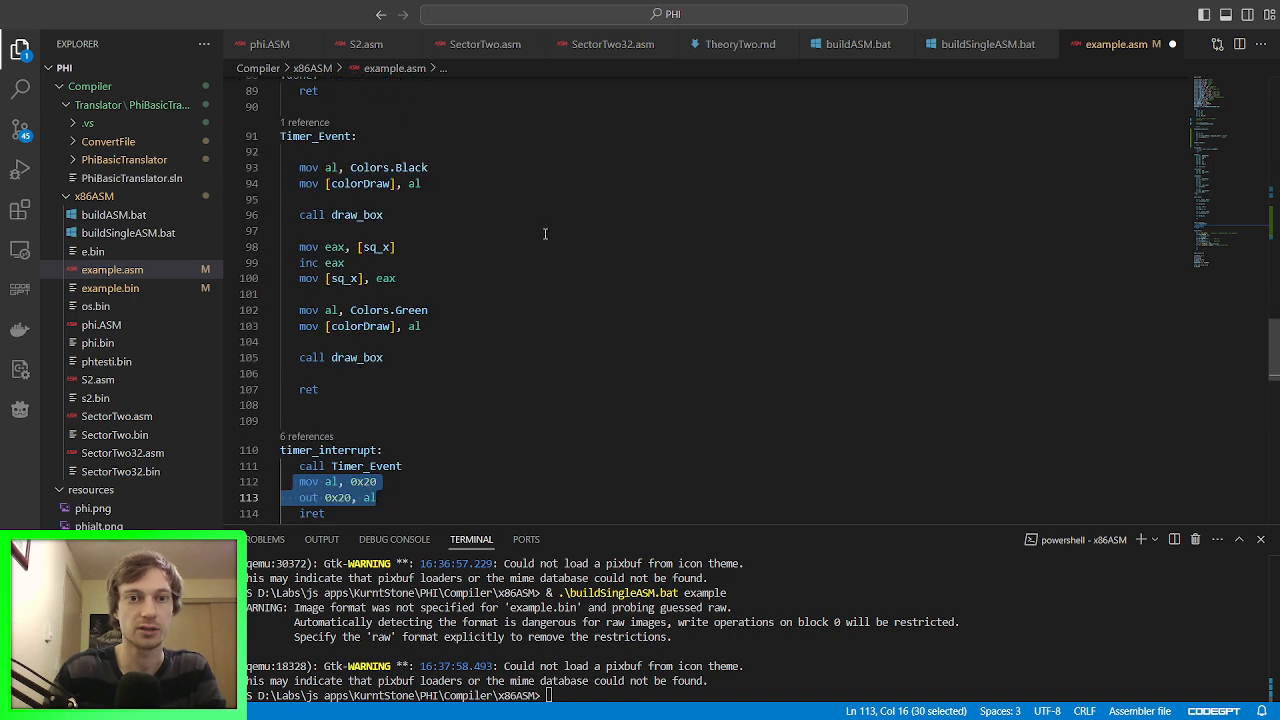
scroll(up, 3)
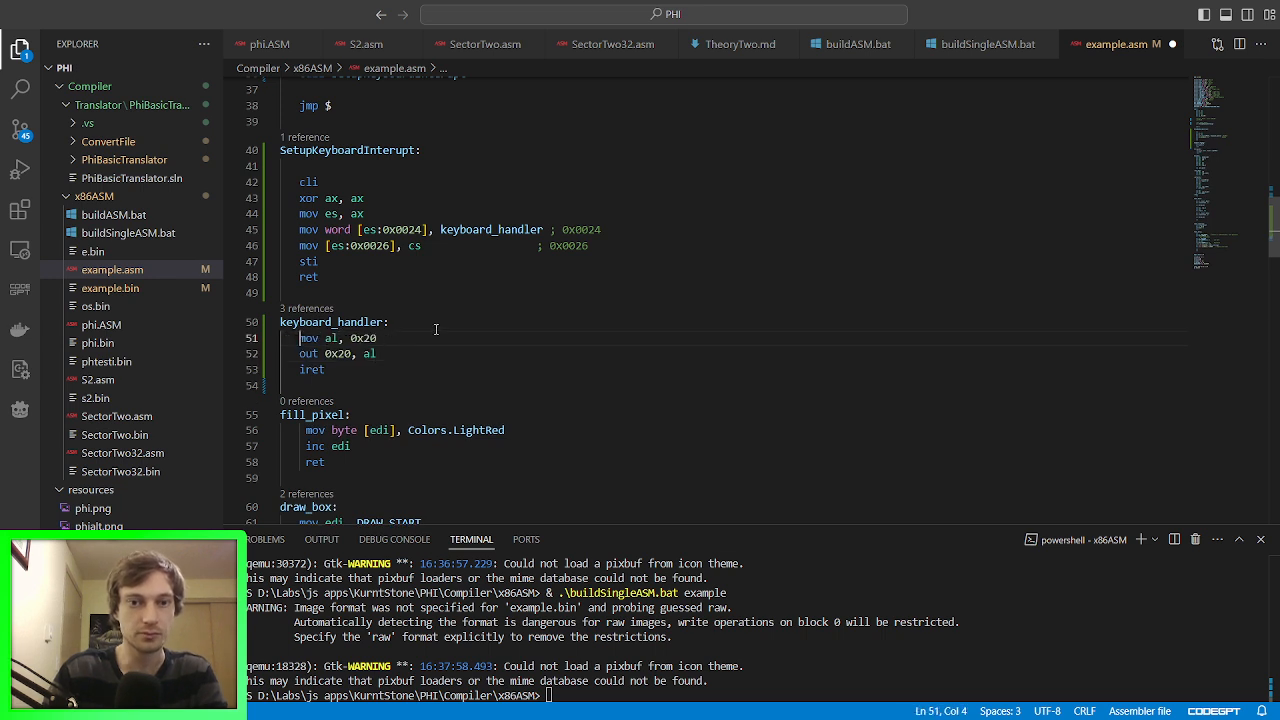
Step: Make keyboard_handler start with call Keyboard_Event
text(ca\\)
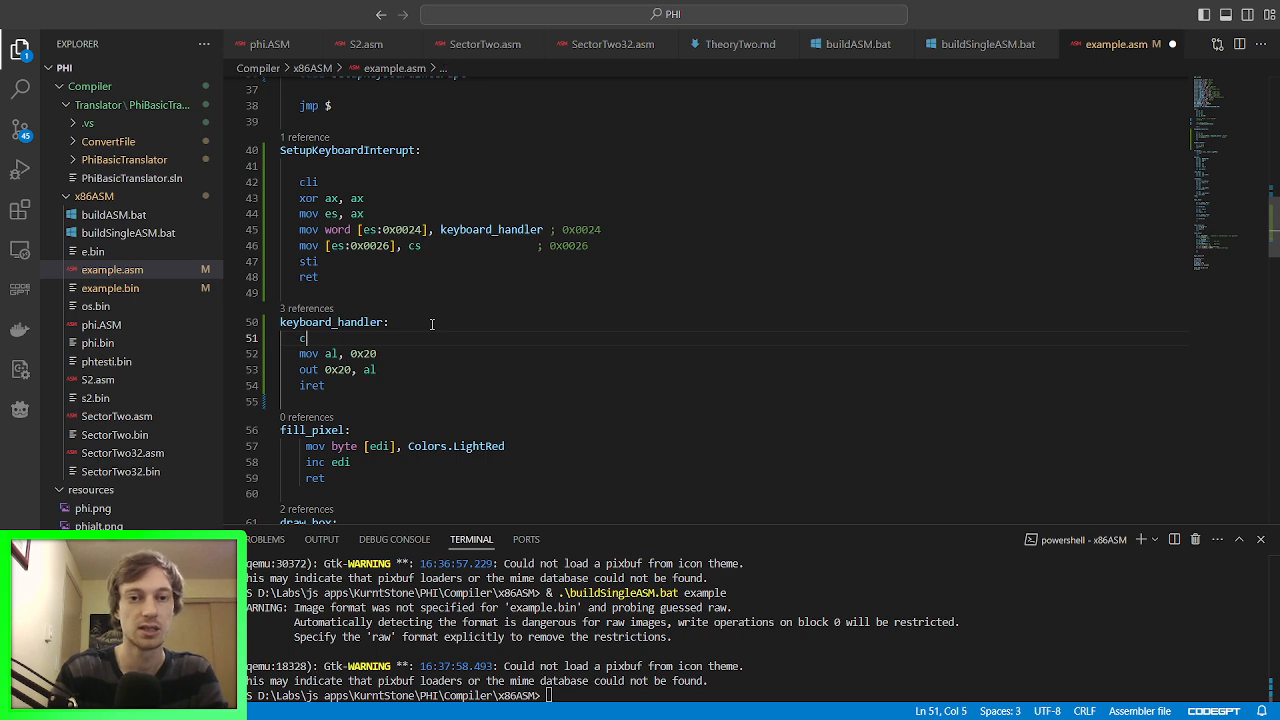
text(all)
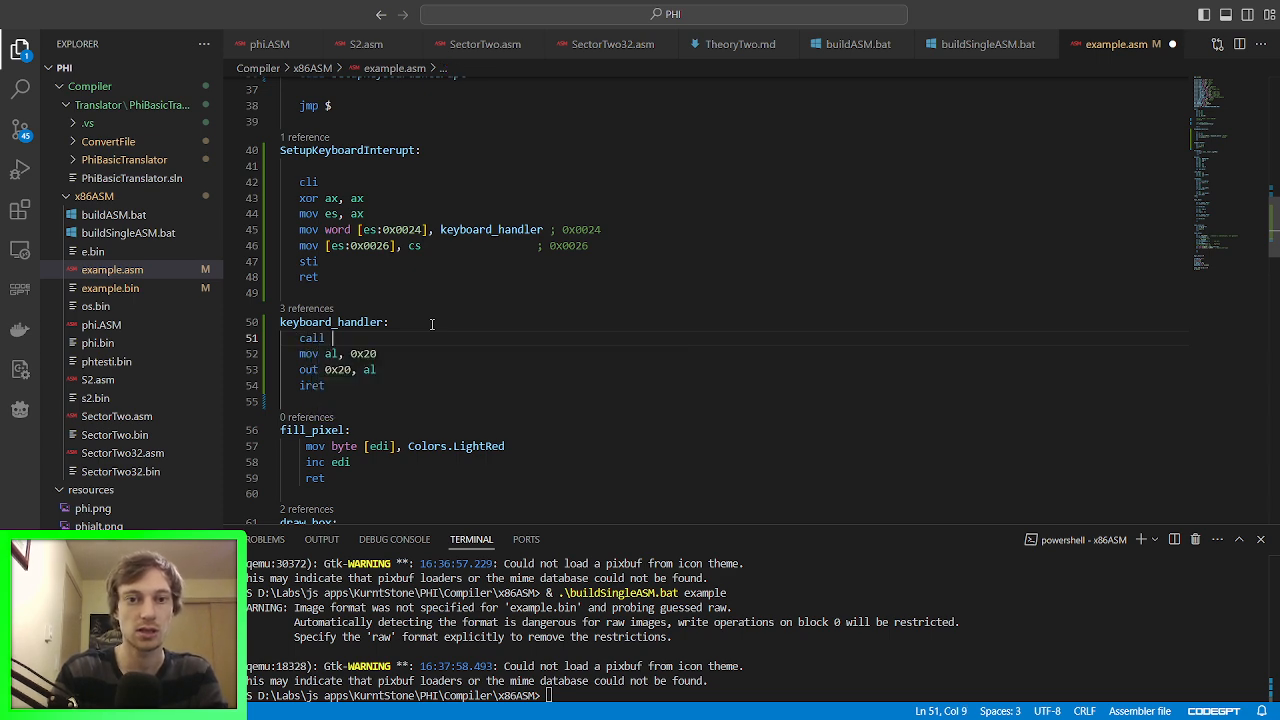
text(Keyboard)
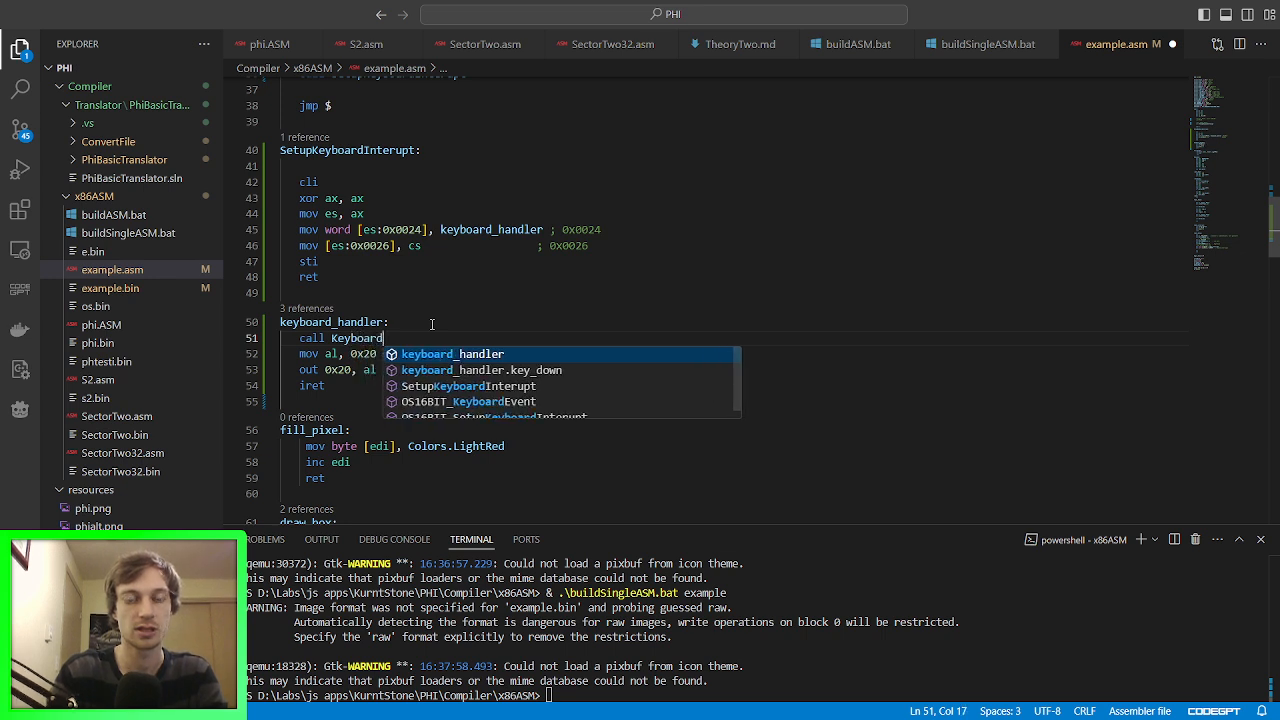
text(_Event)
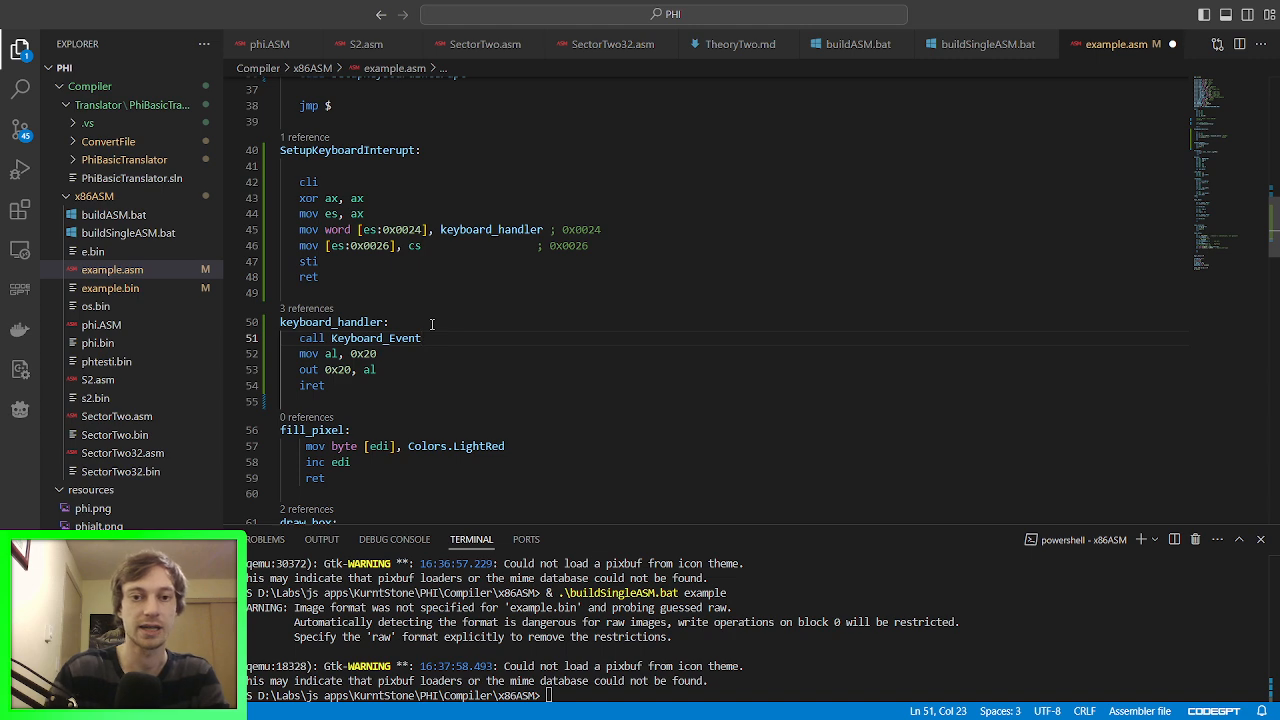
double_click(376, 338)
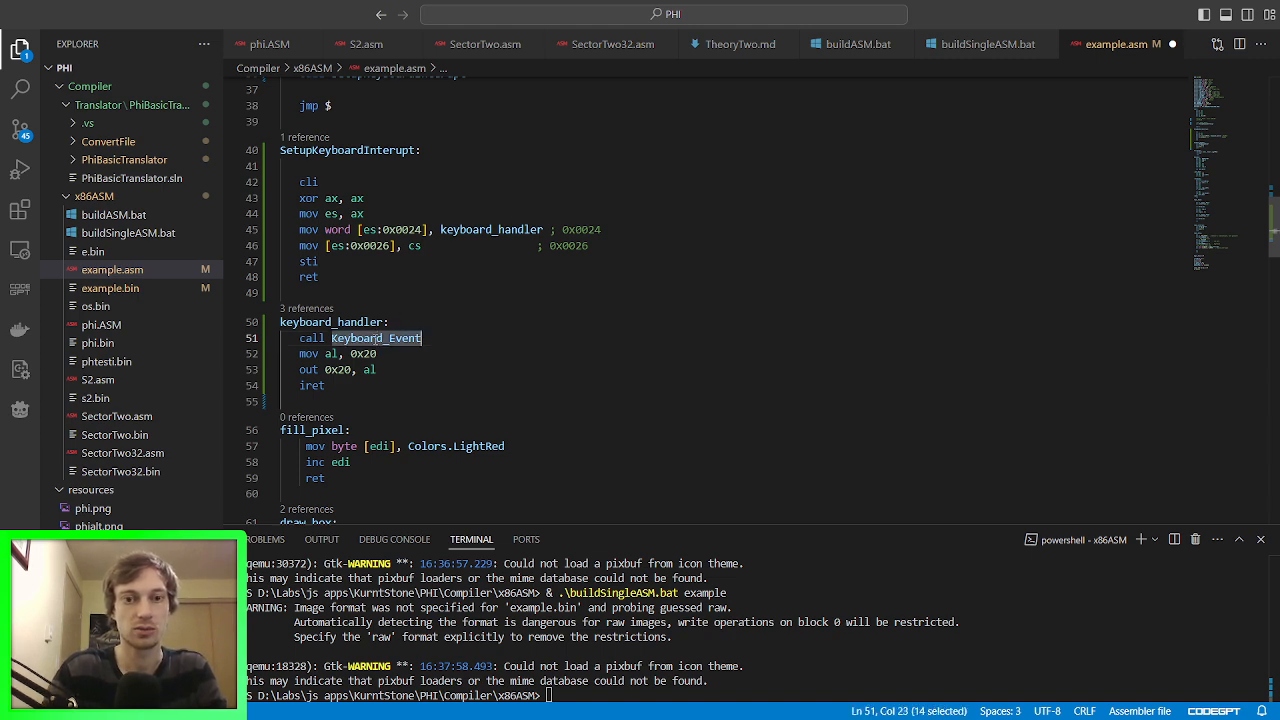
Step: Add a Keyboard_Event label with an empty body line and ret below keyboard_handler
click(360, 394)
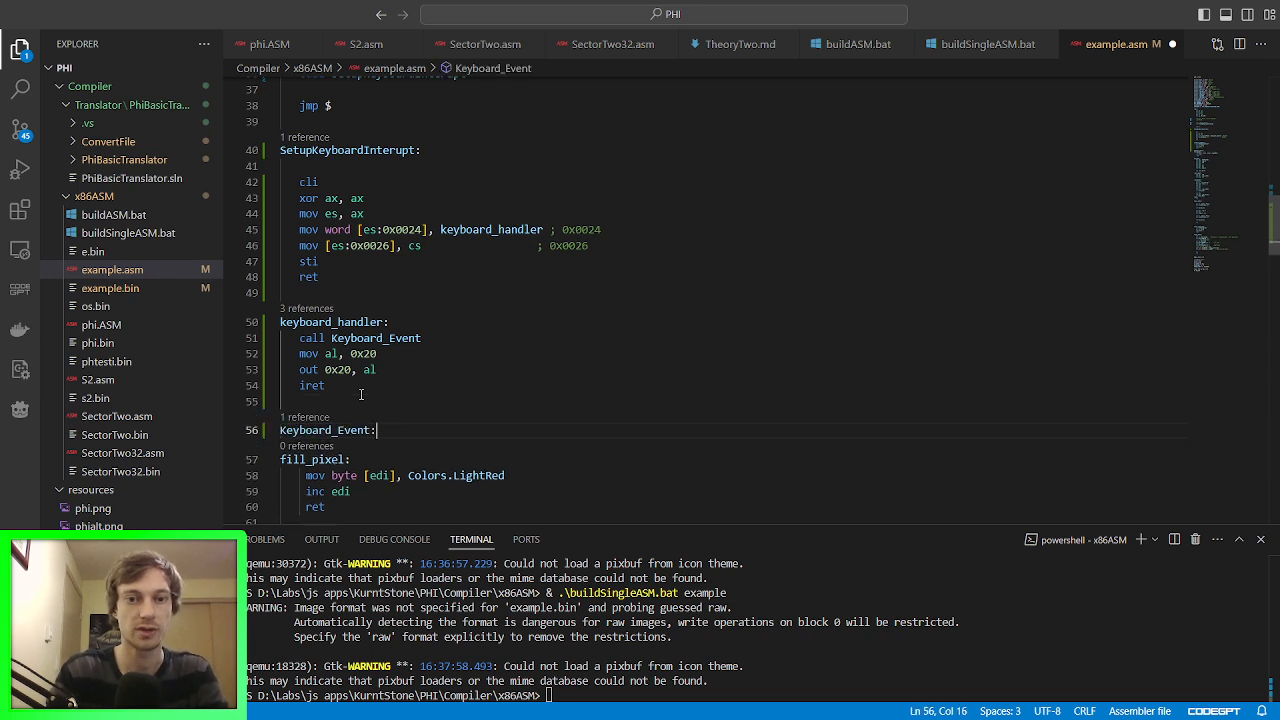
text(ret)
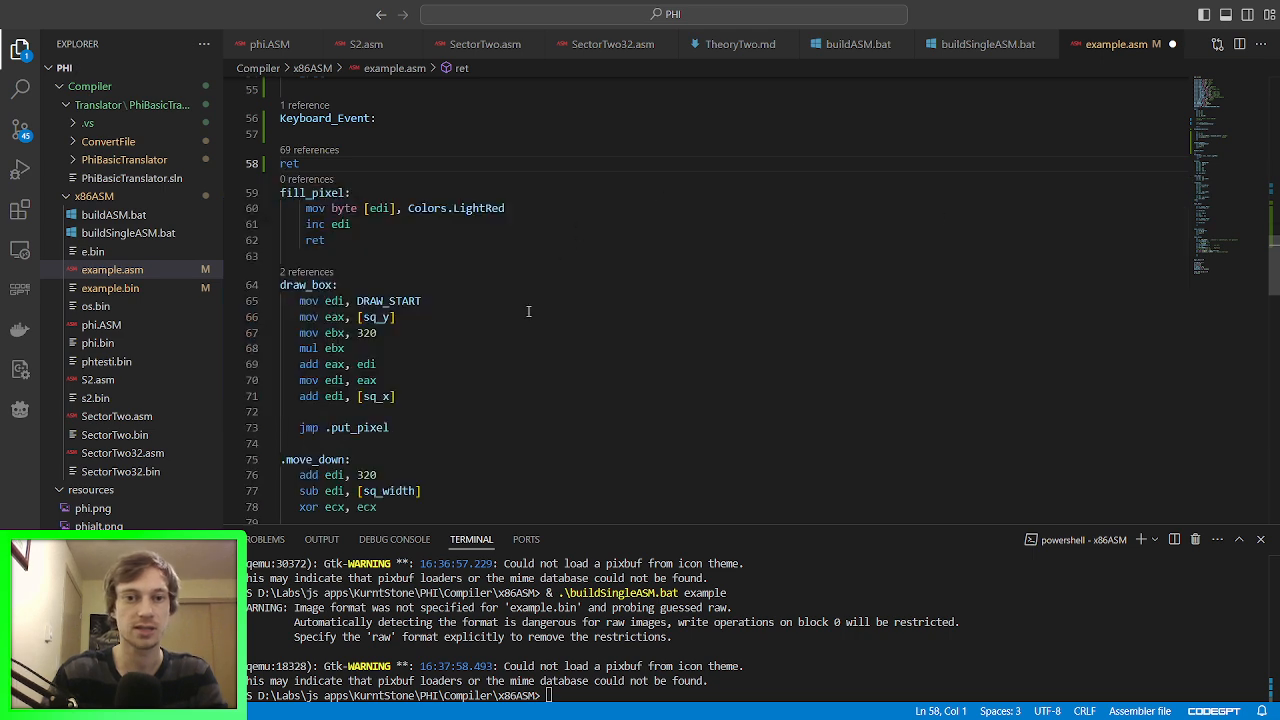
scroll(up, 3)
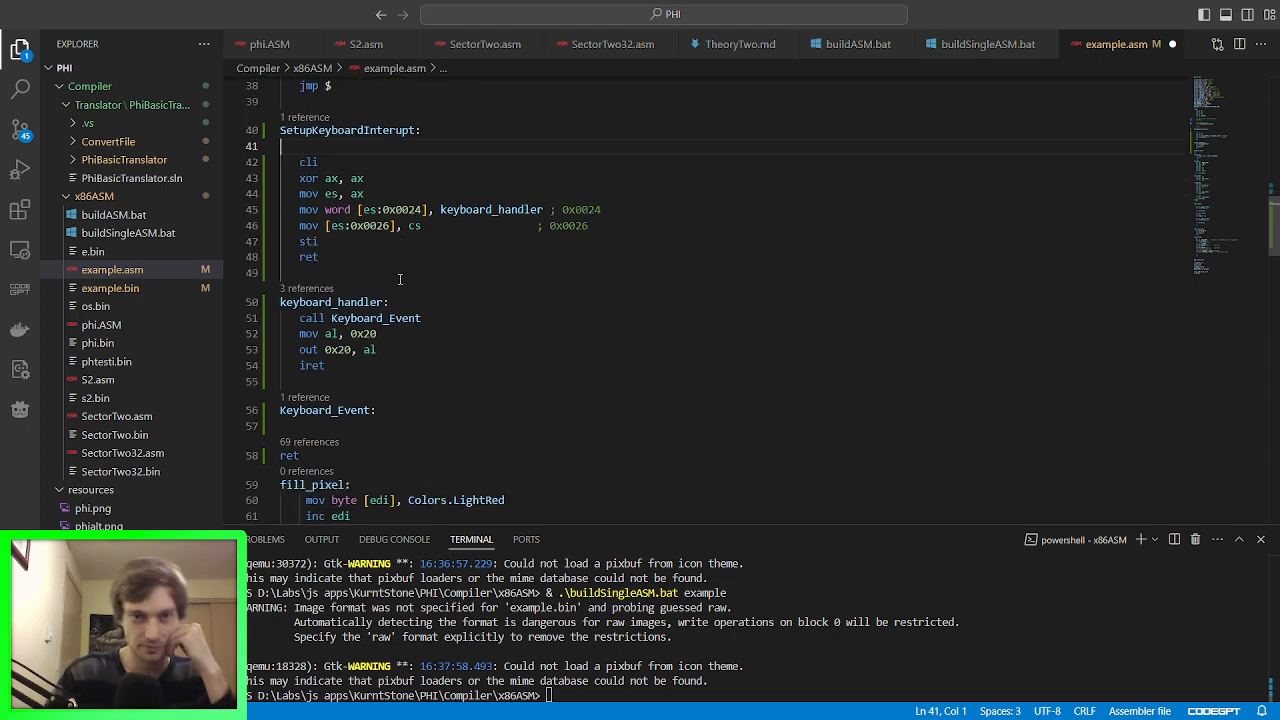
mouse_move(404, 340)
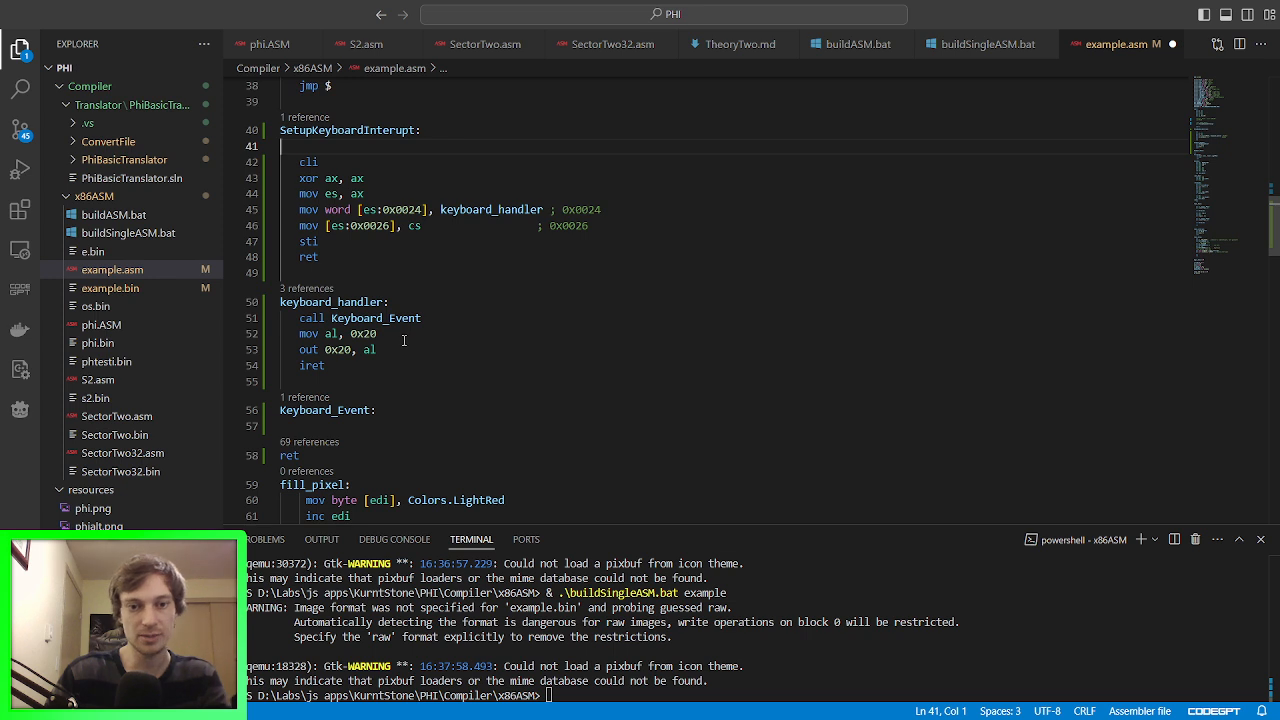
mouse_move(334, 428)
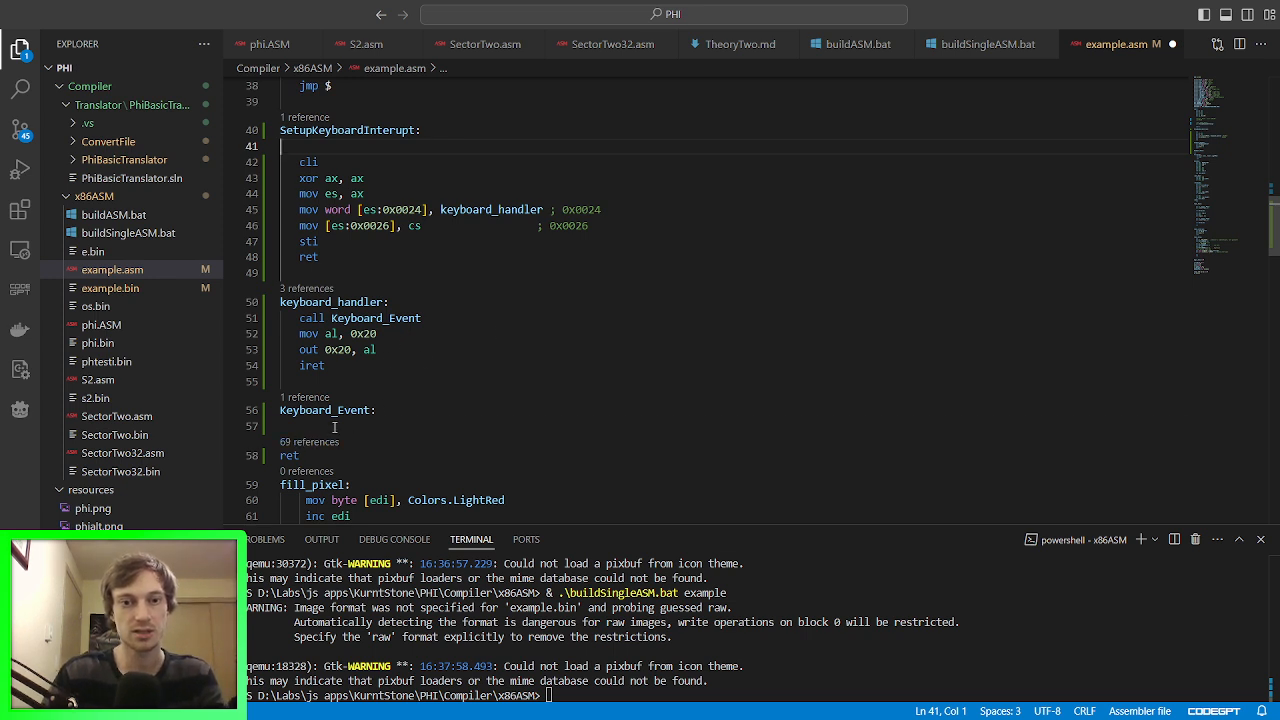
click(488, 428)
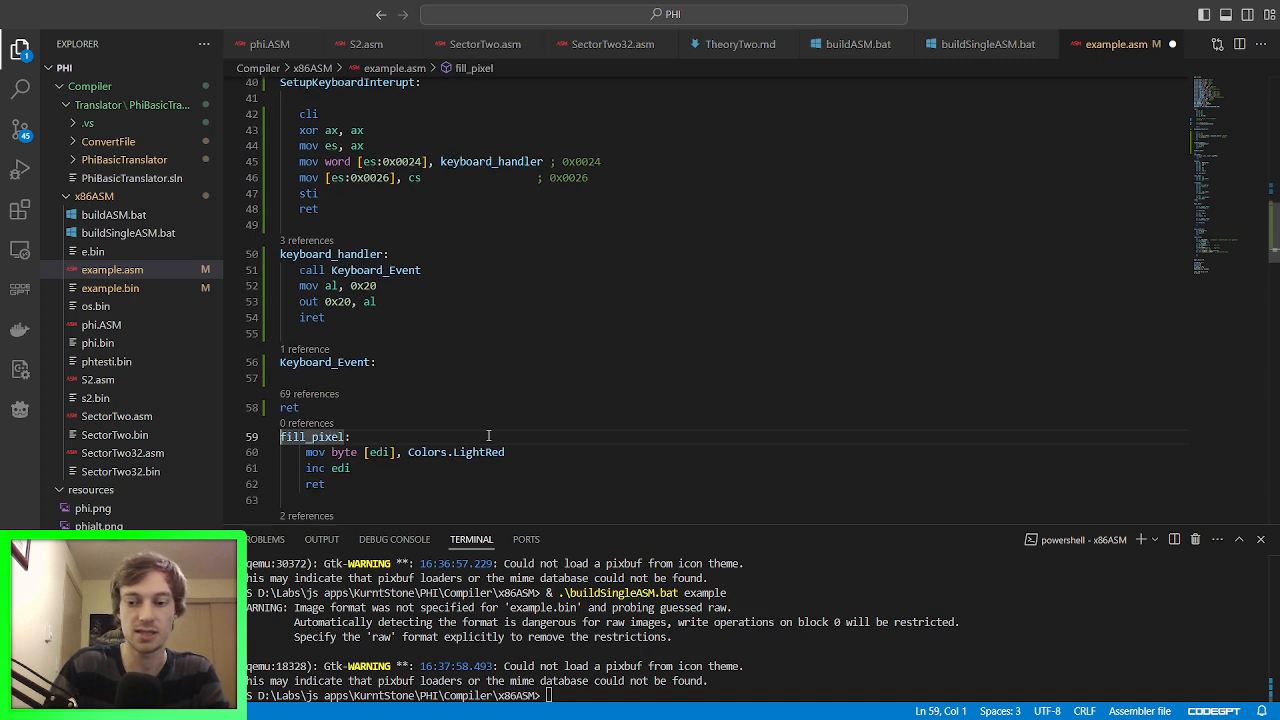
key(enter)
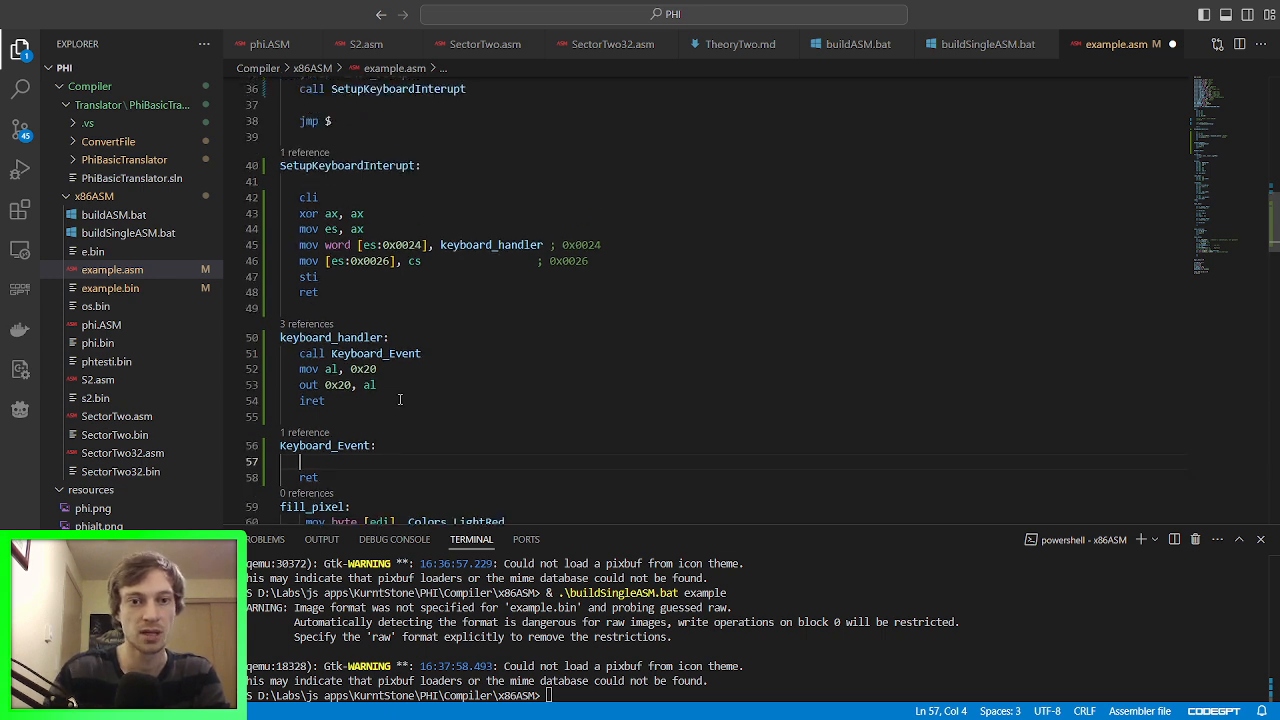
mouse_move(434, 408)
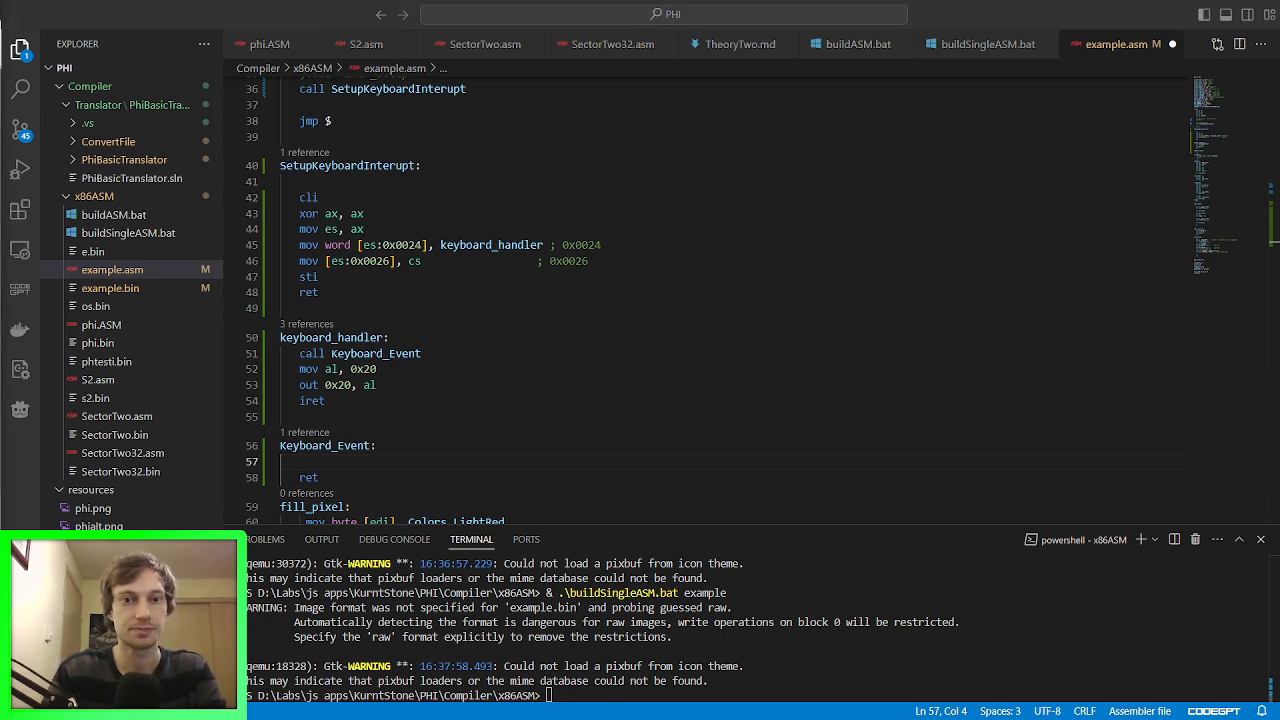
click(412, 336)
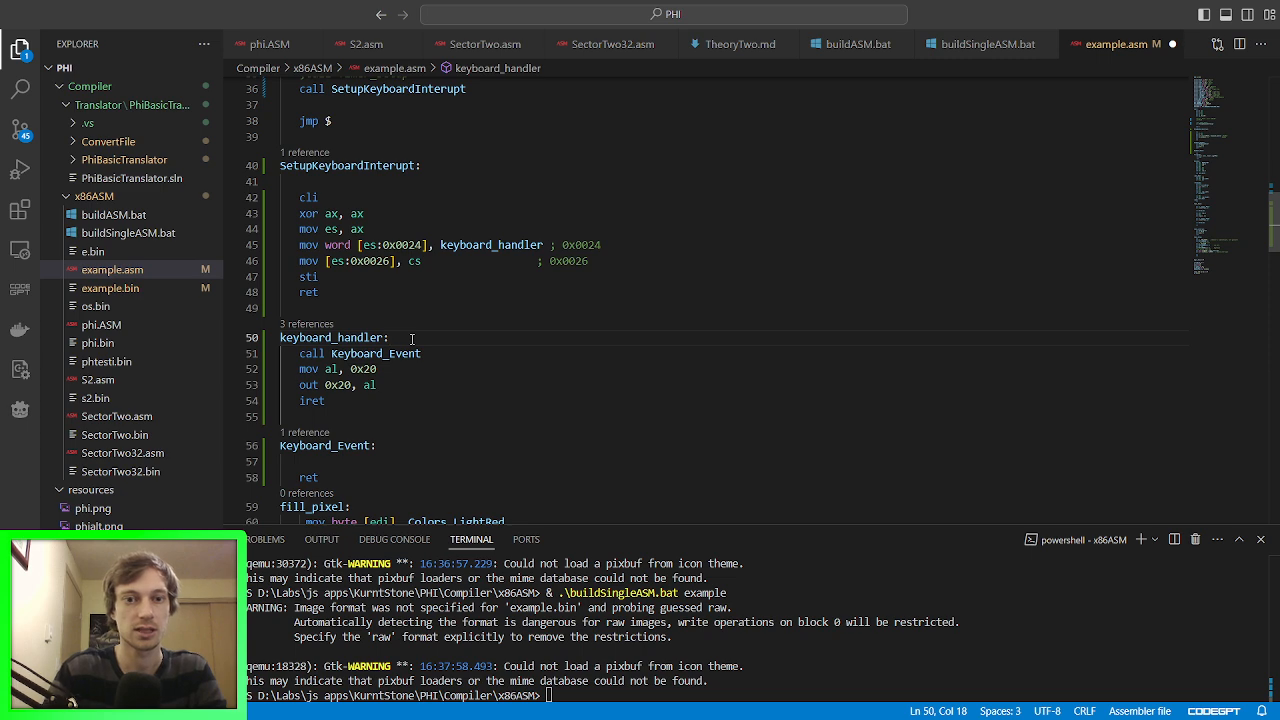
text(in al, 0x60)
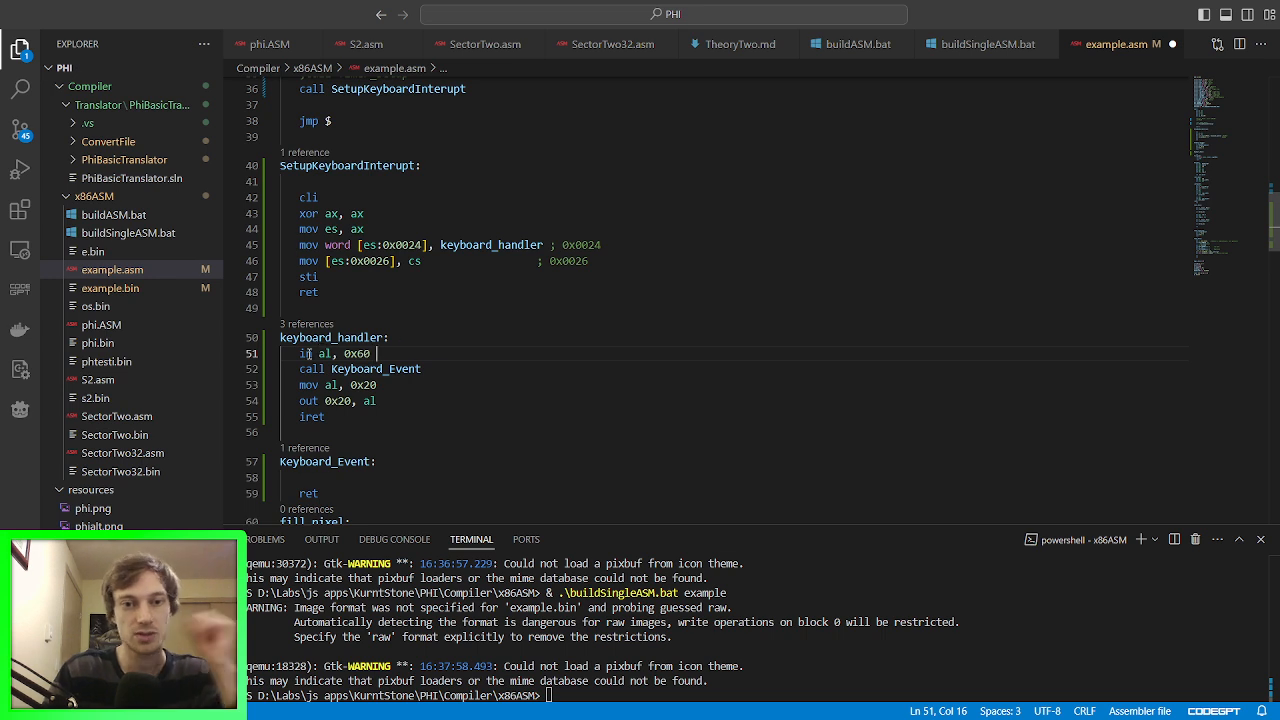
double_click(304, 352)
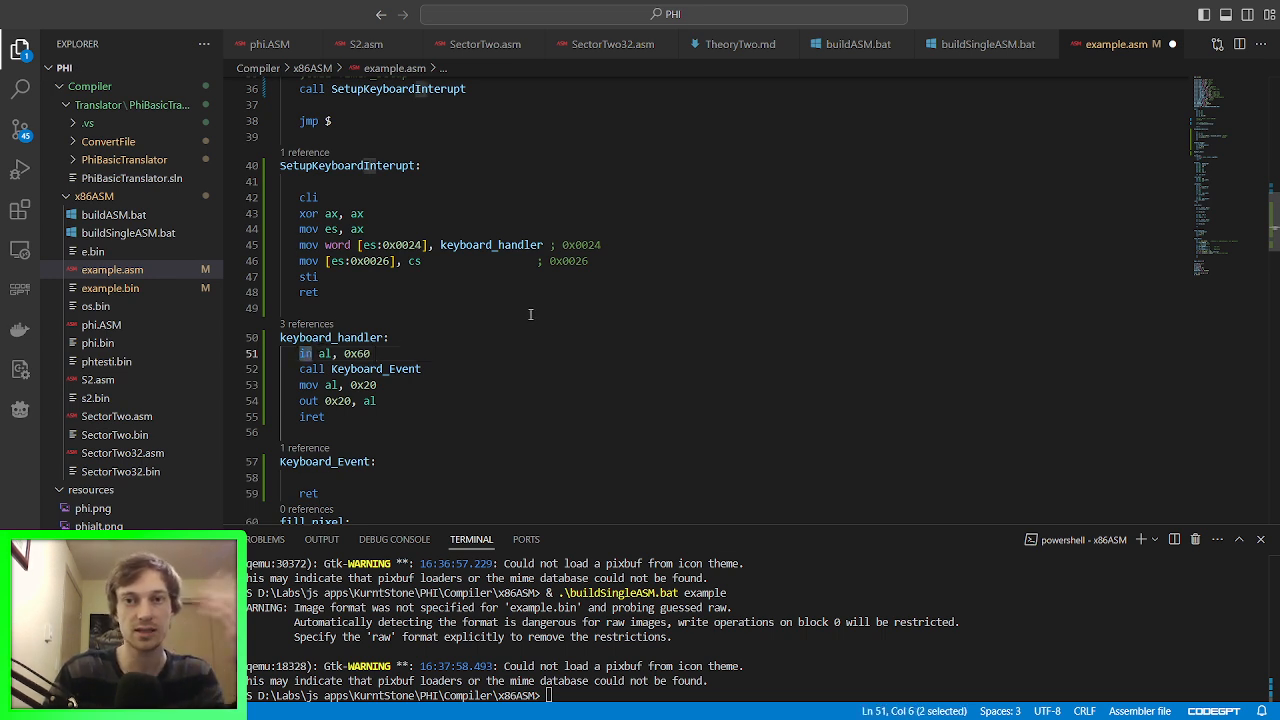
mouse_move(594, 364)
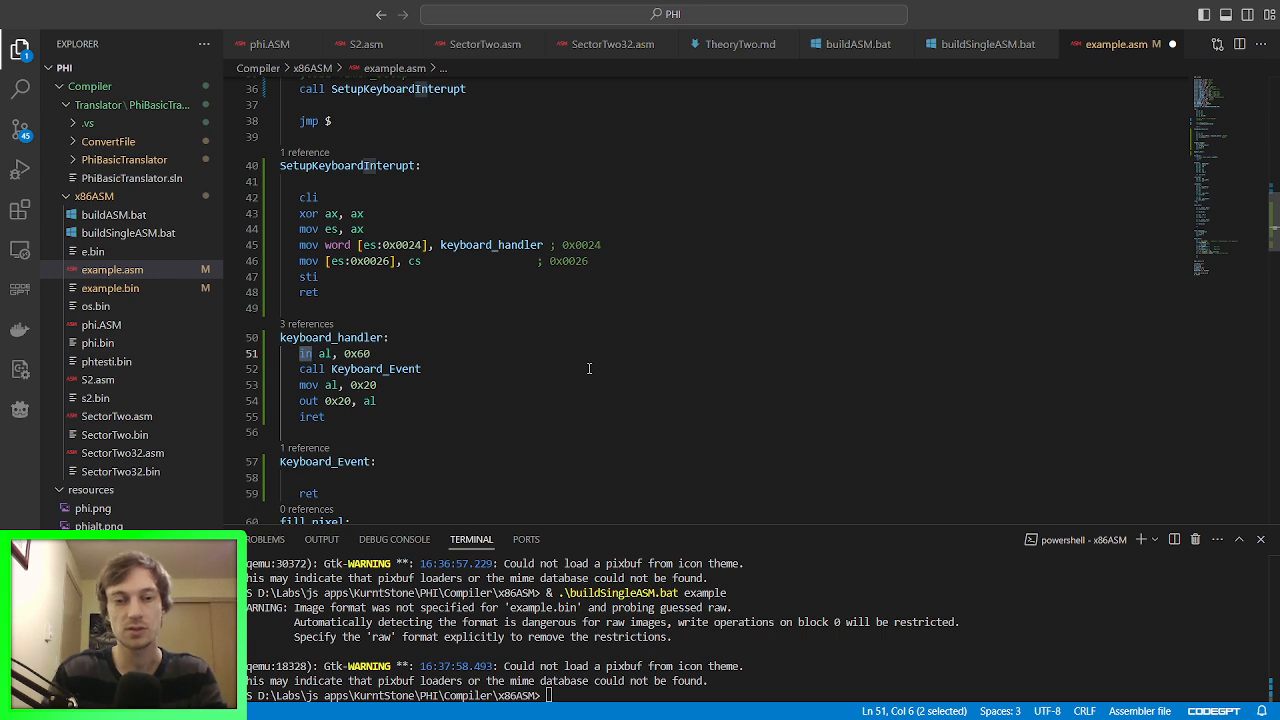
mouse_move(596, 364)
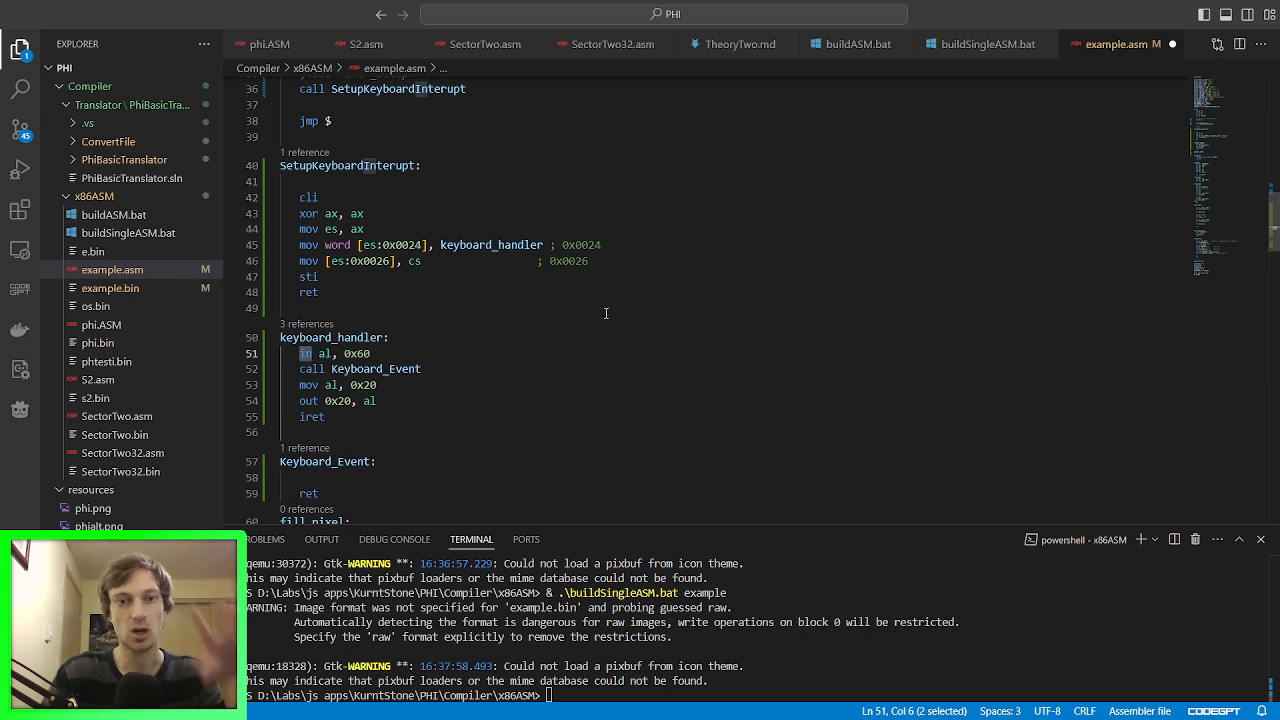
mouse_move(544, 310)
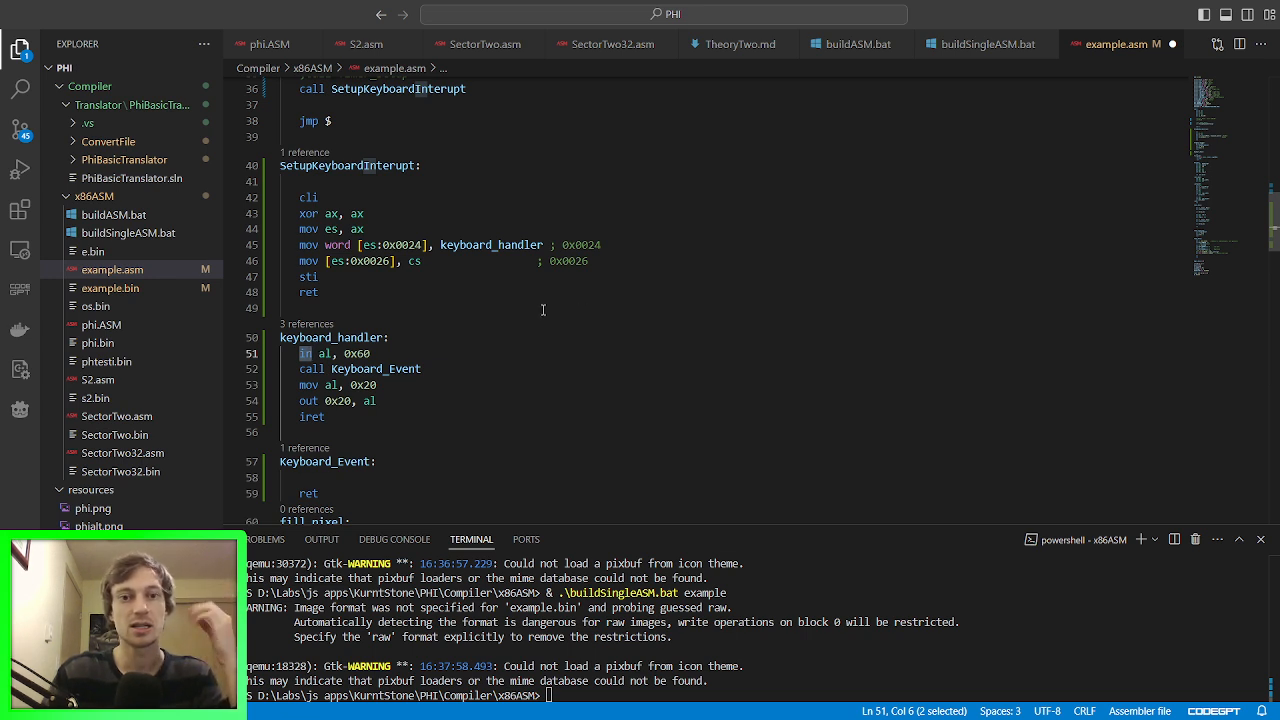
scroll(down, 3)
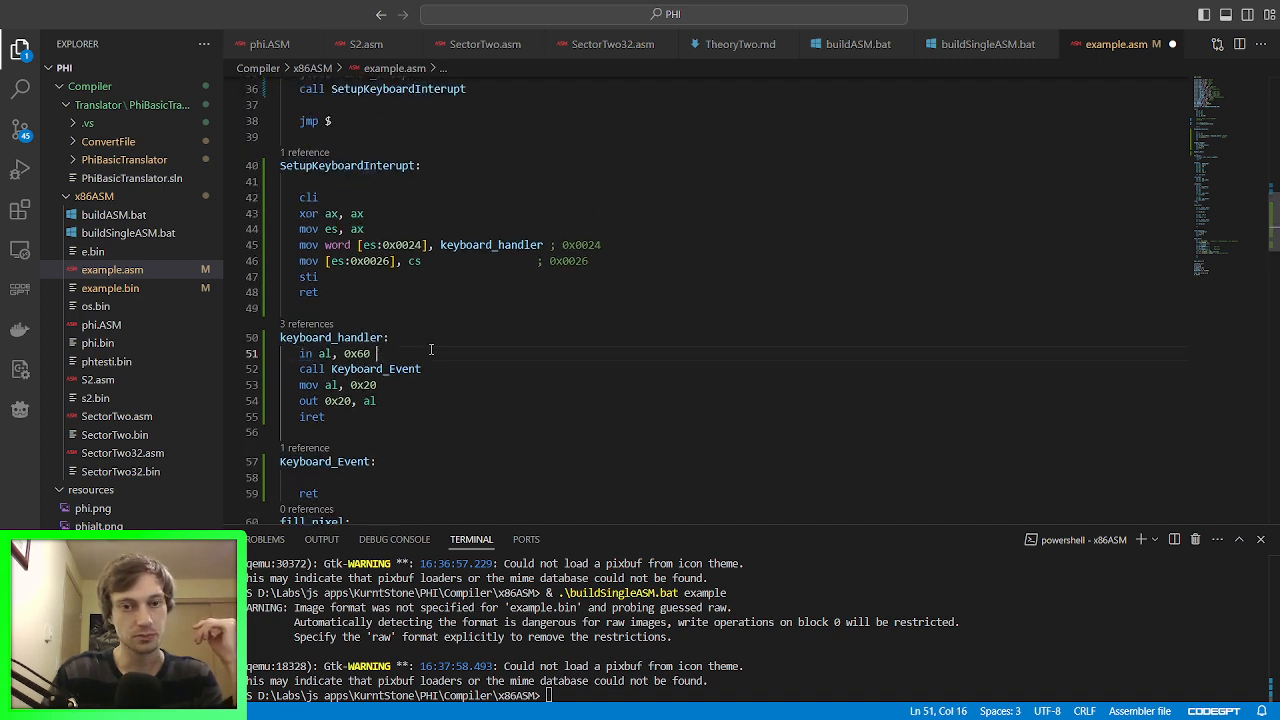
triple_click(332, 352)
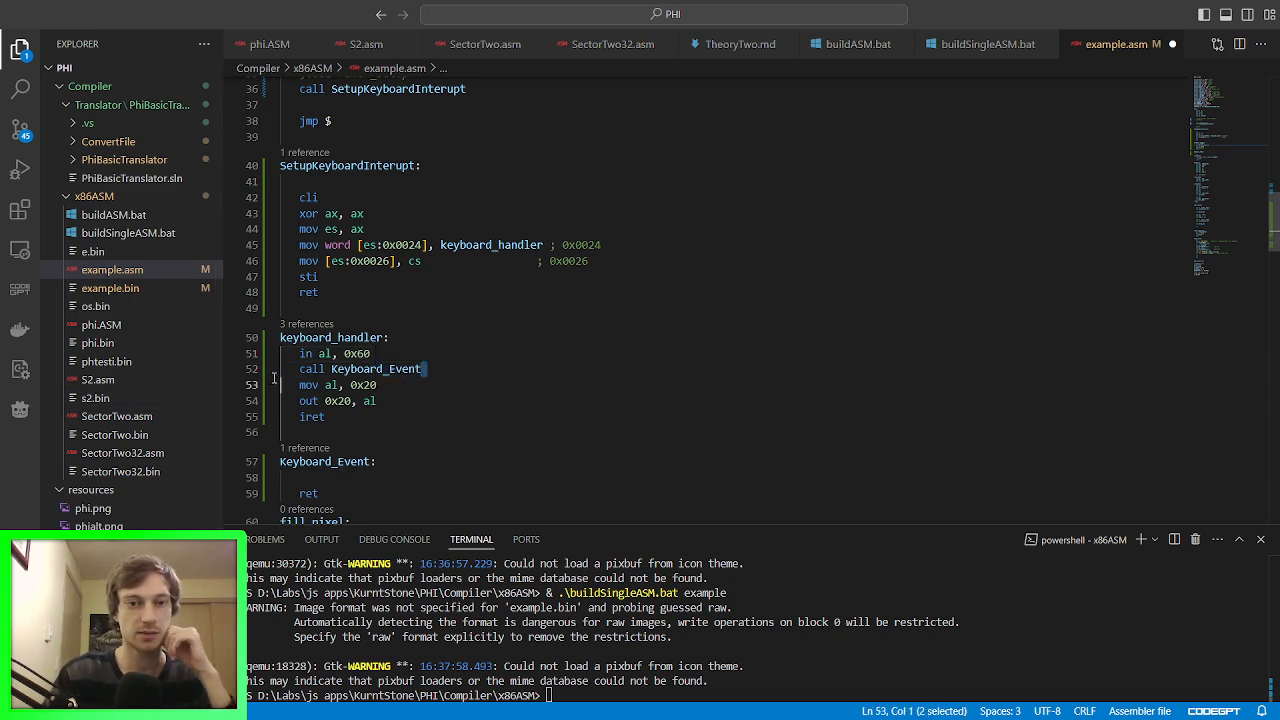
click(432, 352)
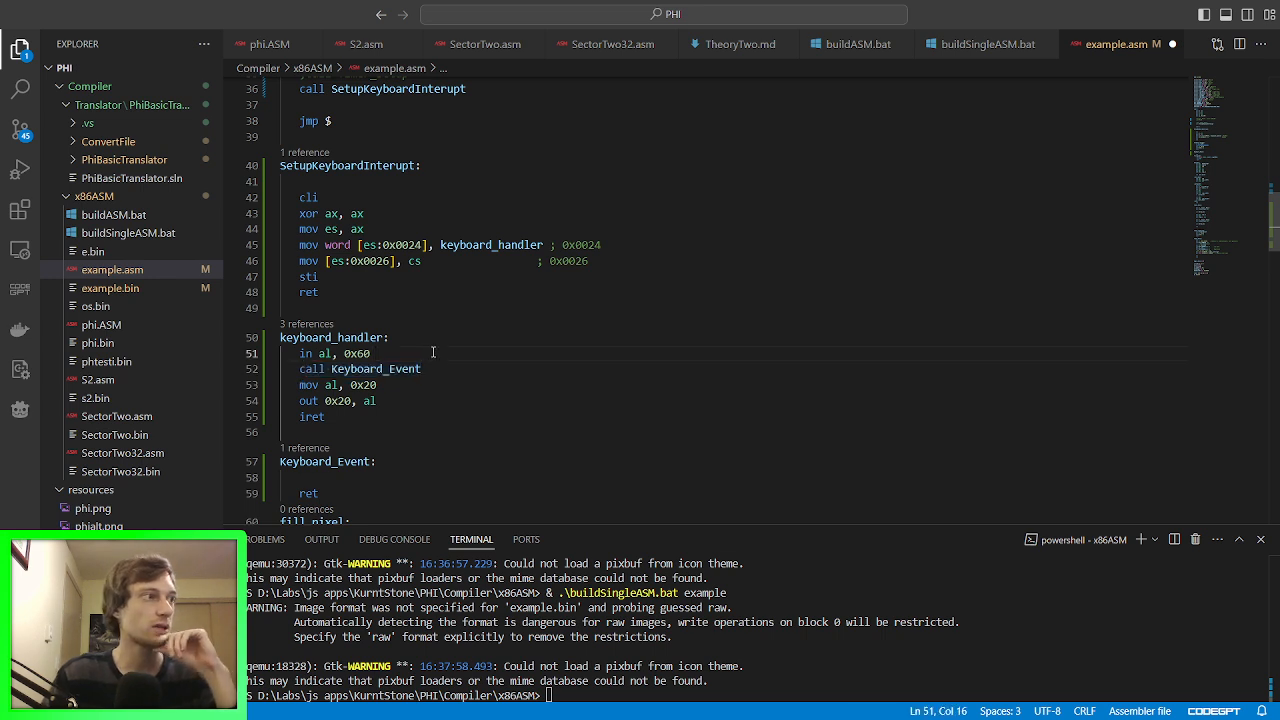
mouse_move(360, 344)
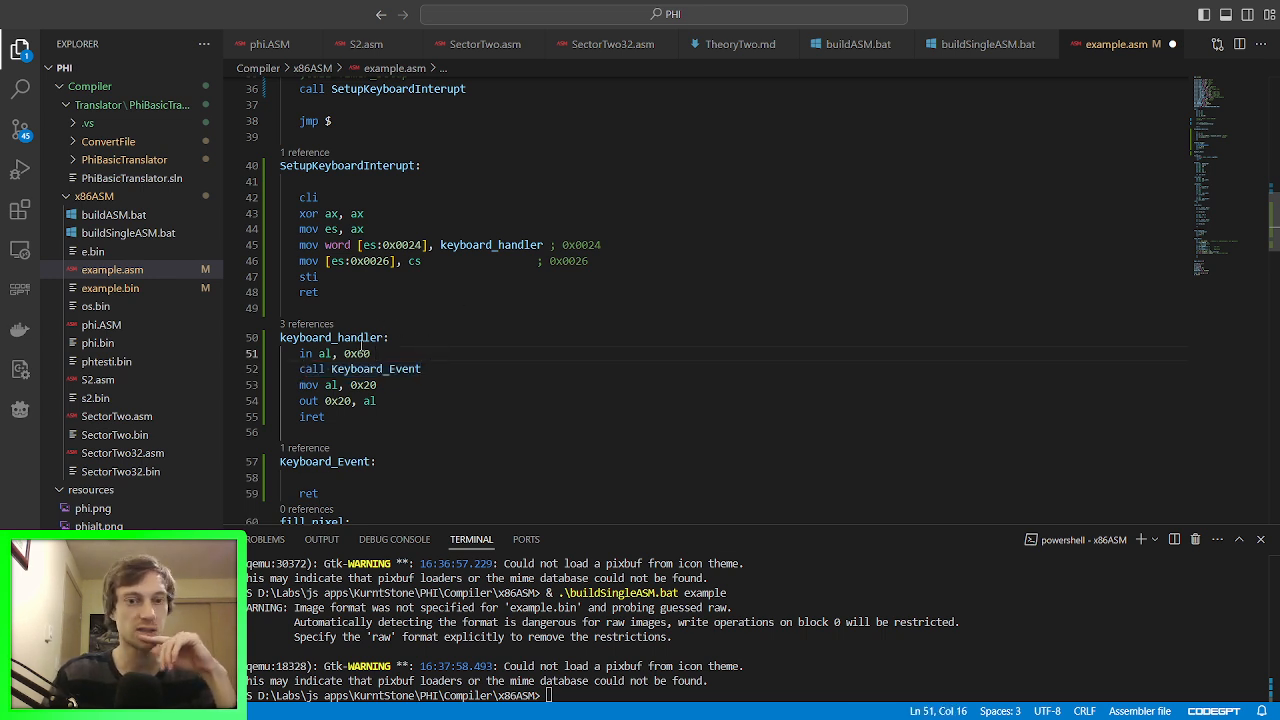
scroll(down, 3)
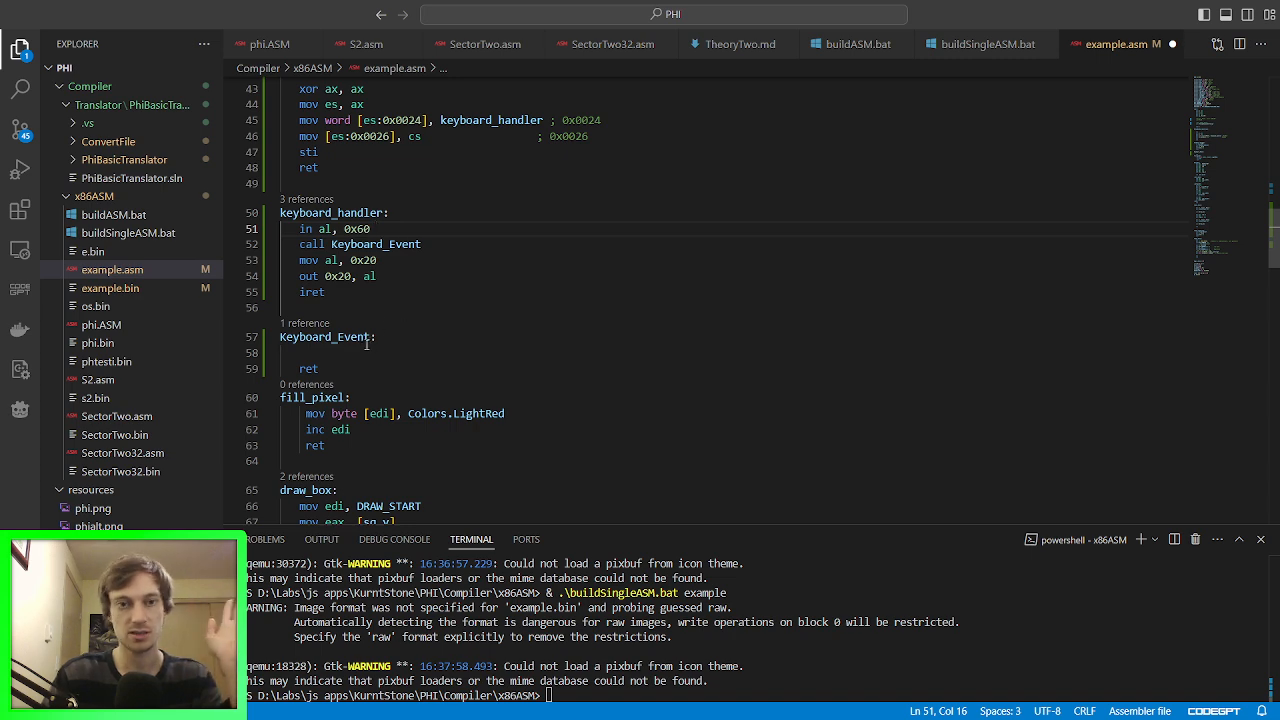
Step: Add an empty write_char label between Keyboard_Event and fill_pixel
click(422, 352)
text(w)
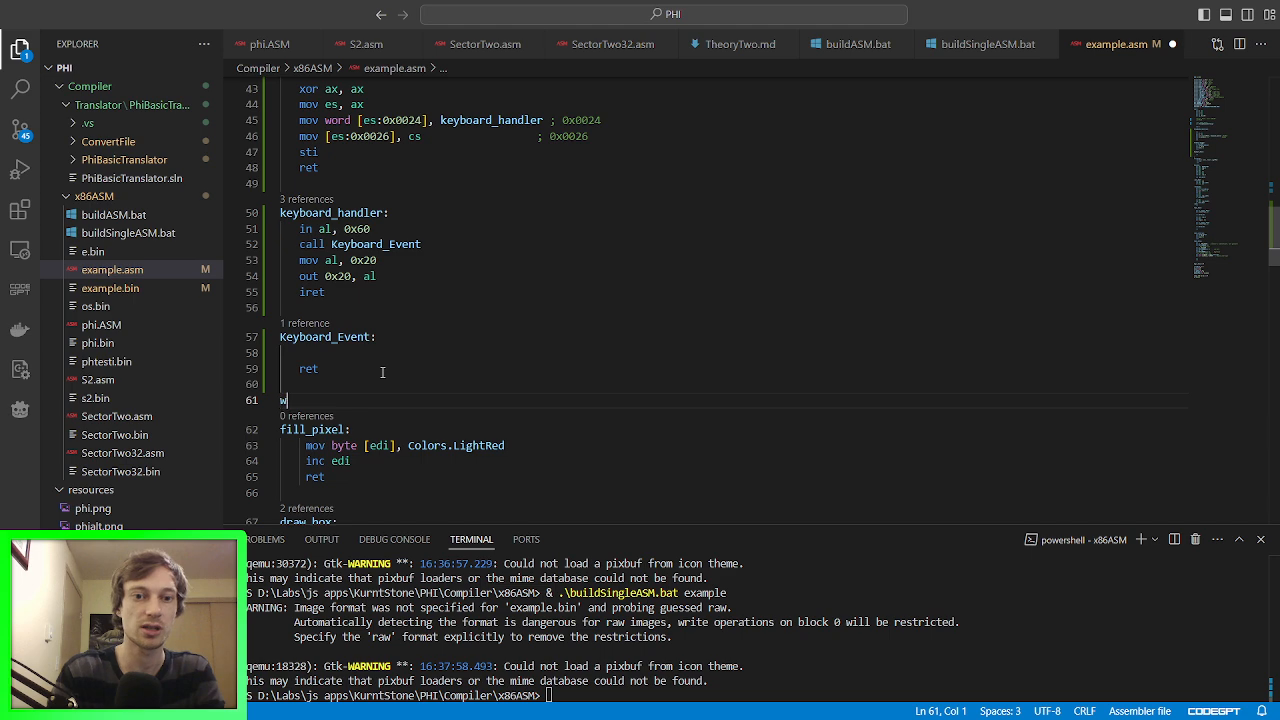
text(rite_)
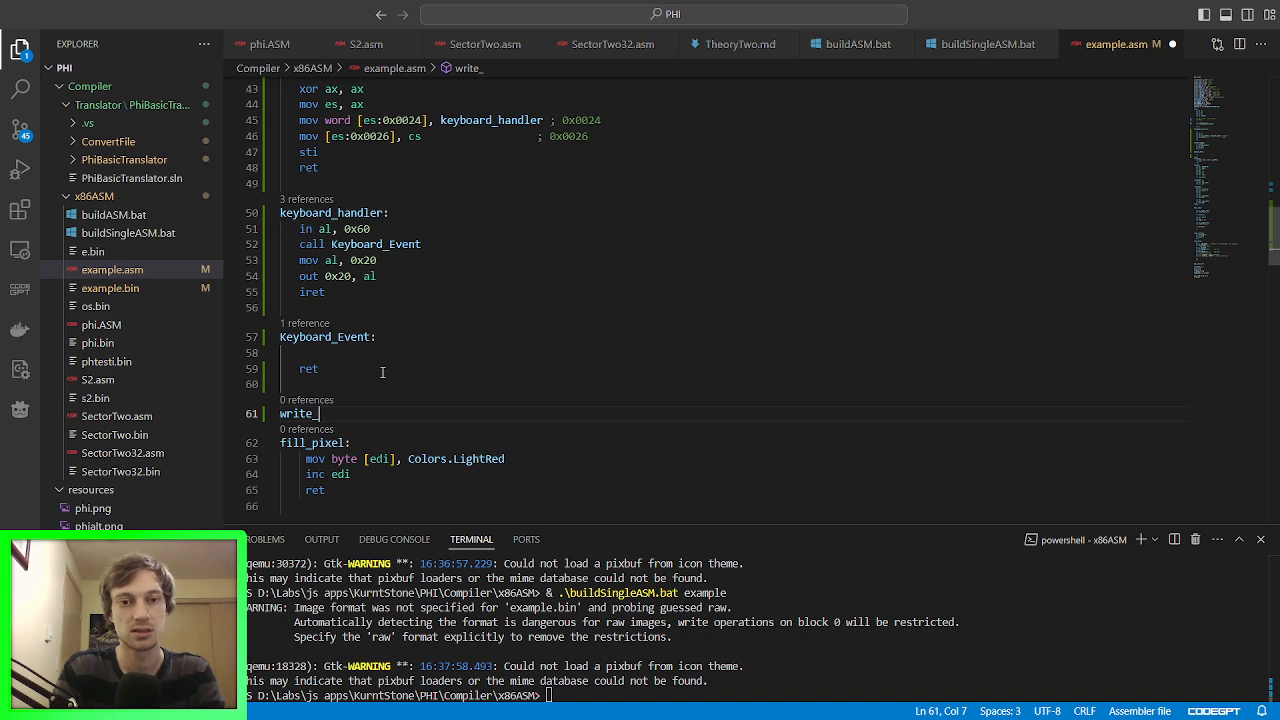
text(char)
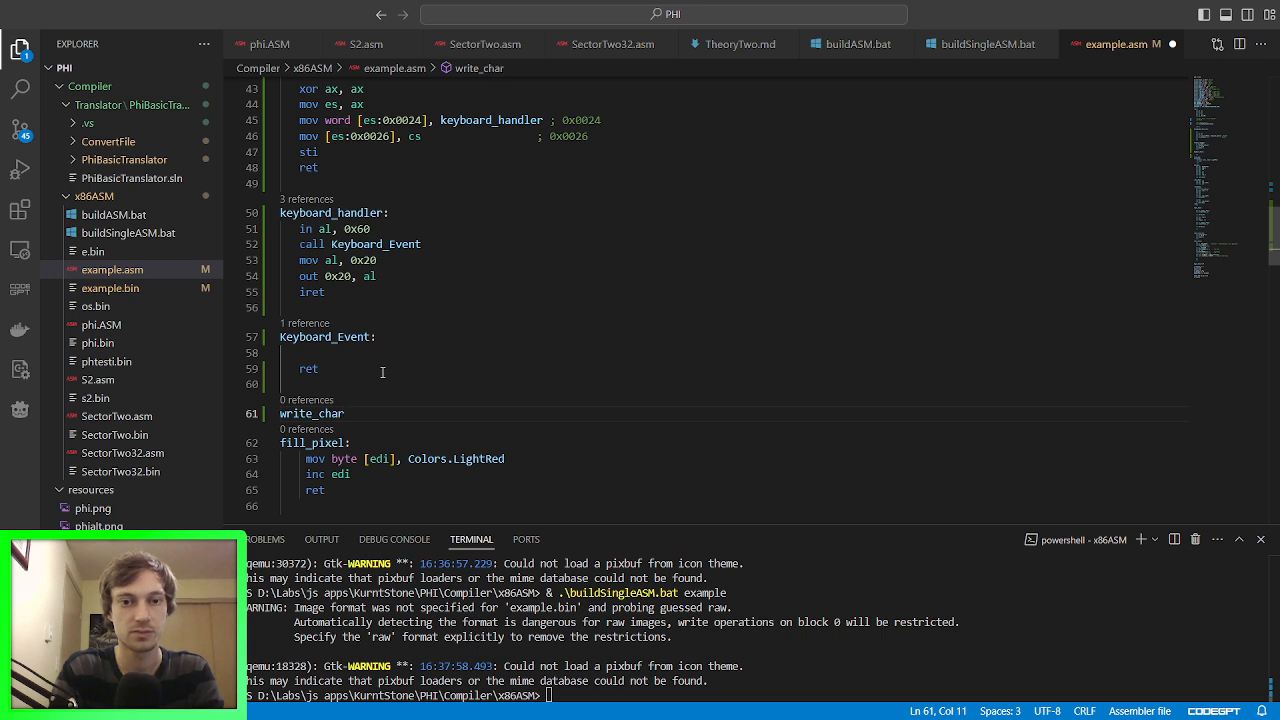
key(Backspace)
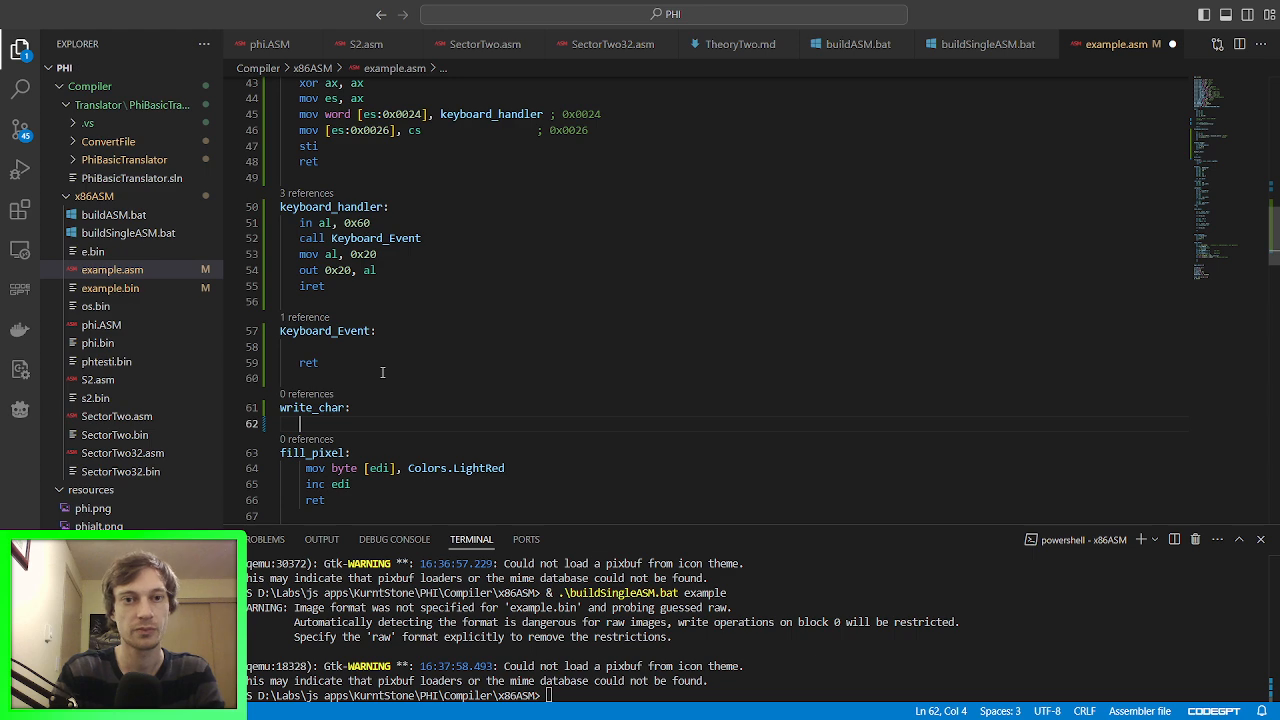
scroll(up, 3)
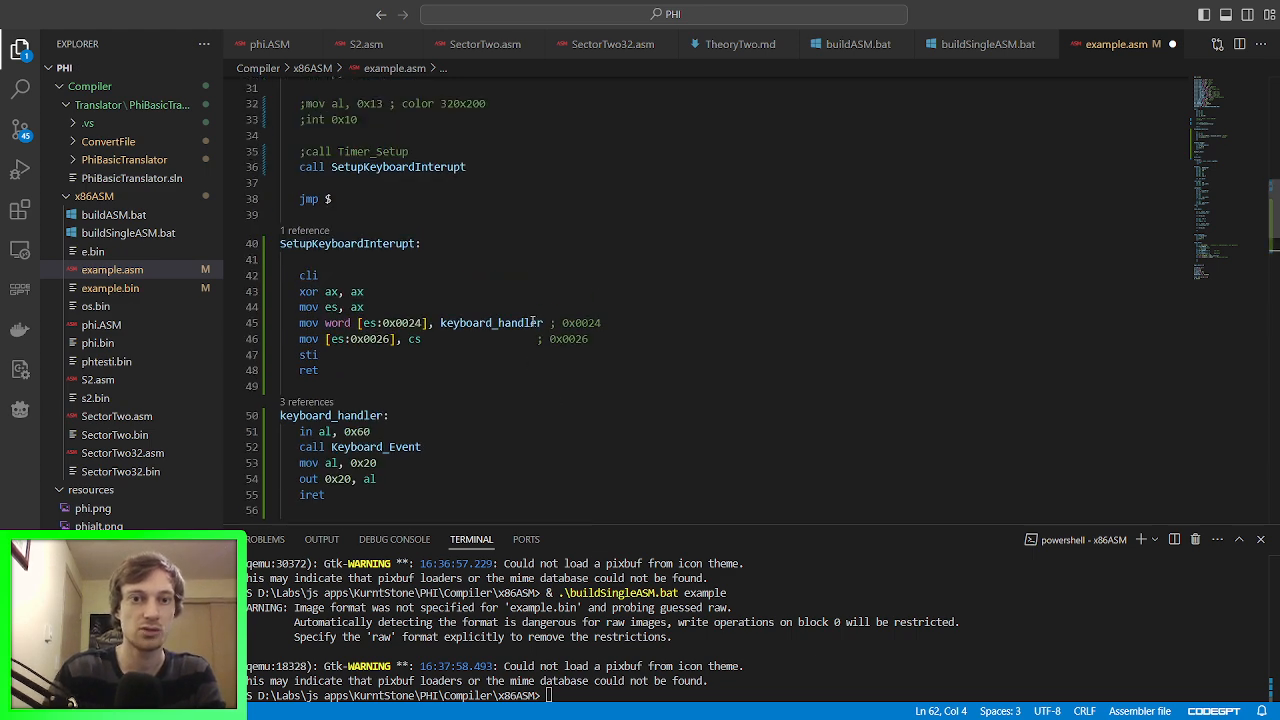
scroll(up, 3)
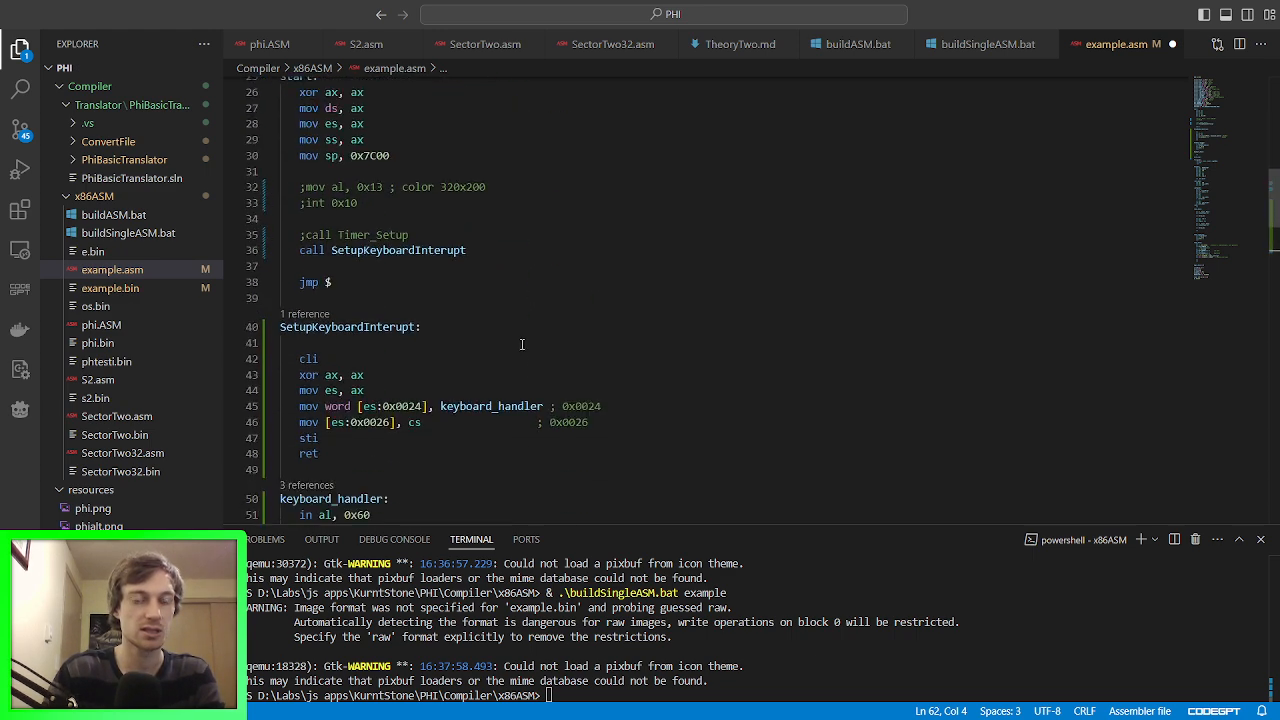
Step: Fill write_char with mov ah, 0x0E, int 0x10 and ret, and call write_char from Keyboard_Event
scroll(down, 3)
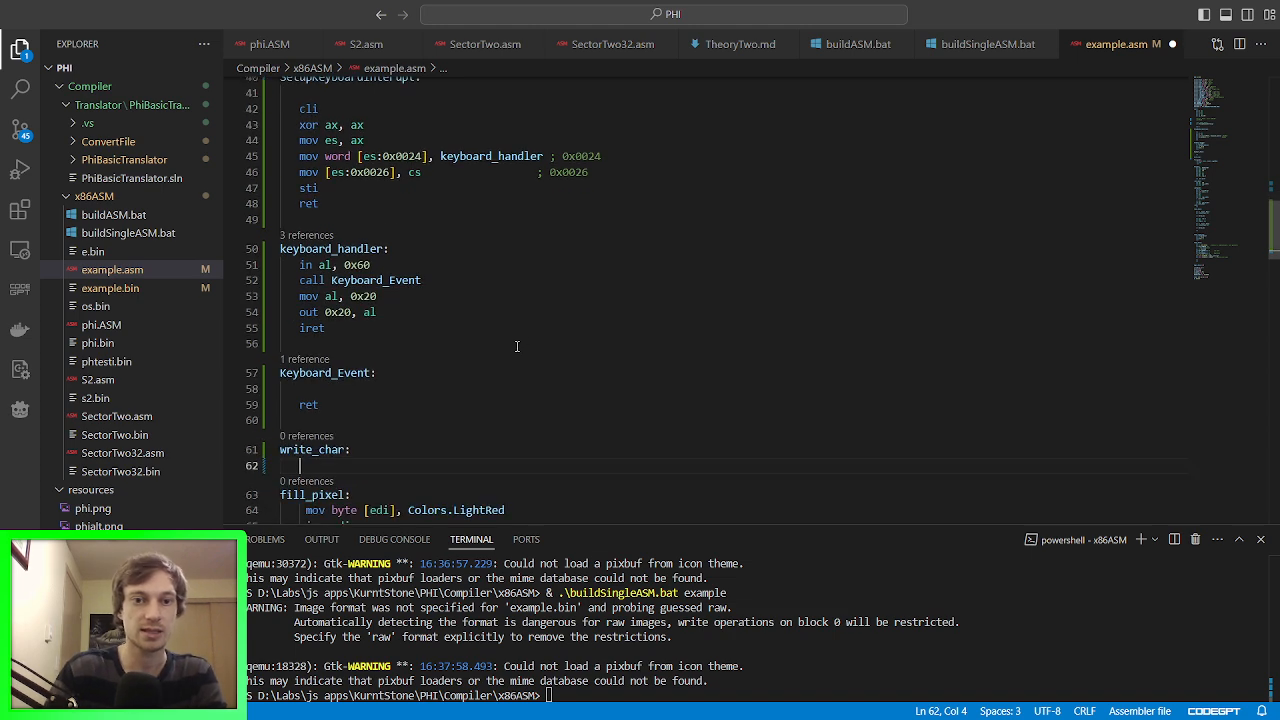
text(int)
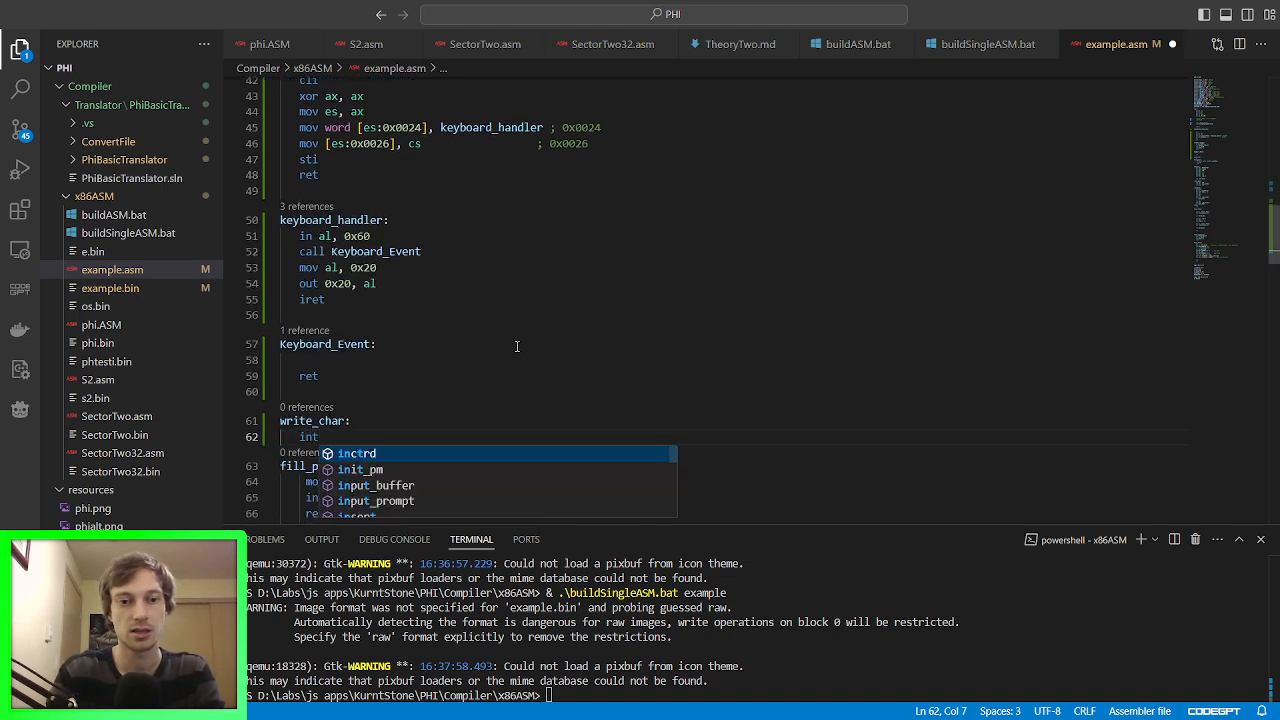
text(0)
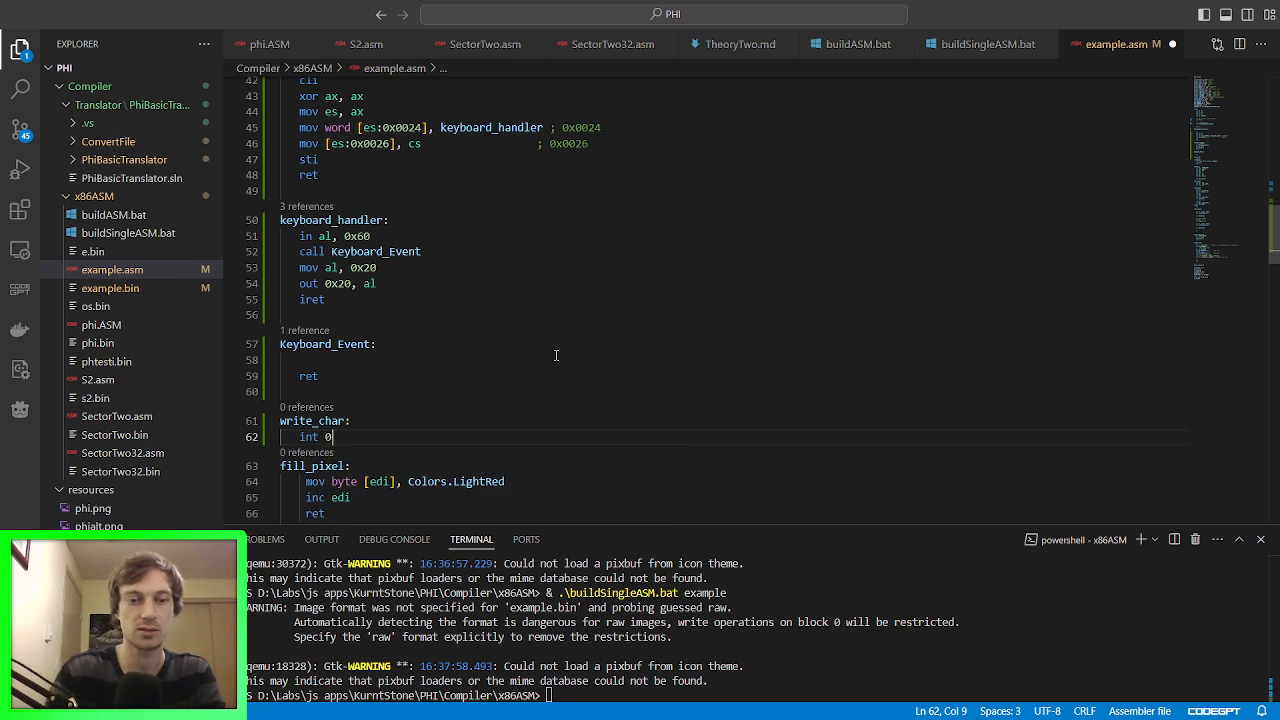
text(x10)
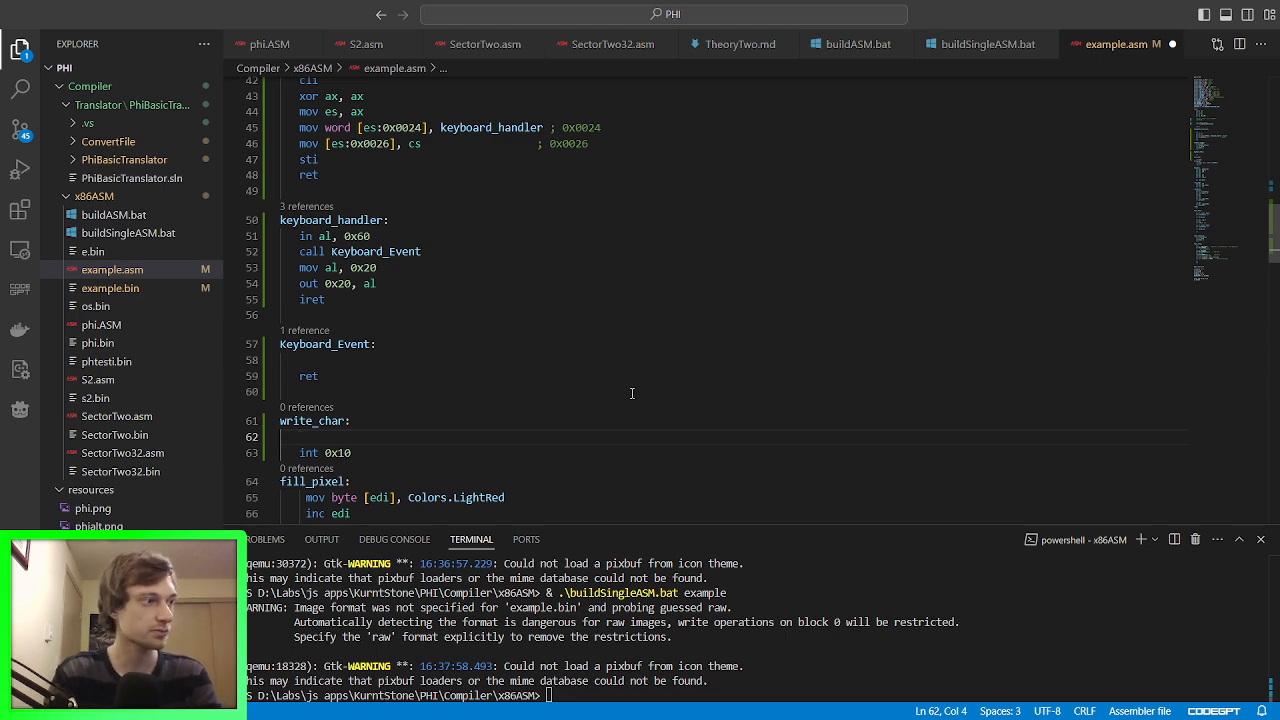
mouse_move(612, 388)
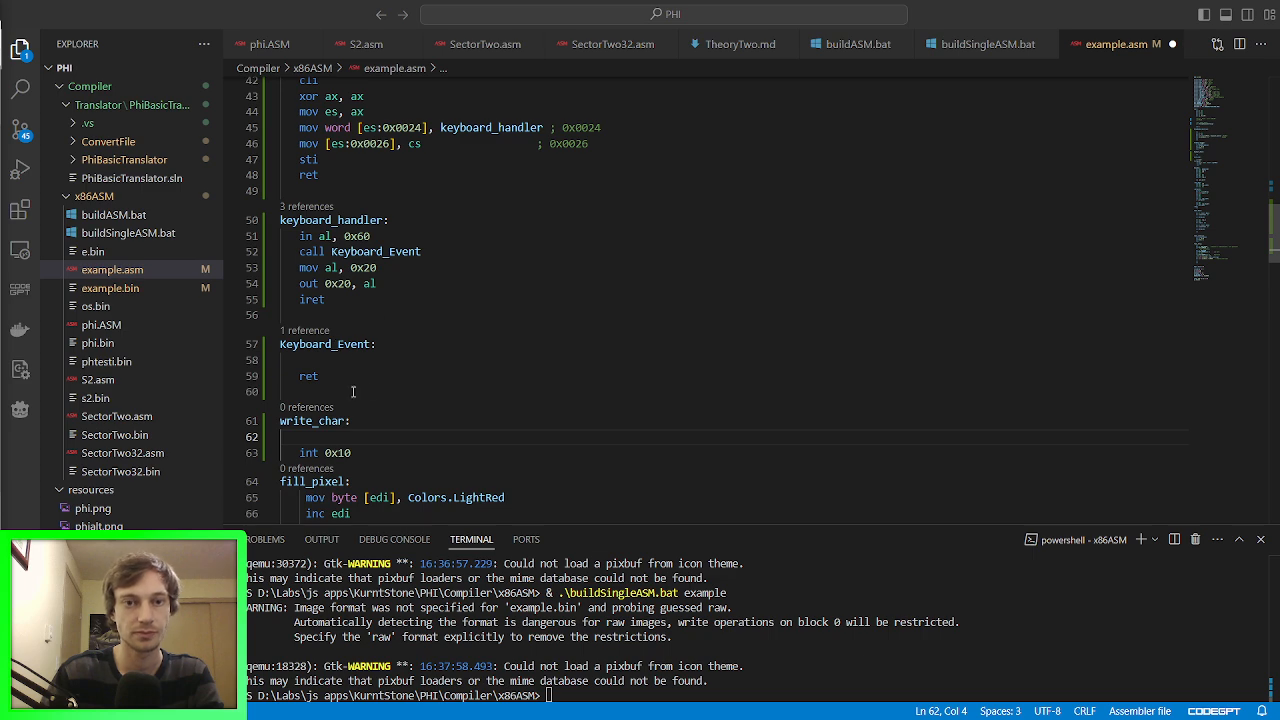
scroll(down, 3)
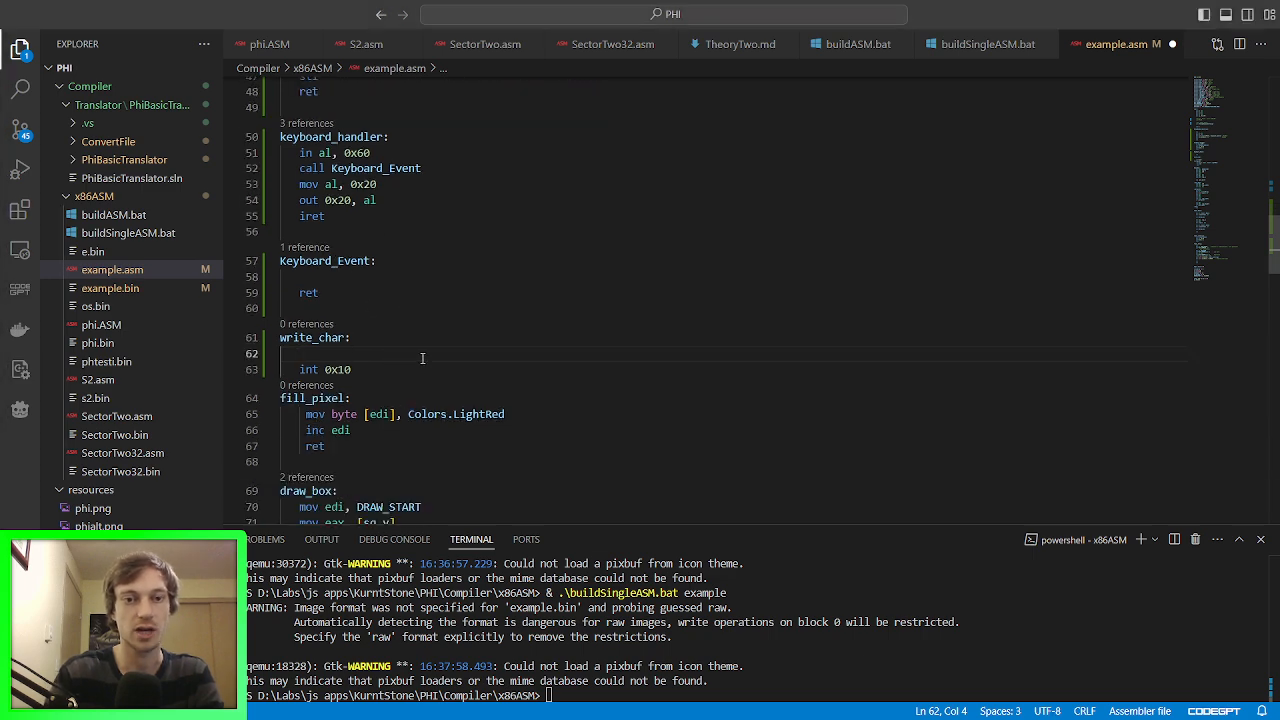
text(mov ah,)
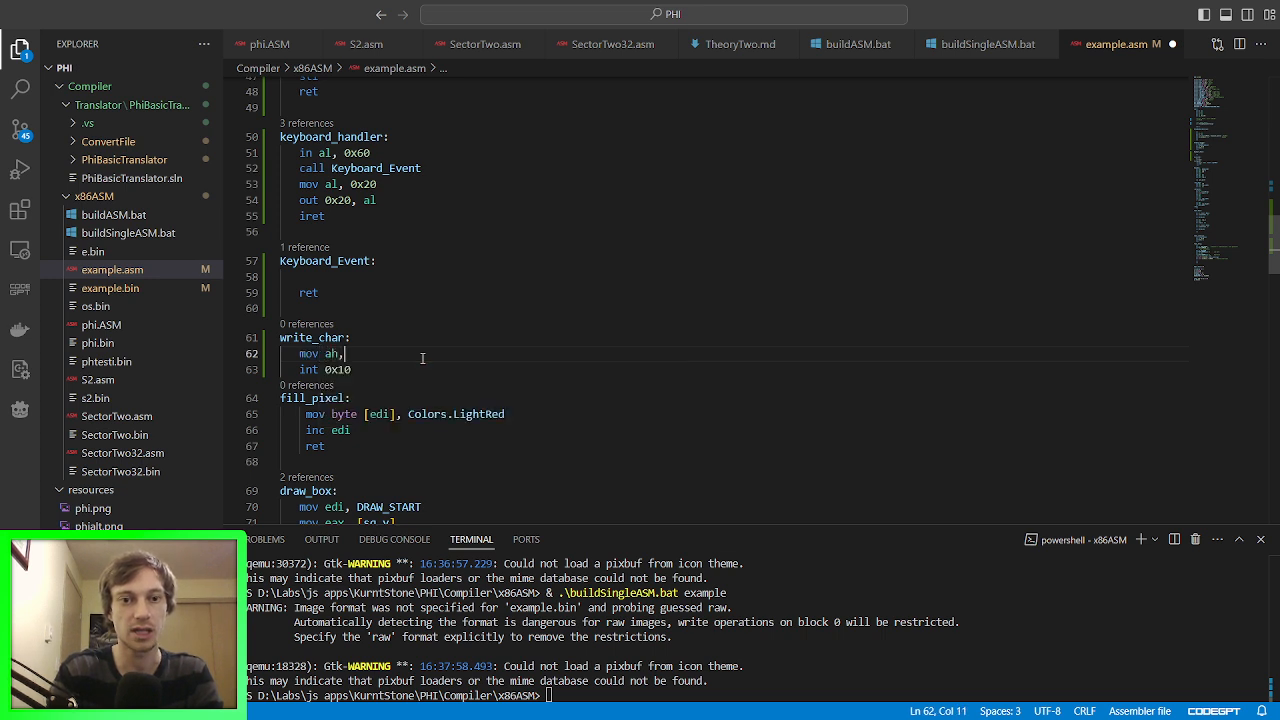
text(0x0E)
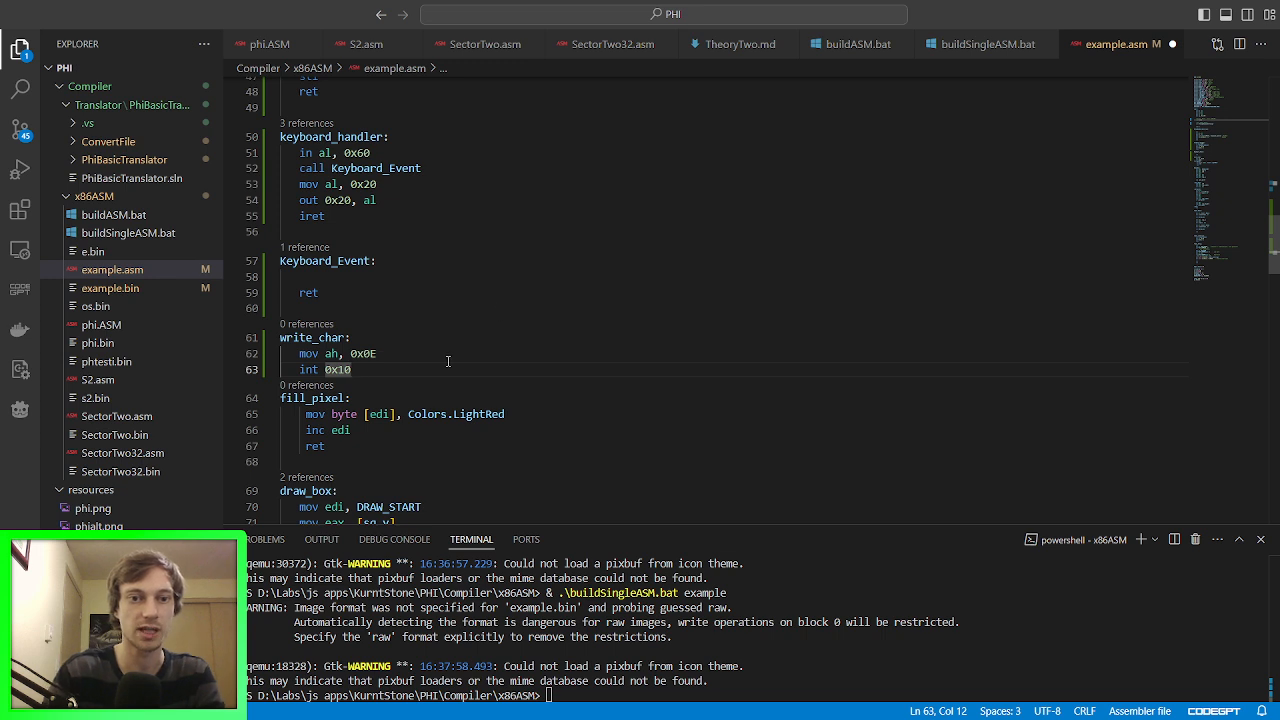
text(ret)
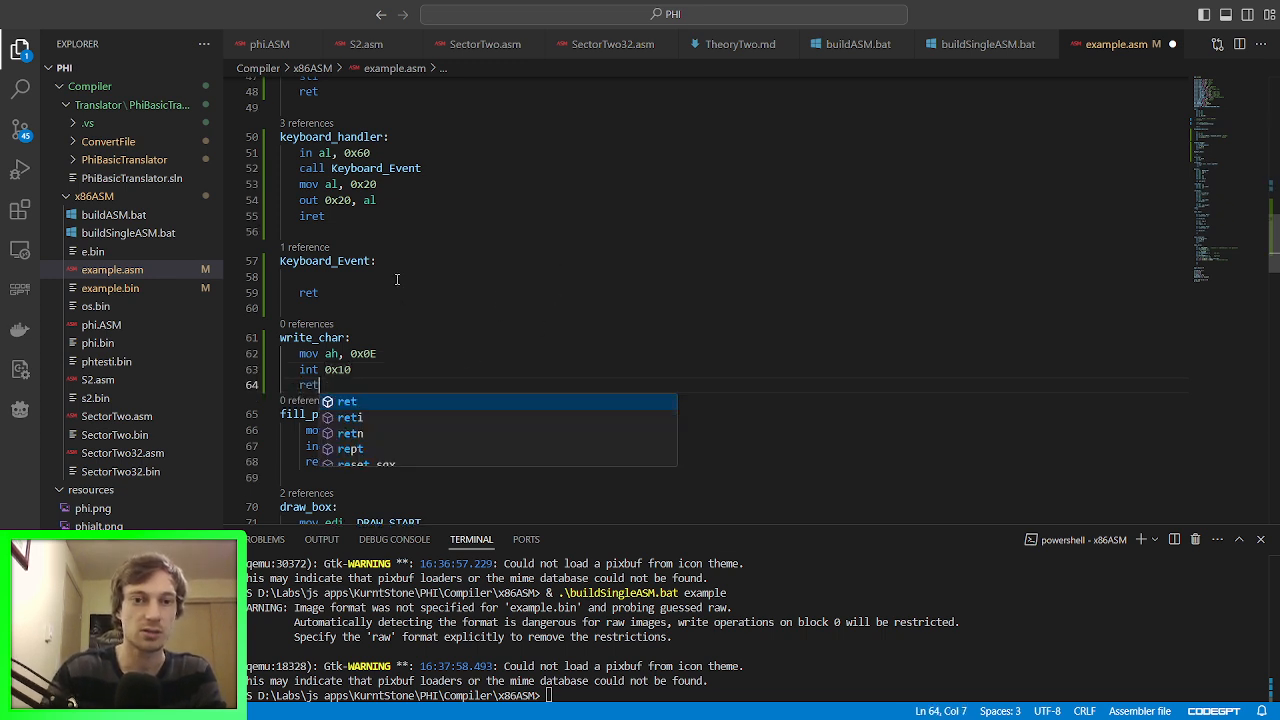
text(write_char)
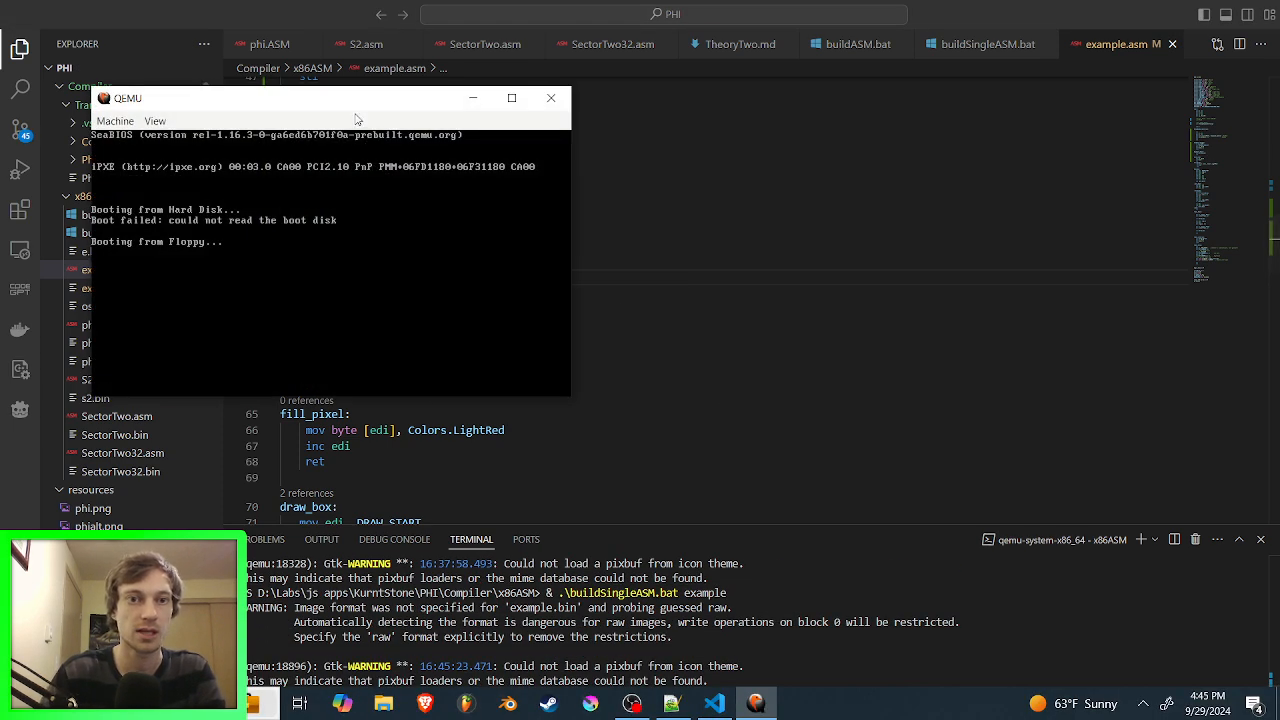
Step: Watch the booted example print a row of characters in QEMU, then close the emulator
drag(356, 98, 662, 192)
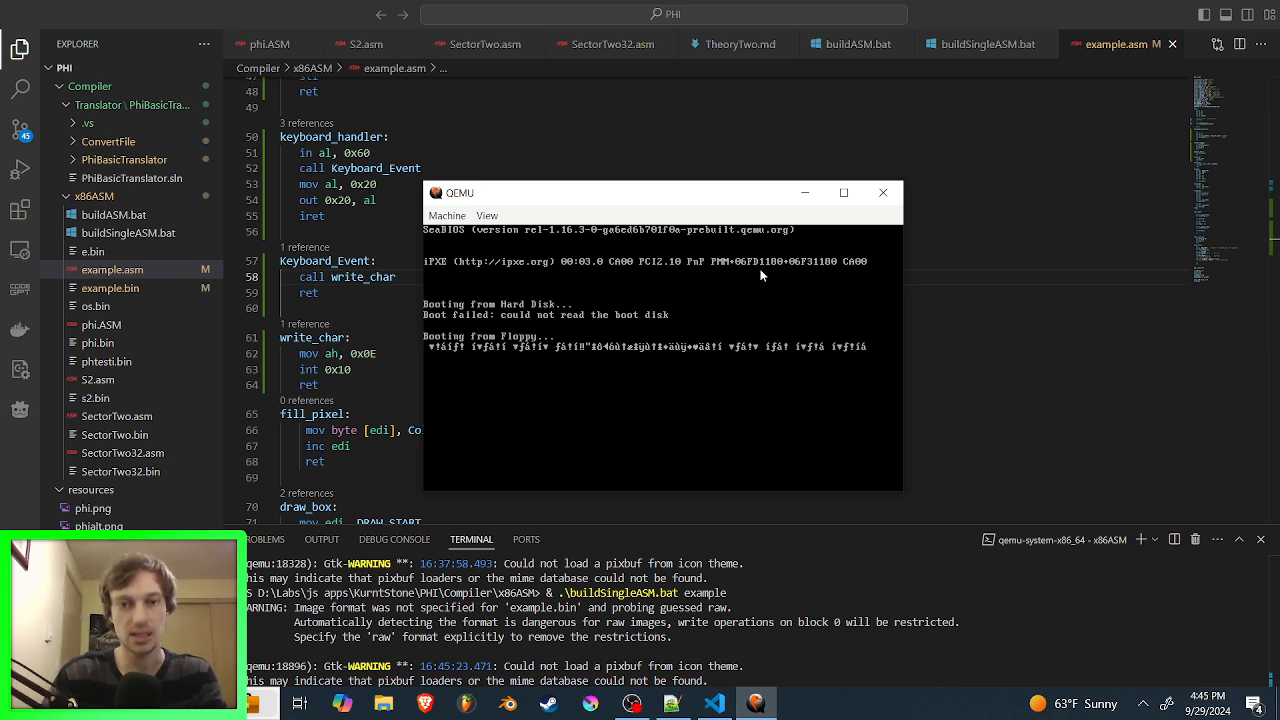
mouse_move(796, 348)
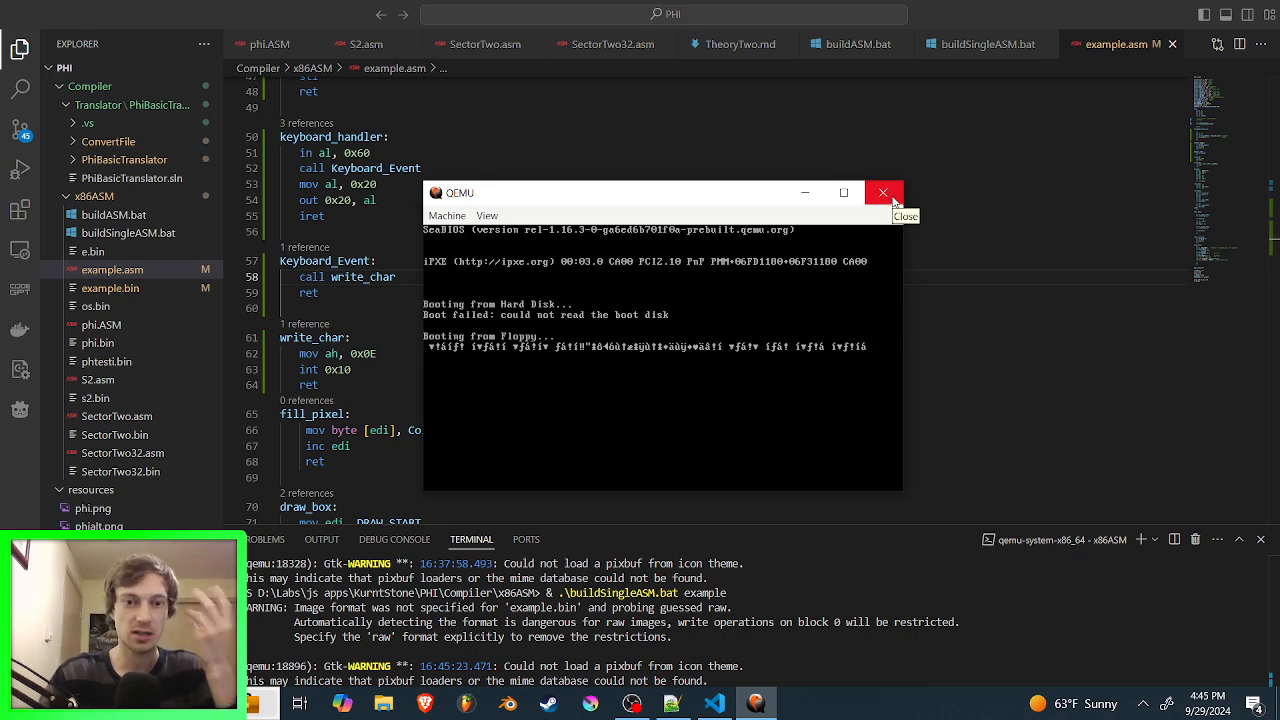
click(884, 192)
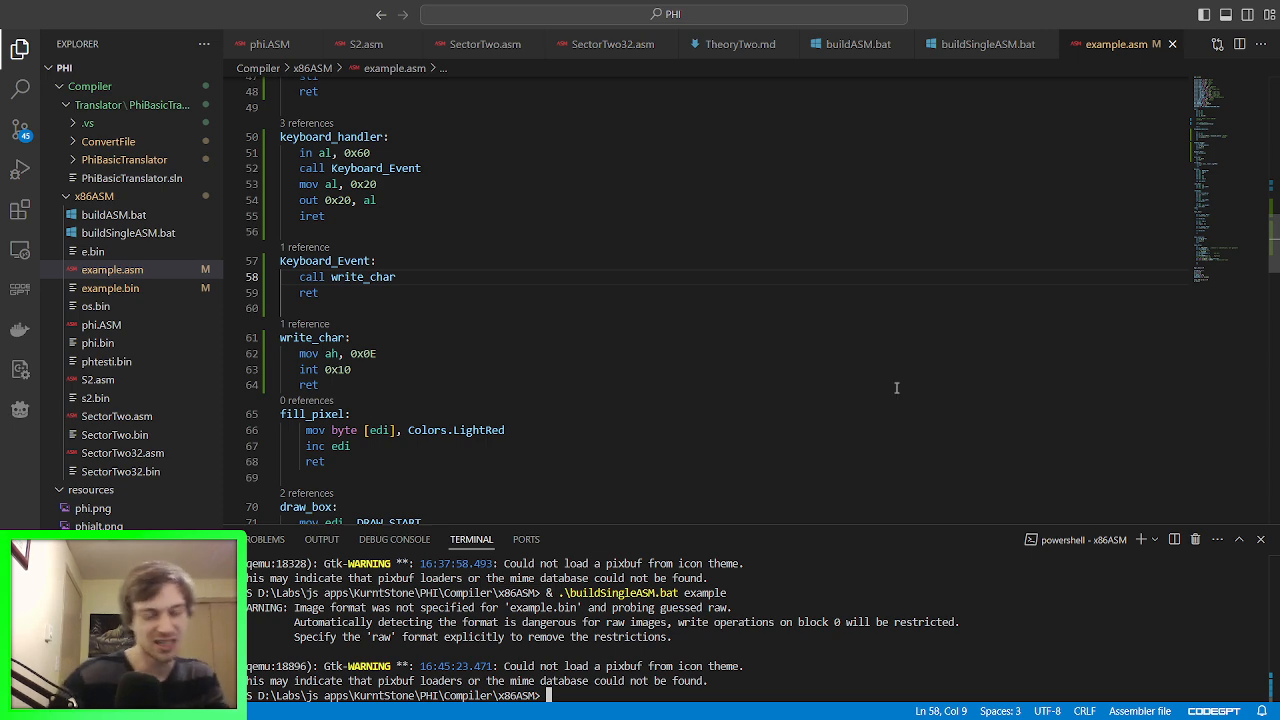
mouse_move(884, 376)
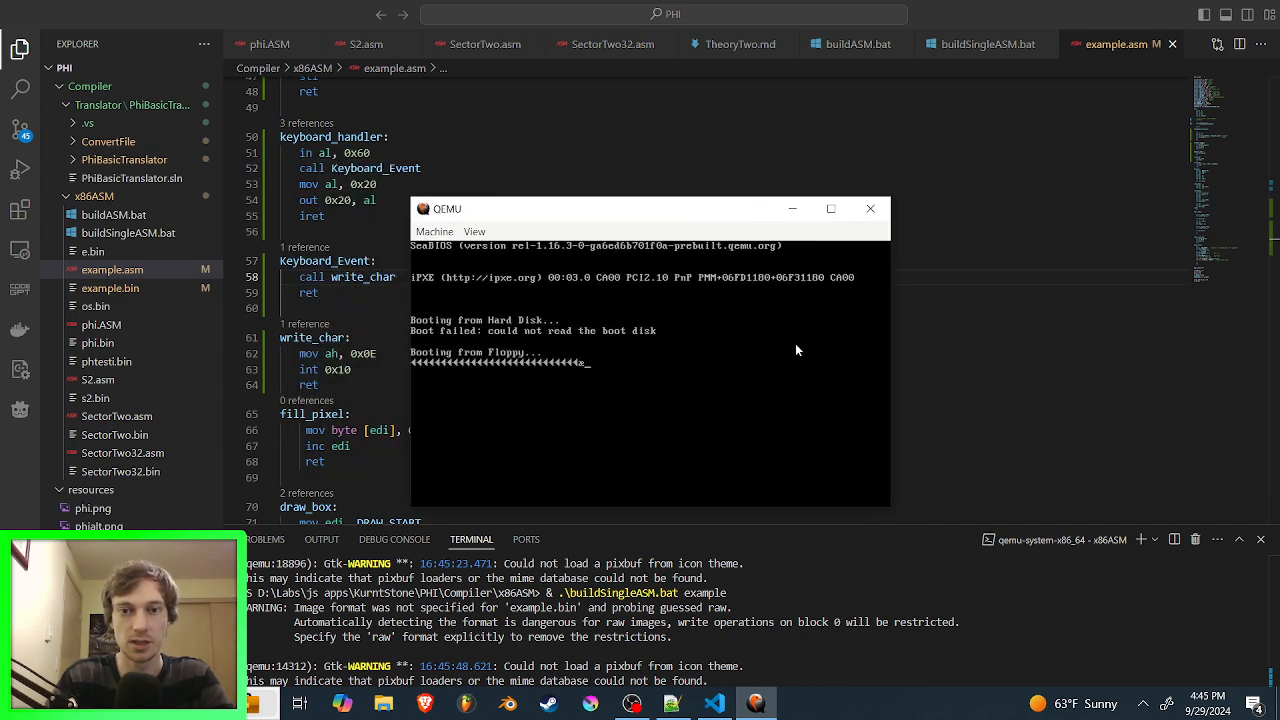
mouse_move(588, 368)
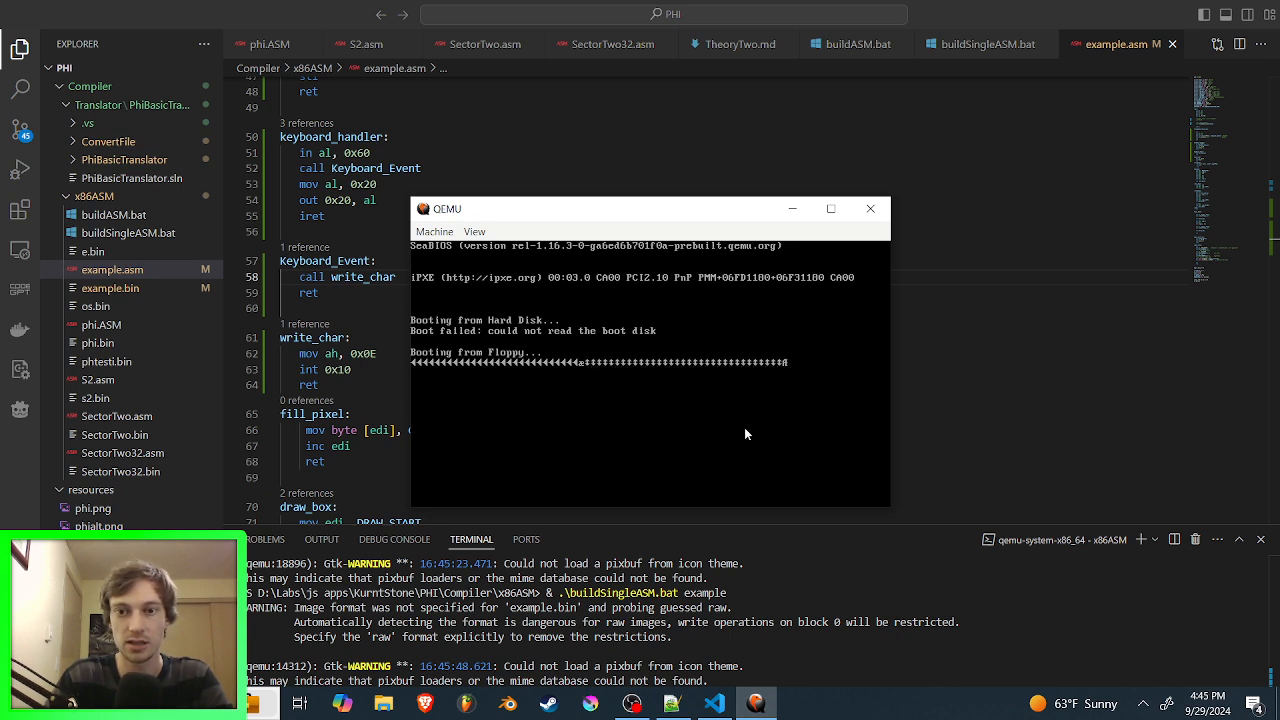
mouse_move(738, 388)
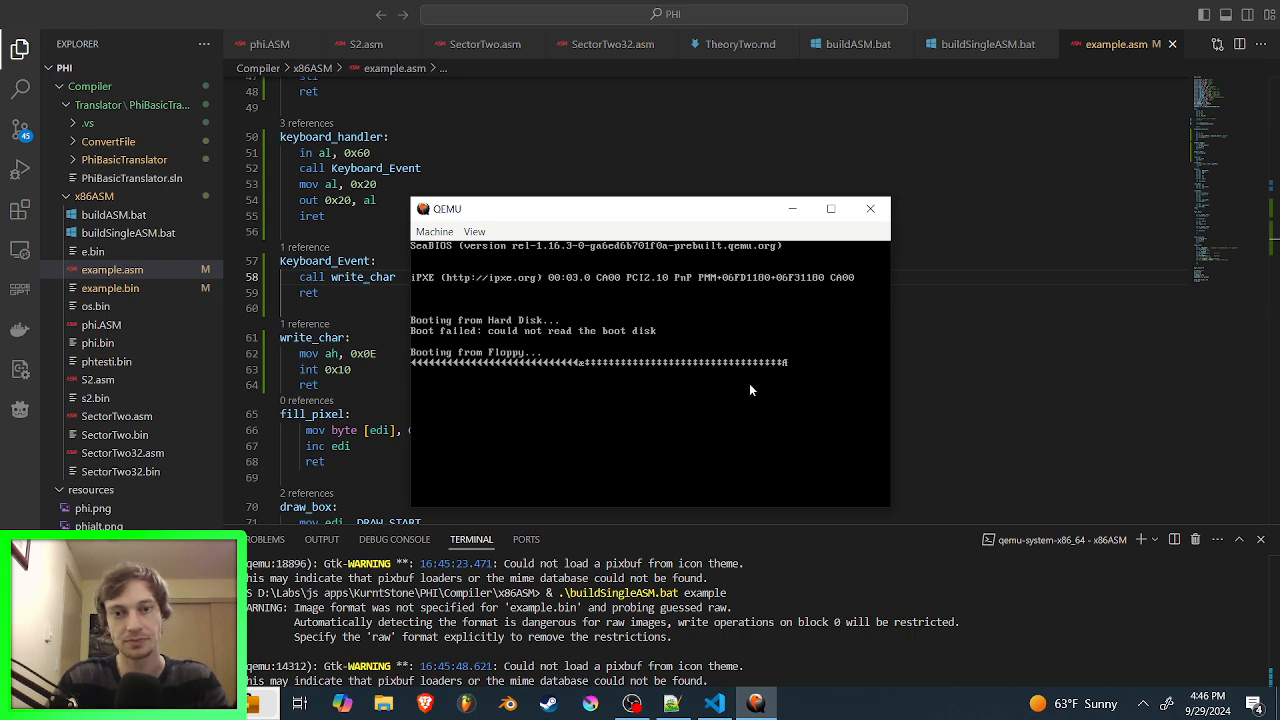
mouse_move(794, 352)
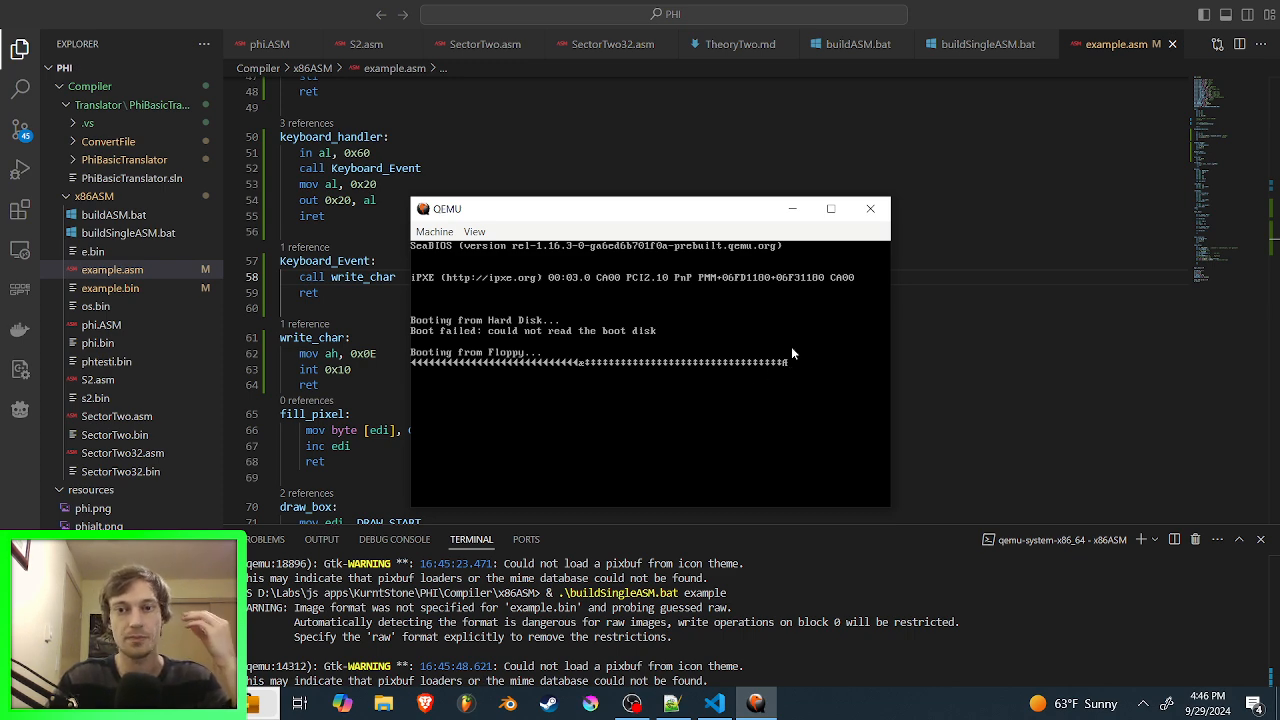
Step: Close QEMU and rename the Keyboard_Event label to Key_Up
click(868, 210)
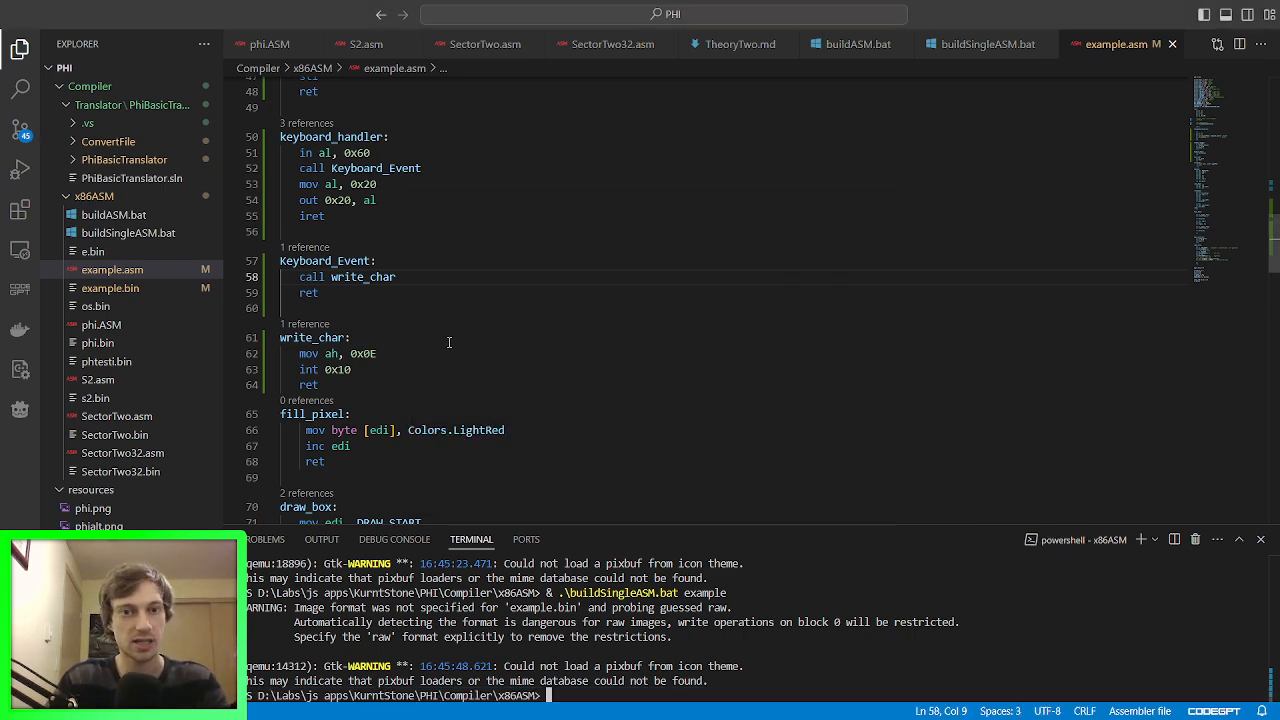
scroll(up, 3)
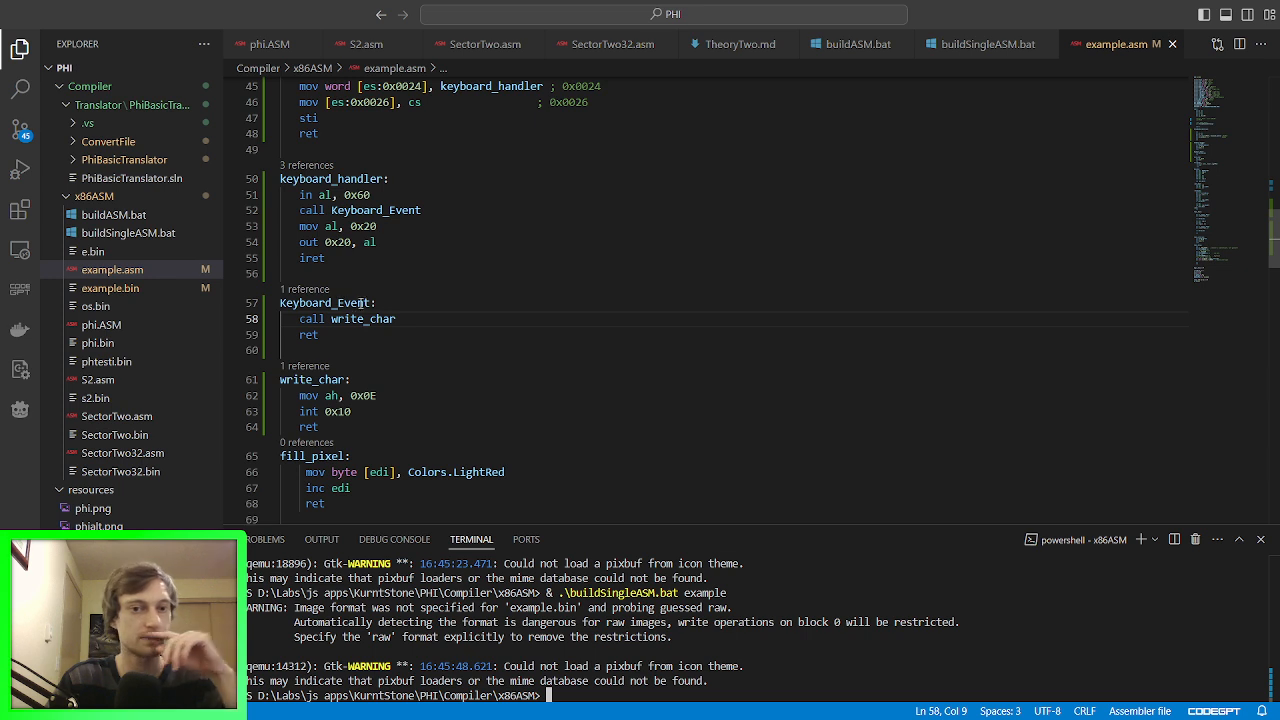
double_click(324, 302)
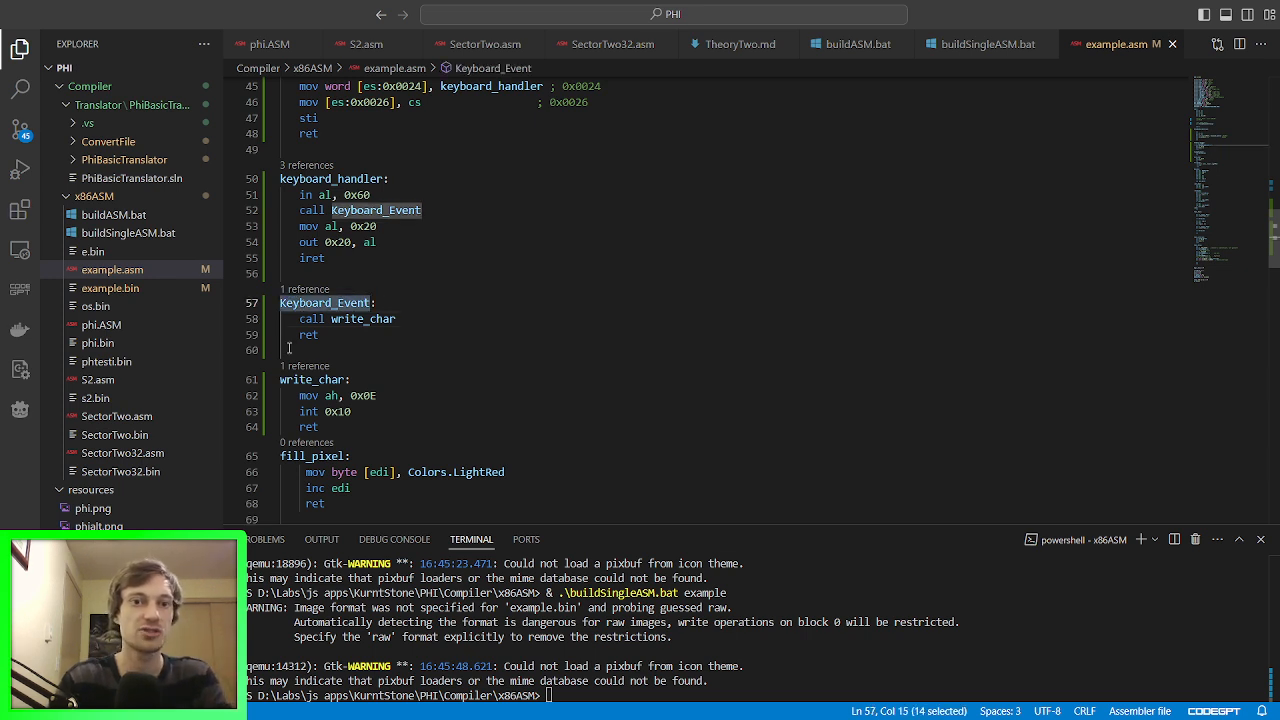
text(Key:)
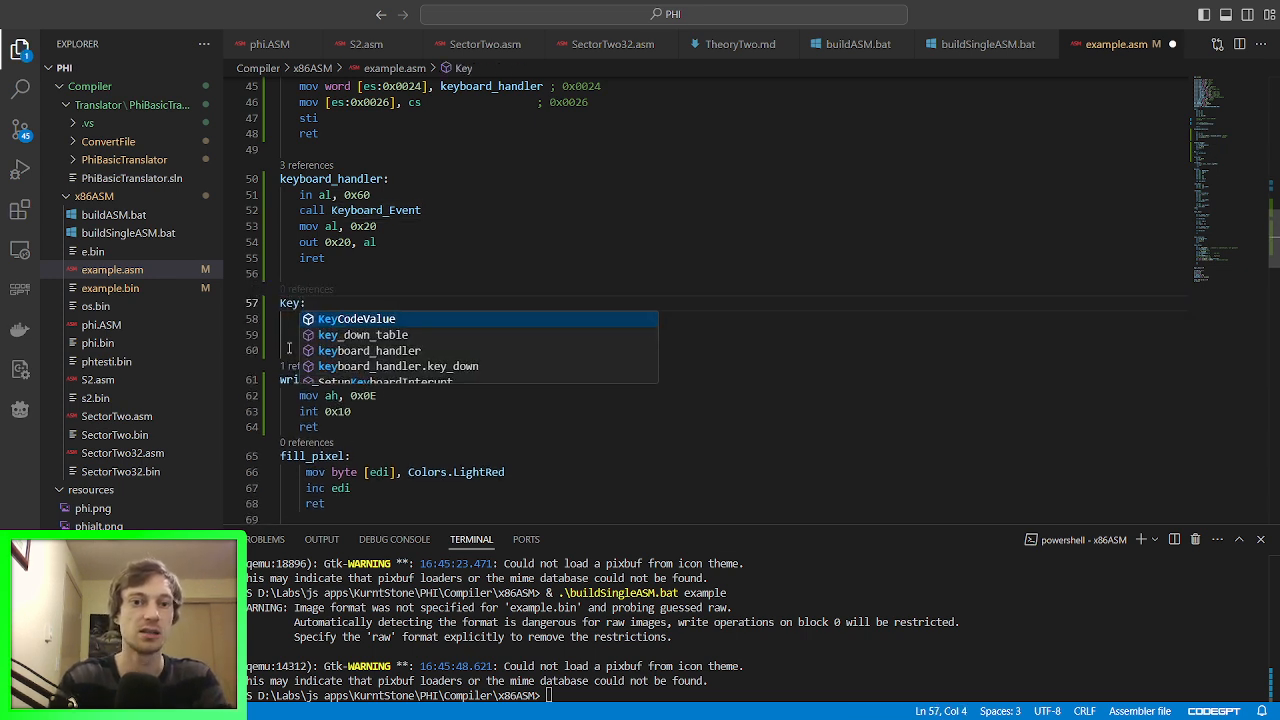
text(_Up)
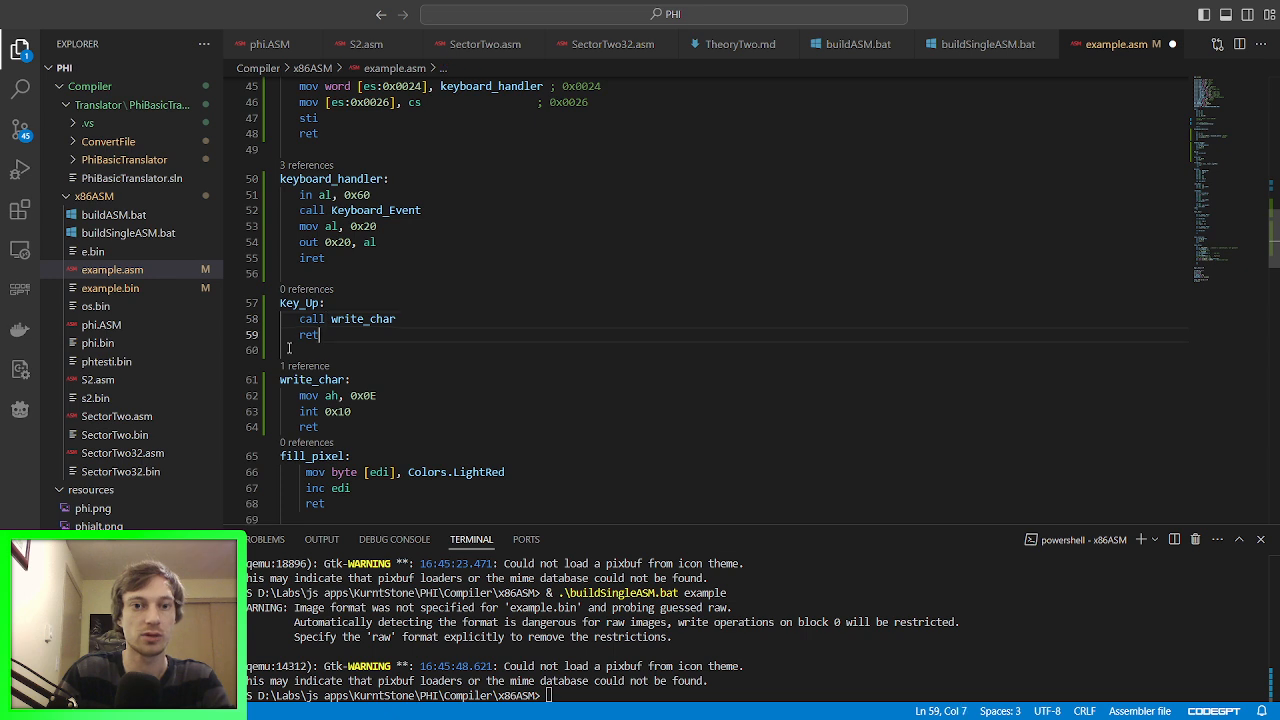
Step: Add a Key_Down routine with just ret and make keyboard_handler call Key_Down
key(enter)
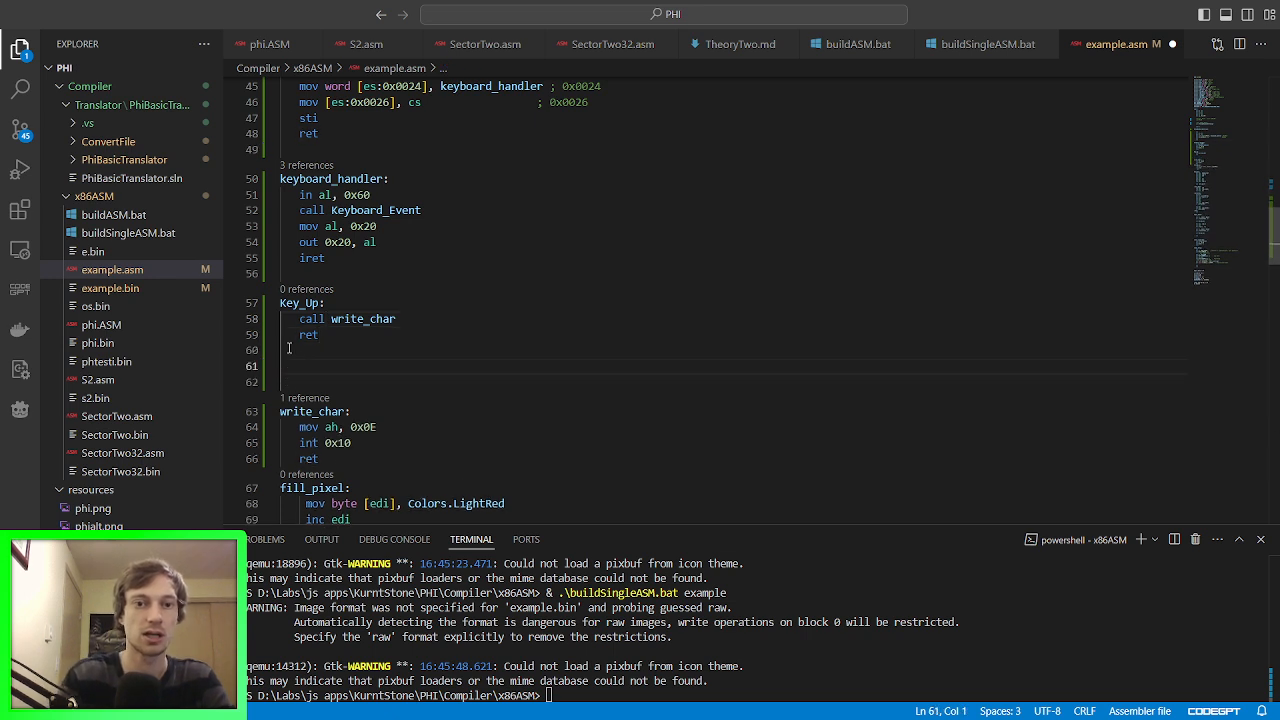
text(Key_Down:)
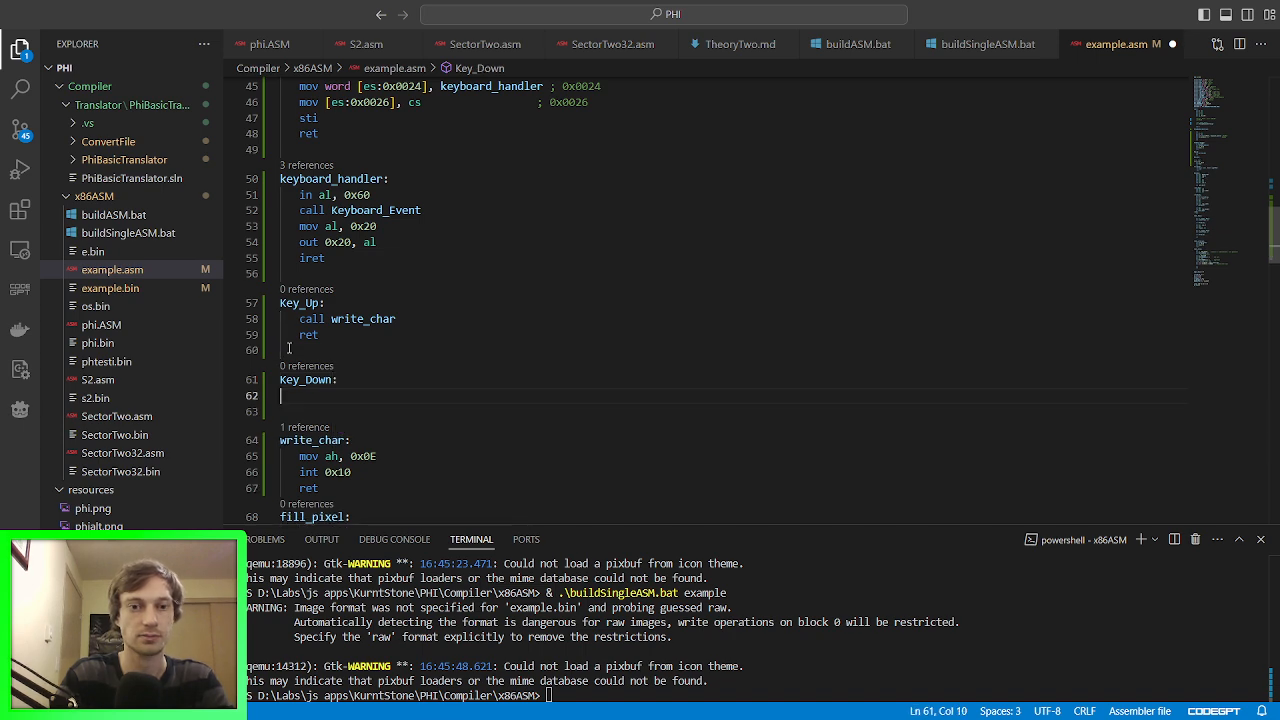
text(ret)
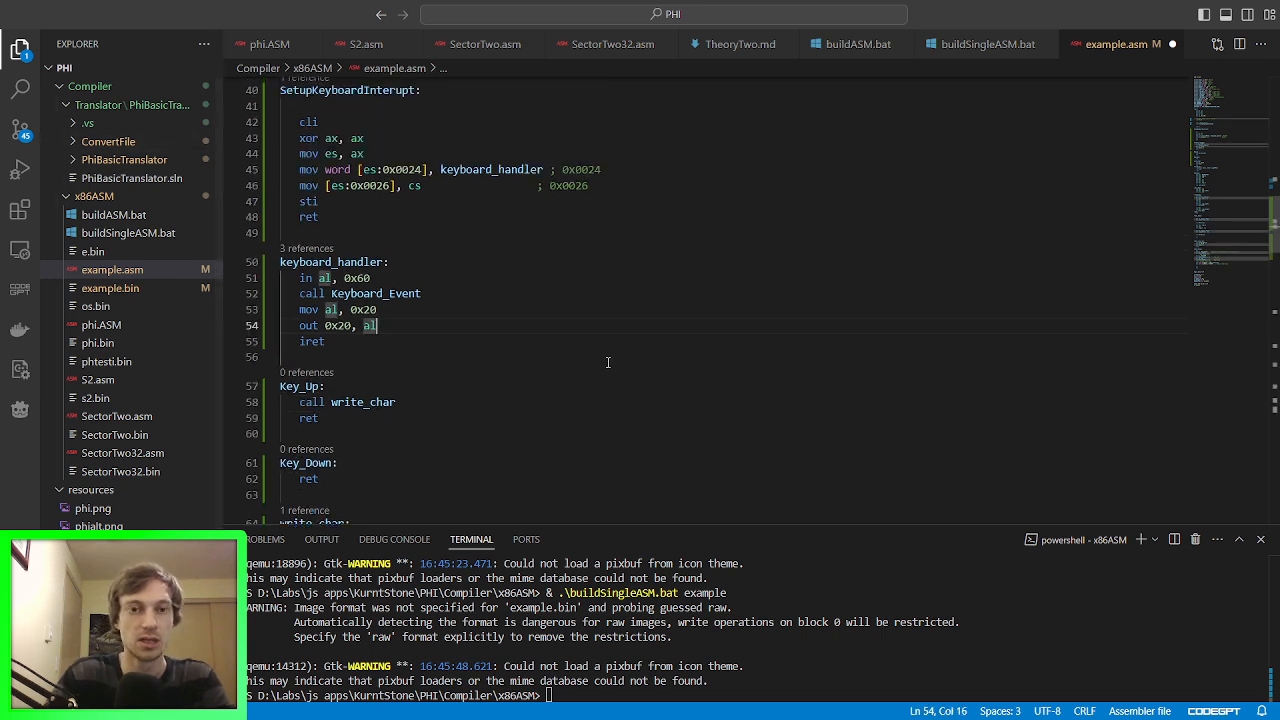
click(376, 276)
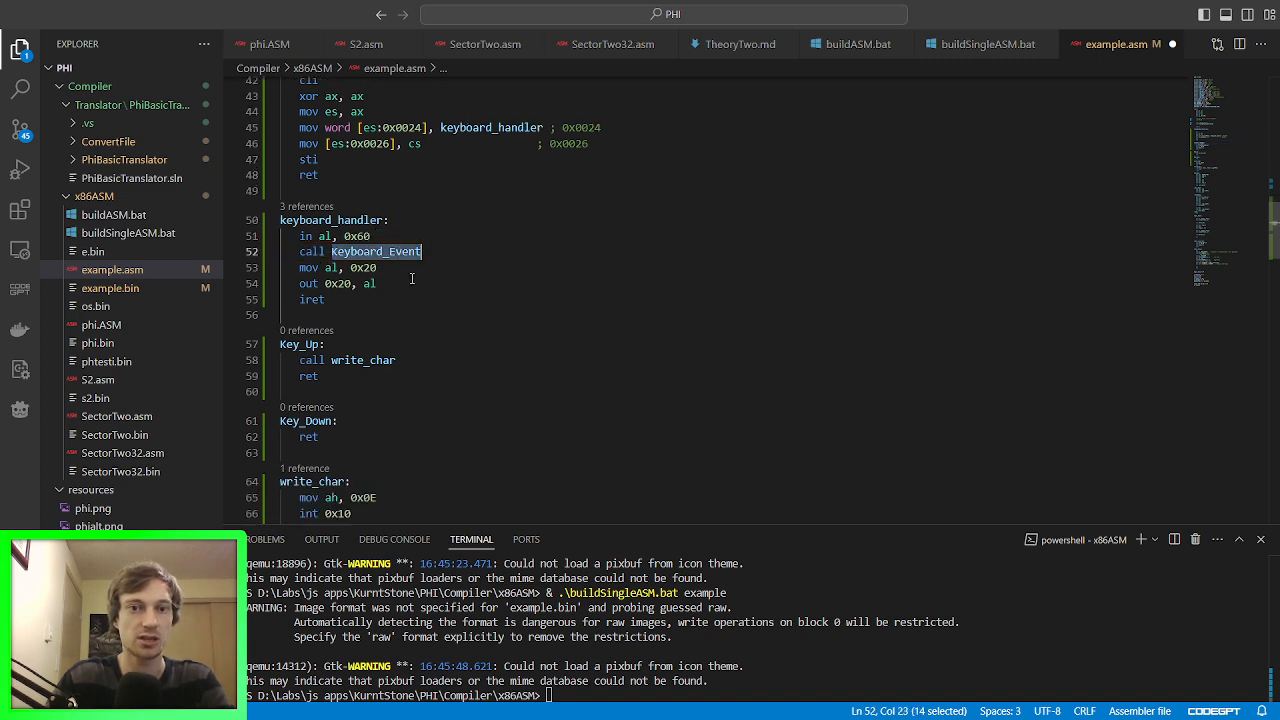
text(Key)
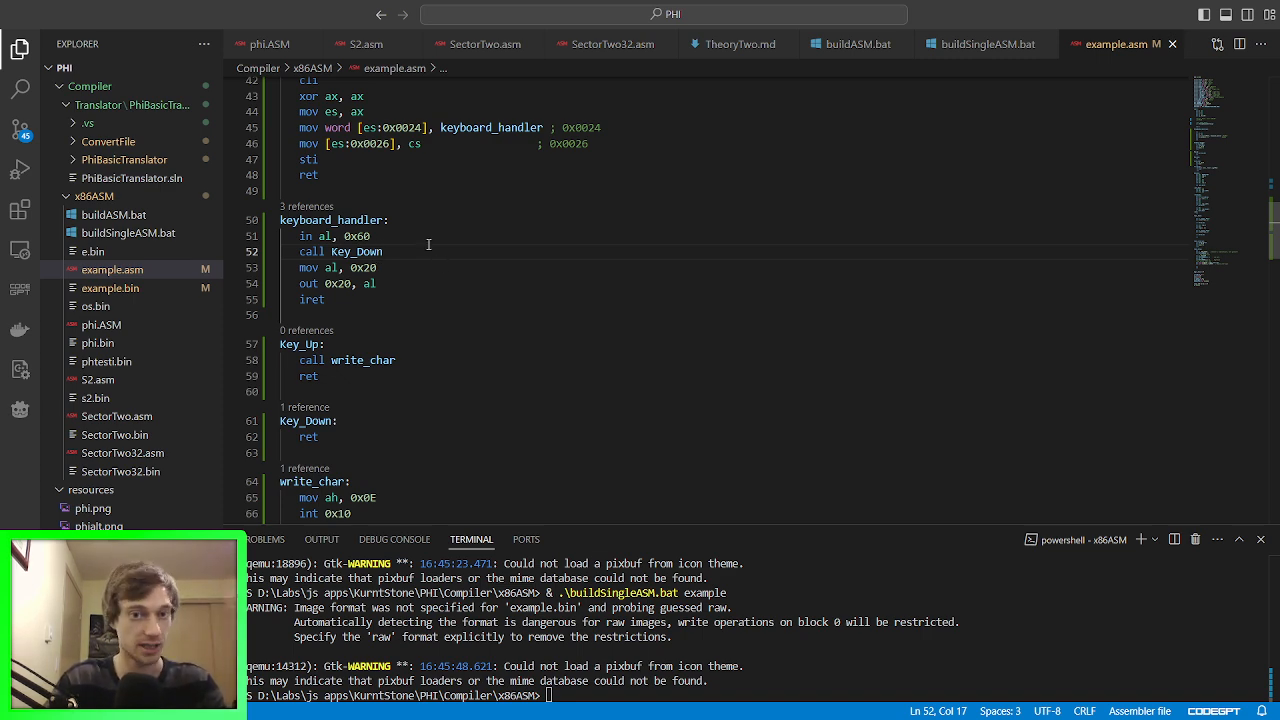
Step: Add 'test al, 0x80' on a new line after the 'in al, 0x60' port read
click(404, 236)
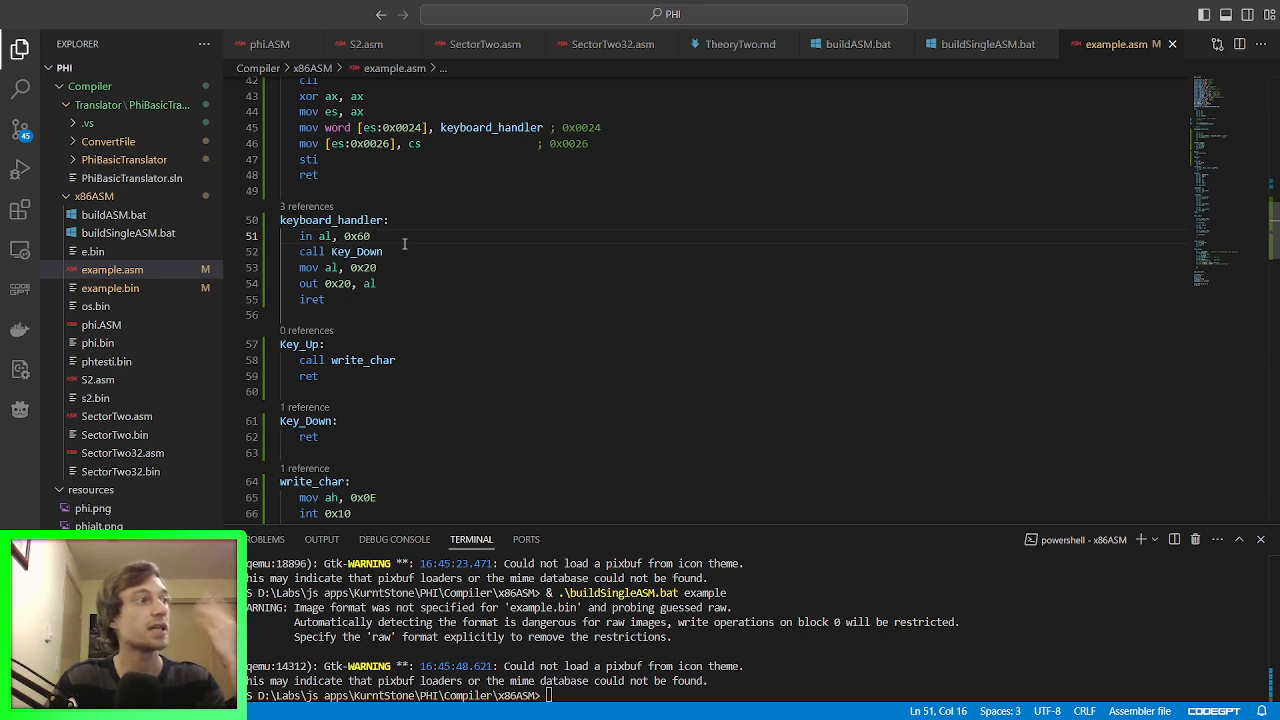
key(Enter)
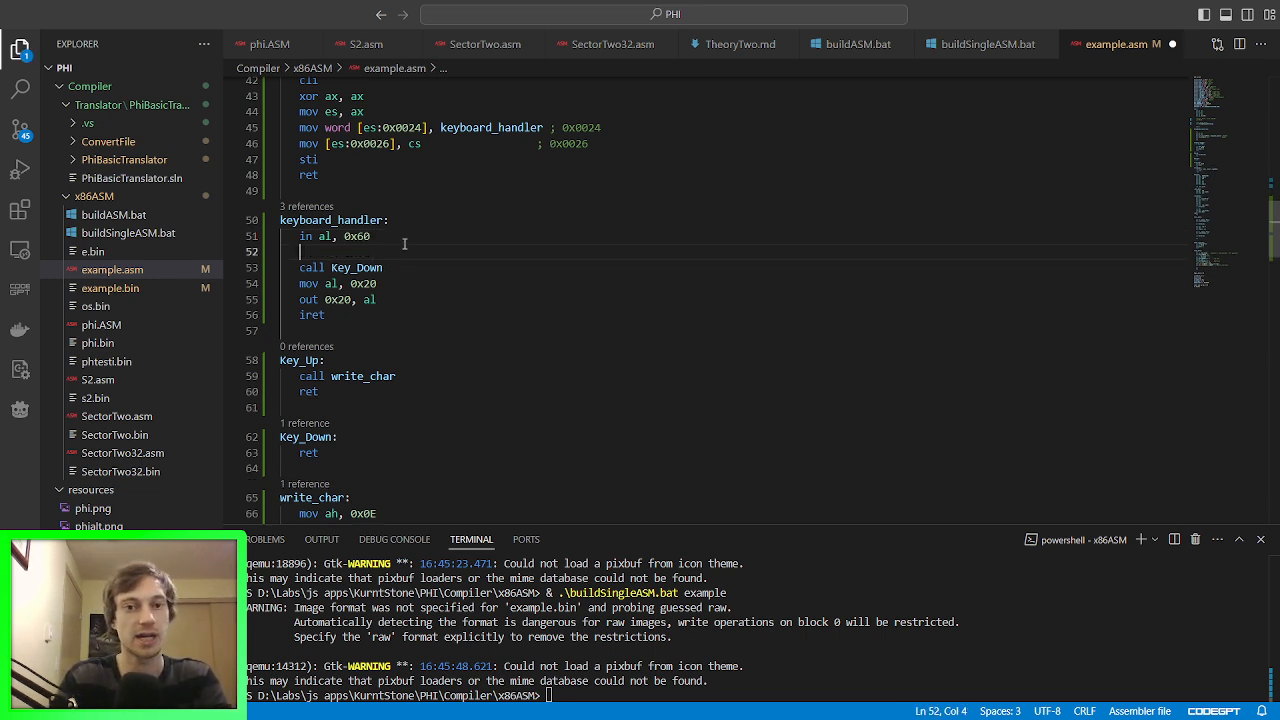
text(test)
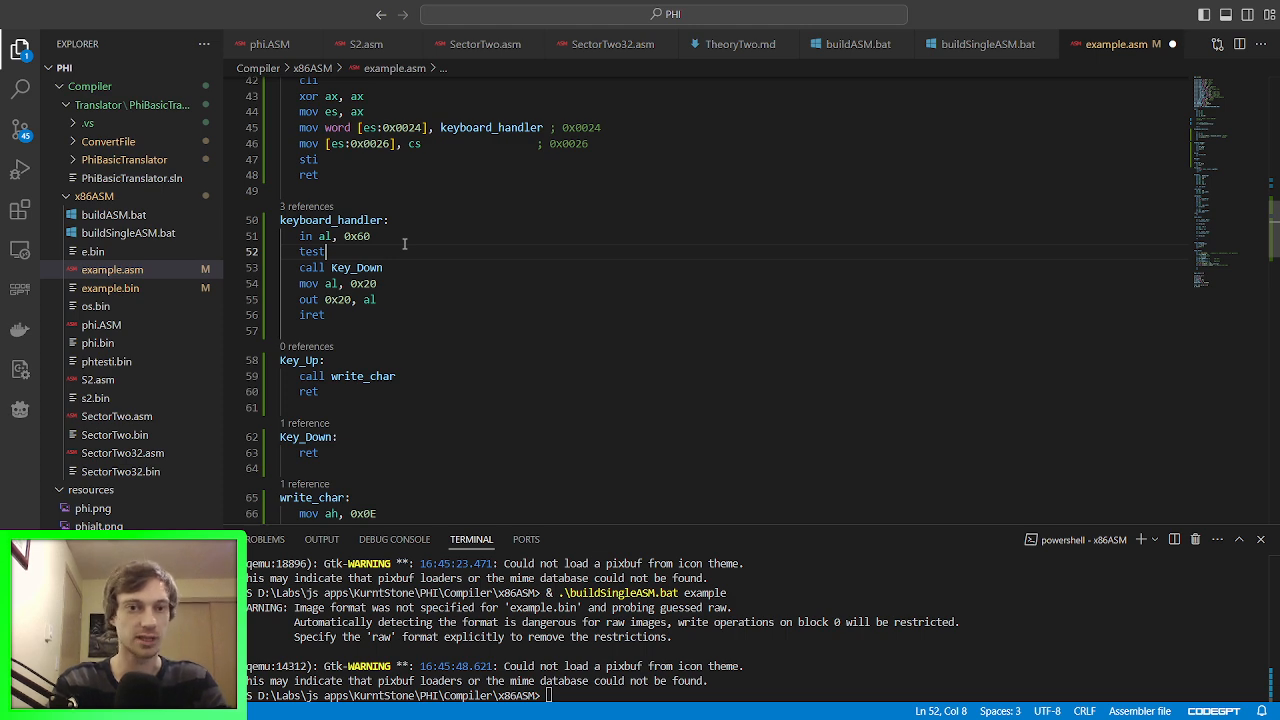
text(a)
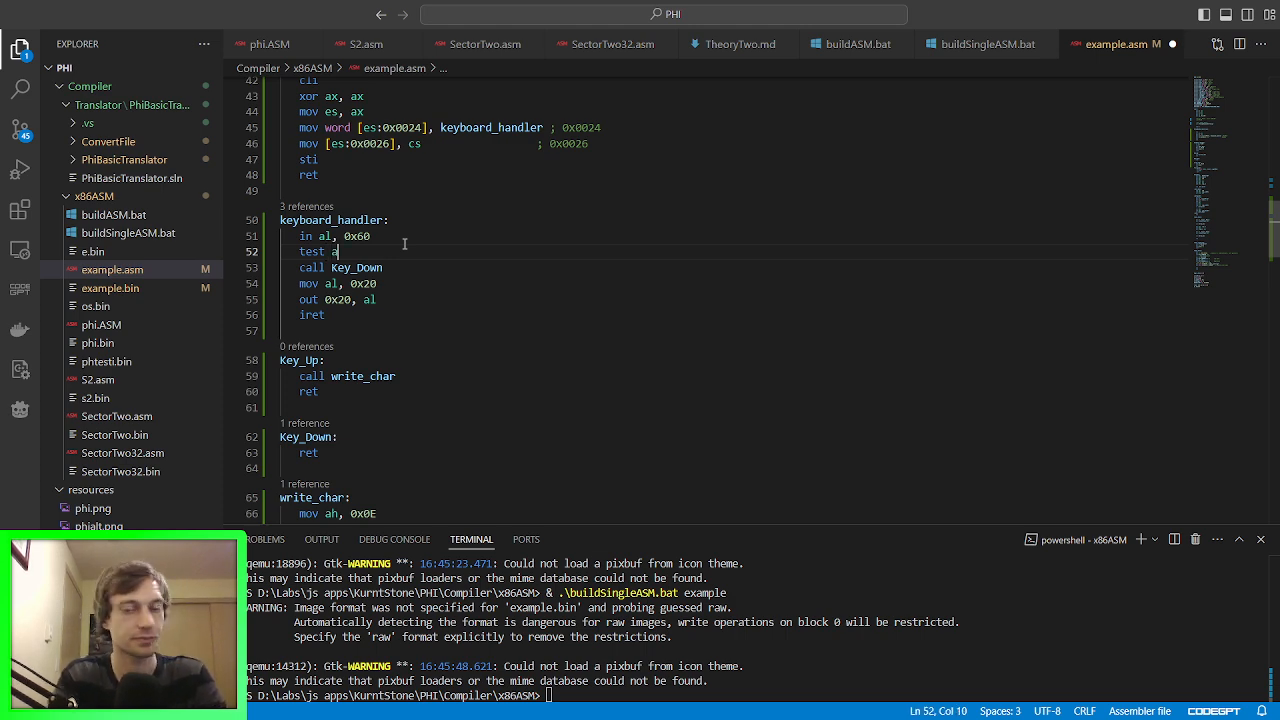
text(, 0)
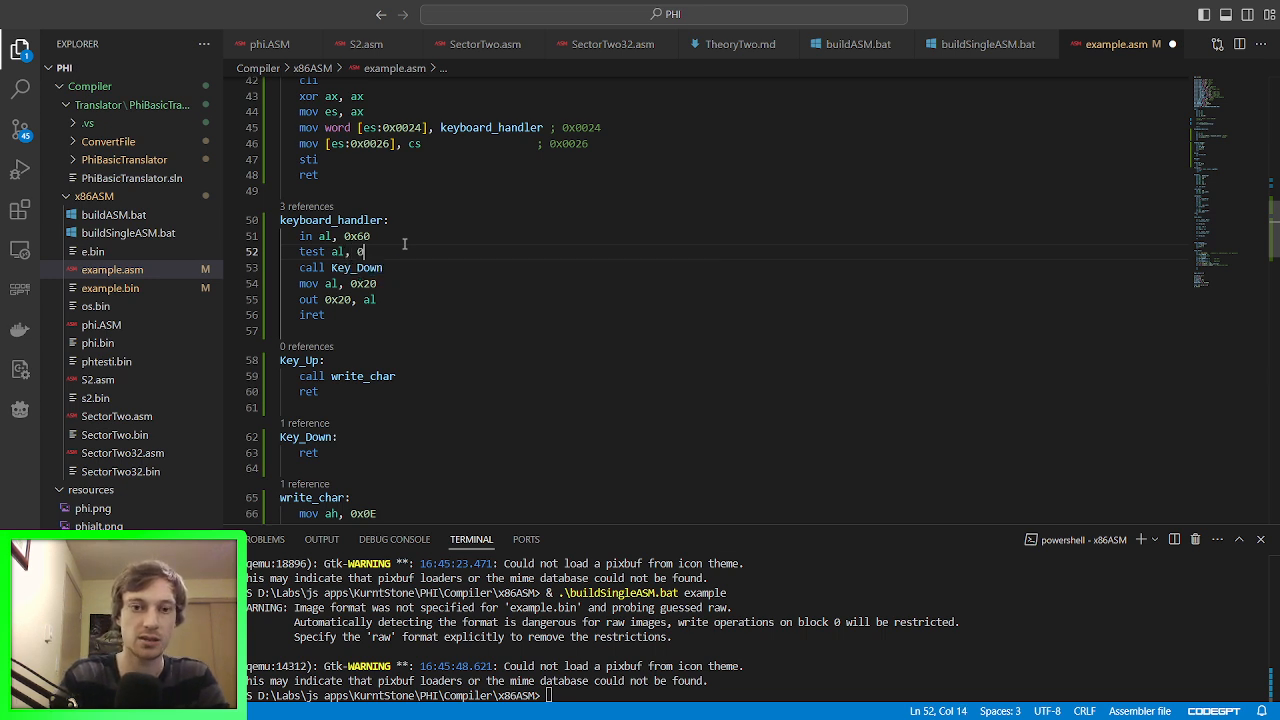
text(x)
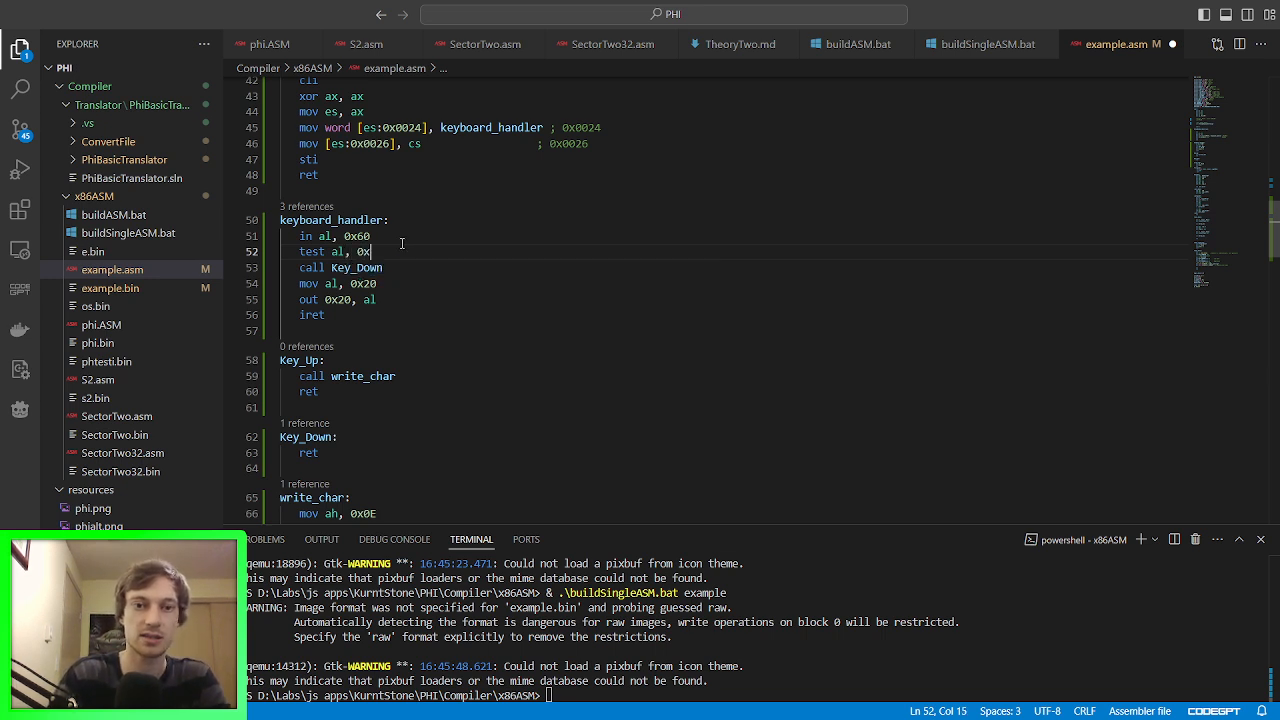
text(80)
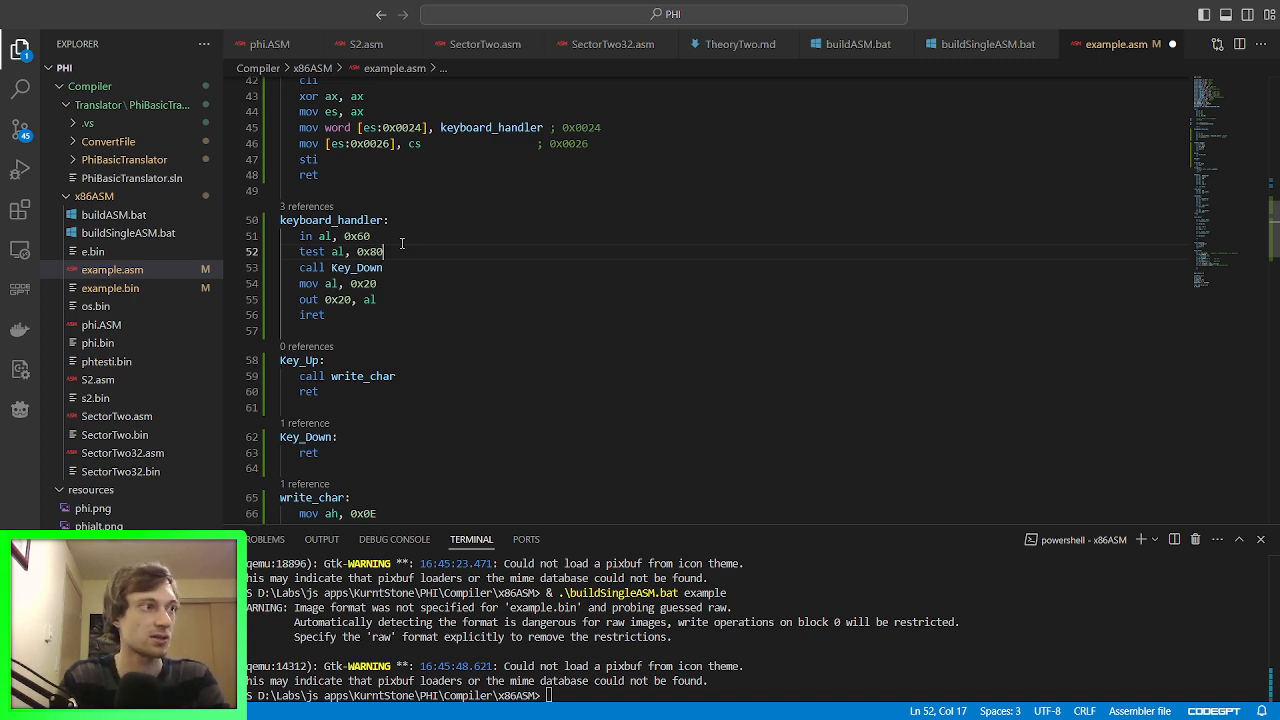
Step: Add 'jz .key_down' so a zero result jumps to the key-down branch
text(jzz)
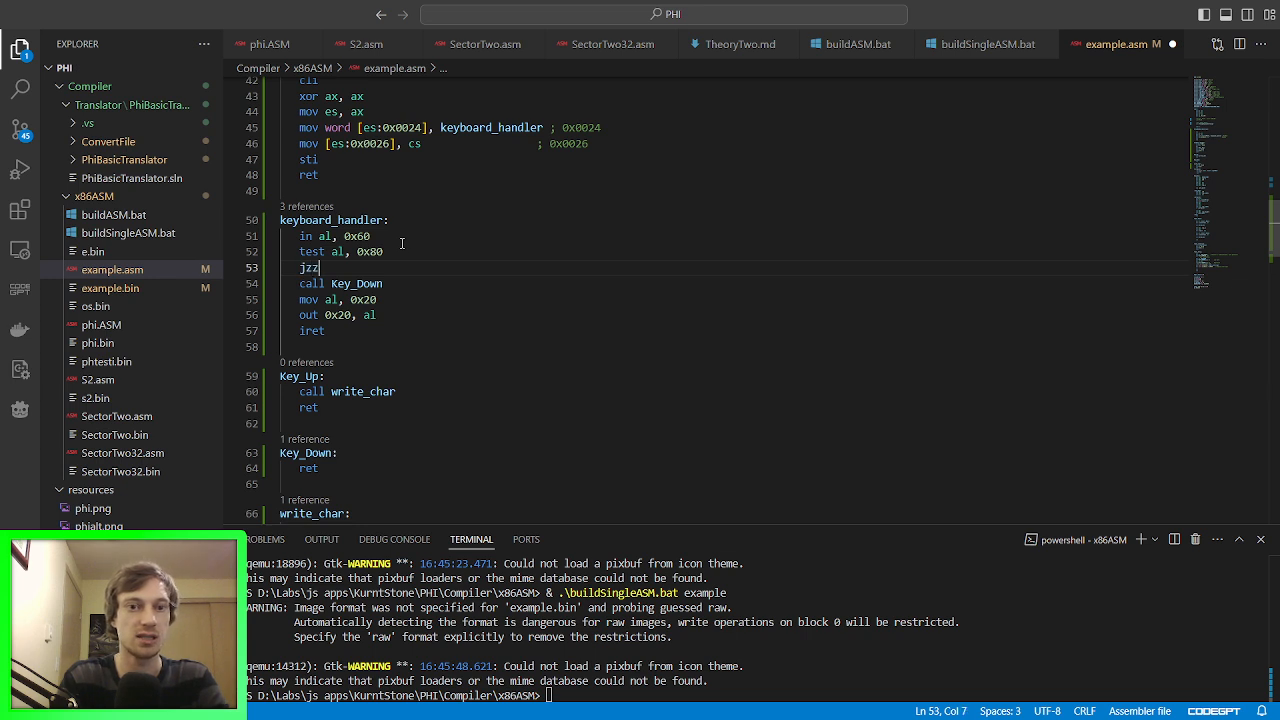
key(Backspace)
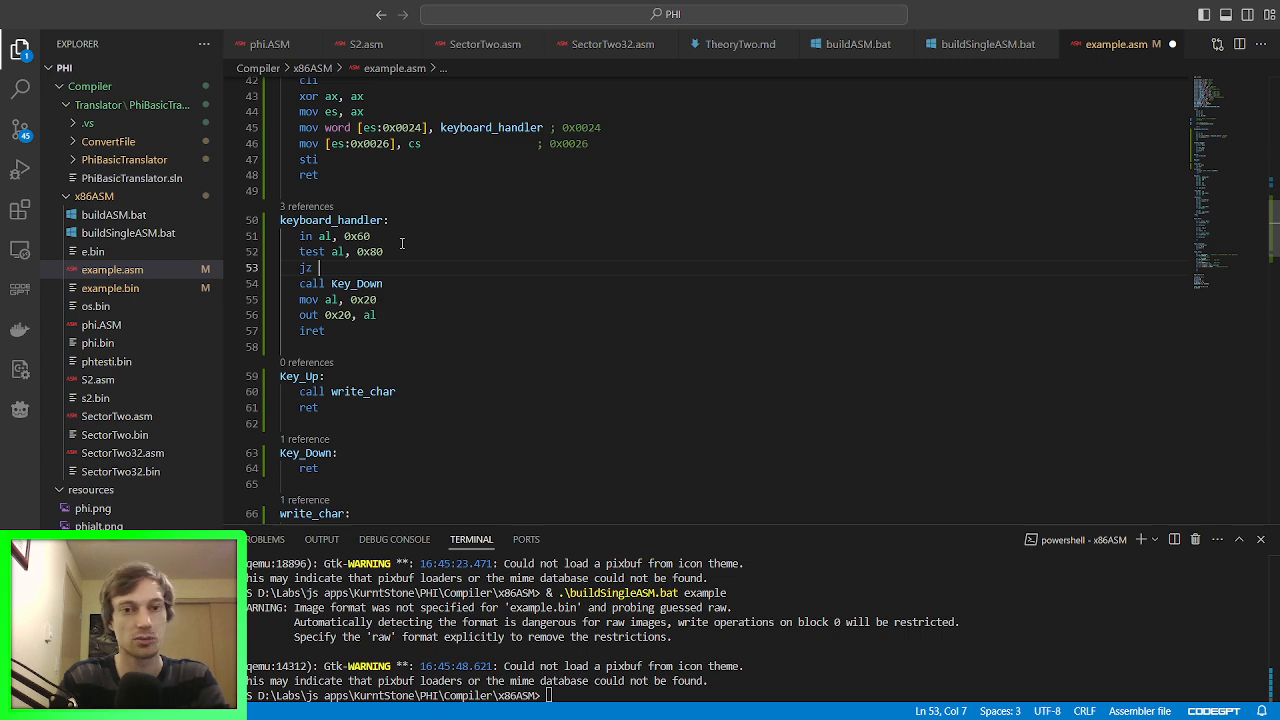
text(Ke)
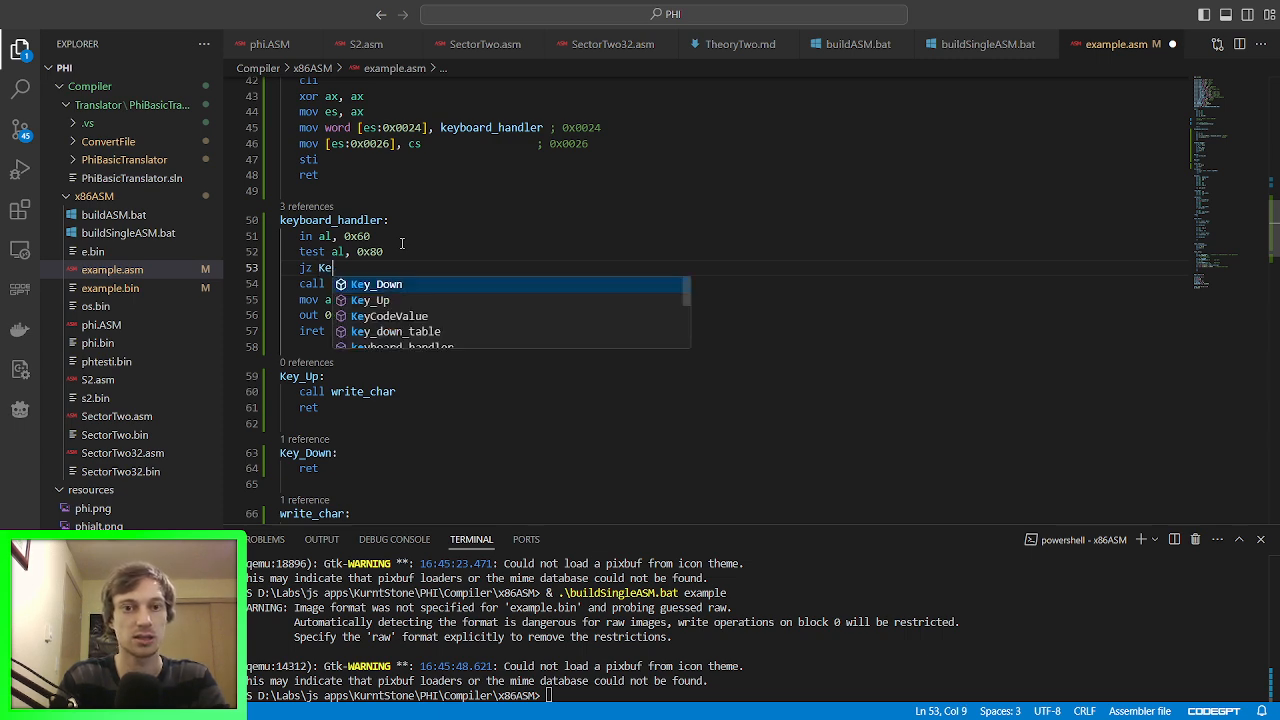
text(.key_down)
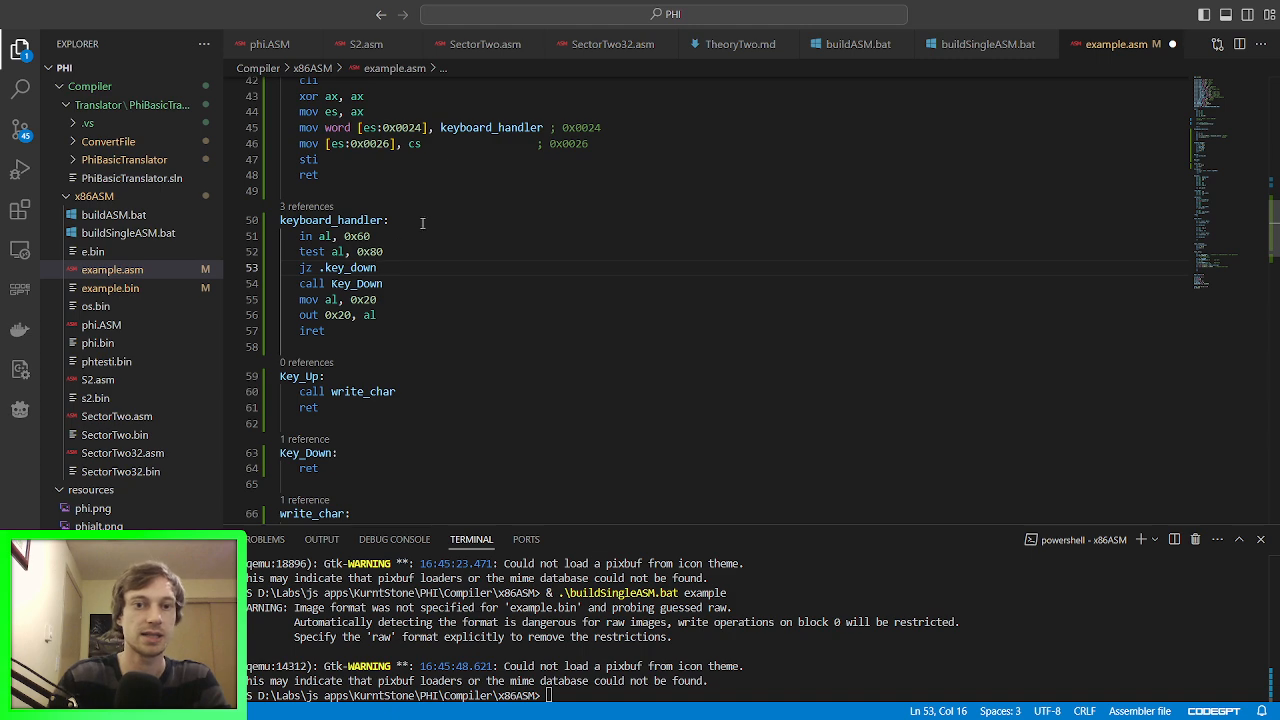
Step: Insert a '.key_down:' label calling Key_Down and a '.done:' label just above iret
scroll(down, 3)
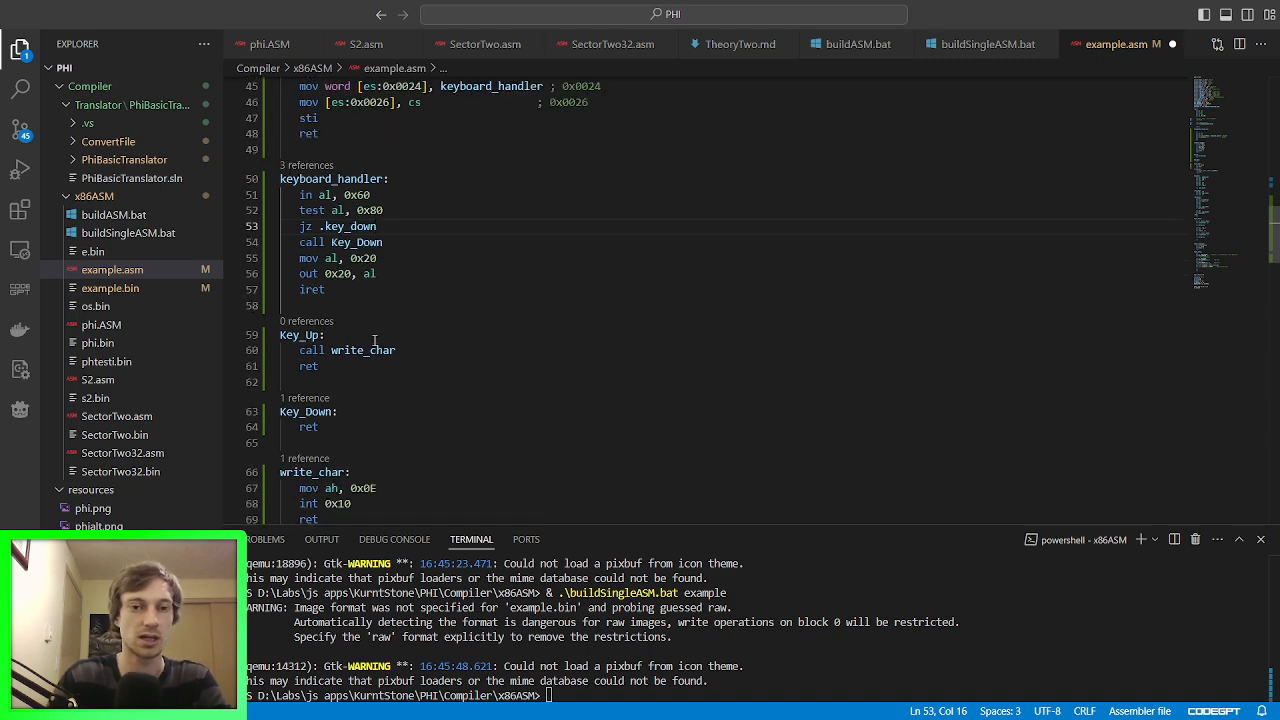
double_click(312, 288)
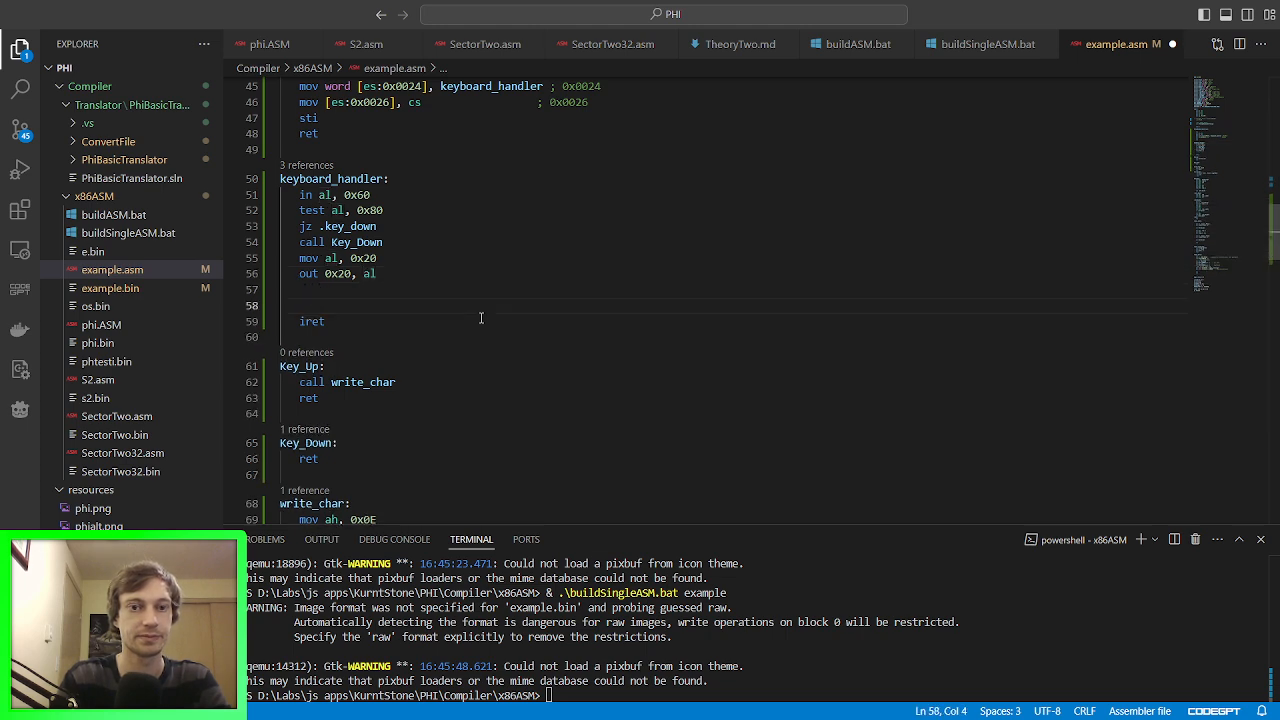
text(.key_down:)
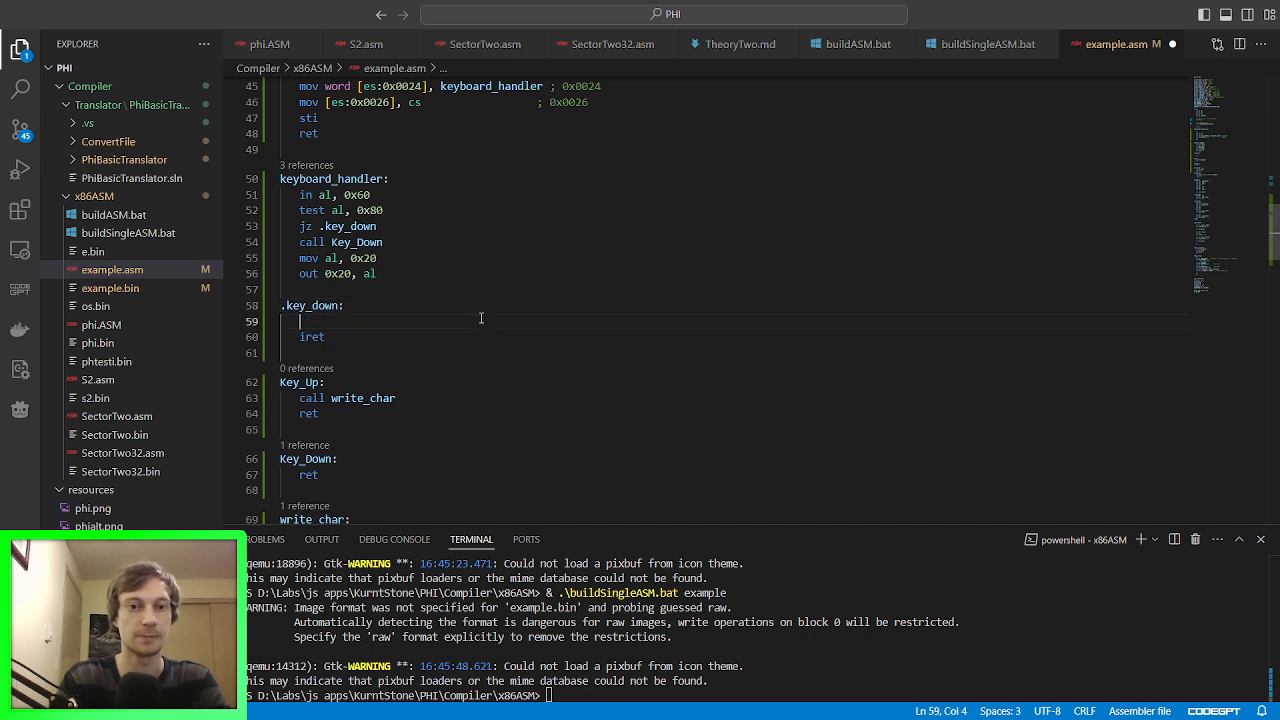
text(K)
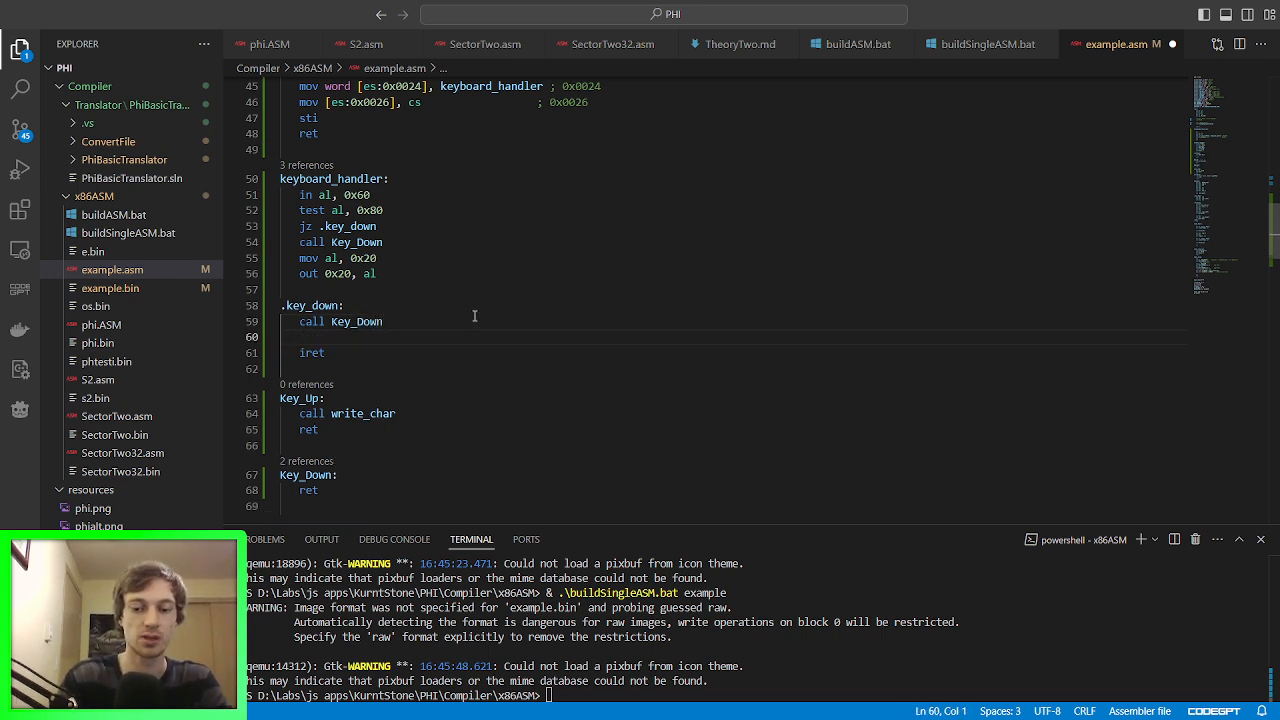
text(.done:)
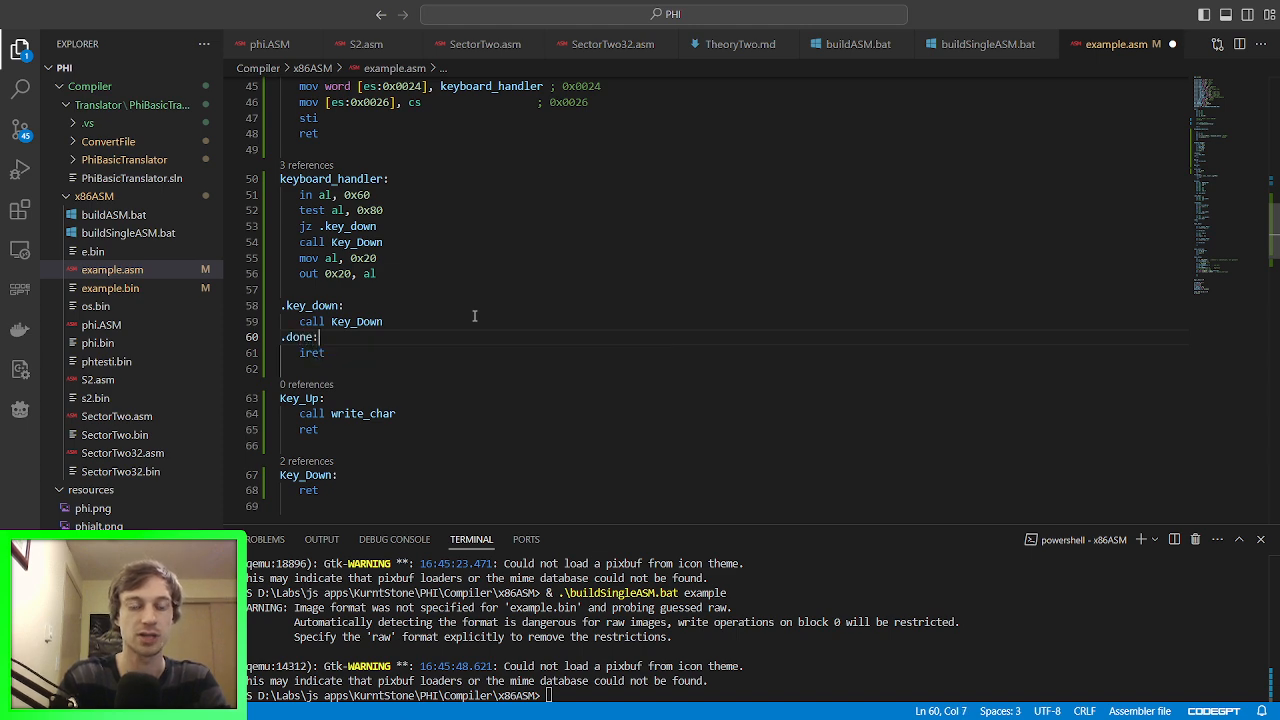
key(Enter)
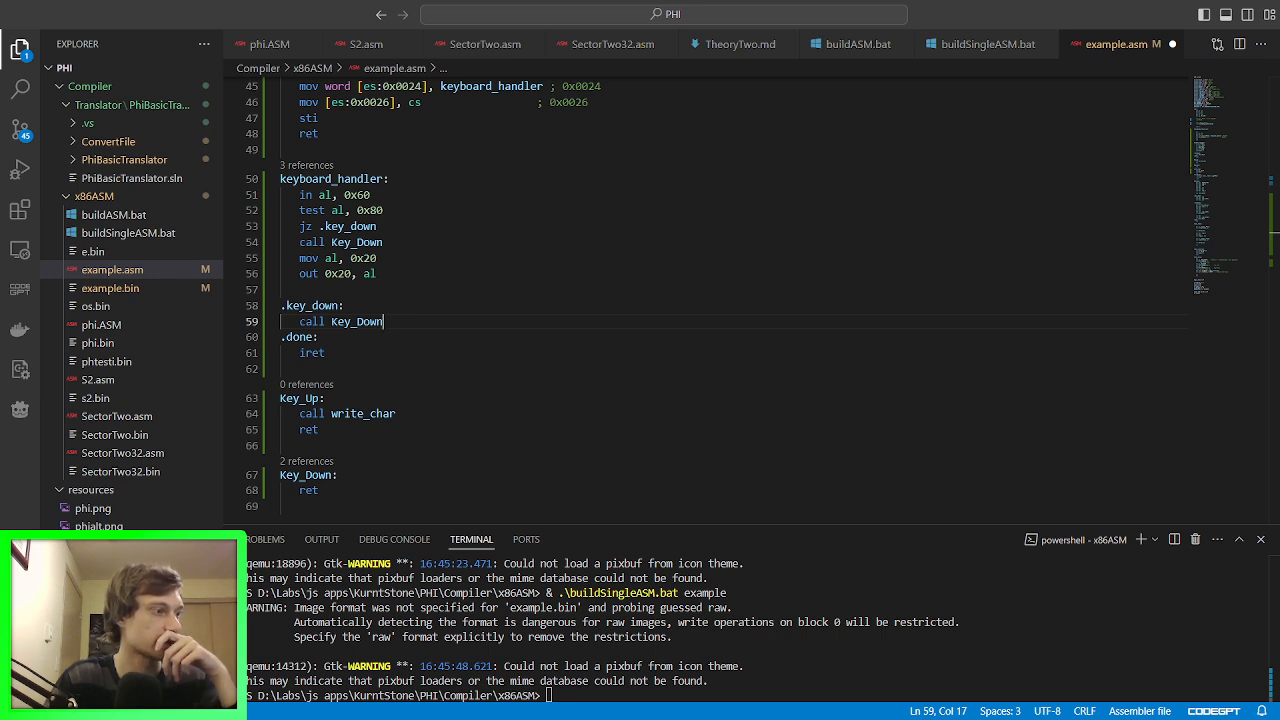
Step: Remove the stray end-of-interrupt lines and add a '; key up' comment after the Key_Down call
click(376, 272)
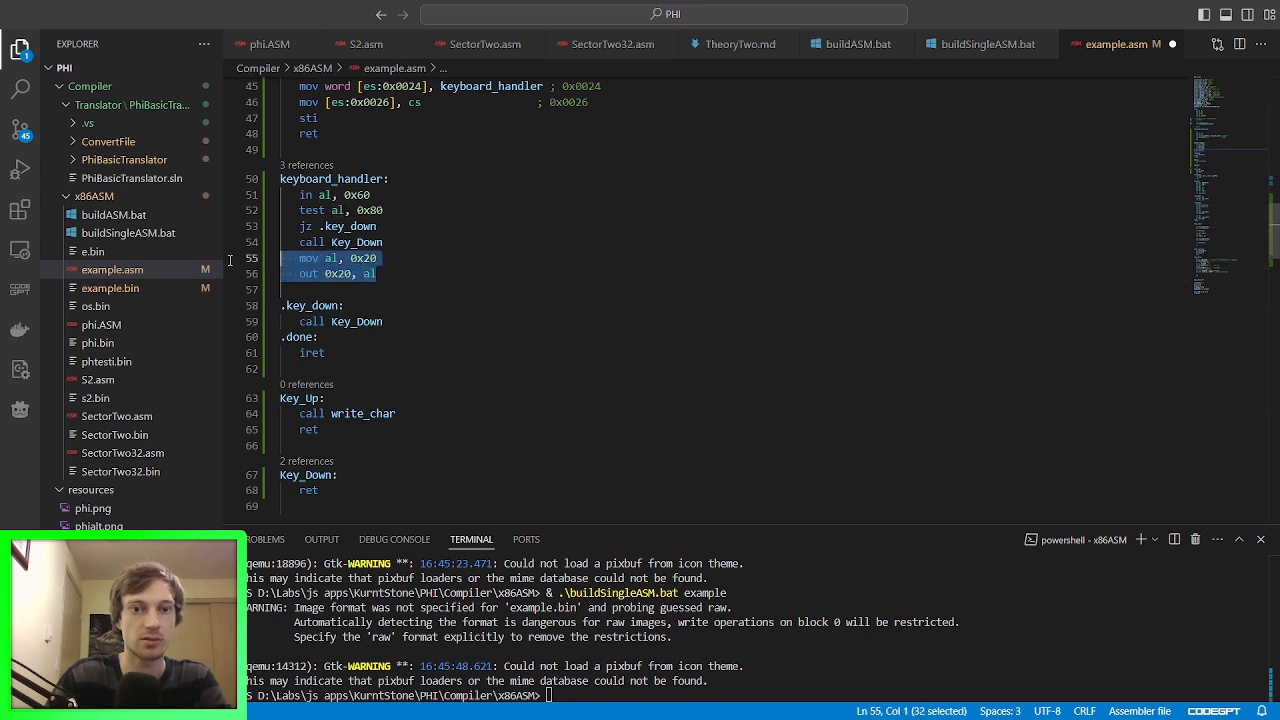
key(Delete)
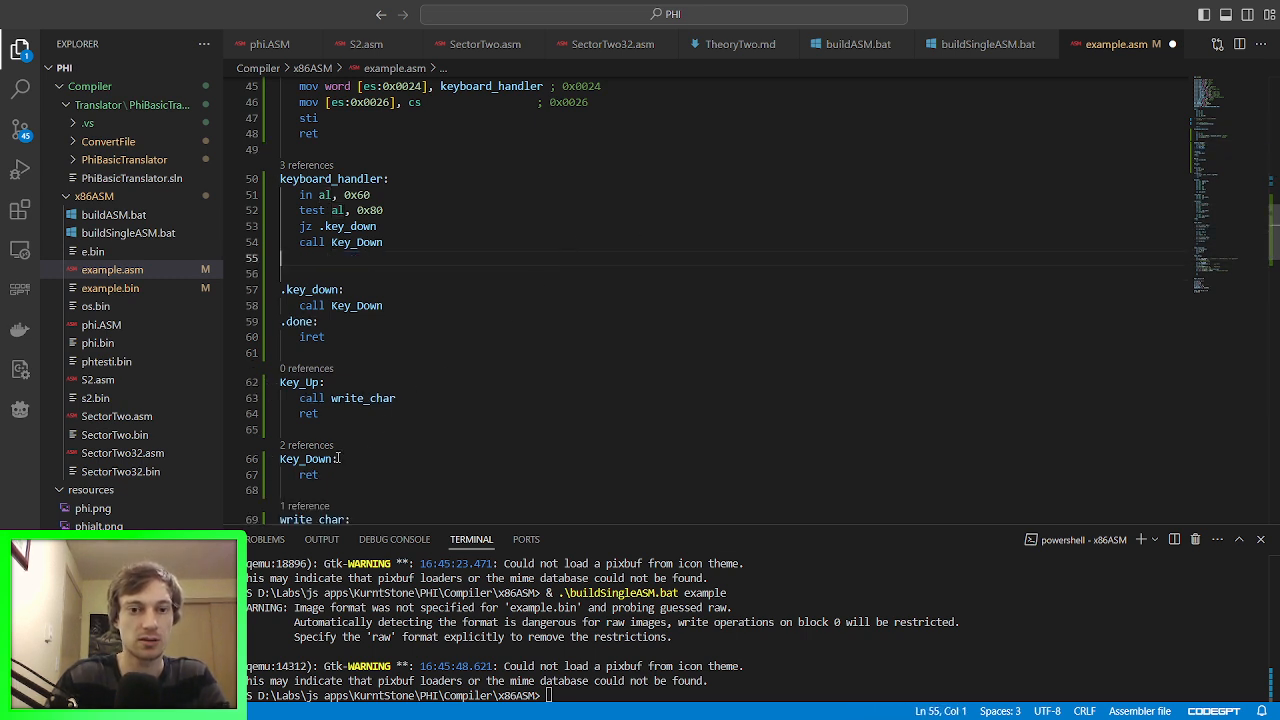
scroll(down, 3)
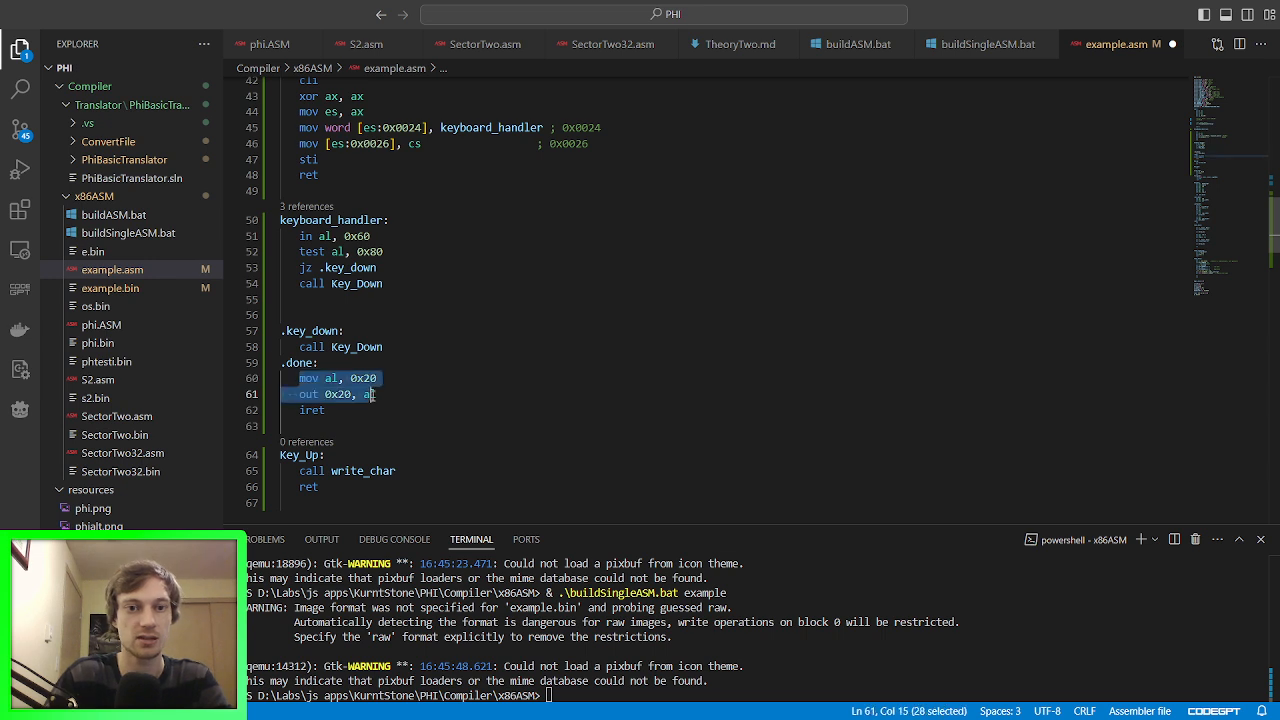
click(378, 350)
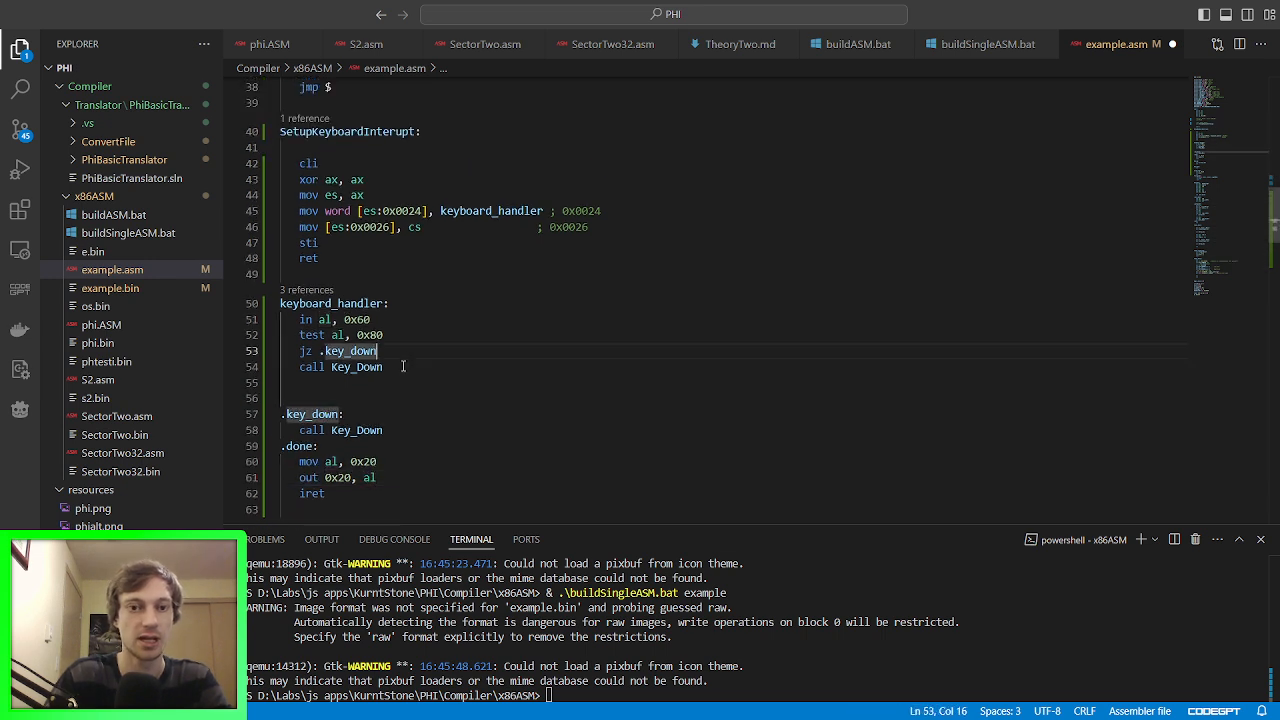
key(Enter)
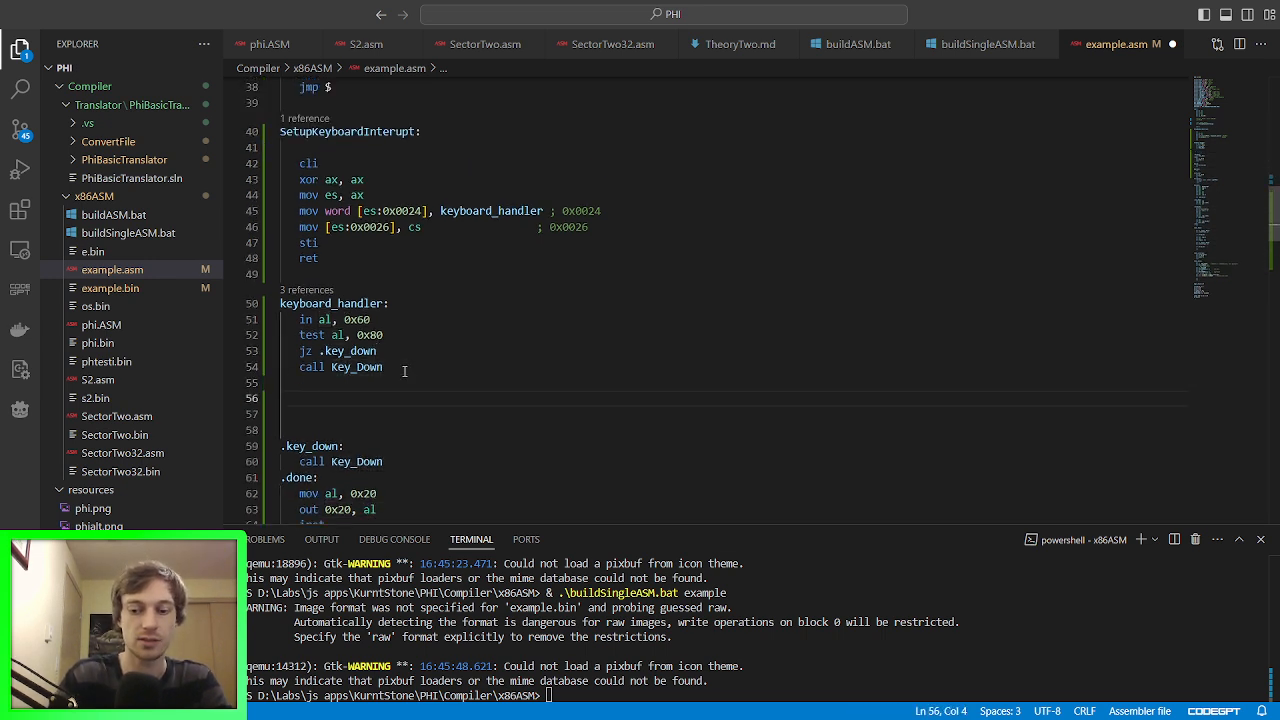
text(; key up)
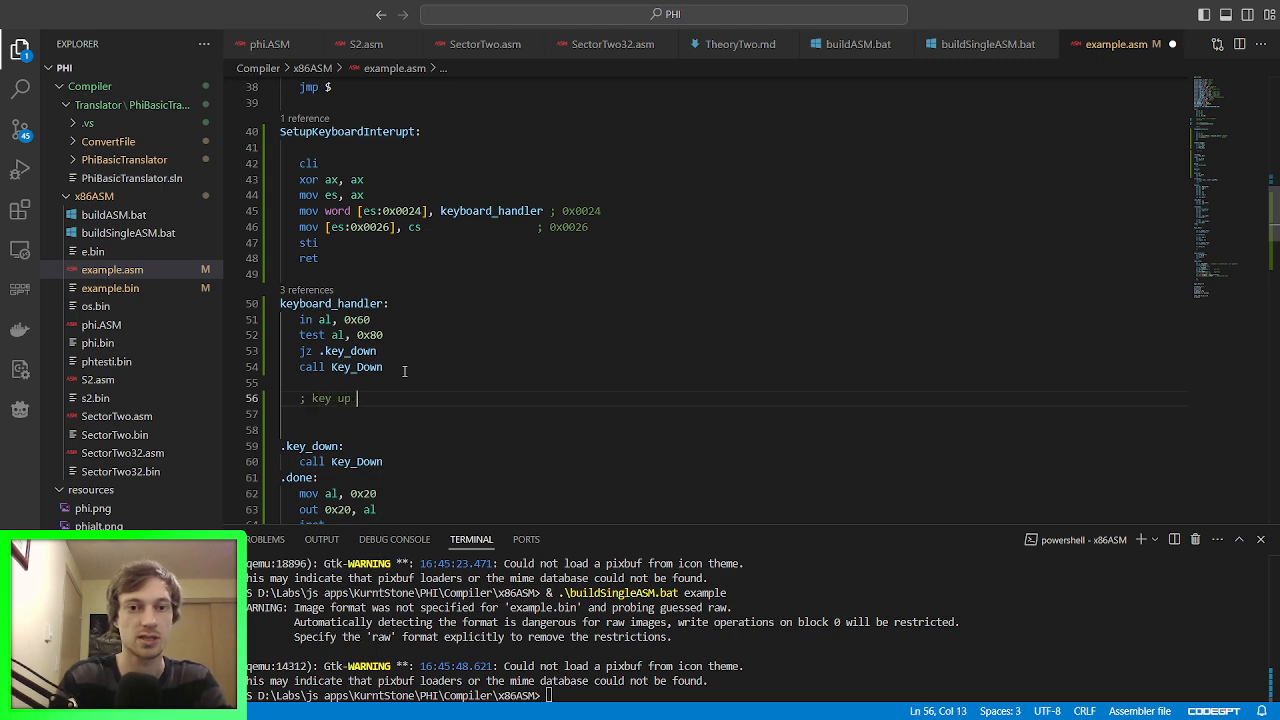
Step: Add 'jmp .done' to the key-up branch and select the stray Key_Down call for removal
key(Enter)
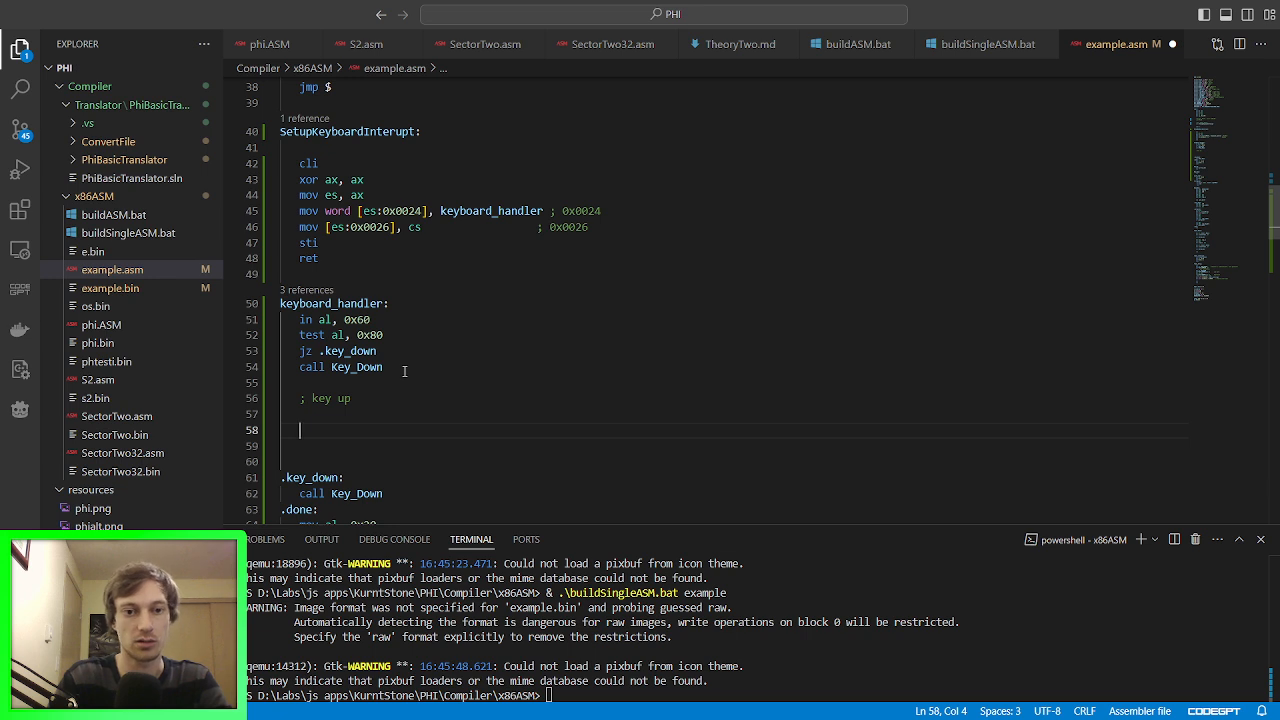
text(jmp)
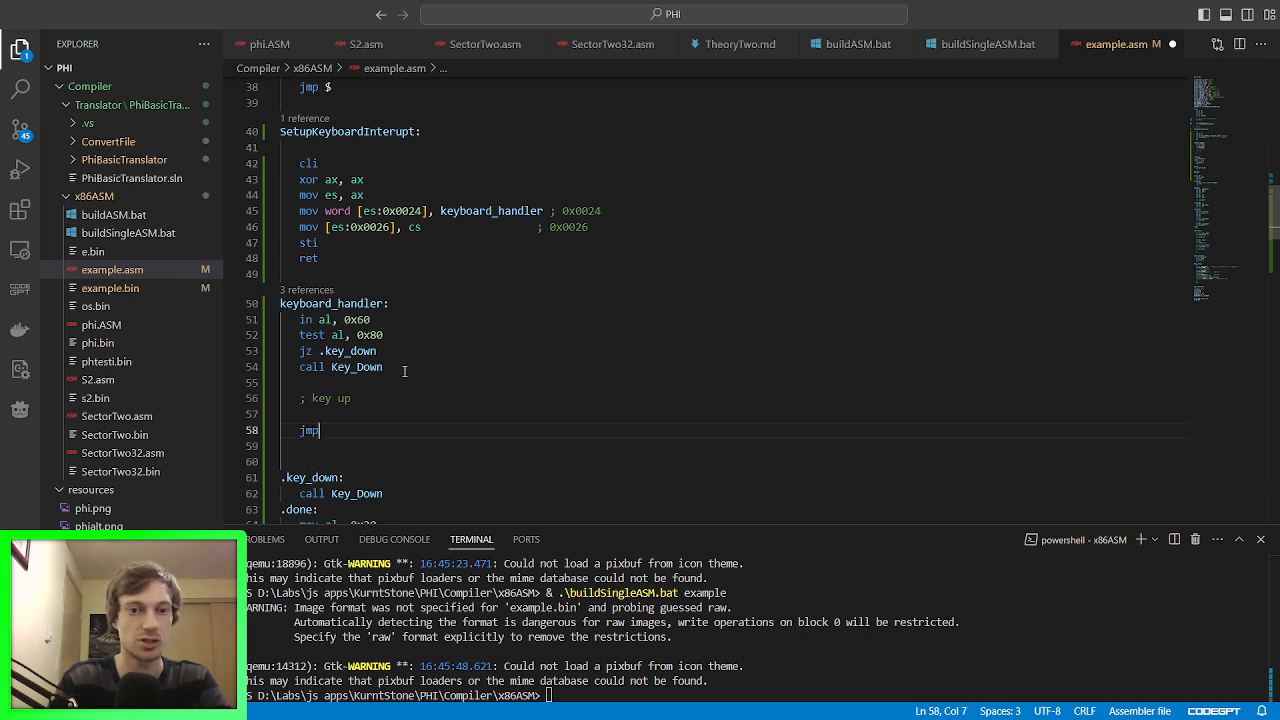
text(.done)
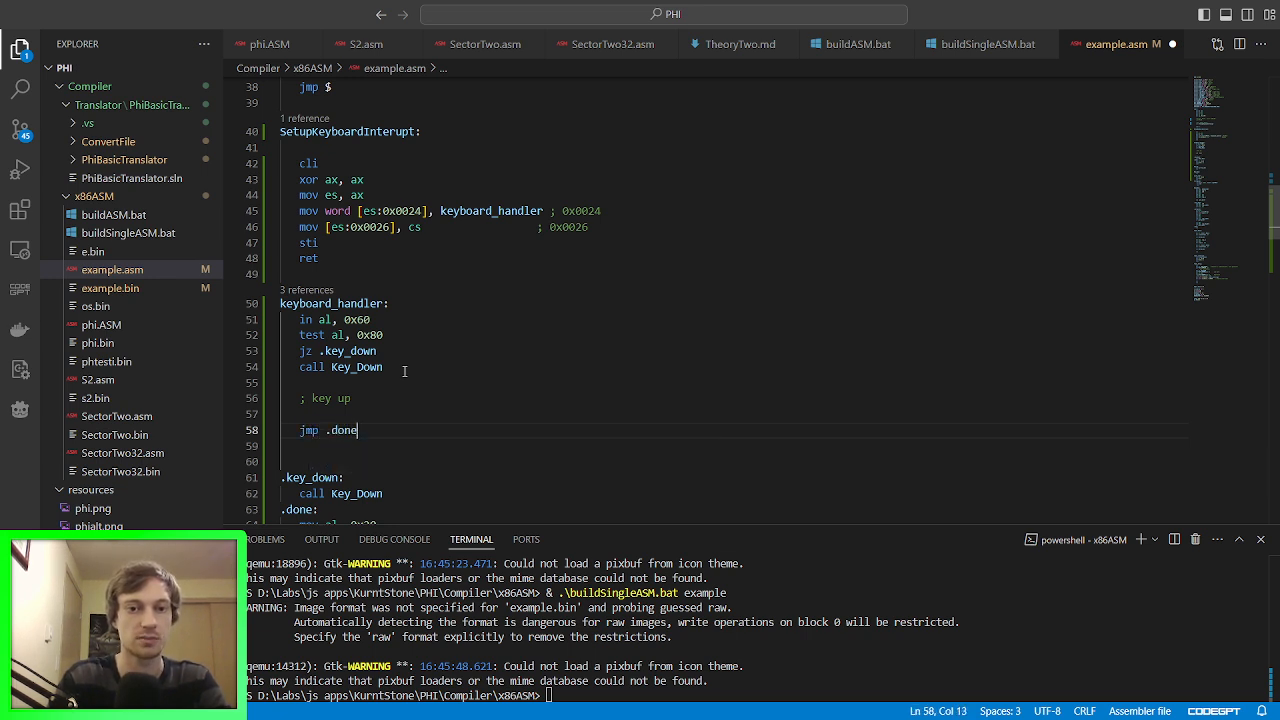
scroll(down, 3)
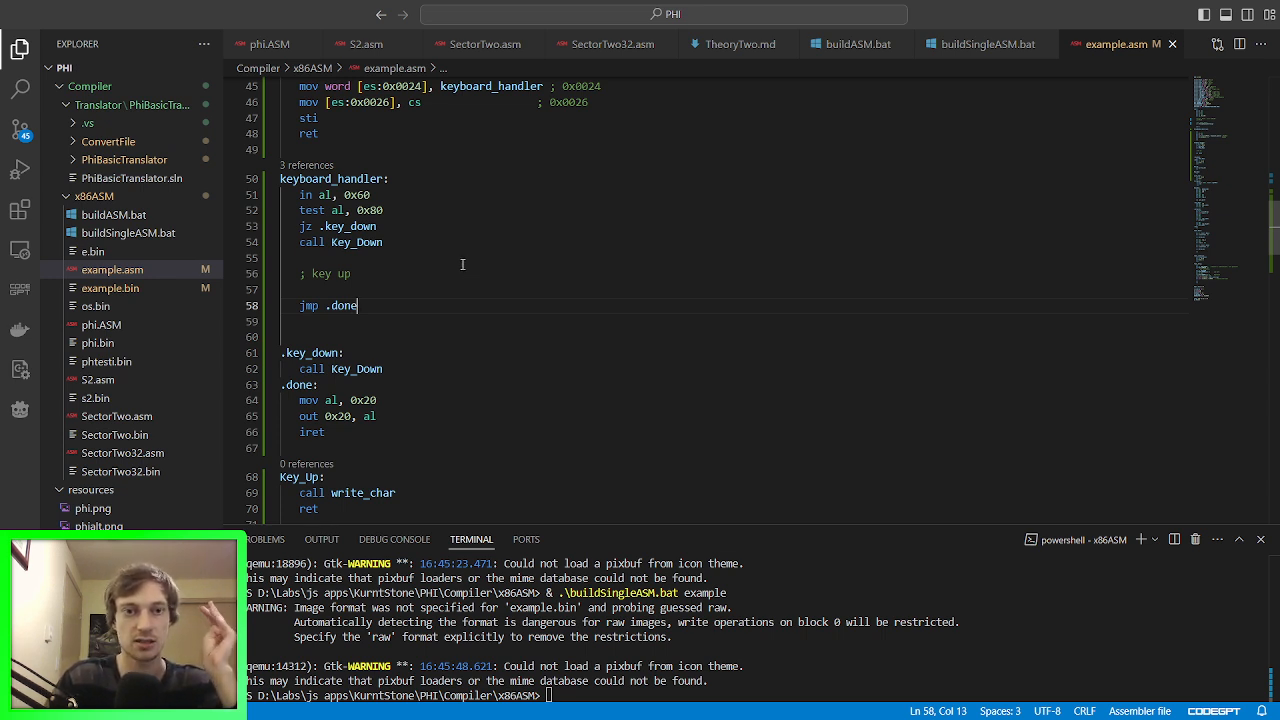
scroll(down, 3)
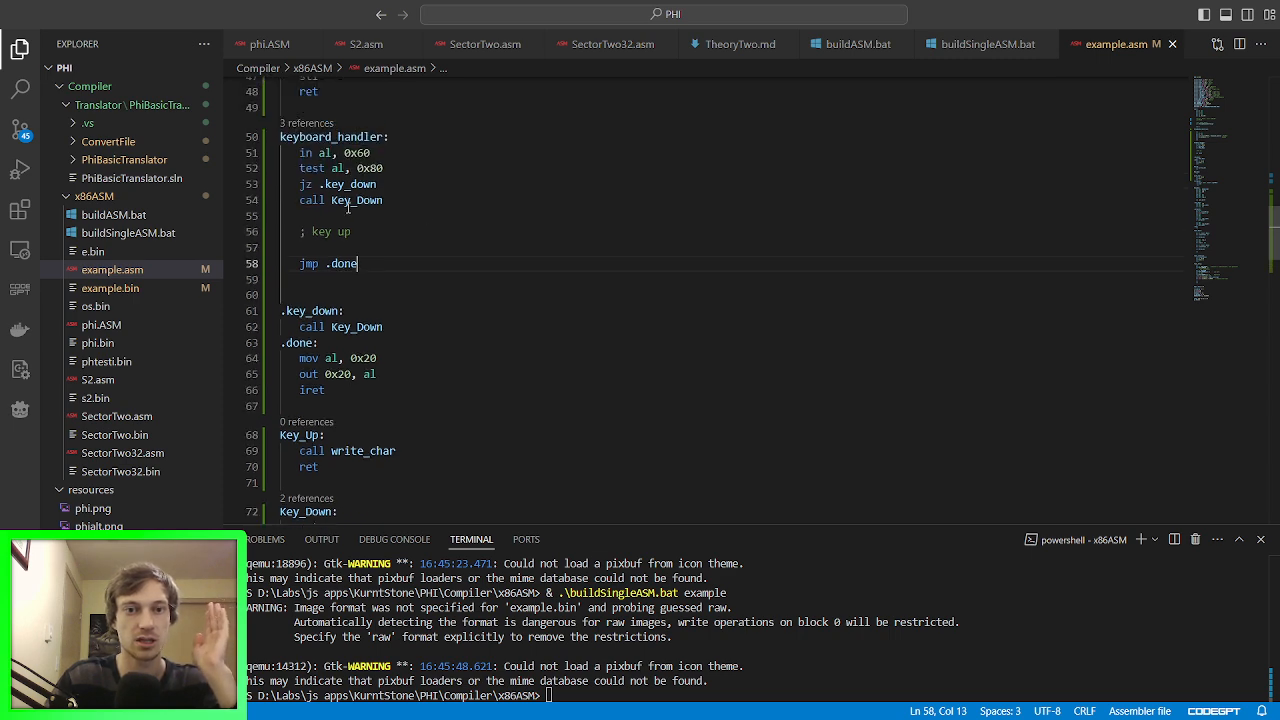
double_click(356, 200)
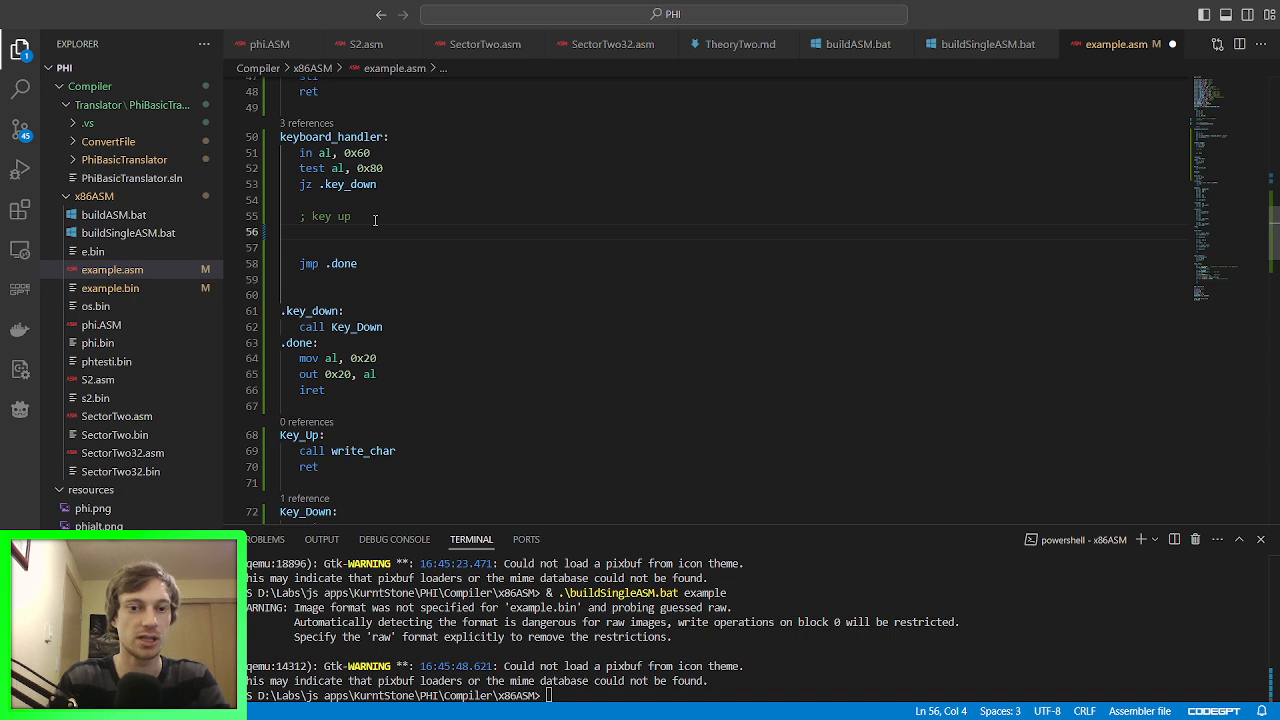
Step: Make the key-up branch 'call Key_Up', then select the ret inside Key_Down
text(Key_Up)
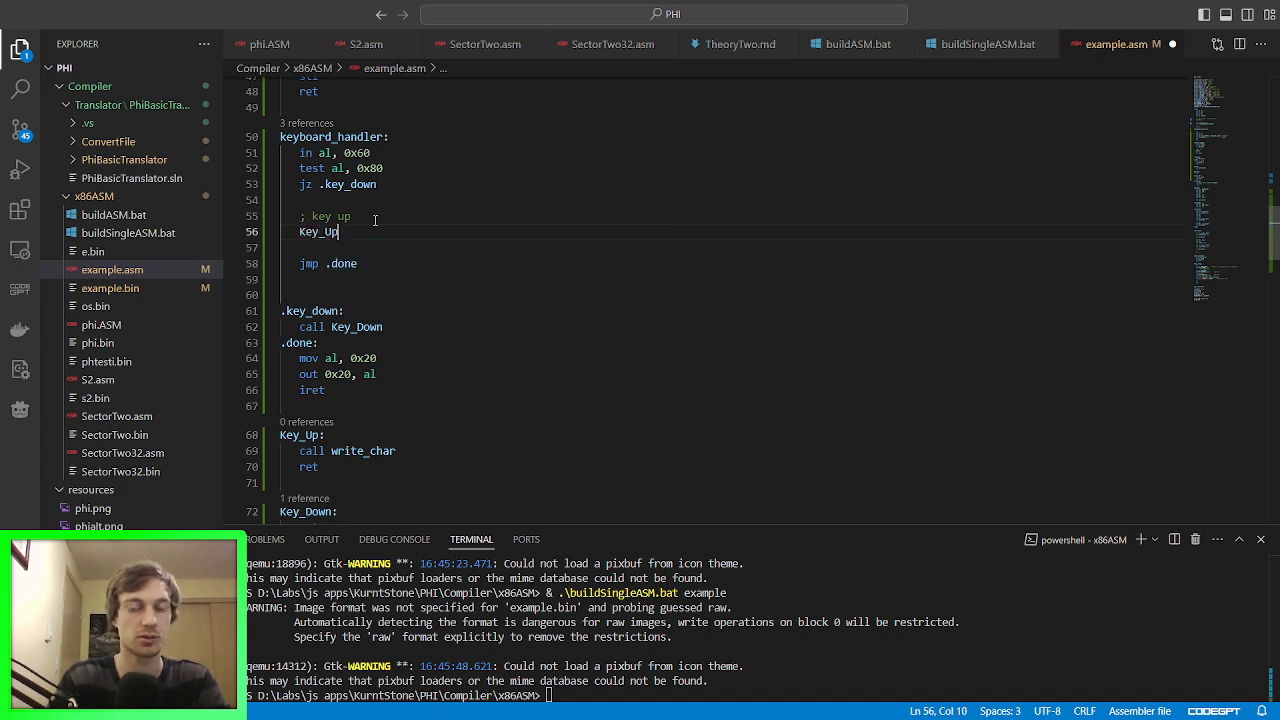
text(call)
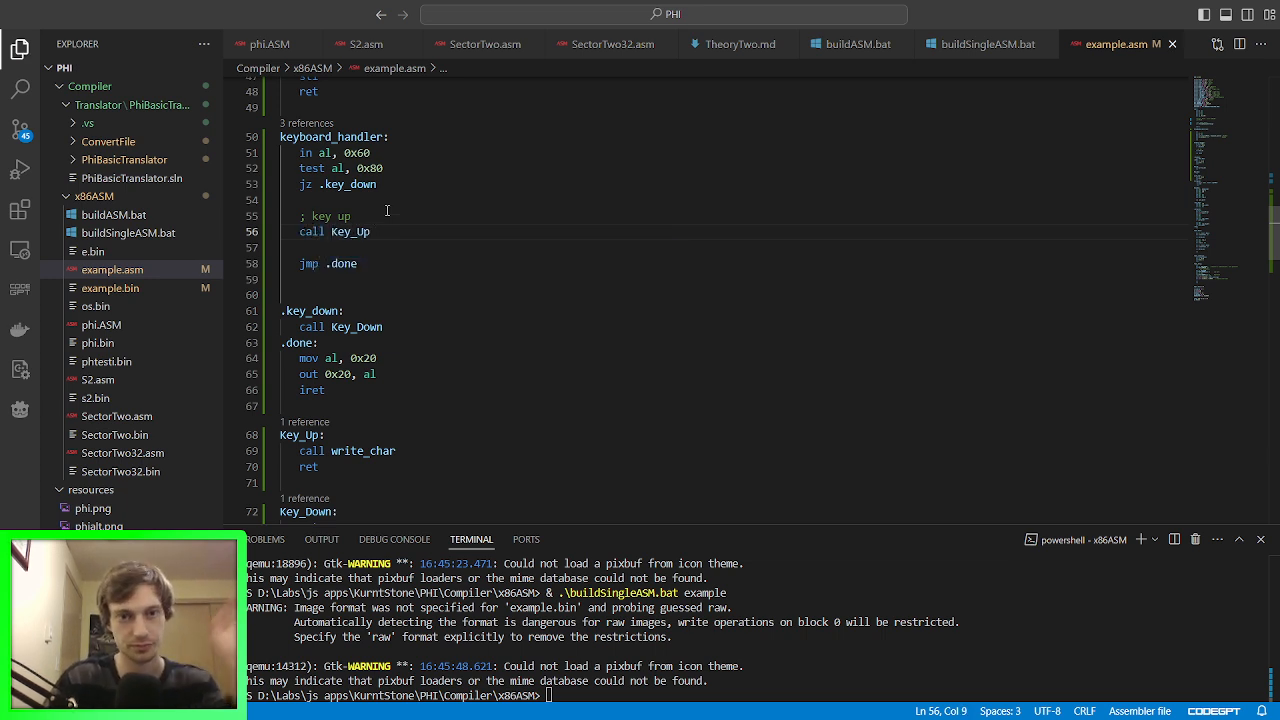
scroll(down, 3)
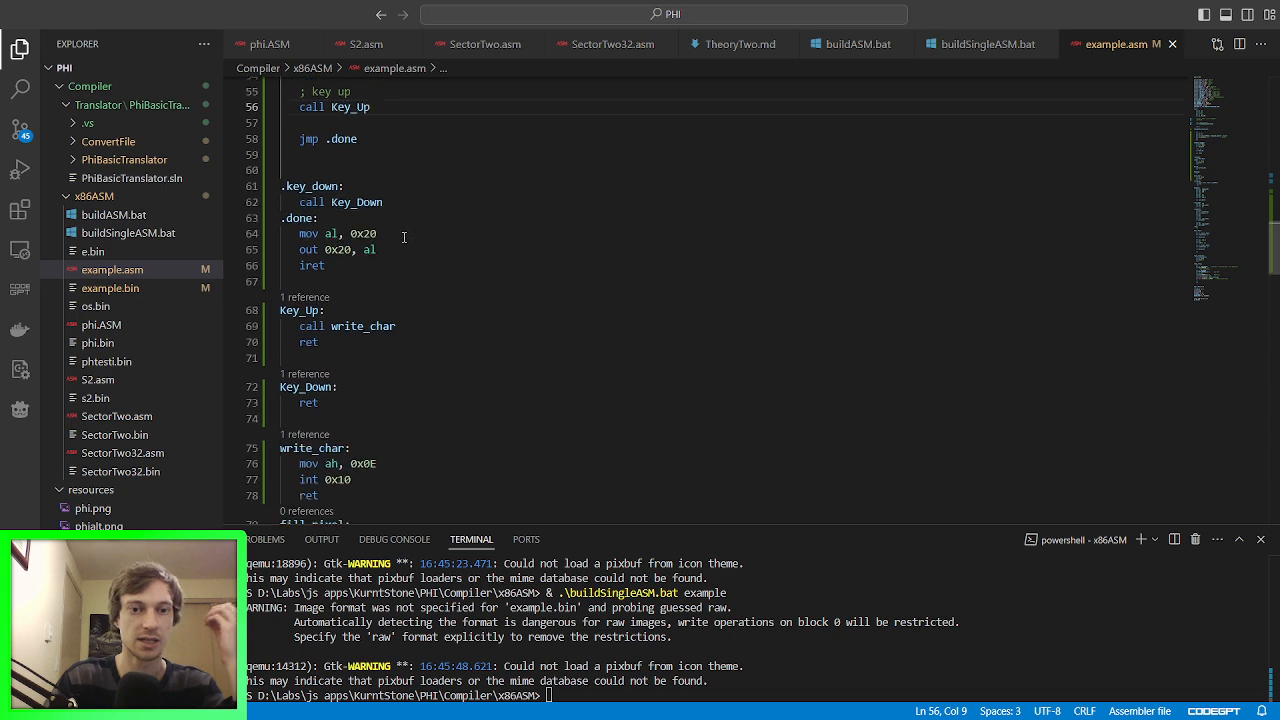
mouse_move(312, 400)
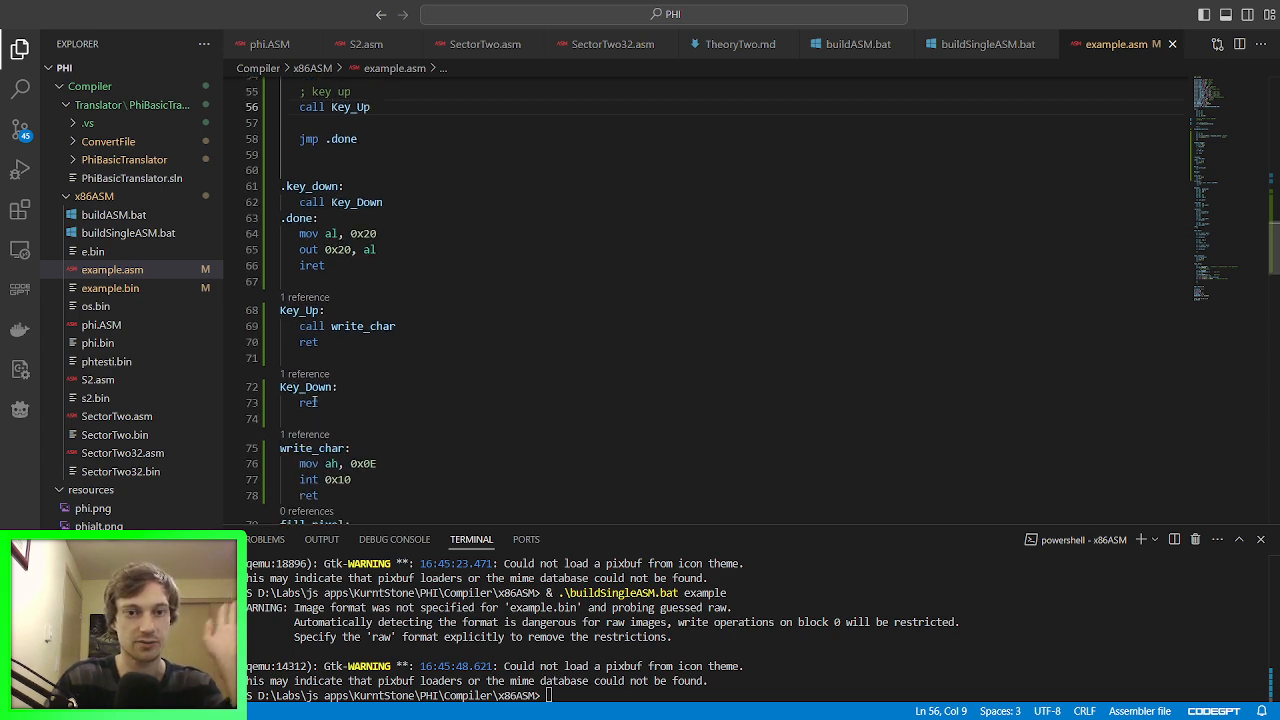
double_click(308, 402)
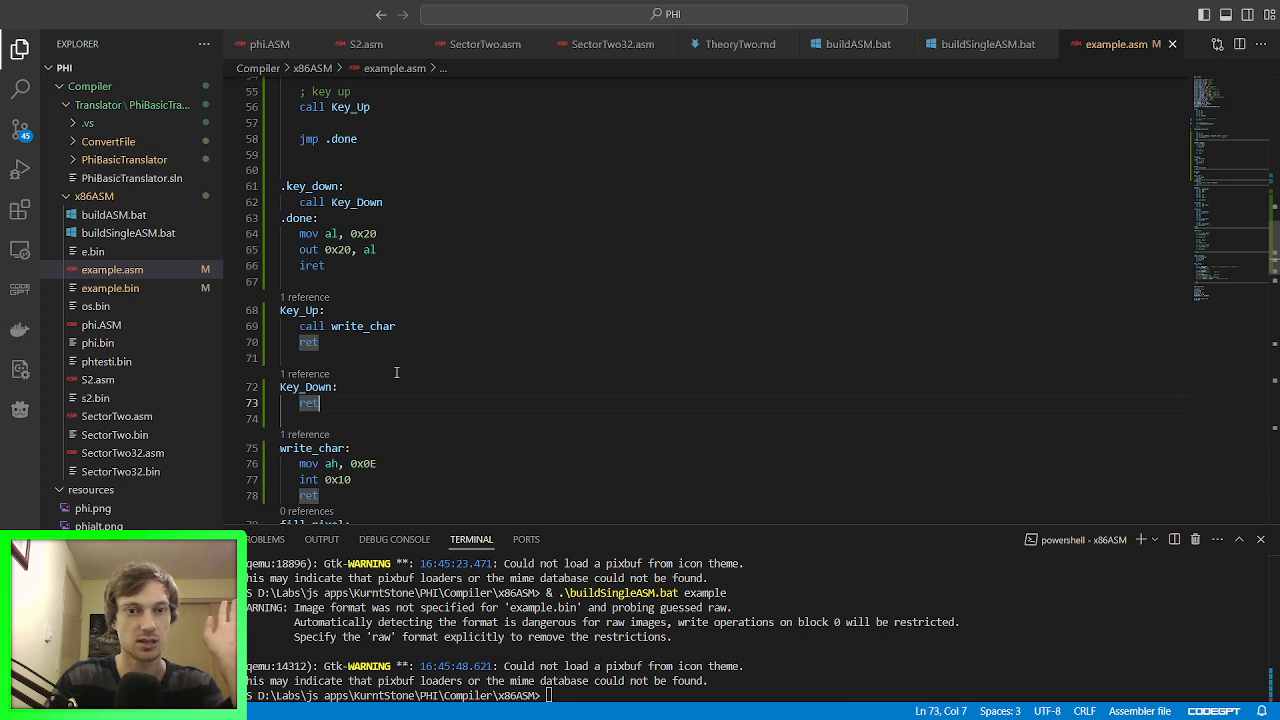
mouse_move(438, 256)
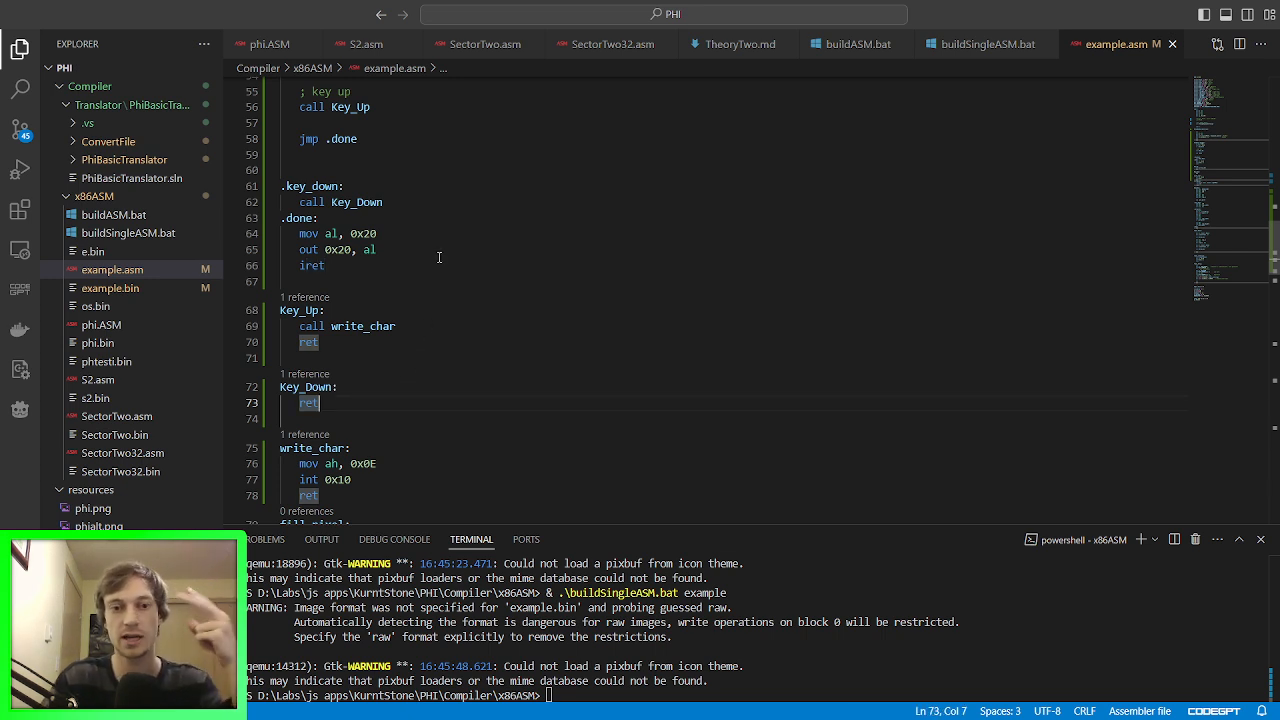
mouse_move(404, 364)
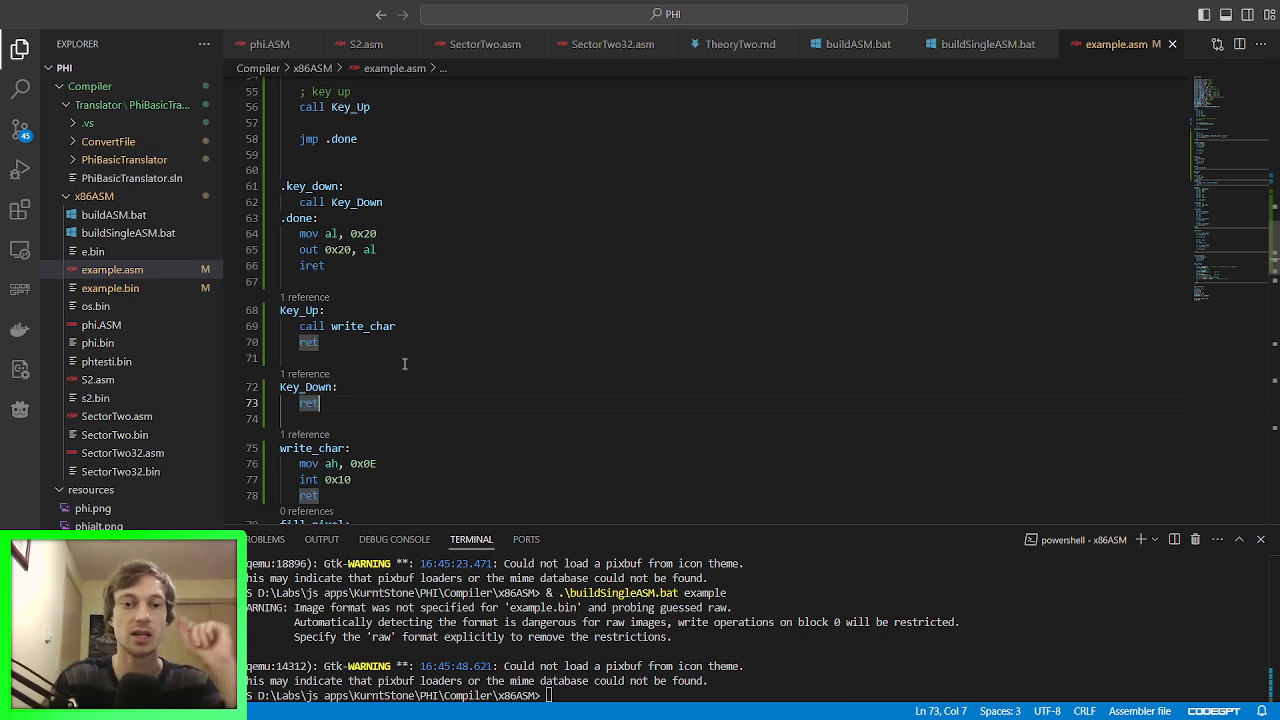
mouse_move(534, 332)
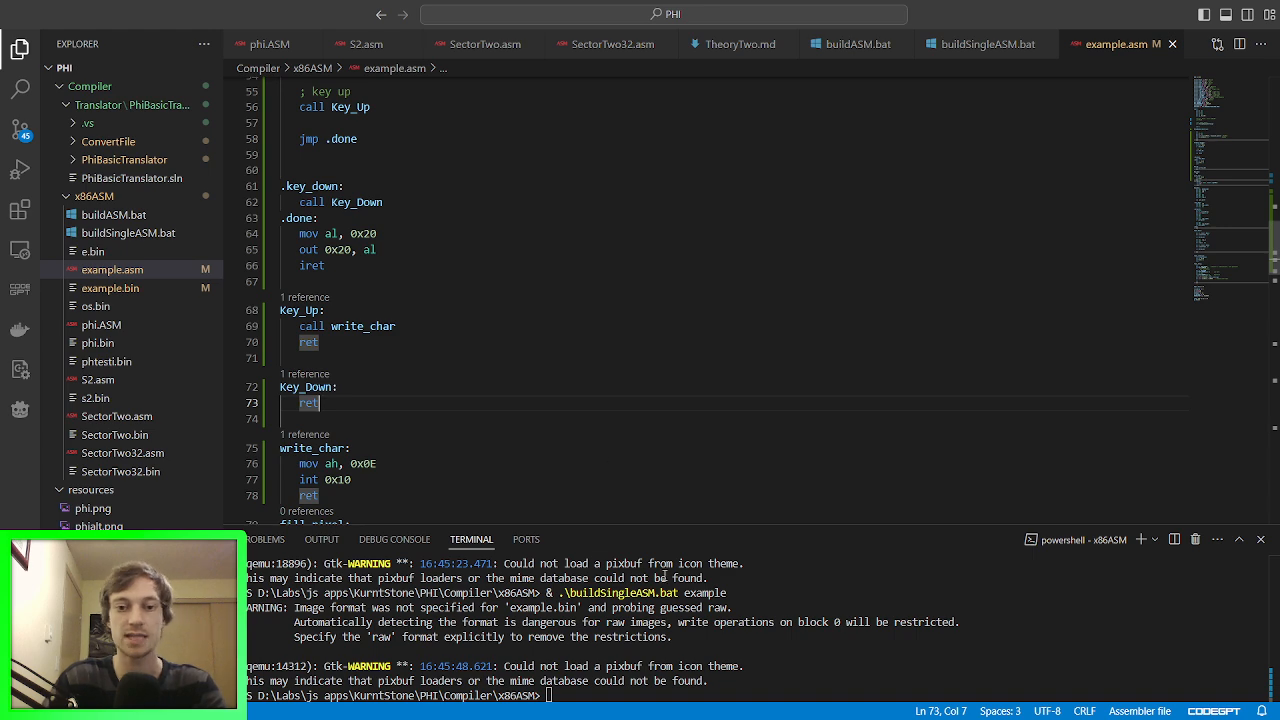
Step: Move 'call write_char' from Key_Up into the Key_Down routine
click(324, 310)
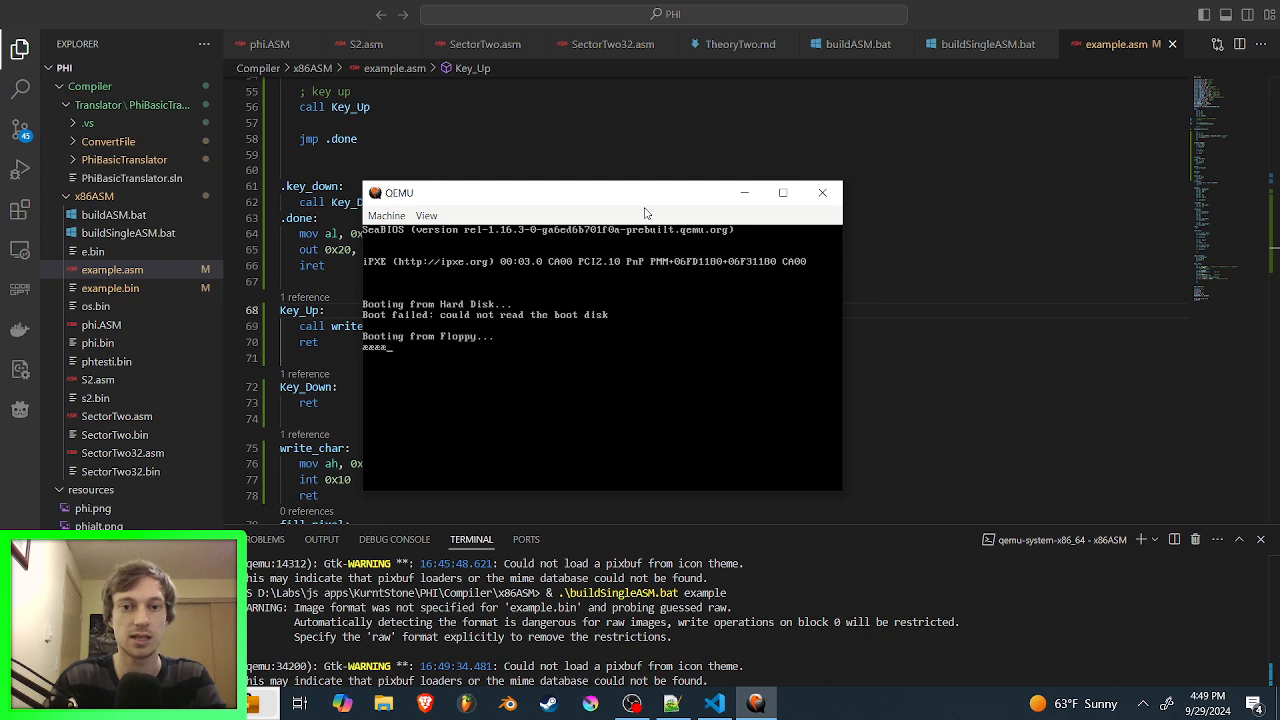
click(822, 192)
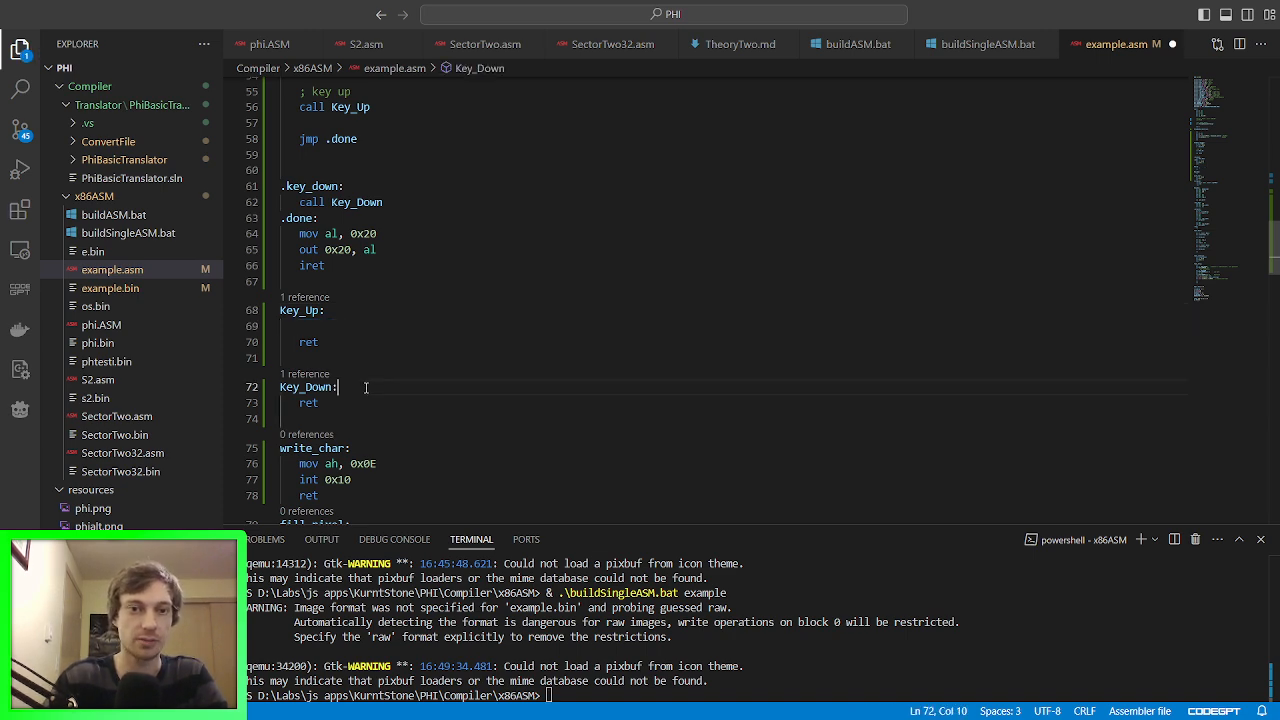
text(call write_char)
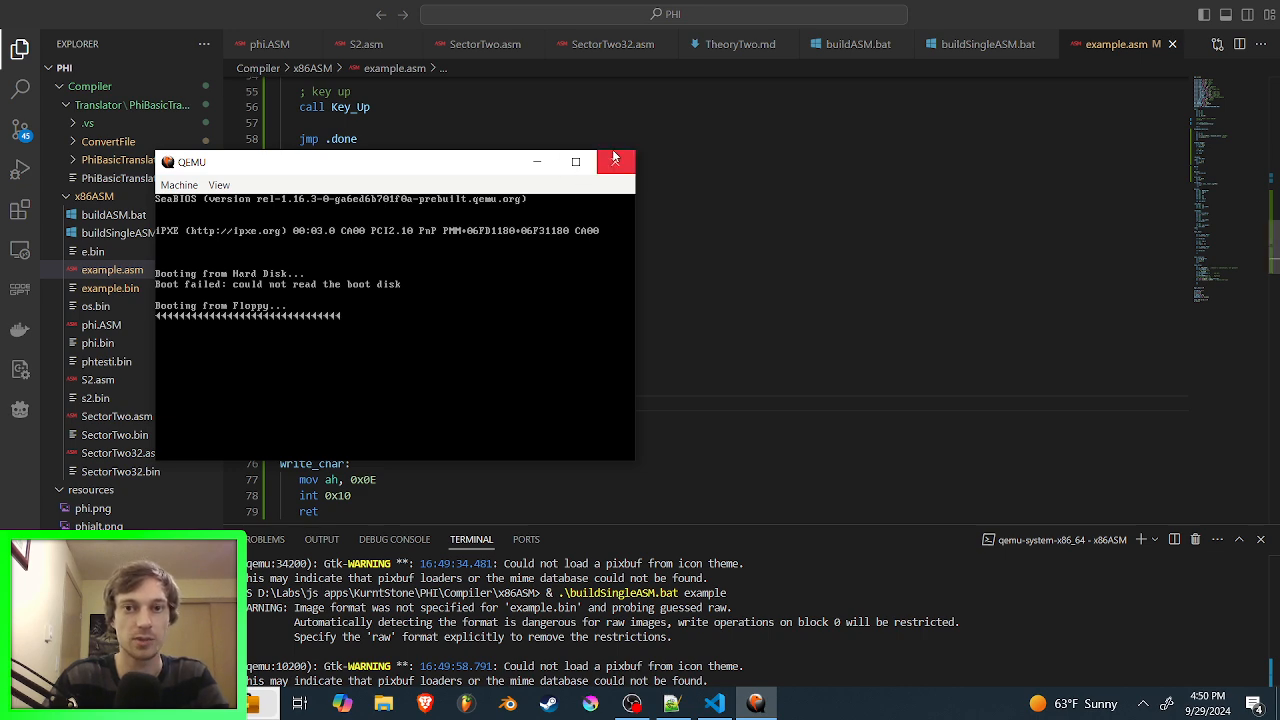
mouse_move(540, 232)
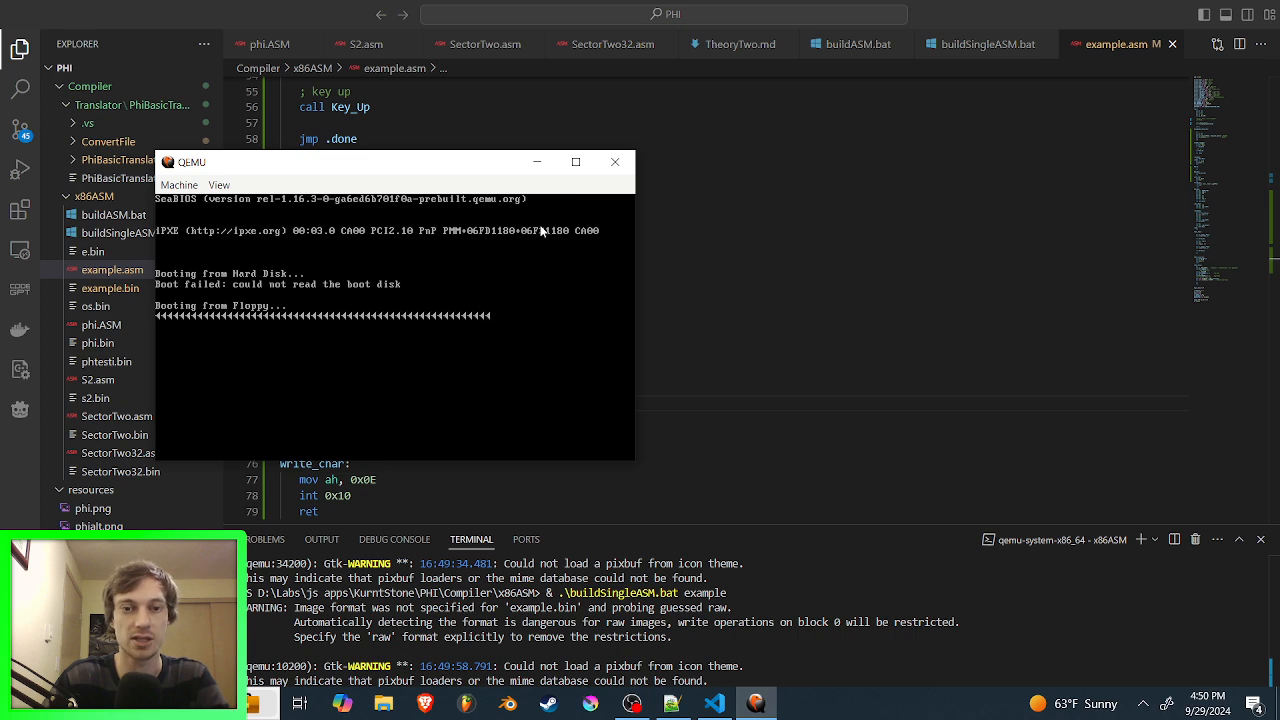
Step: Add 'call write_char' to the empty Key_Up routine so both handlers print a character
click(616, 160)
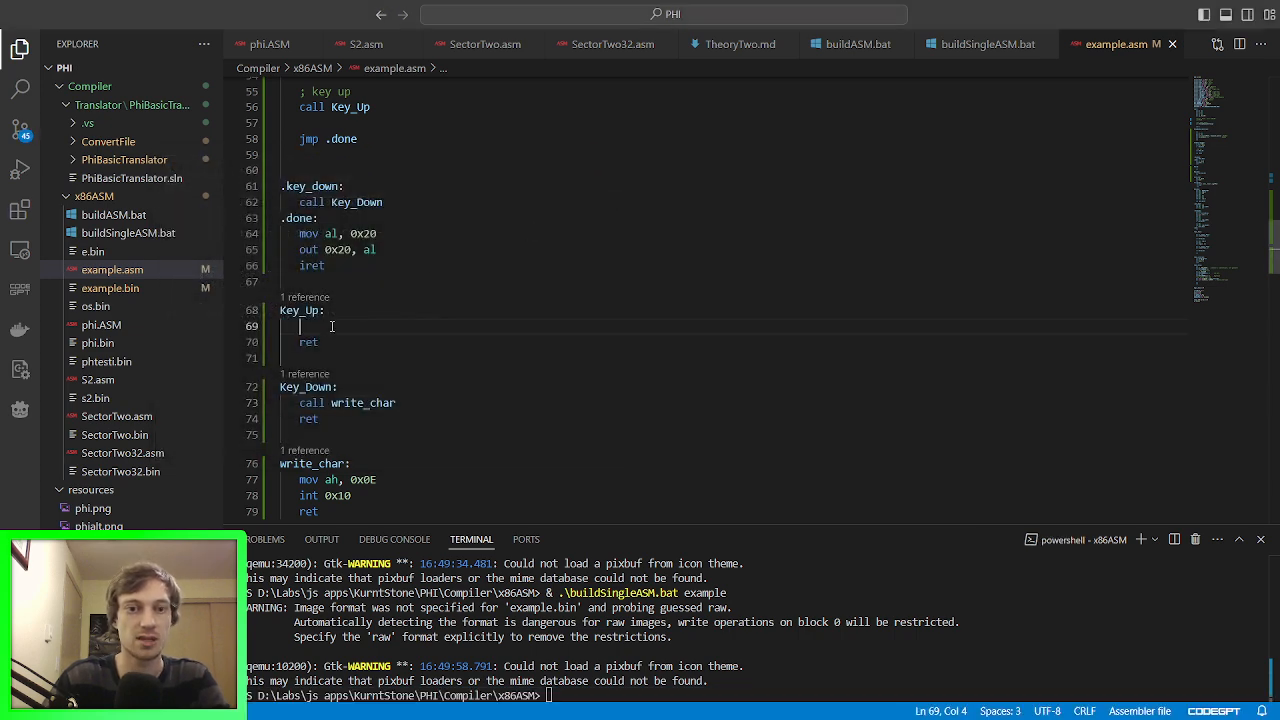
text(call write_char)
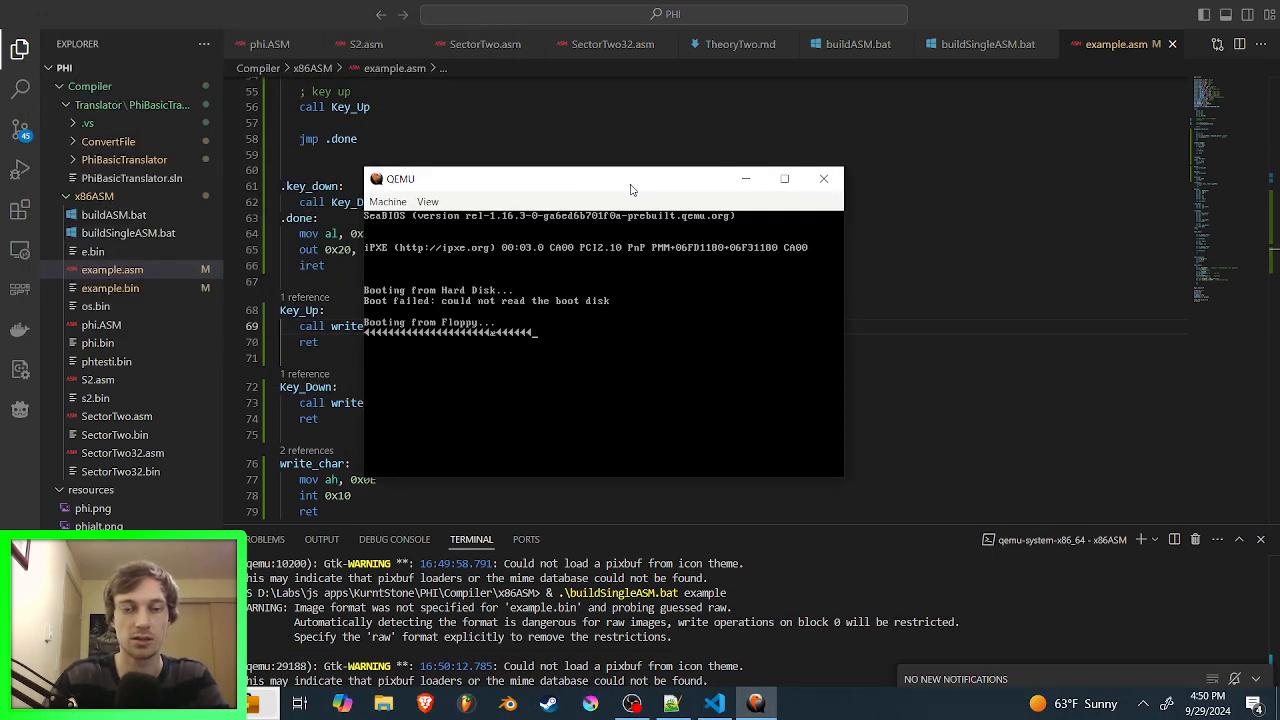
click(824, 178)
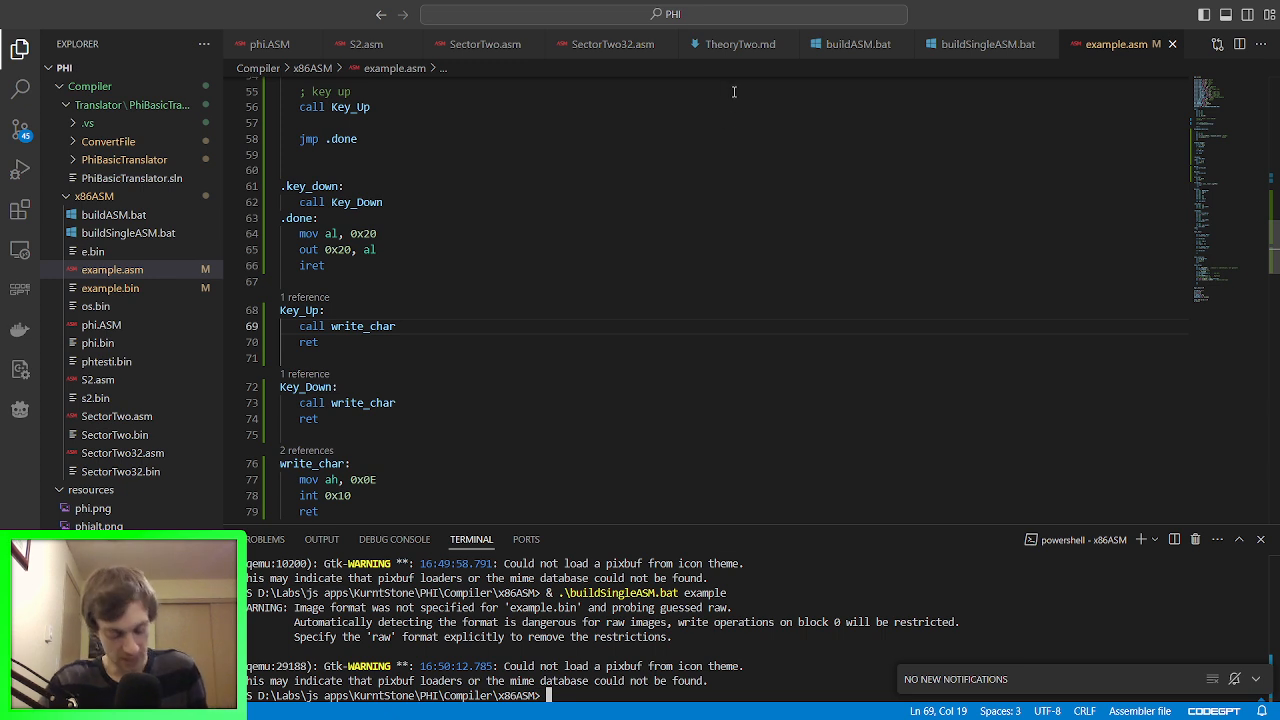
mouse_move(740, 176)
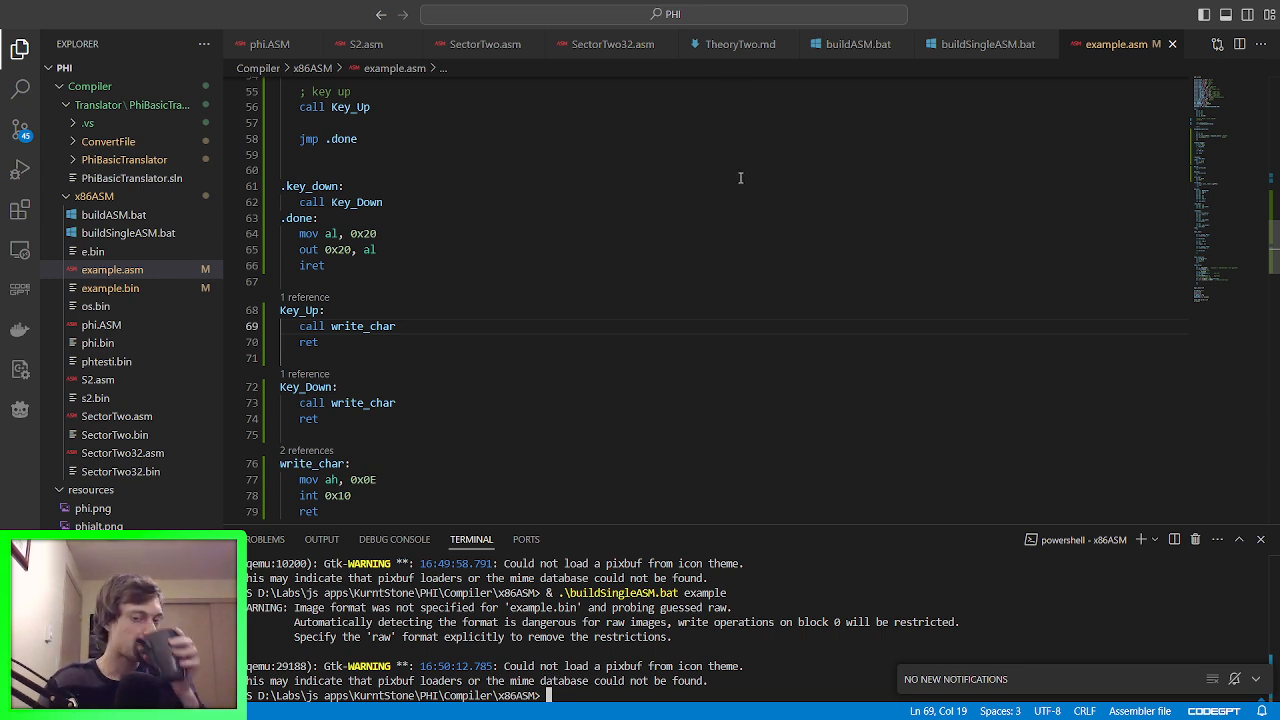
mouse_move(640, 264)
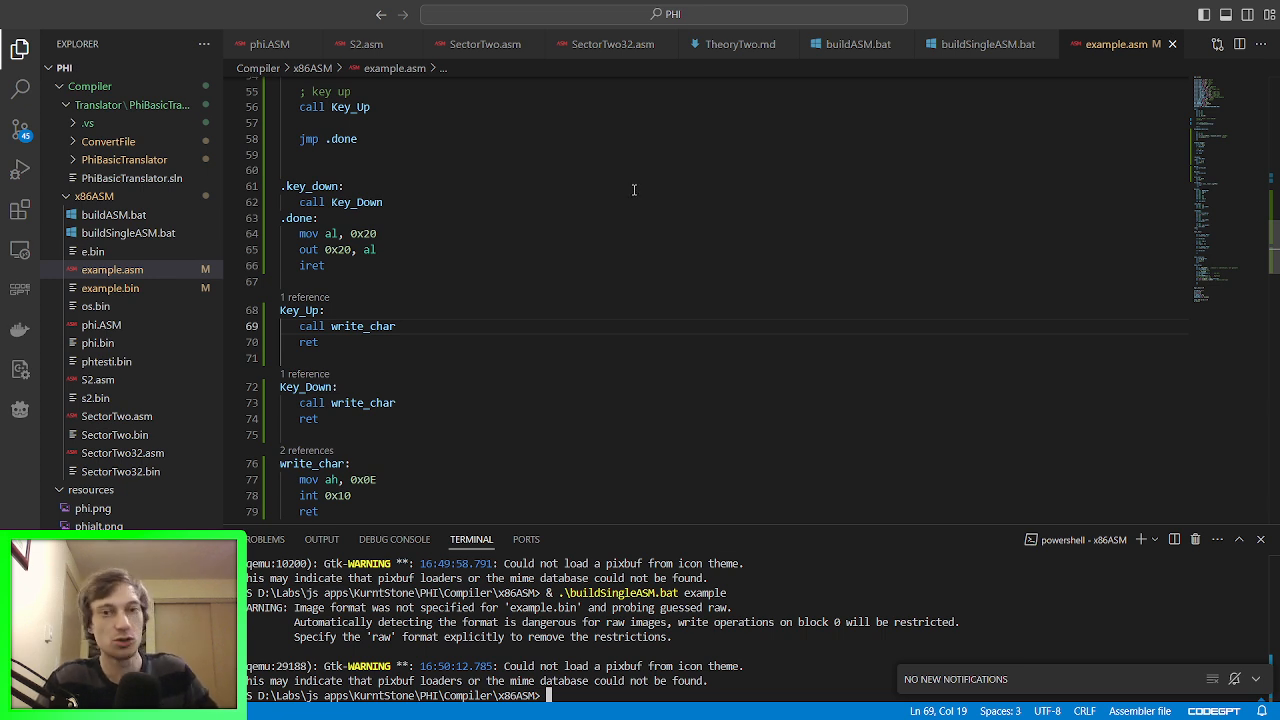
mouse_move(612, 154)
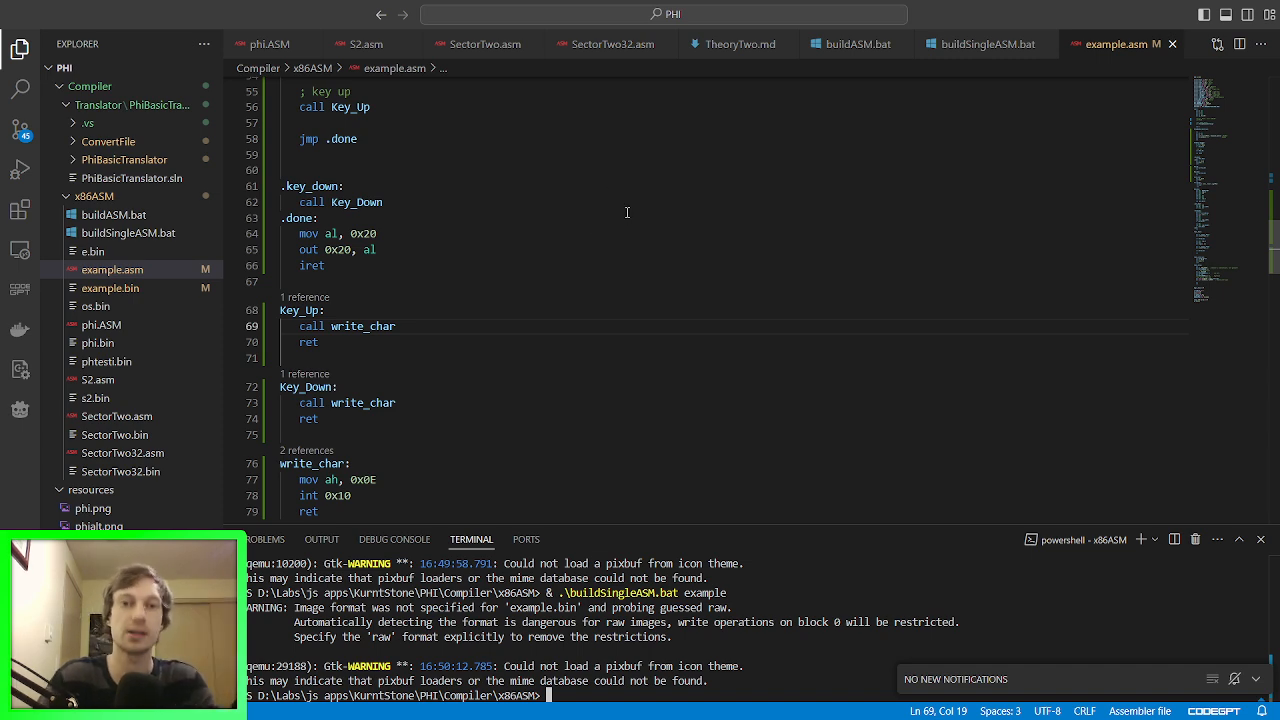
Step: Replace 'xor ax, ax / mov es, ax' in SetupKeyboardInterupt with 'xor es, es'
scroll(up, 3)
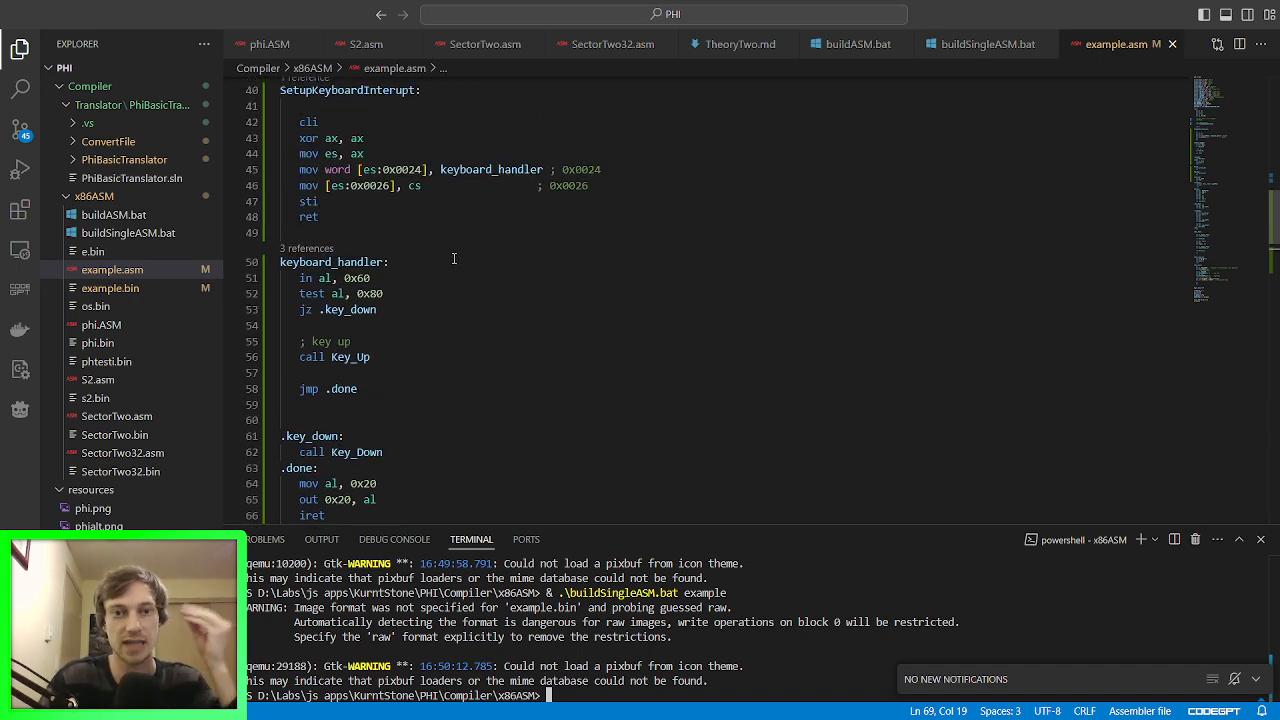
scroll(down, 3)
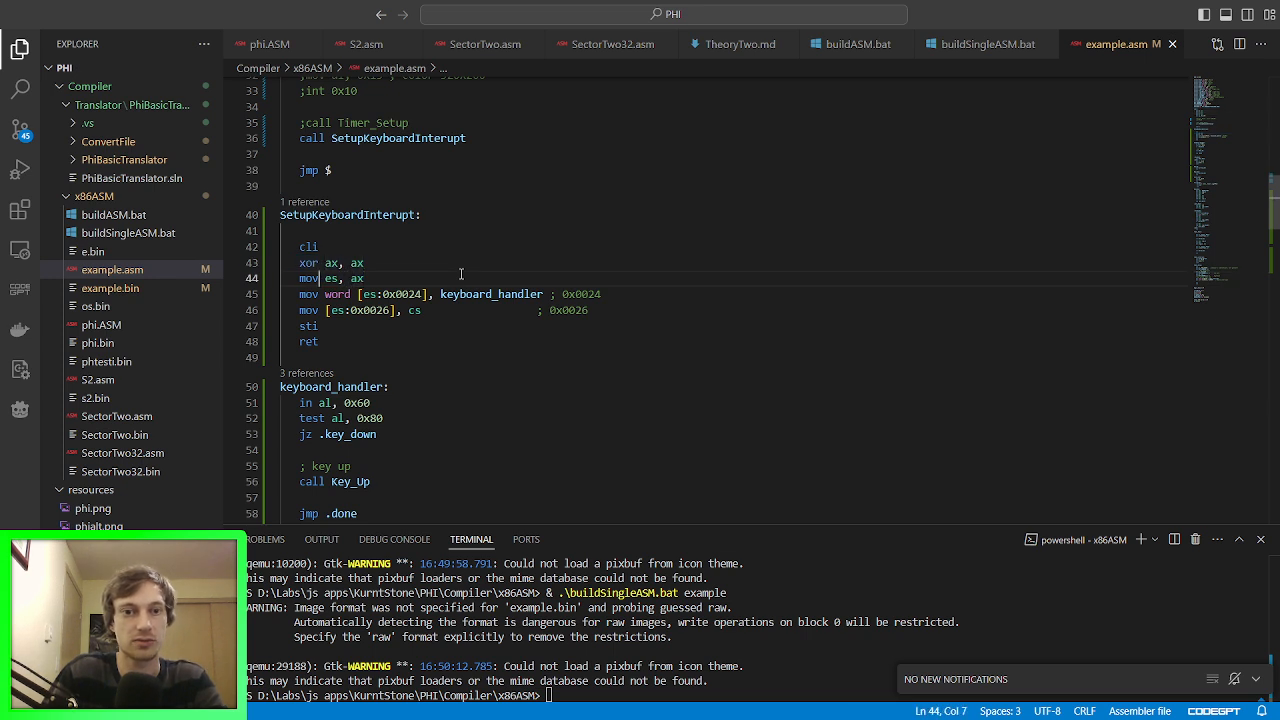
key(BackSpace)
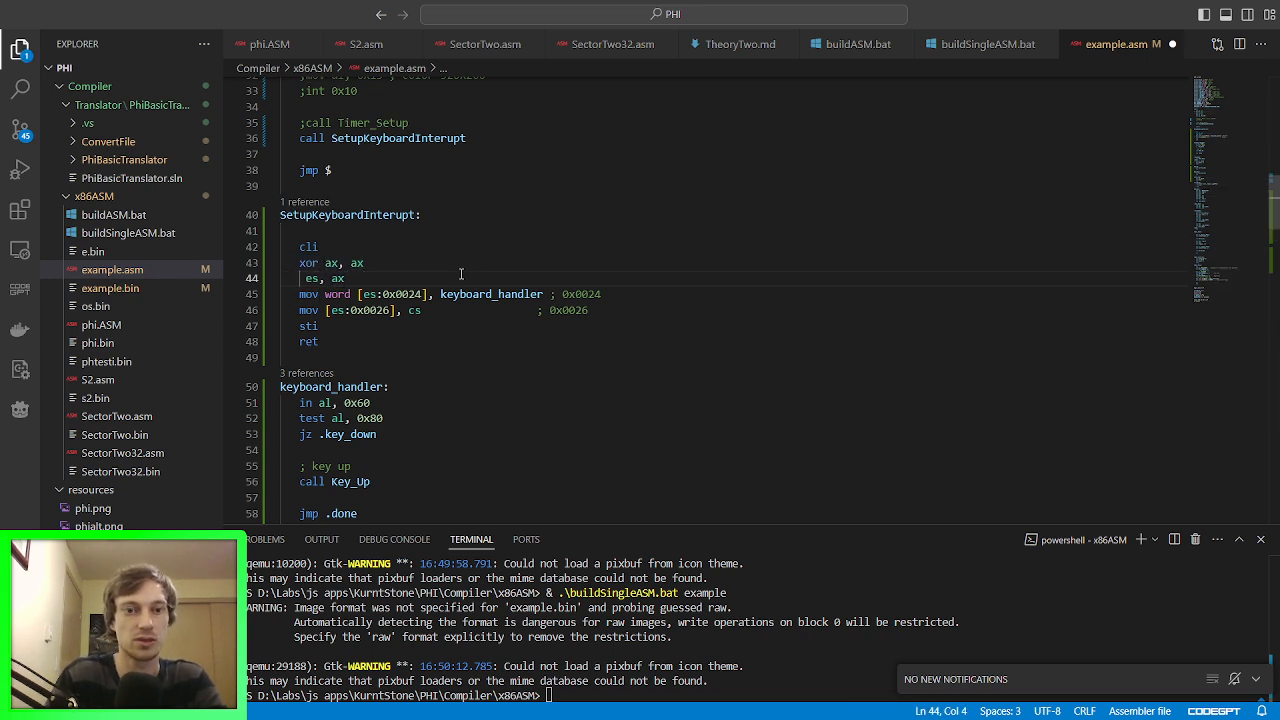
text(xe)
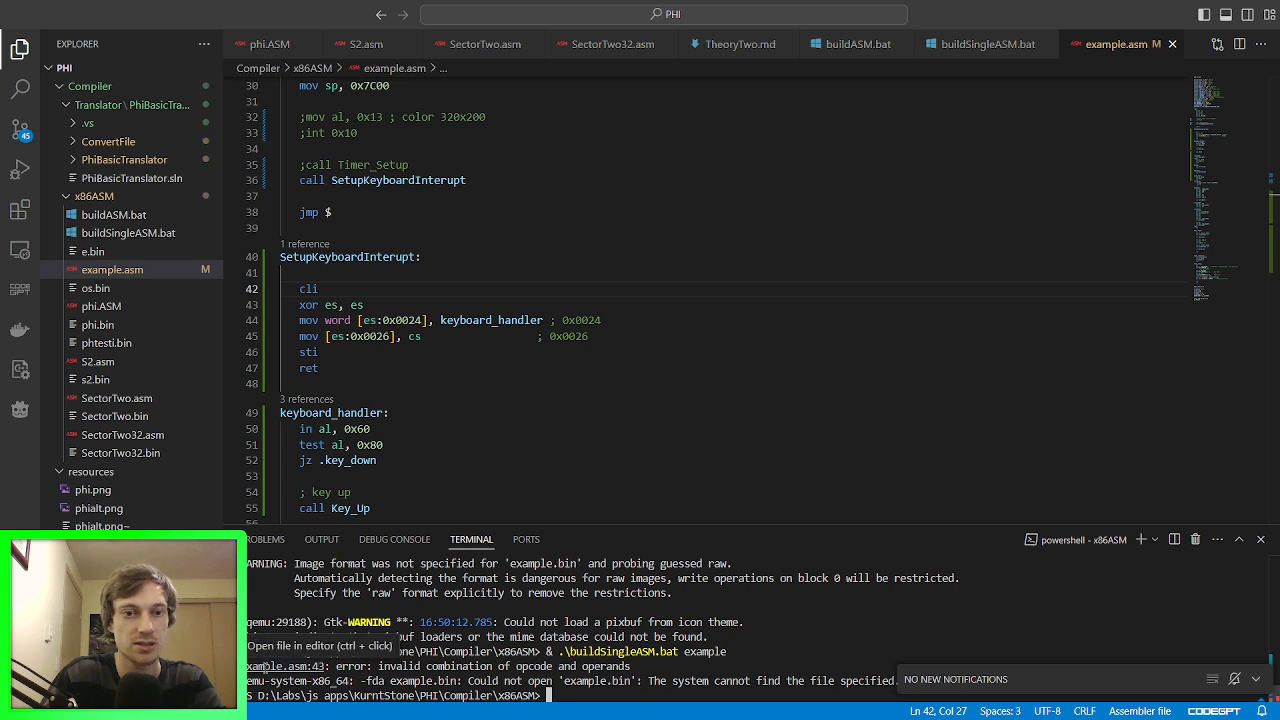
Step: Jump to the invalid-opcode error at line 43 and select the cli and xor es lines
click(352, 304)
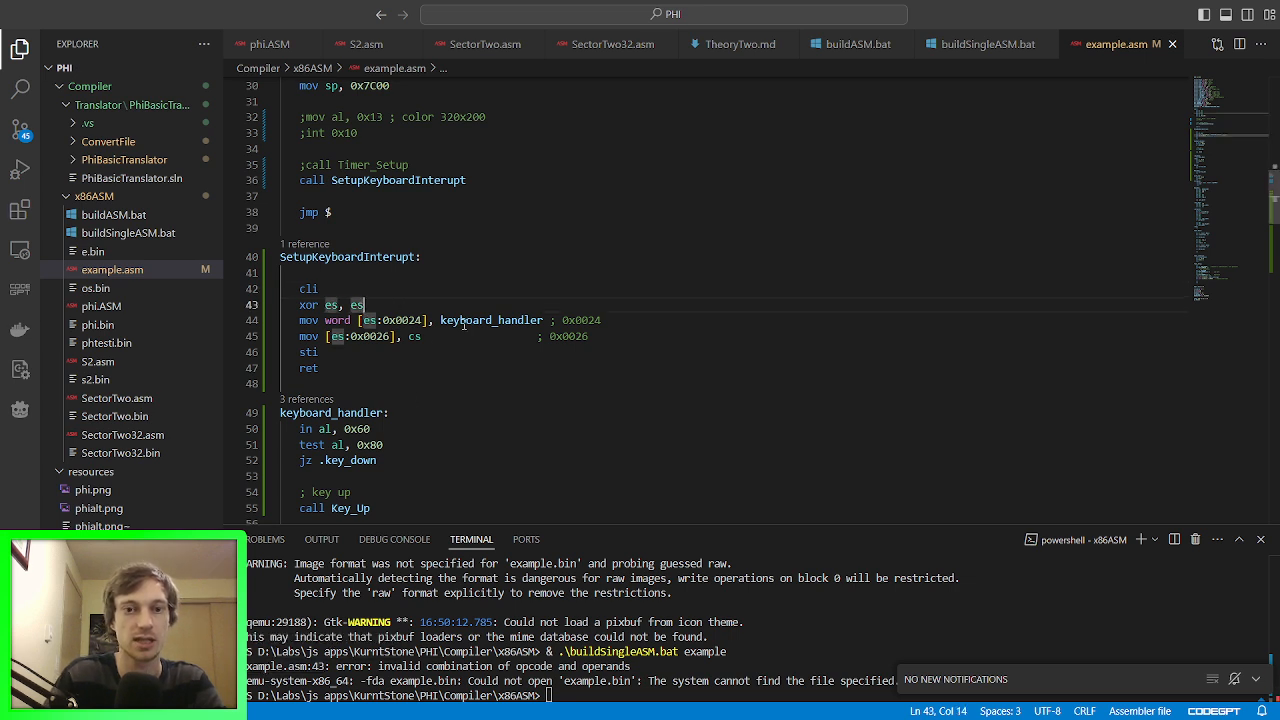
click(382, 320)
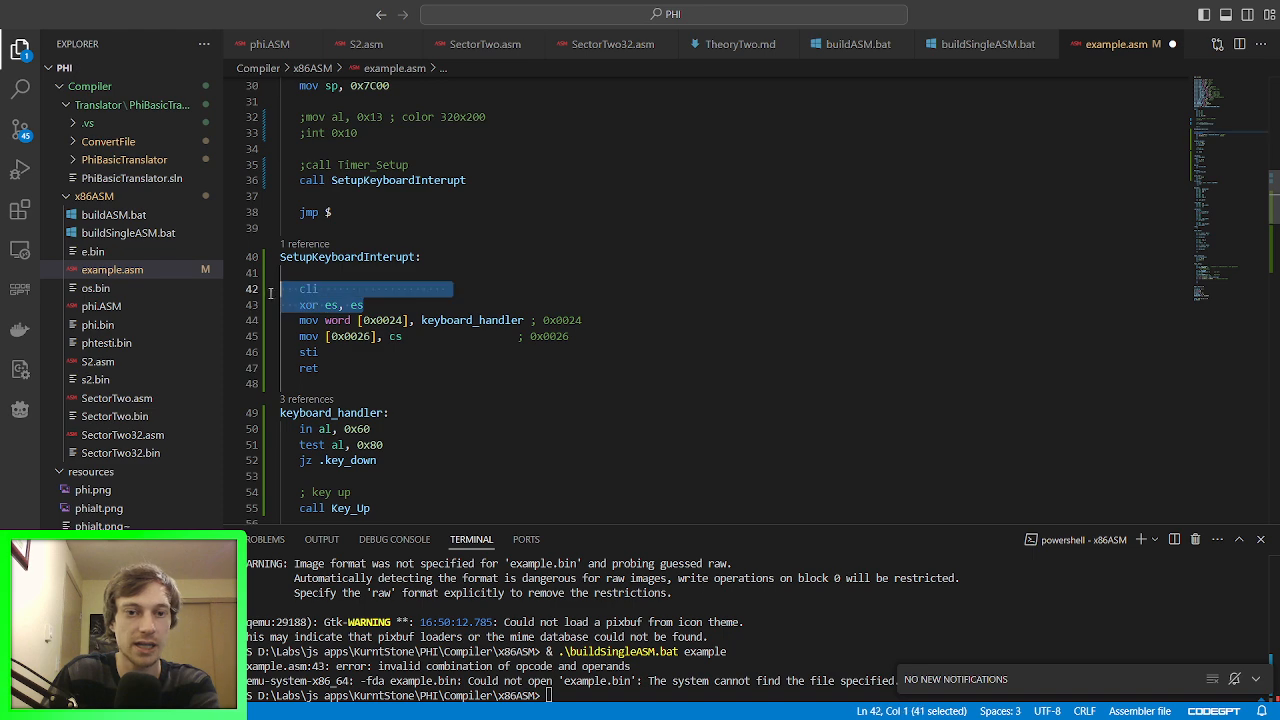
key(Delete)
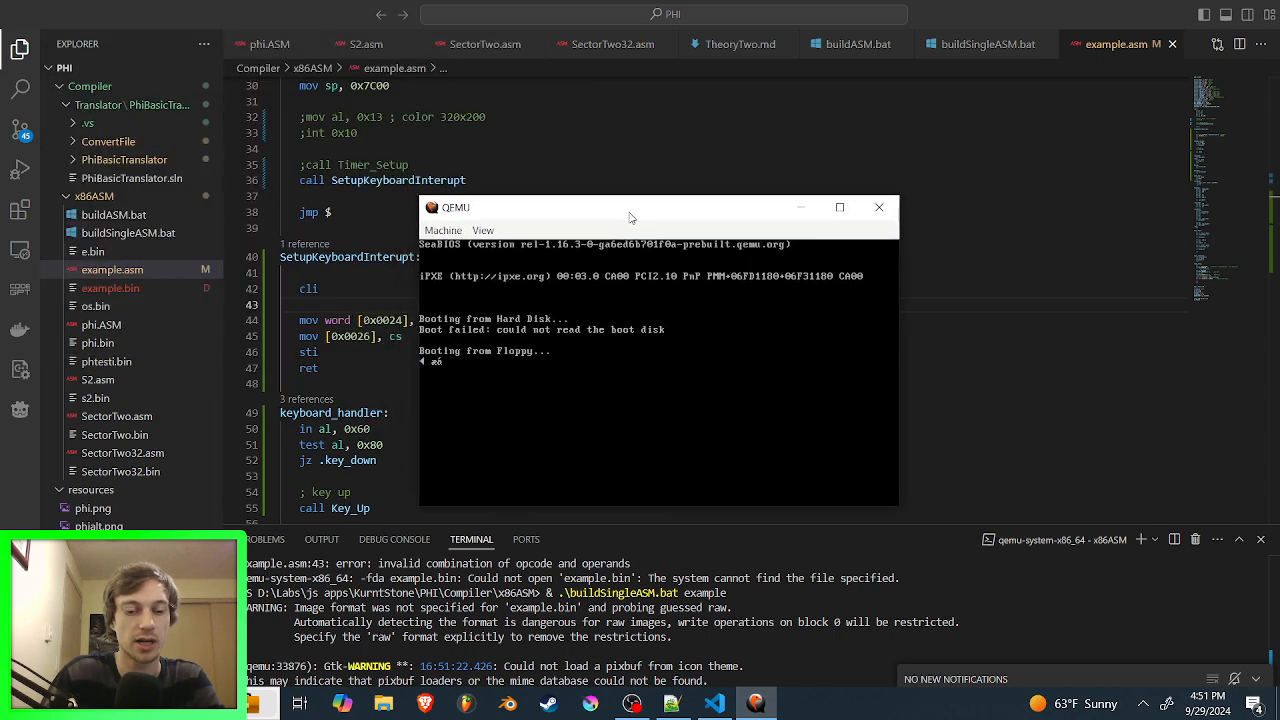
mouse_move(880, 206)
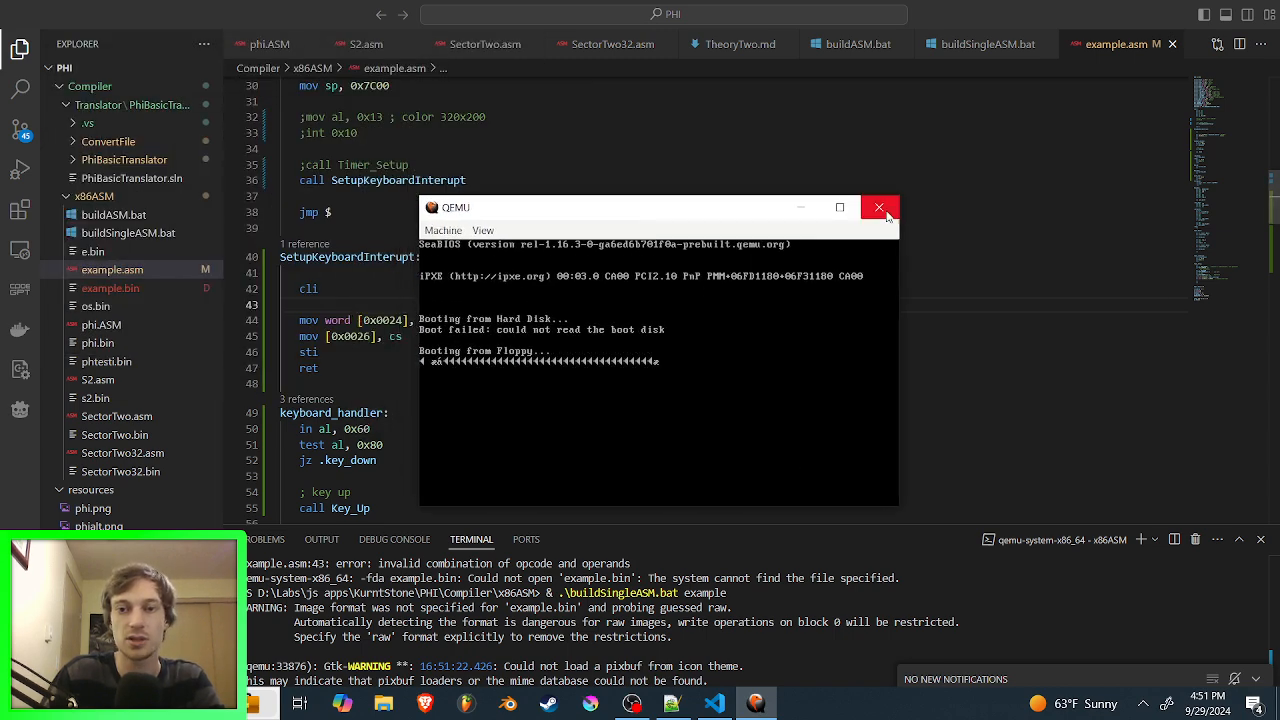
Step: Close the QEMU window and return the caret to the keyboard_handler code in example.asm
click(880, 206)
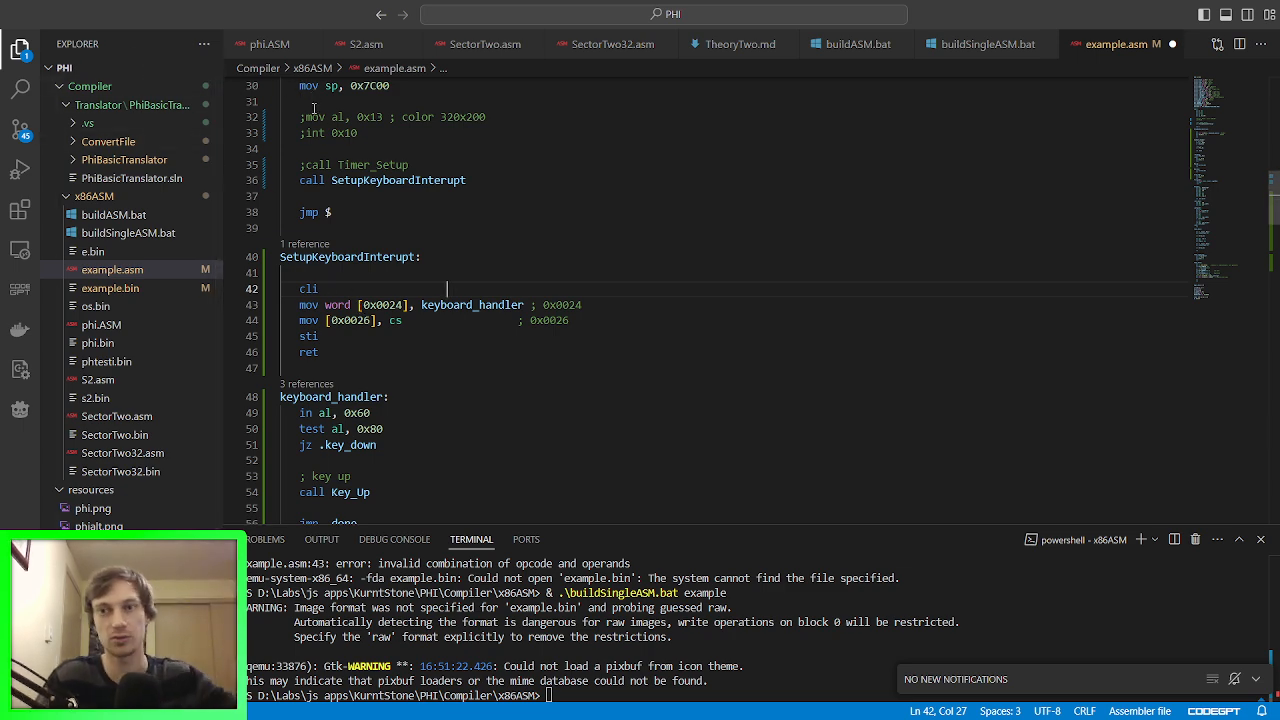
mouse_move(500, 210)
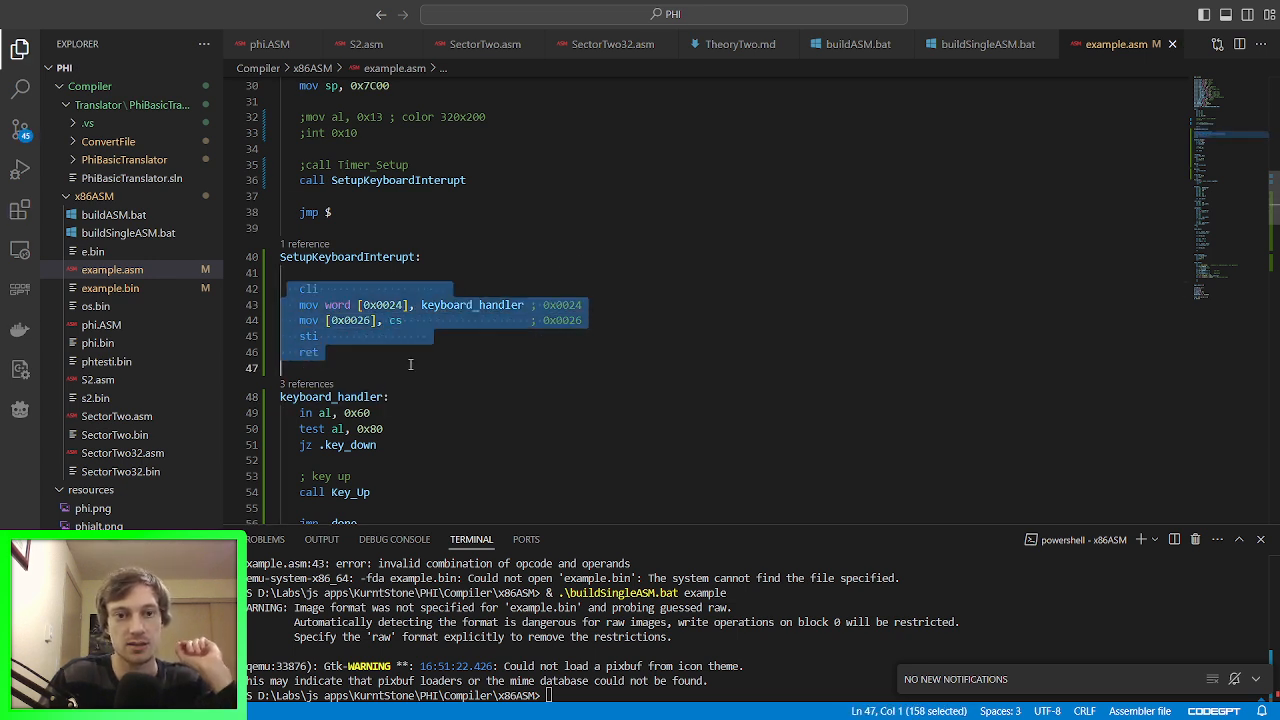
click(584, 320)
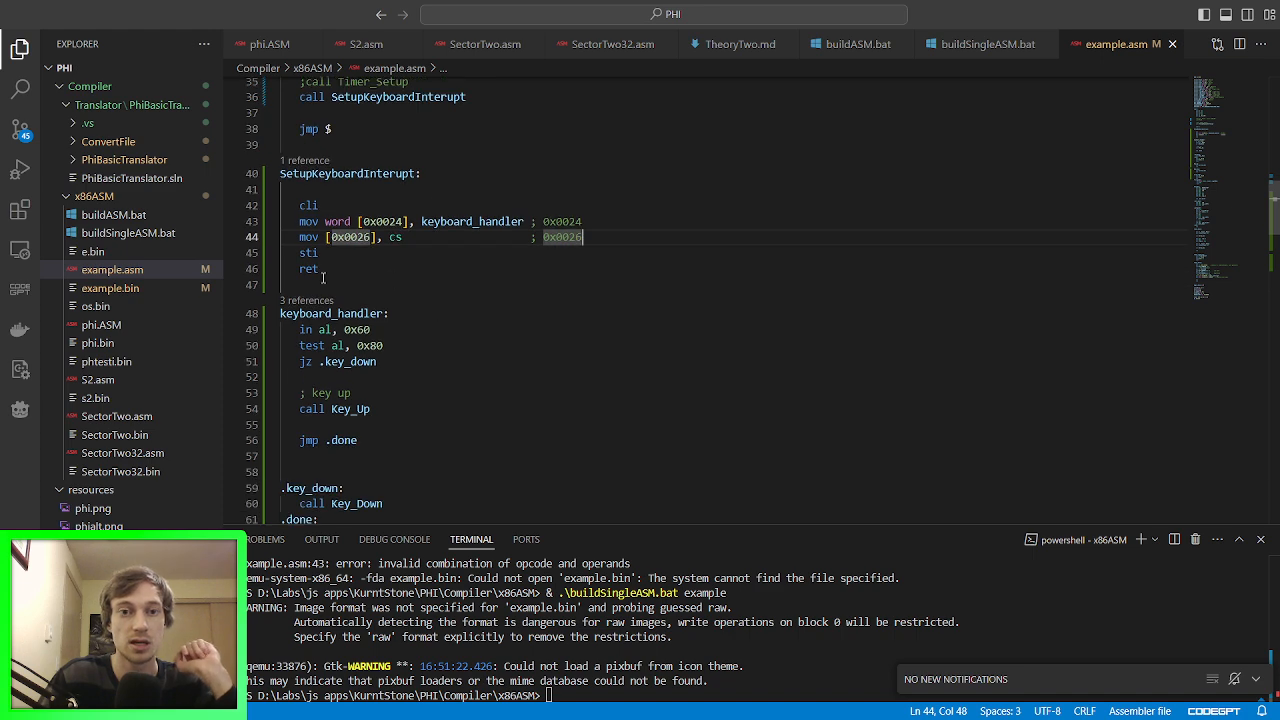
scroll(down, 3)
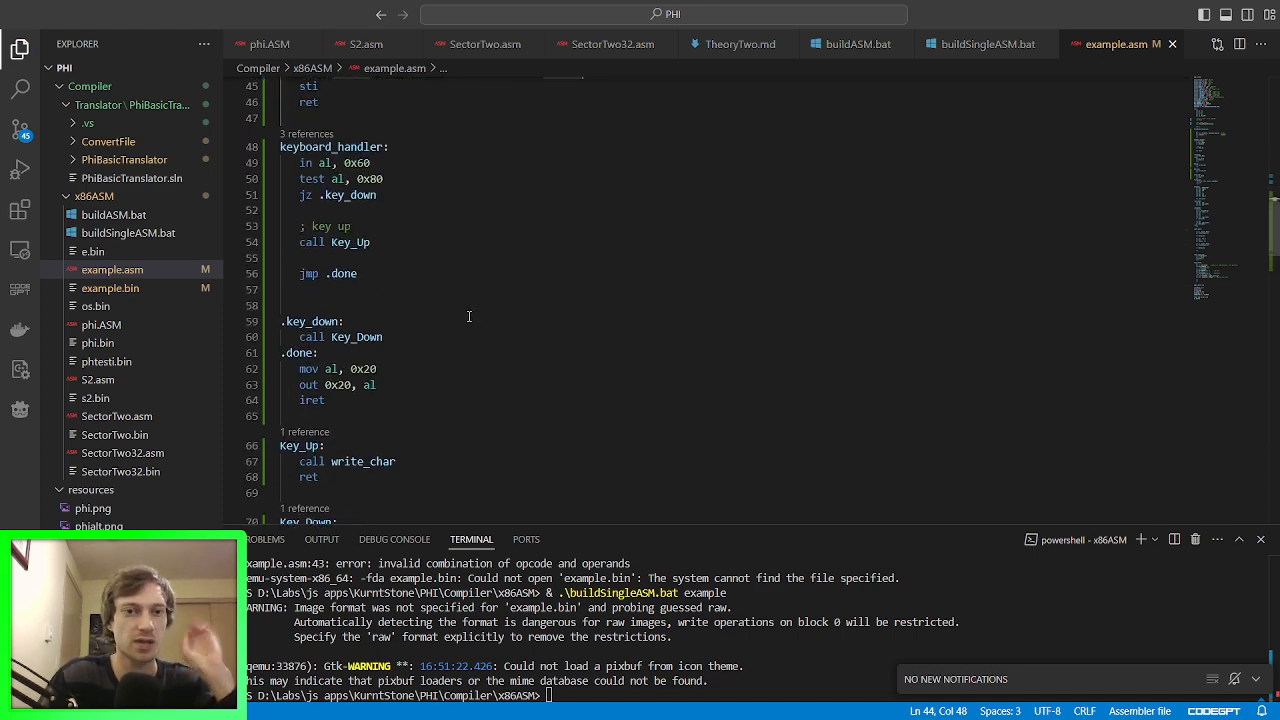
mouse_move(464, 308)
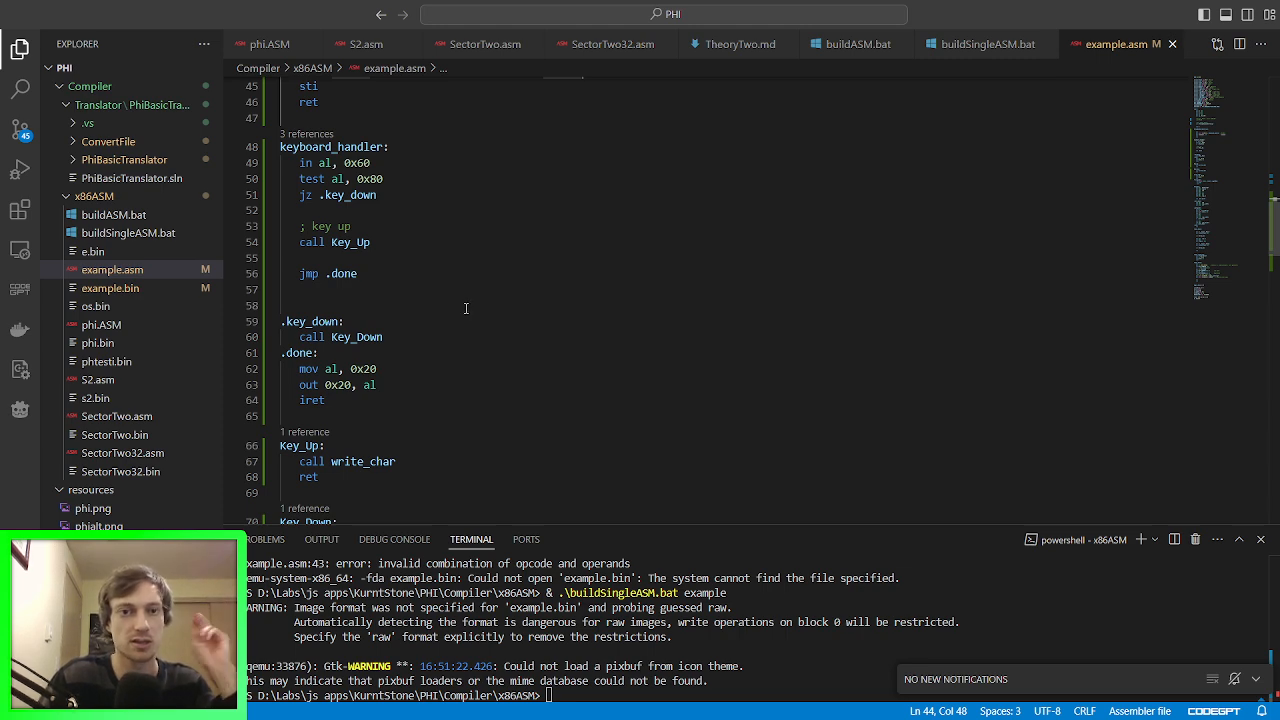
click(376, 162)
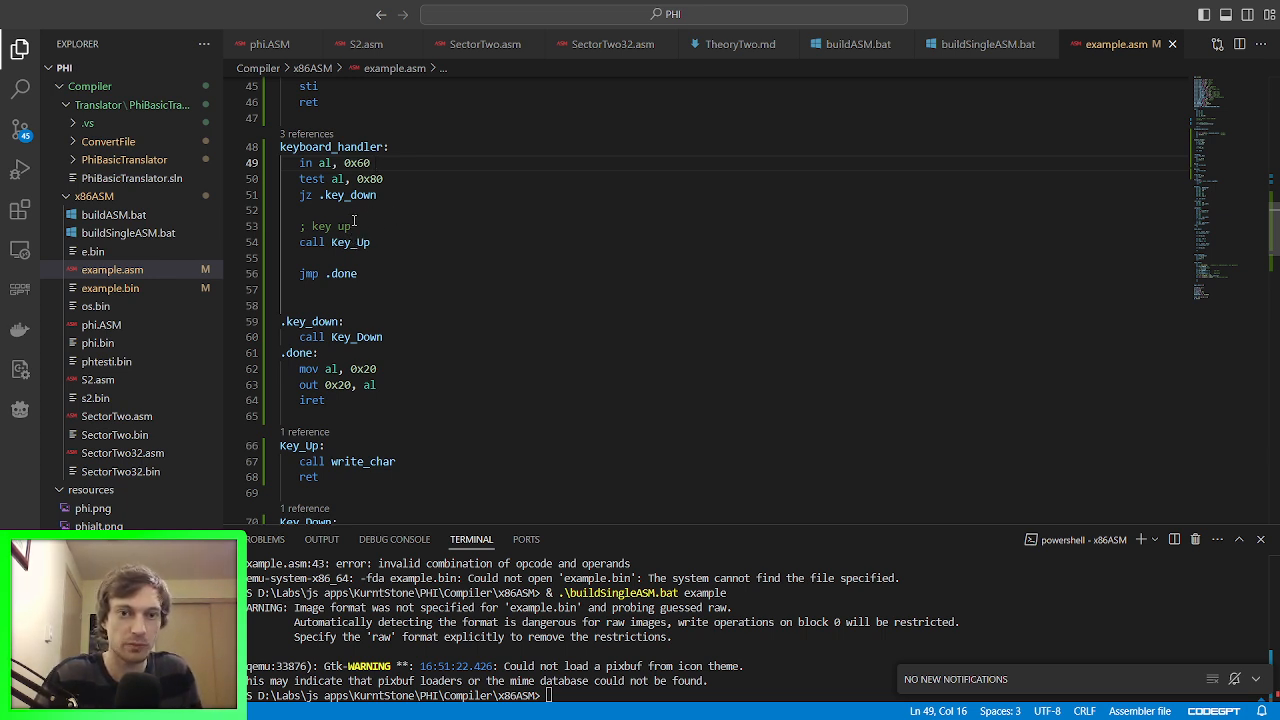
Step: Scroll through example.asm reviewing draw_box and move_down before the rebuild
scroll(down, 3)
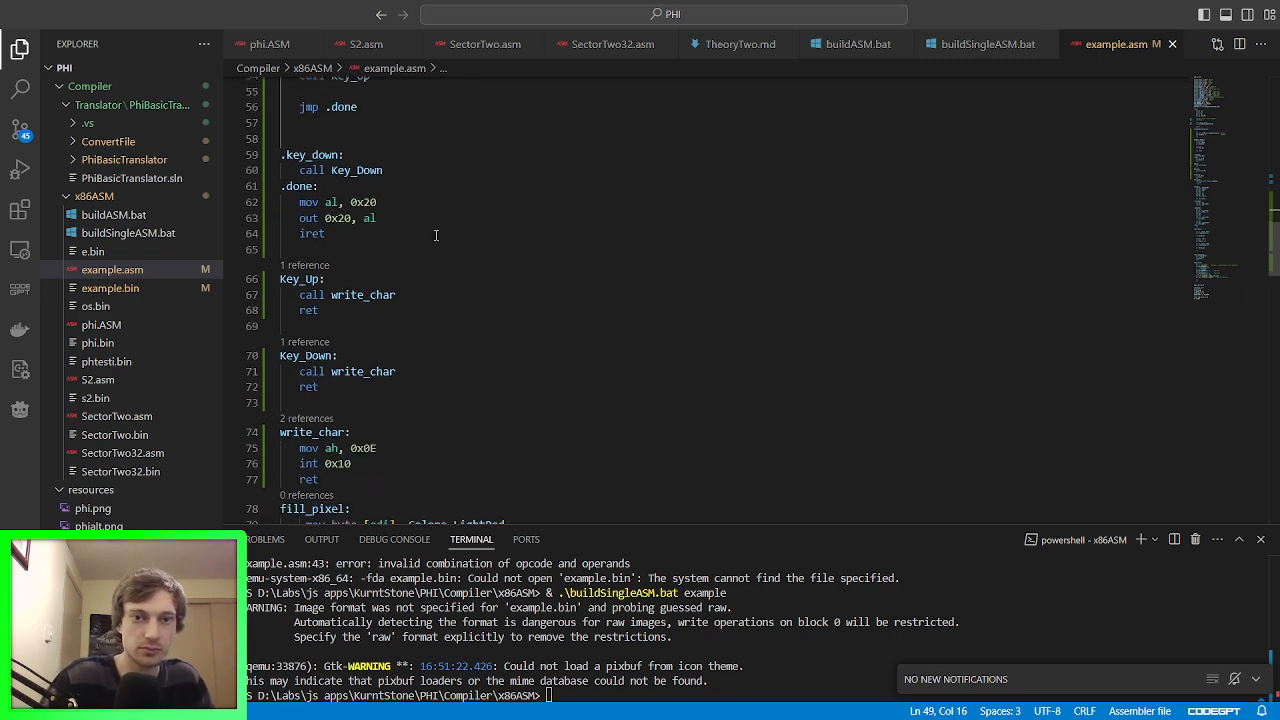
scroll(down, 3)
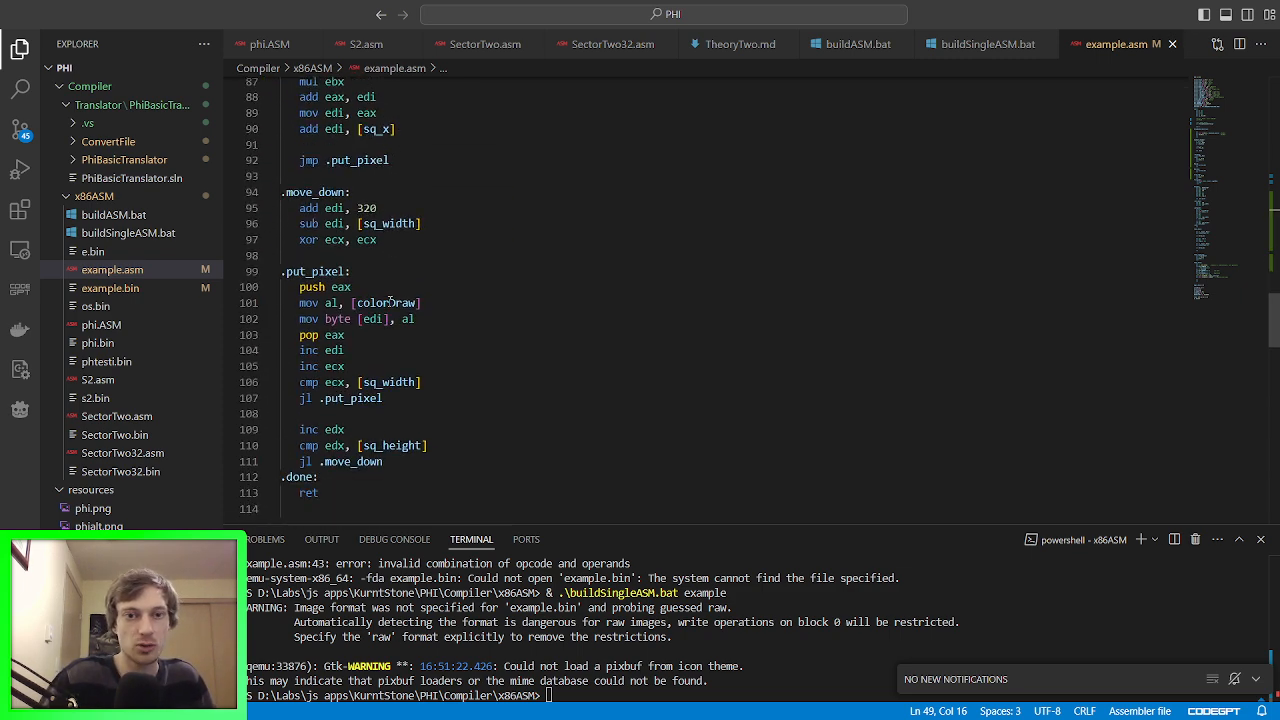
scroll(up, 3)
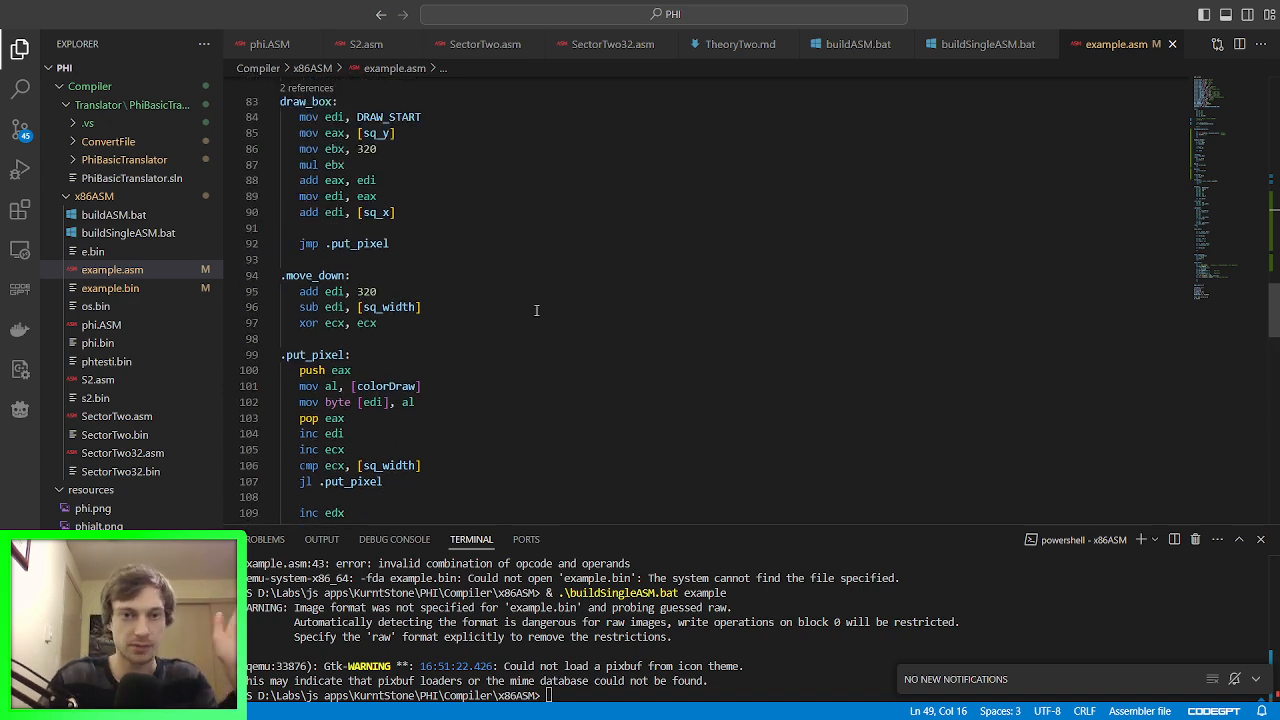
scroll(up, 3)
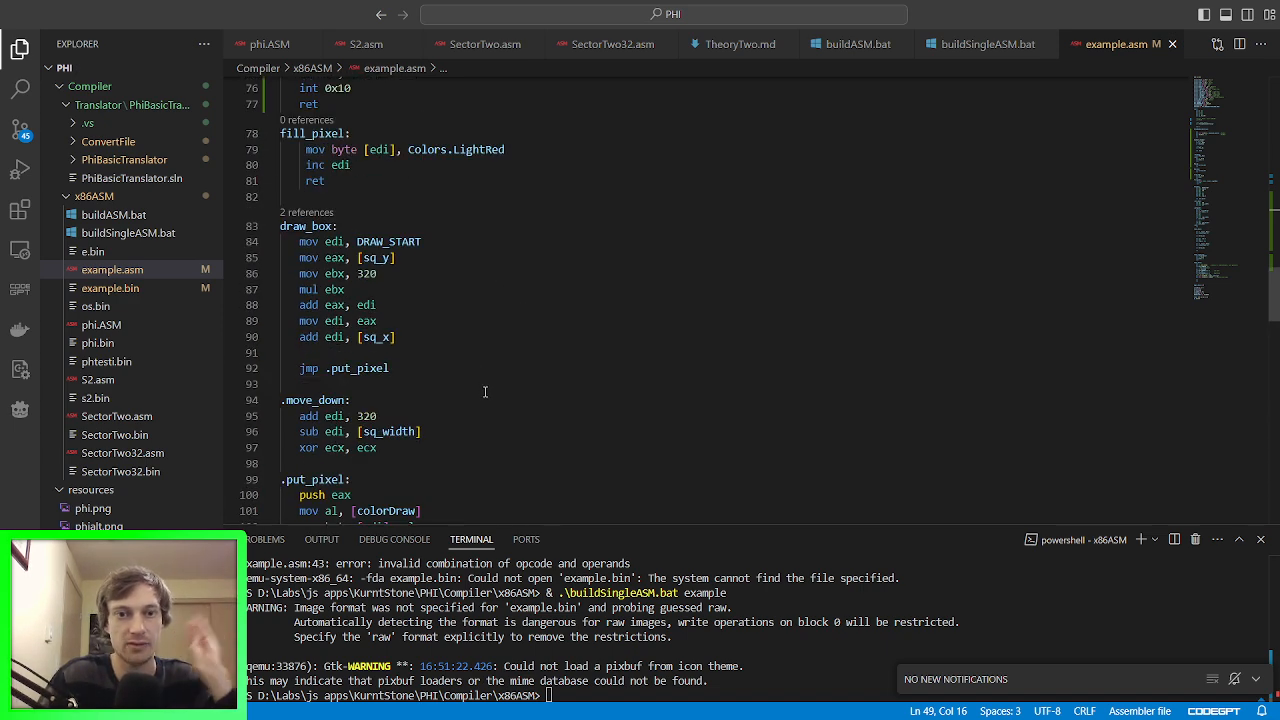
scroll(up, 3)
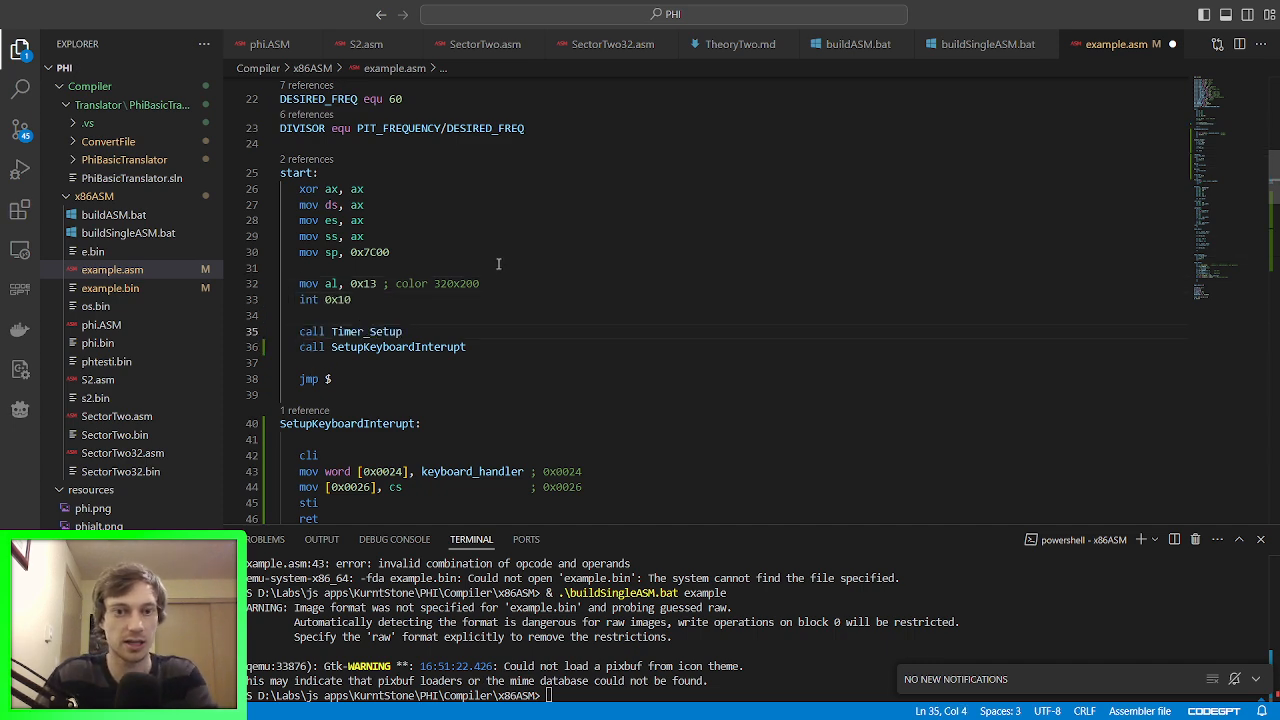
scroll(down, 3)
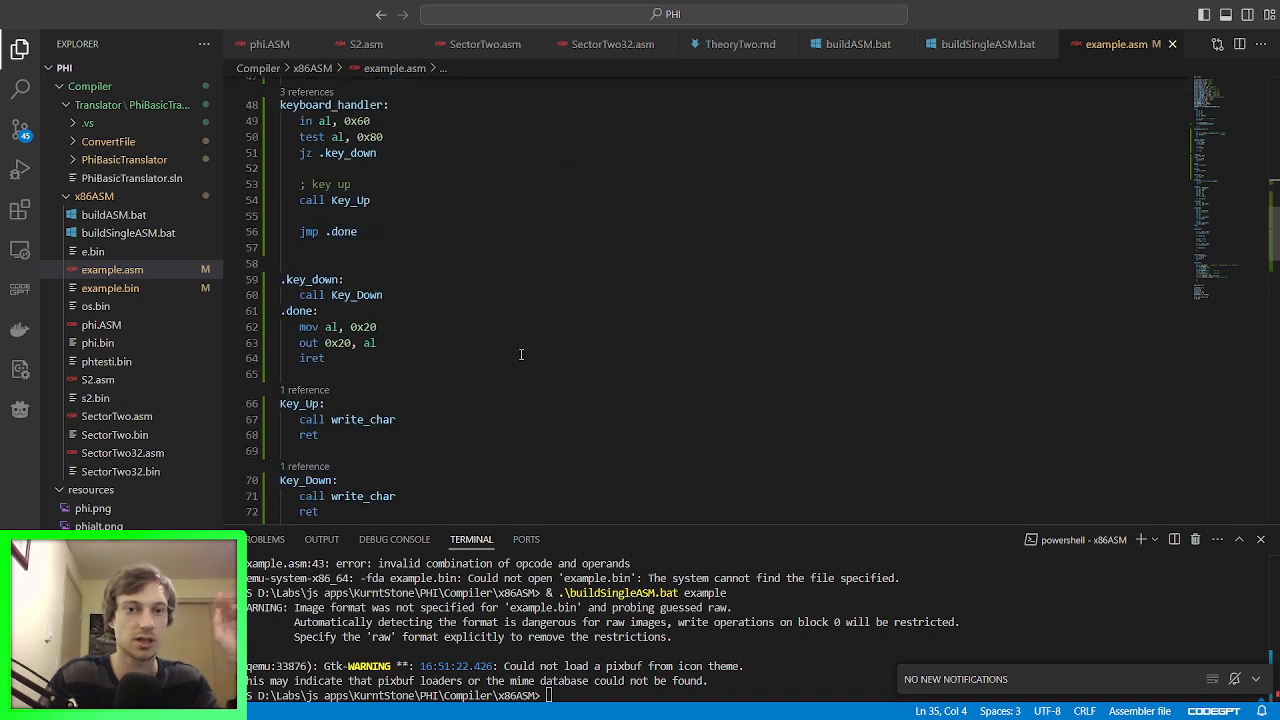
scroll(down, 3)
text(& .\buildSingleASM.bat example)
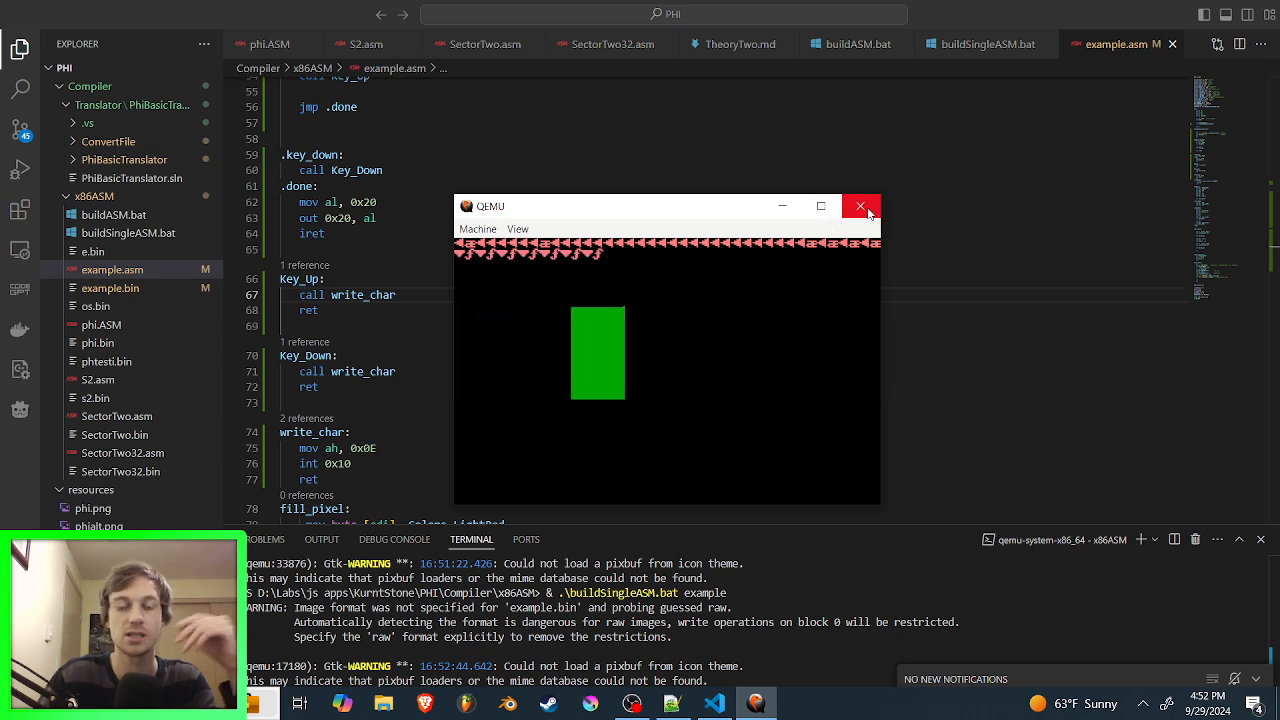
Step: Close the QEMU green-box window and highlight sq_y in draw_box to see its uses
click(860, 206)
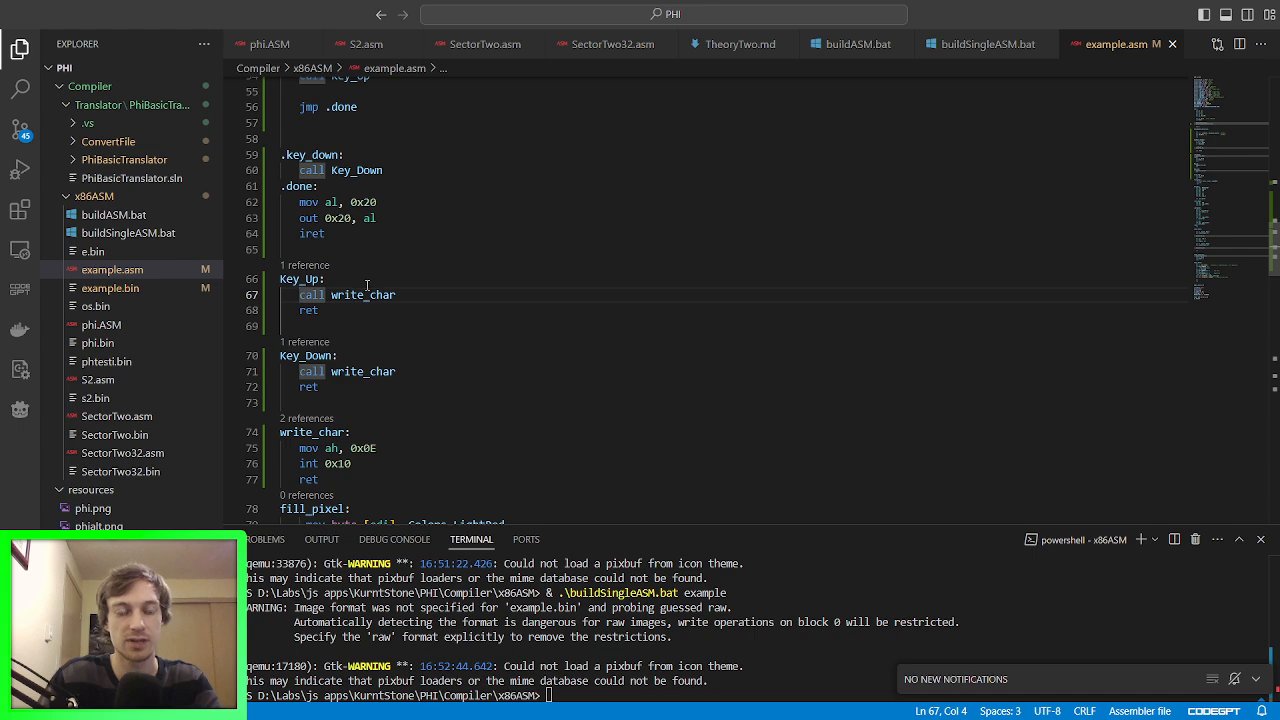
scroll(down, 3)
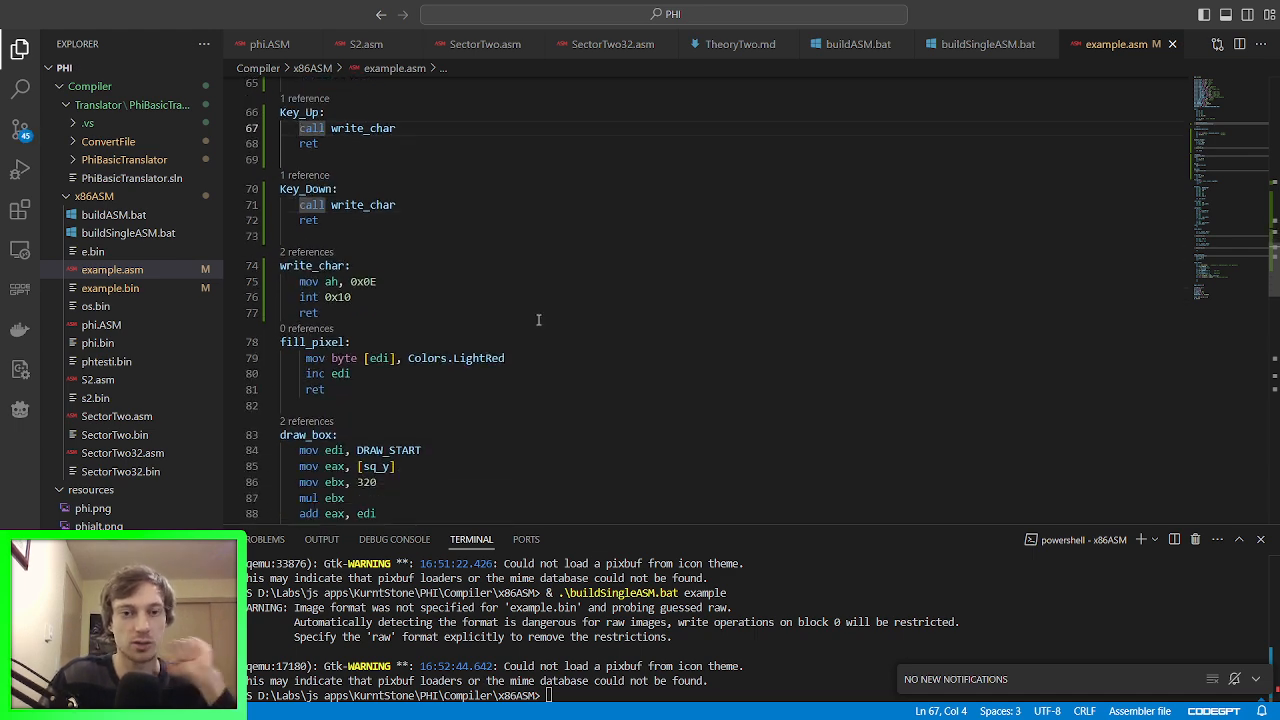
scroll(down, 3)
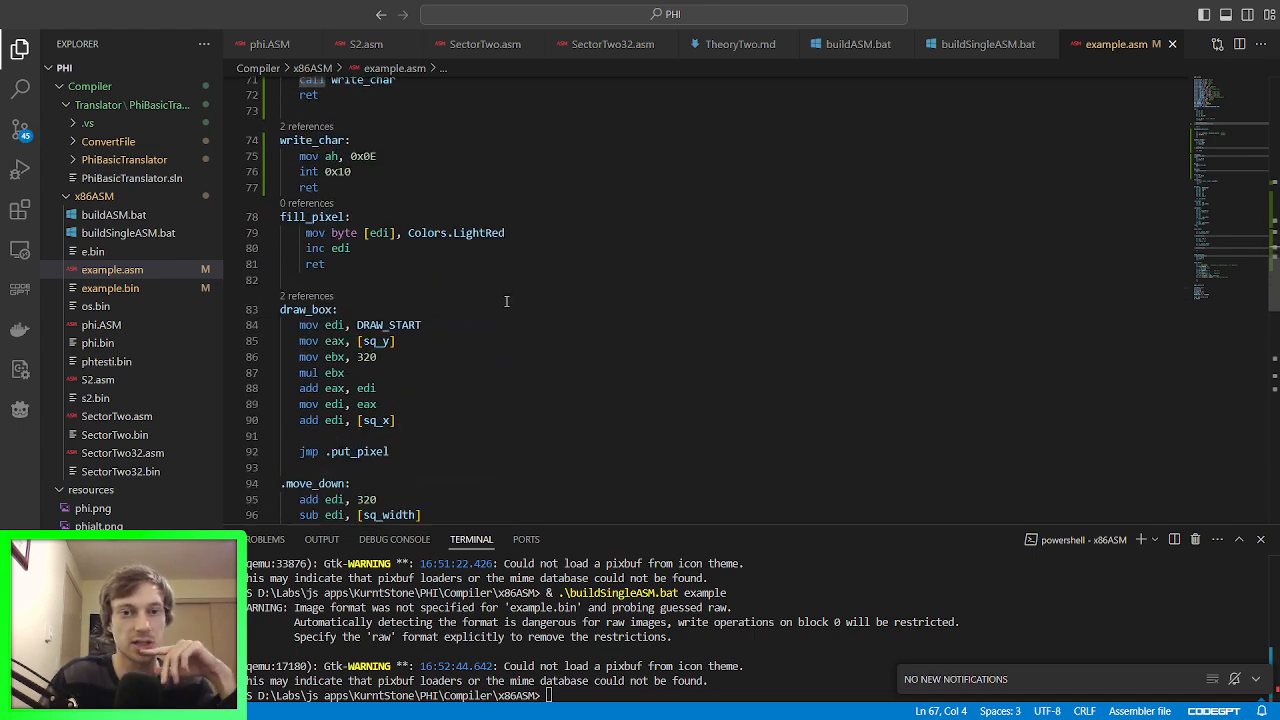
scroll(down, 3)
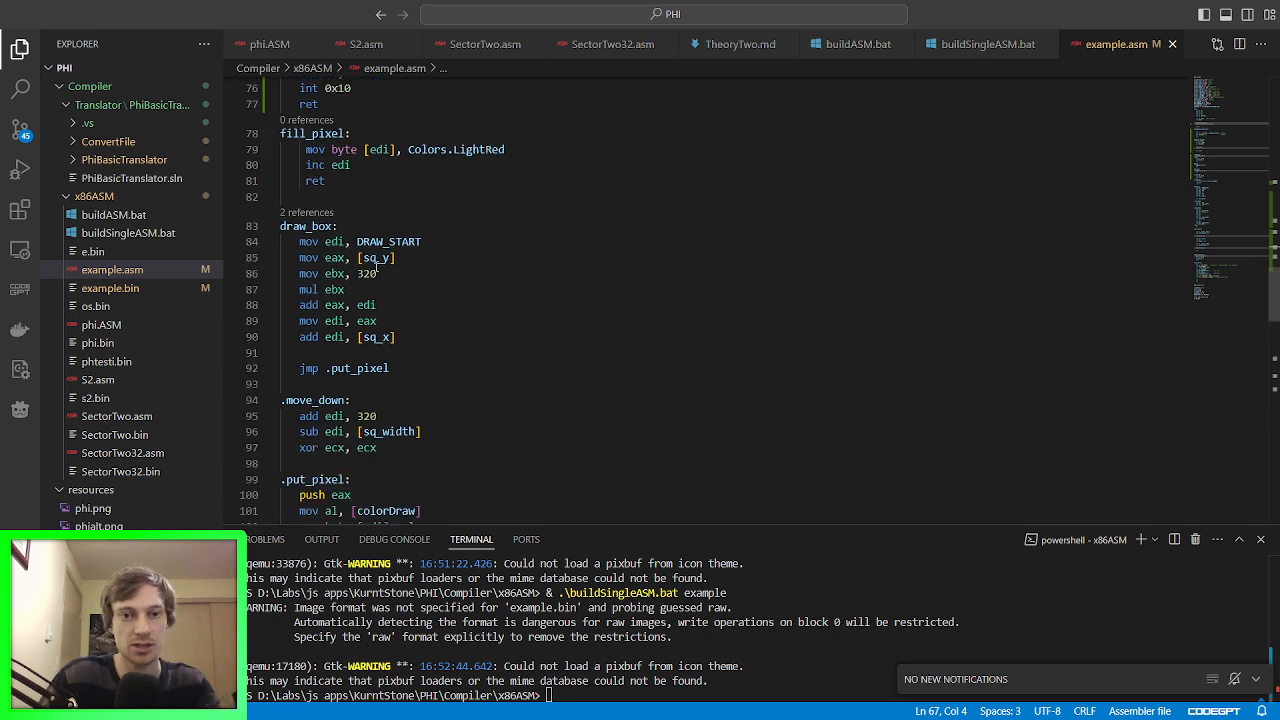
double_click(376, 256)
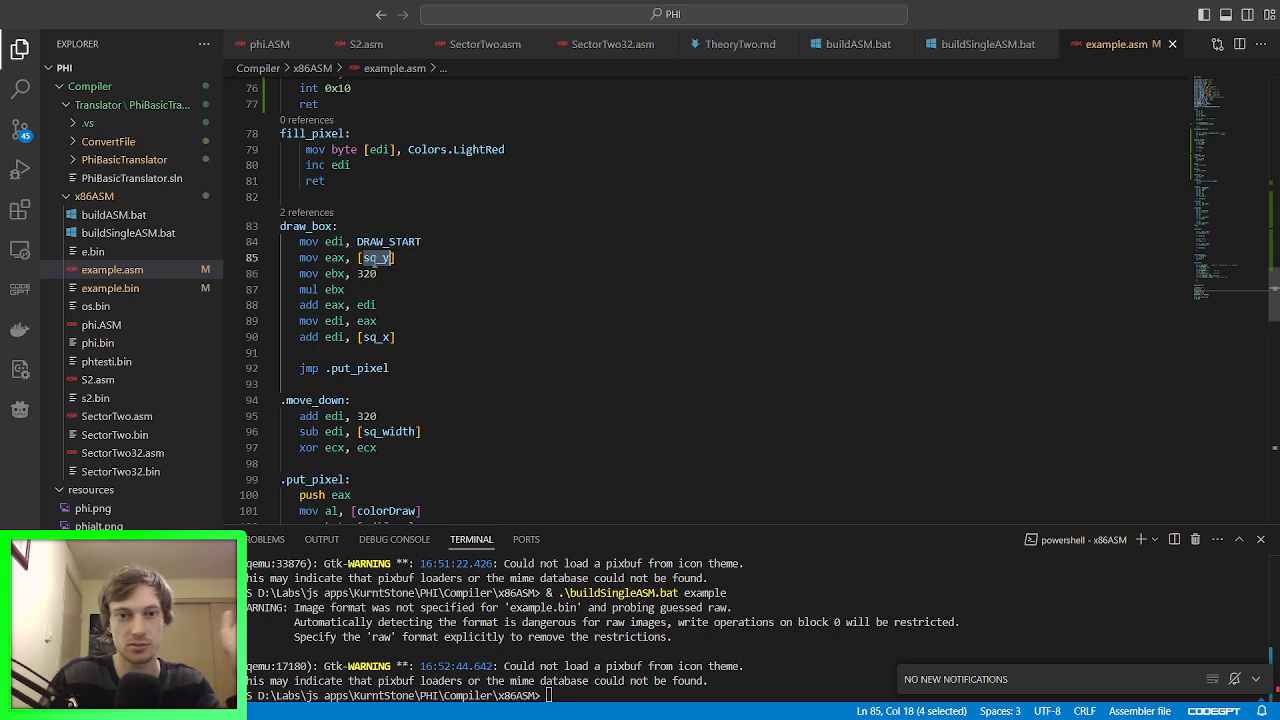
Step: Scroll back up to below Key_Down's ret where the new routine will go
scroll(down, 3)
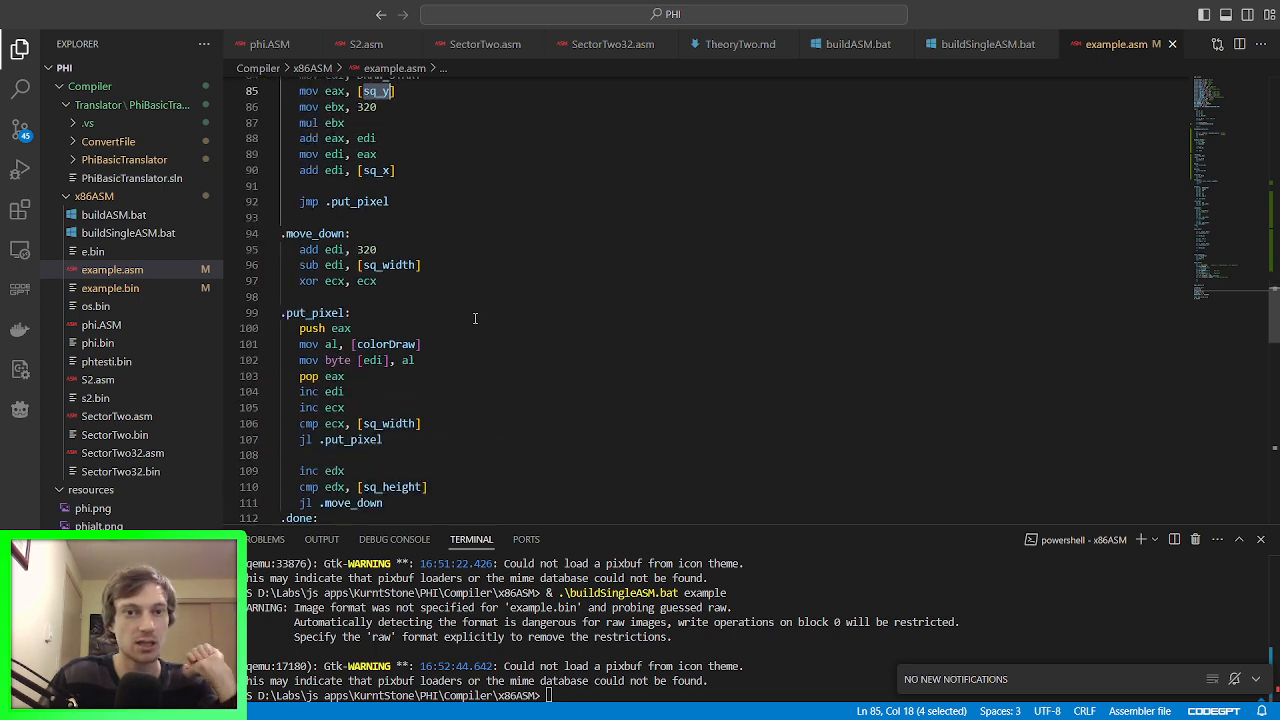
scroll(up, 3)
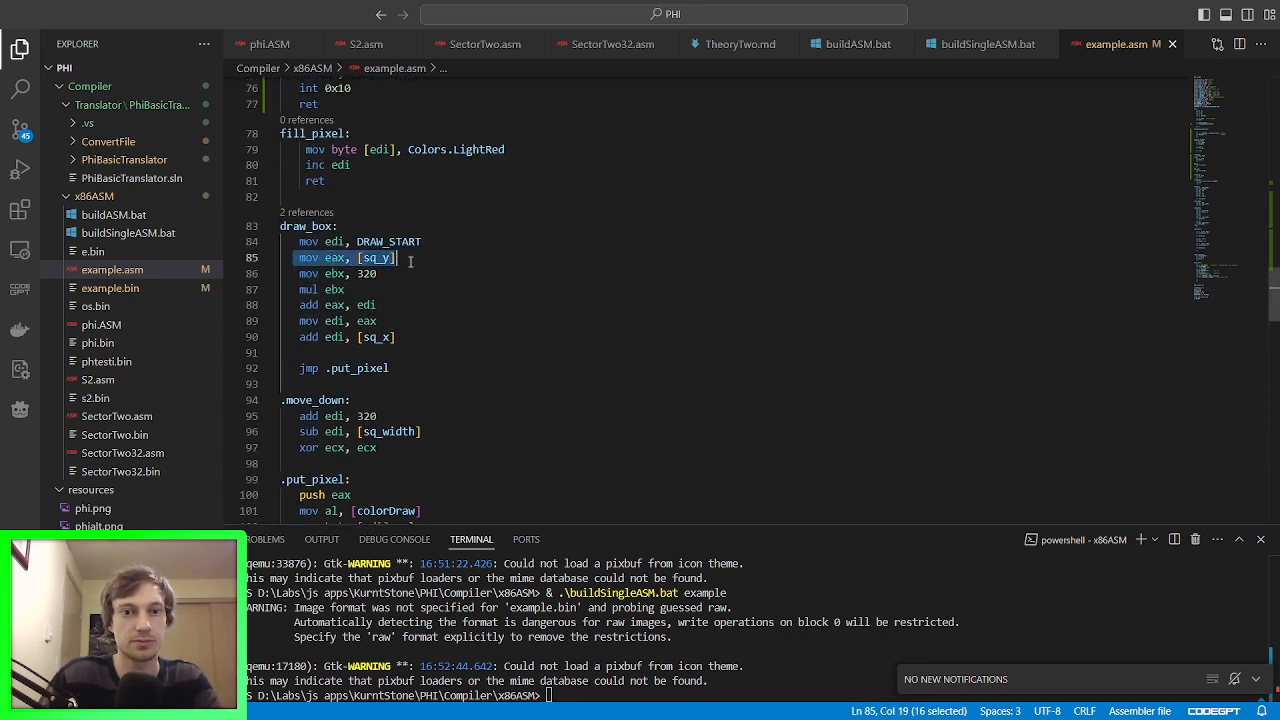
scroll(up, 3)
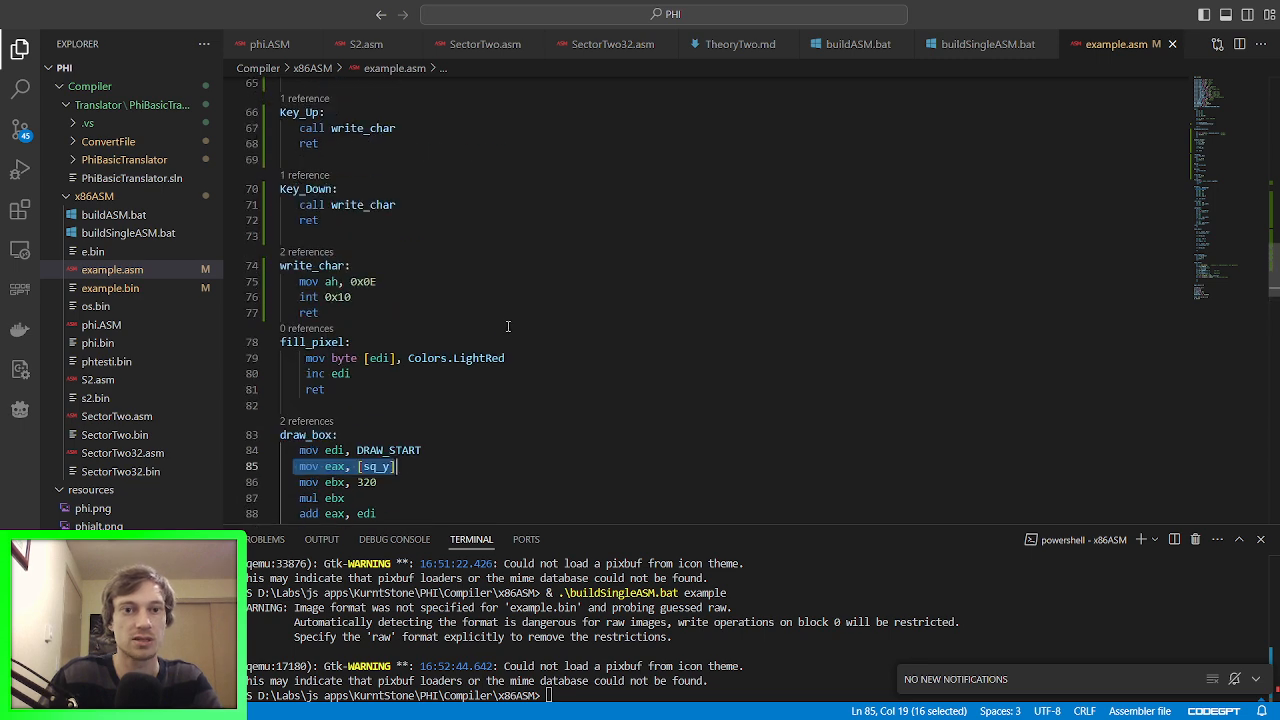
scroll(up, 3)
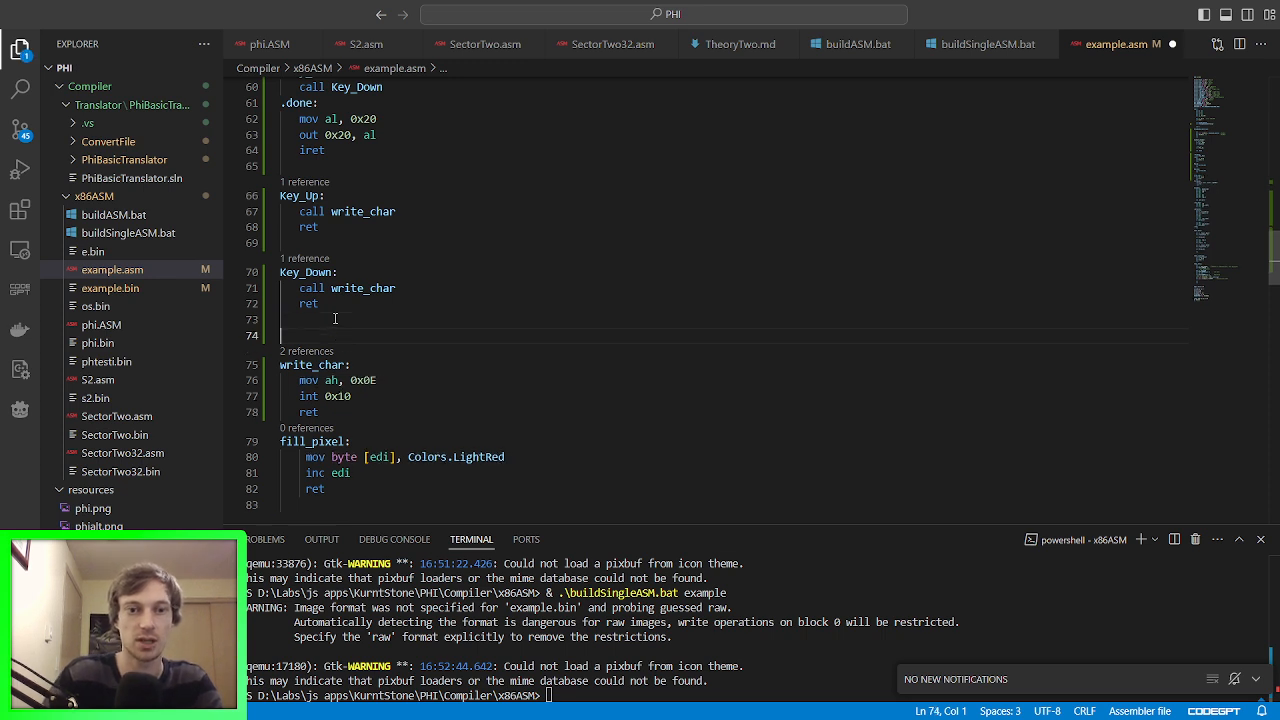
Step: Add a move_box_down label whose body subtracts 3 from eax loaded from sq_y and returns
text(move_box)
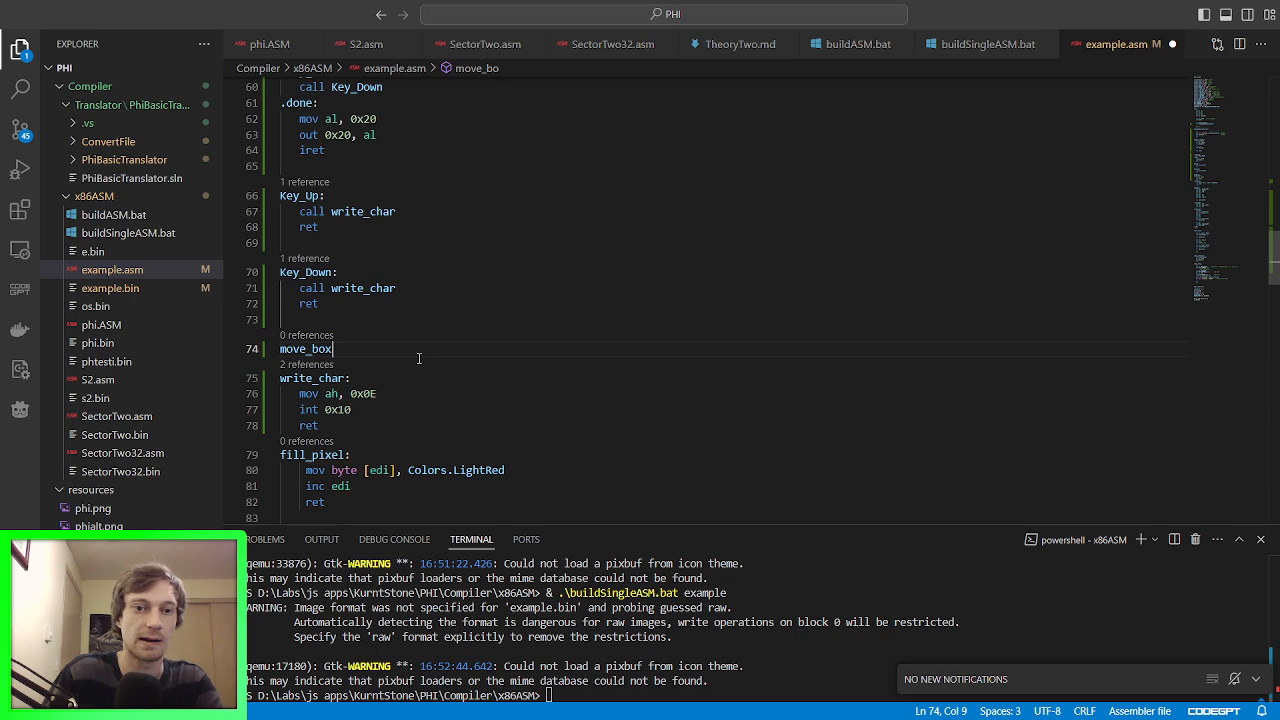
text(_down:)
text(mov eax, [sq_y])
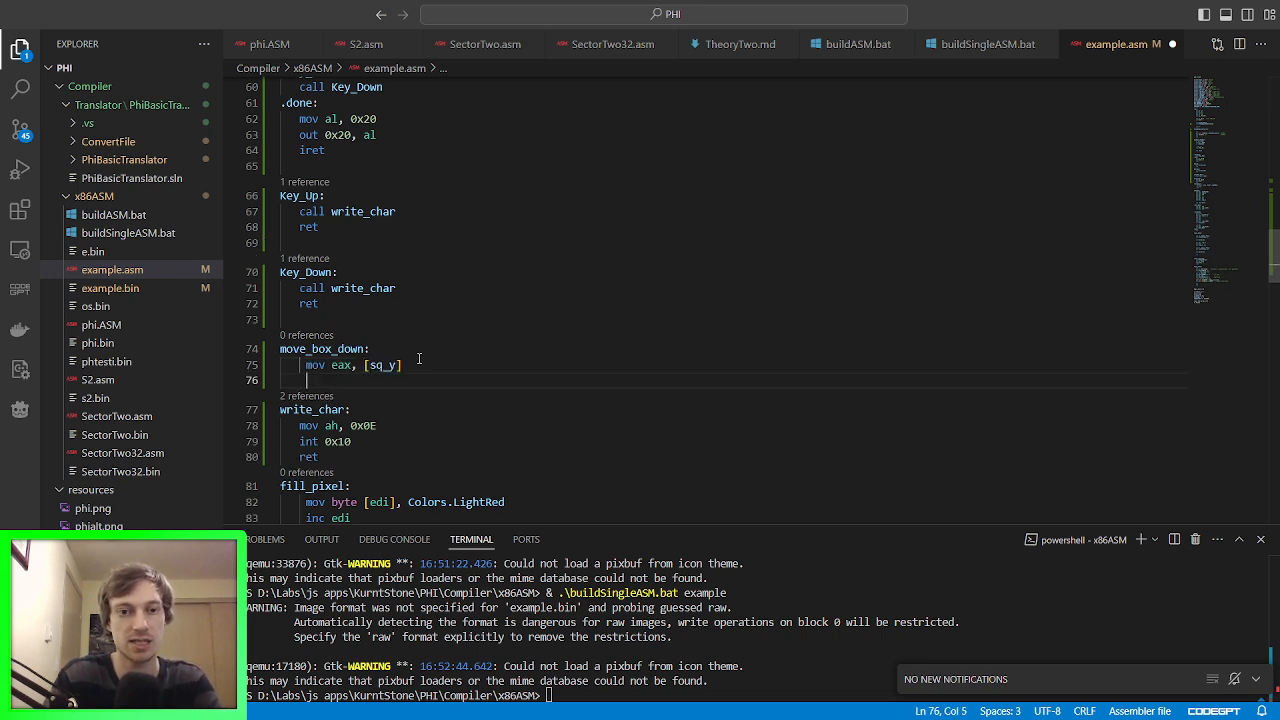
key(Left)
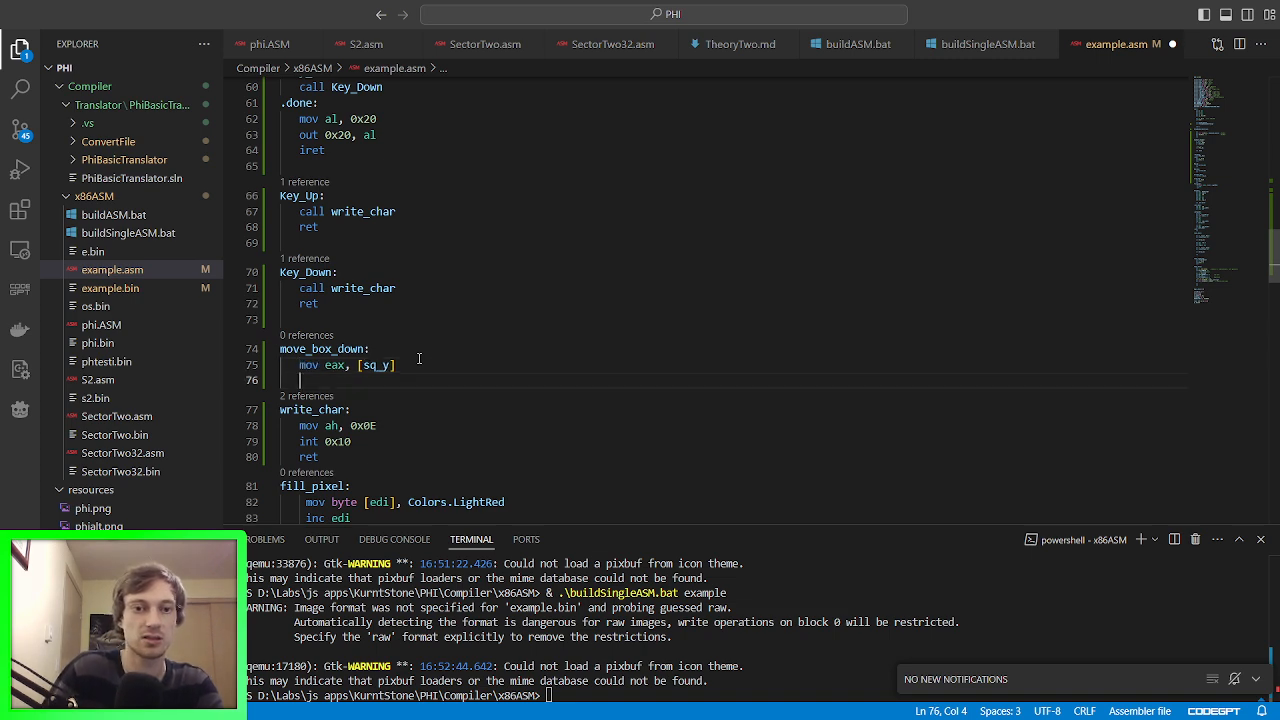
text(sub)
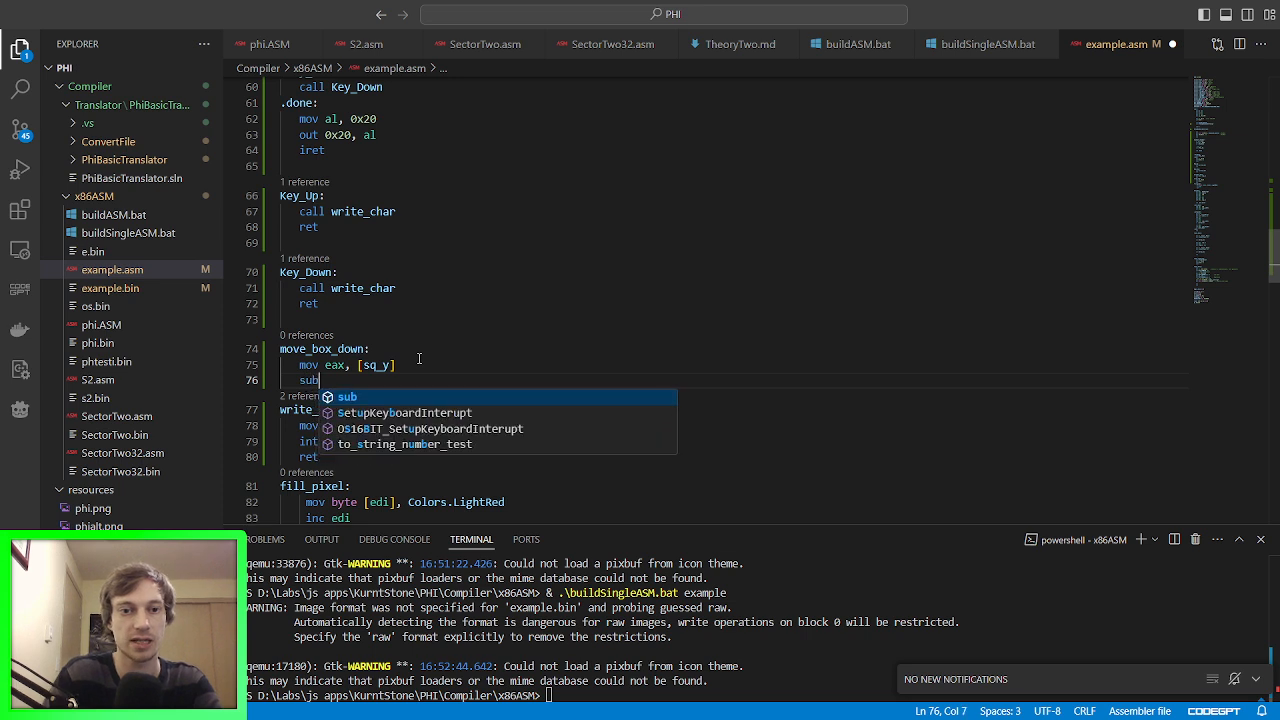
text(eax, 3)
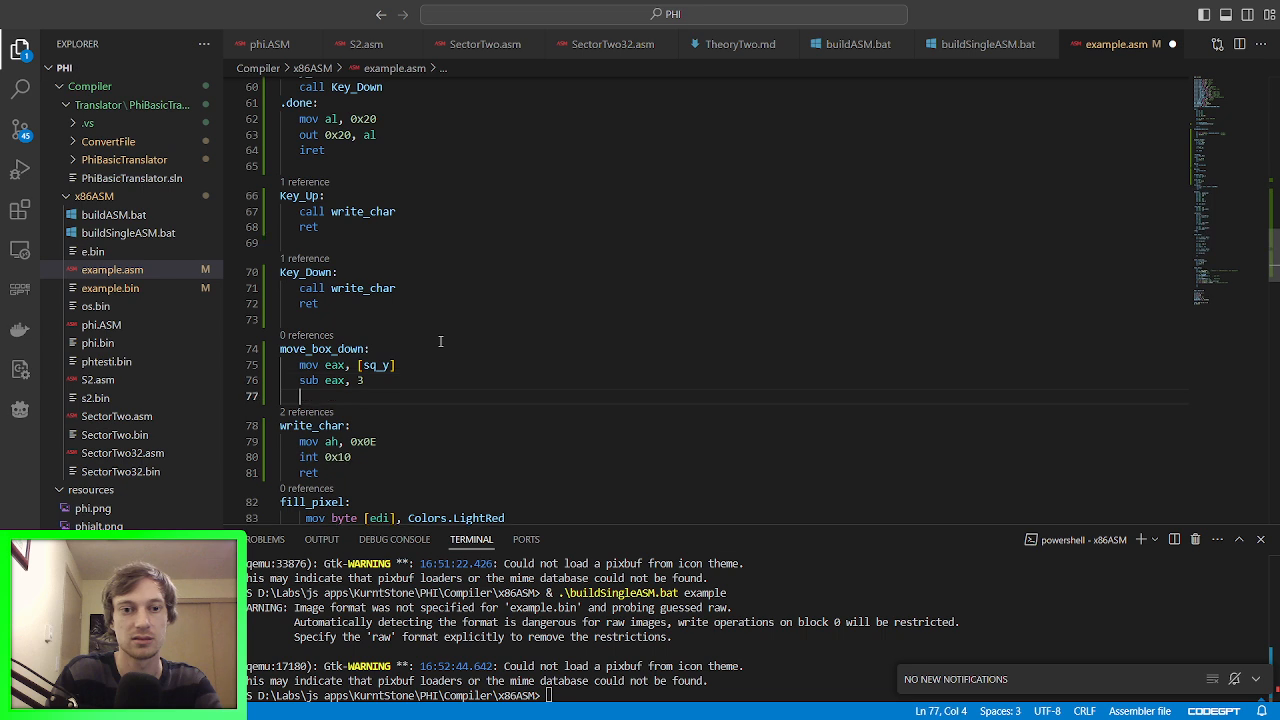
text(ret)
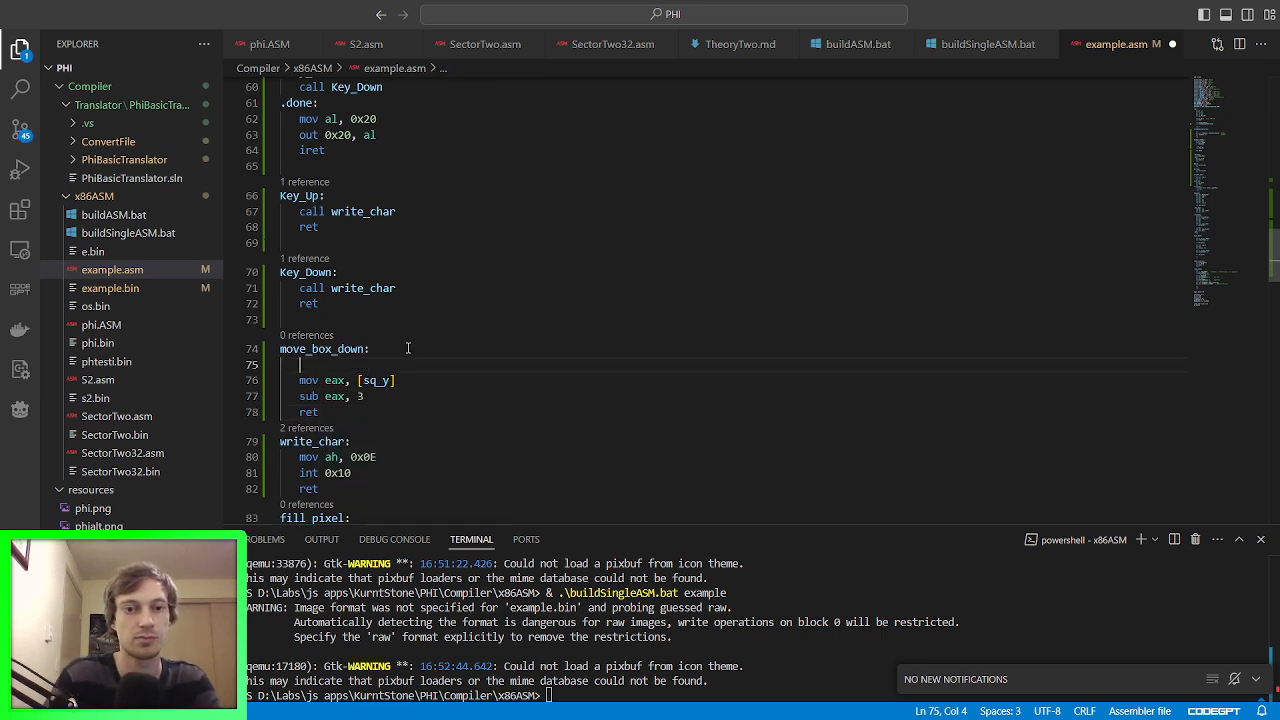
Step: Wrap the move_box_down body with push eax and pop eax
text(push eax)
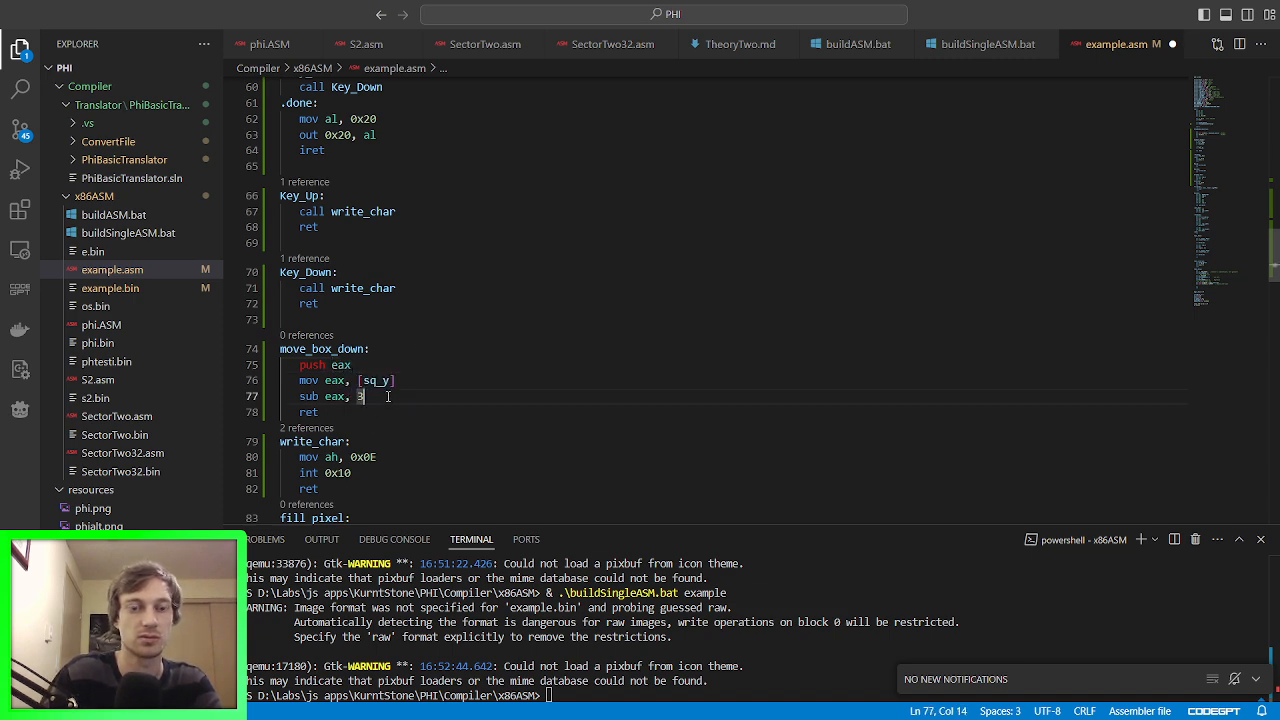
text(pop)
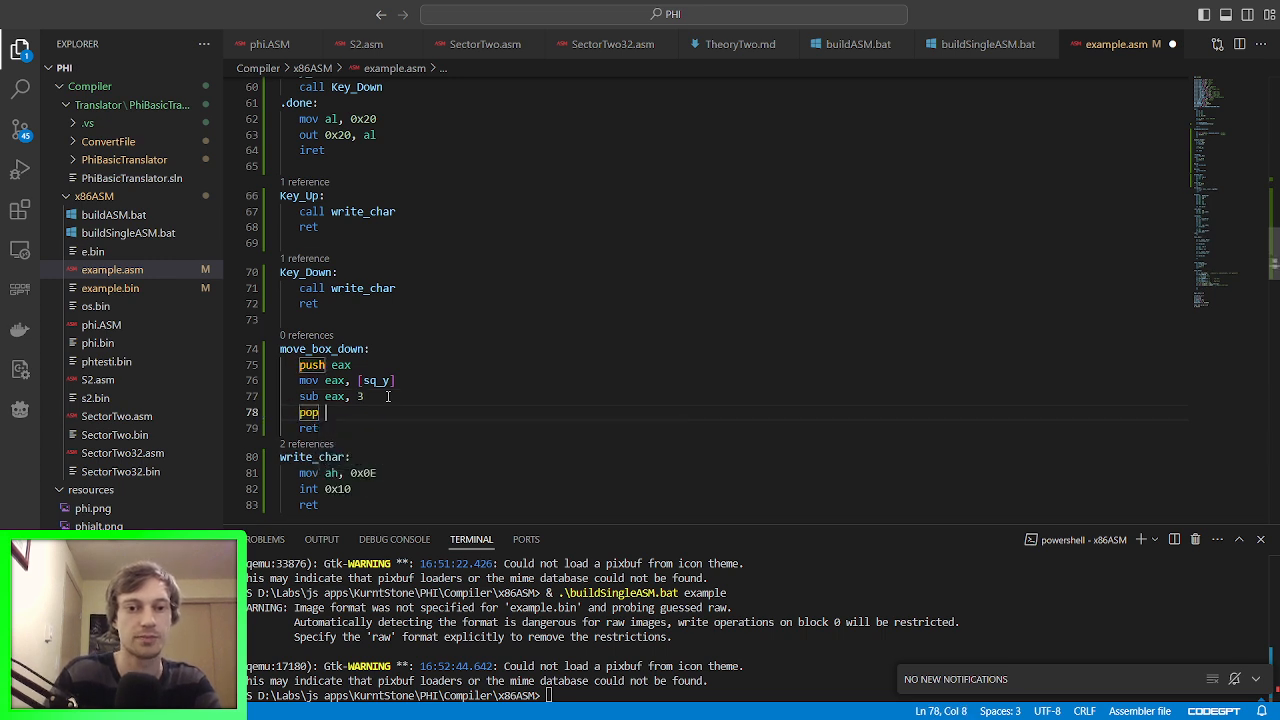
text(ex)
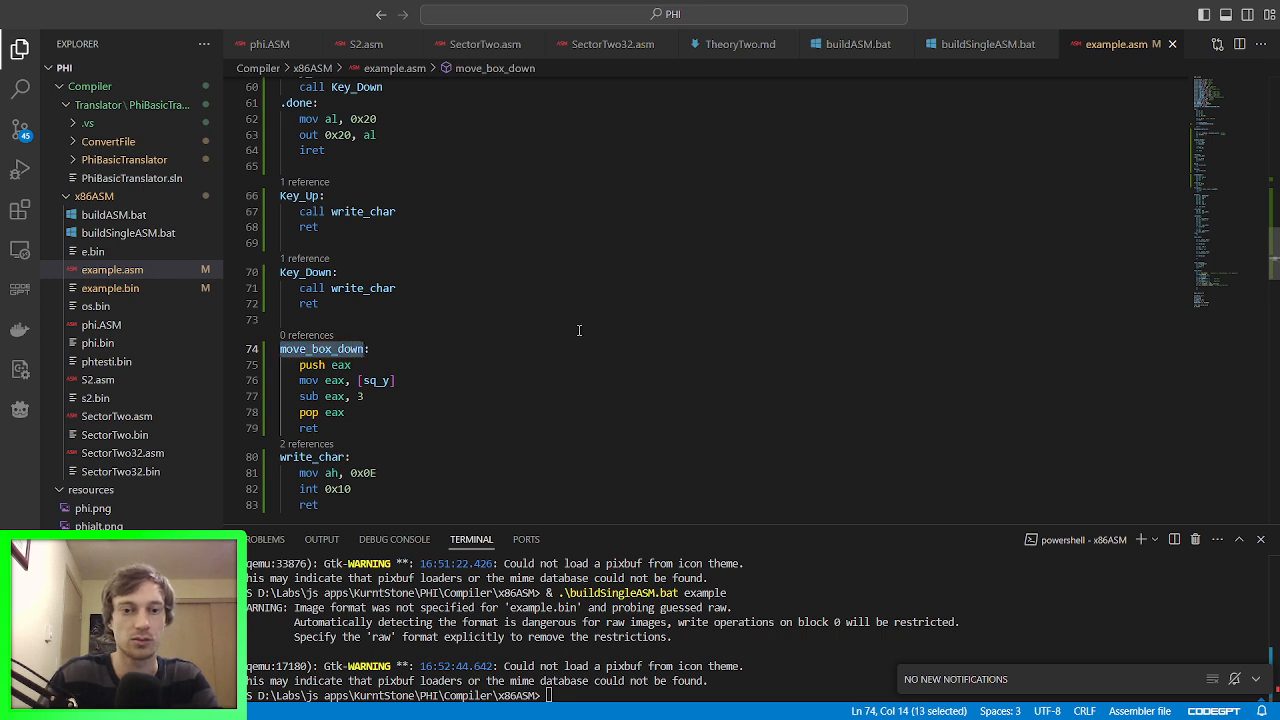
Step: Insert call move_box_down in the Key_Up and Key_Down handlers and rebuild with buildSingleASM.bat example
key(Enter)
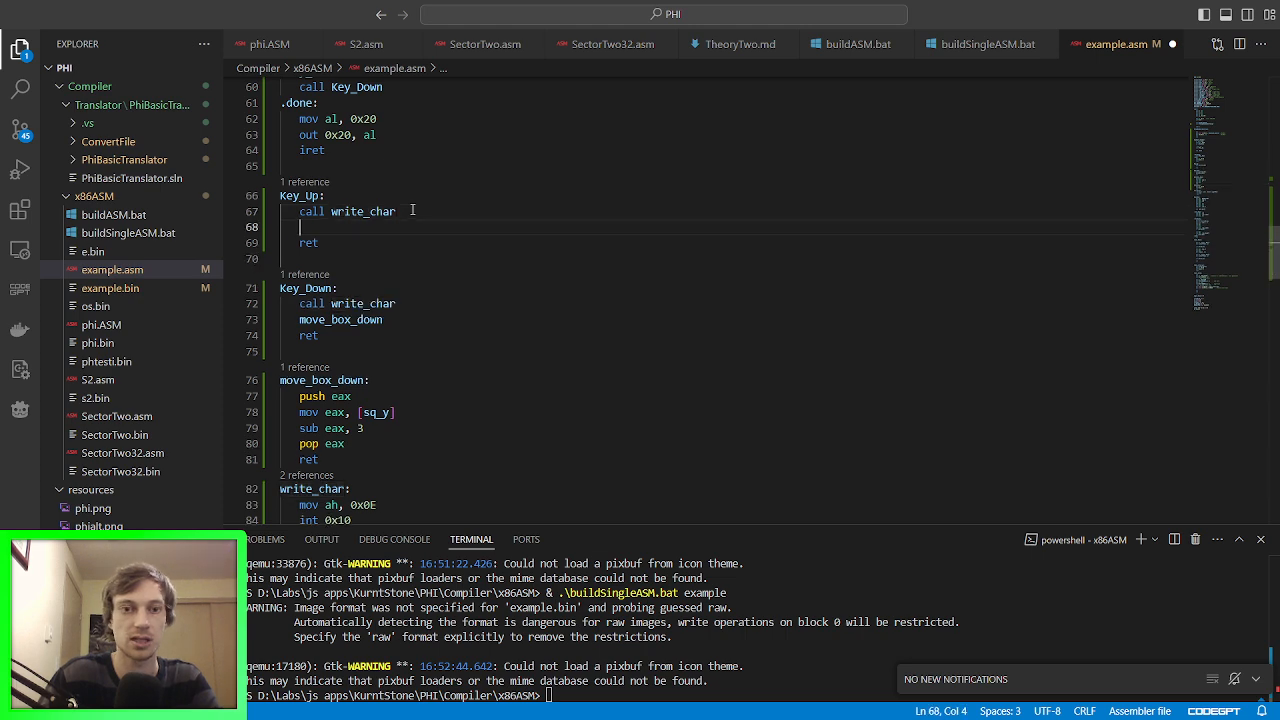
text(move_box_down)
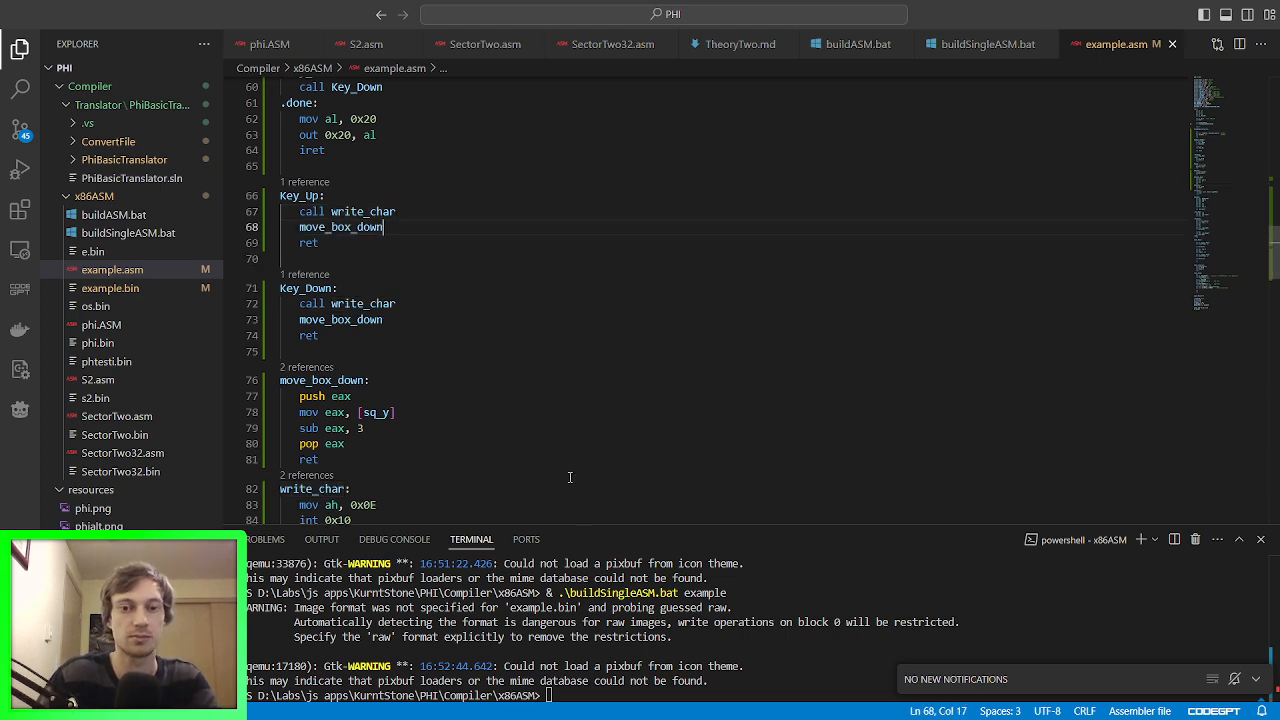
key(Return)
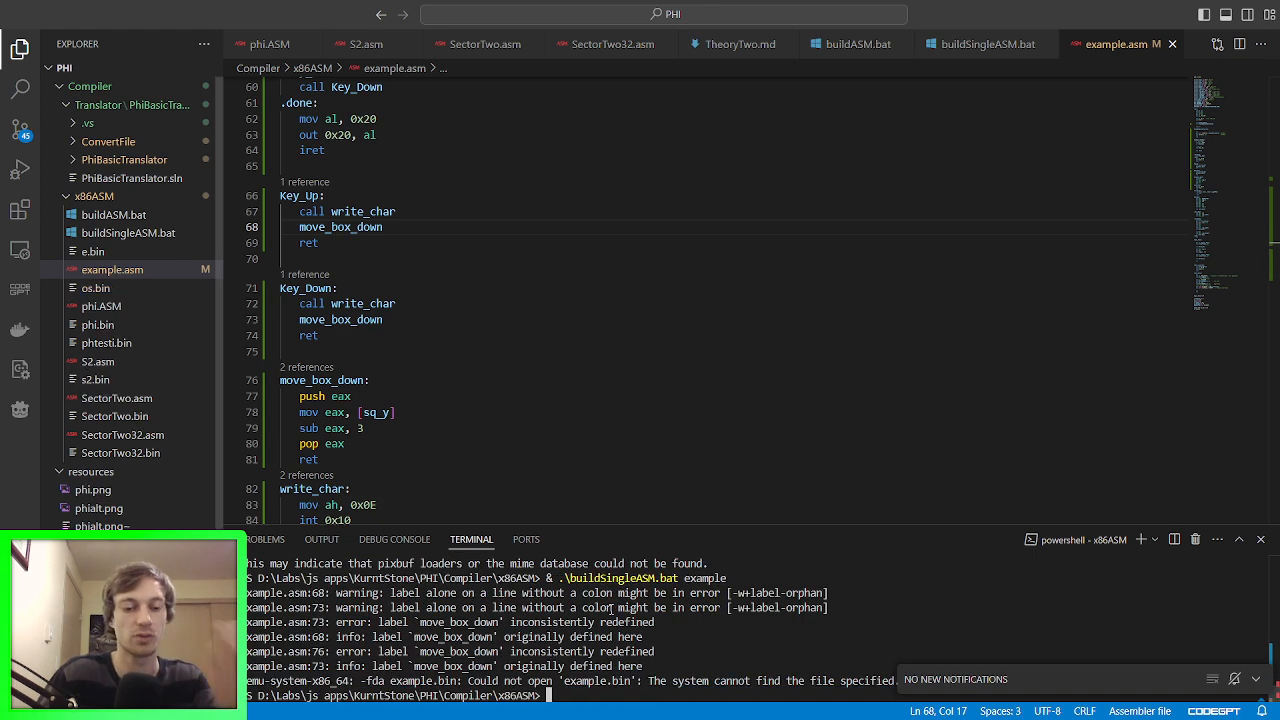
mouse_move(594, 206)
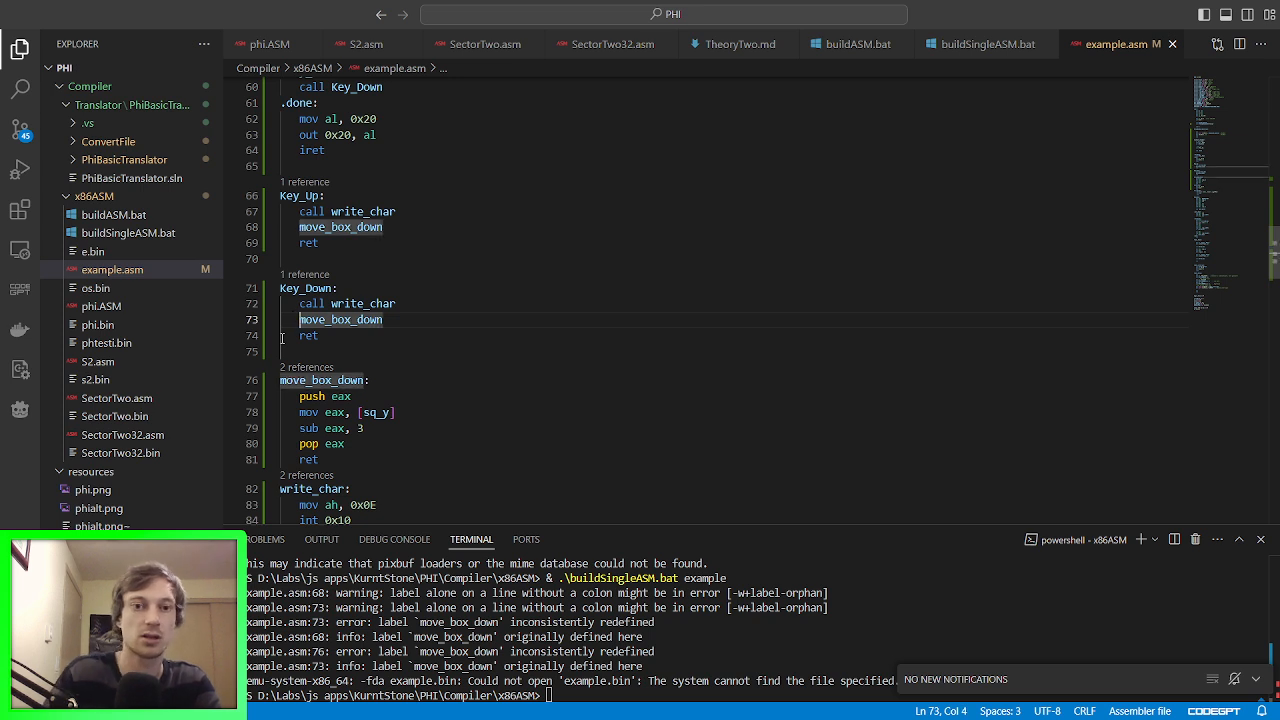
text(call)
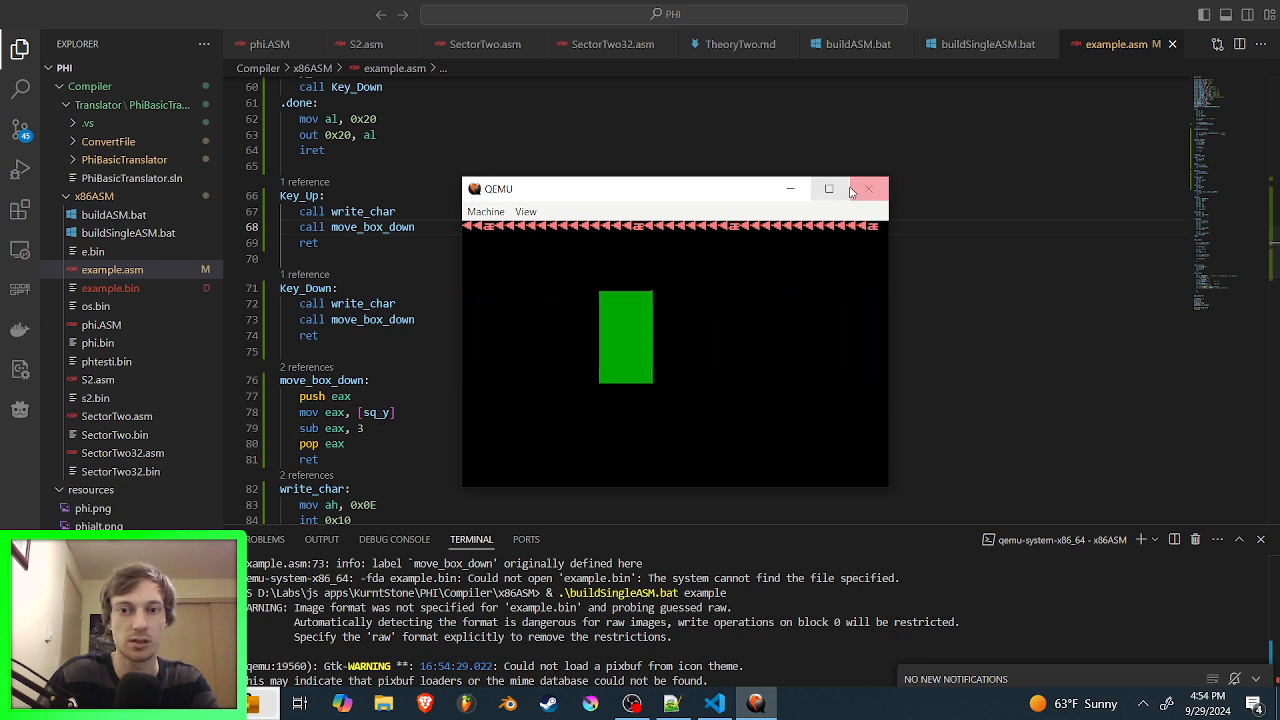
Step: Close QEMU and review sq_y usages through draw_box, .move_down and .put_pixel
click(868, 188)
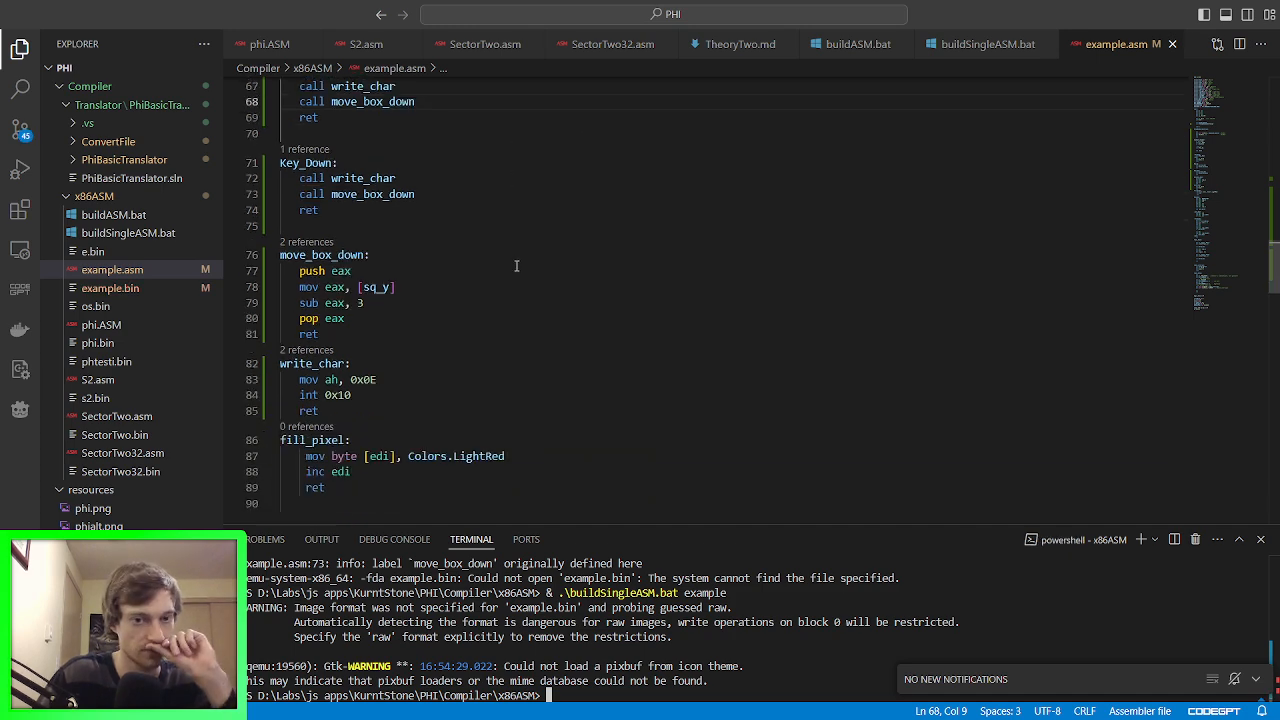
scroll(down, 3)
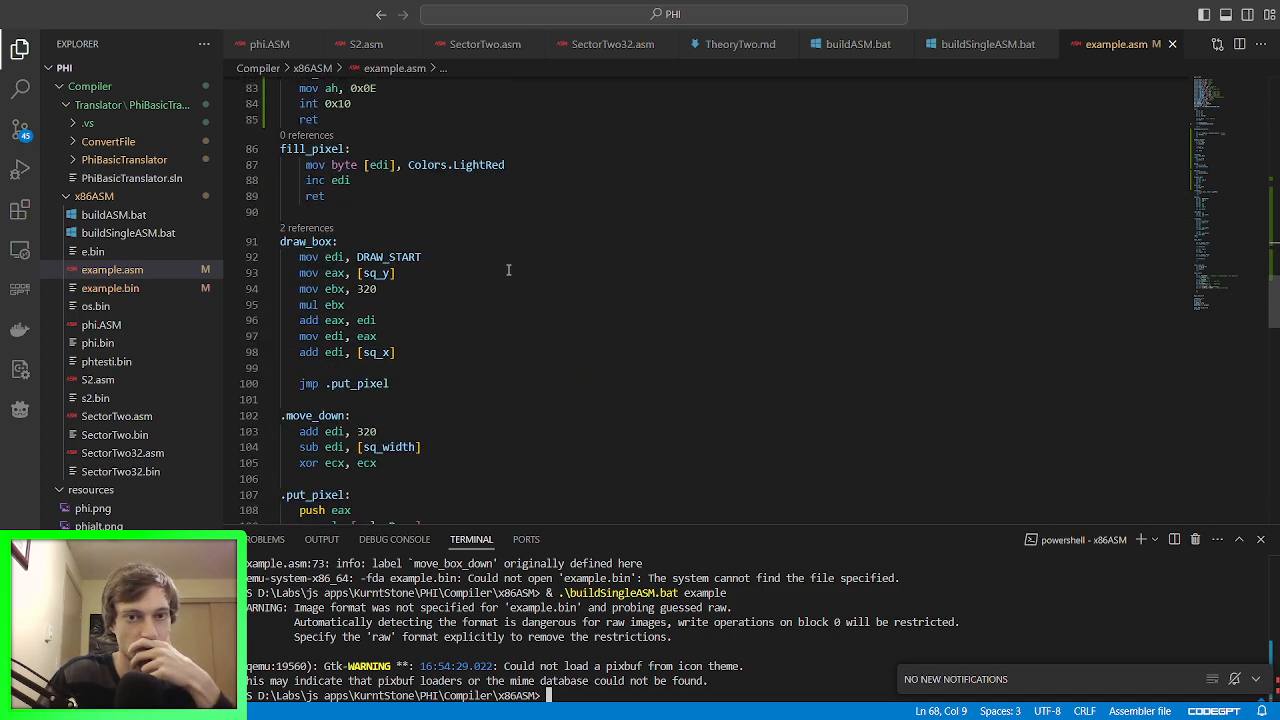
double_click(380, 190)
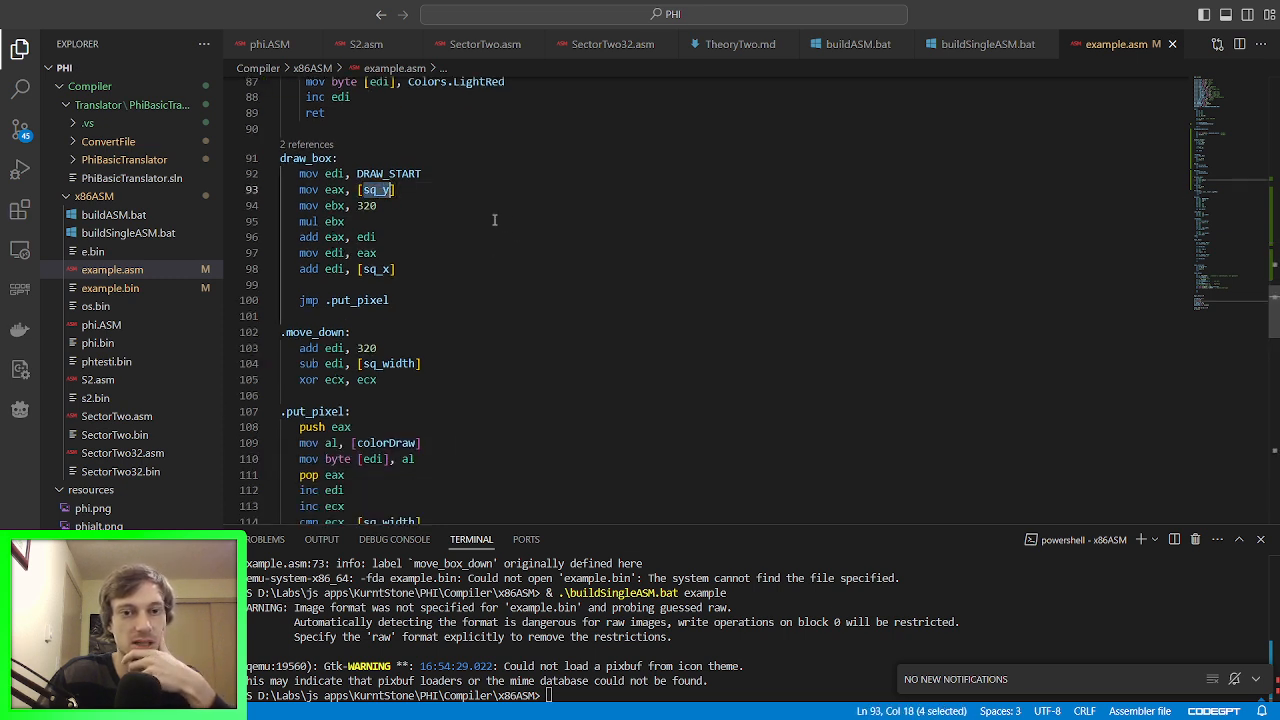
scroll(down, 3)
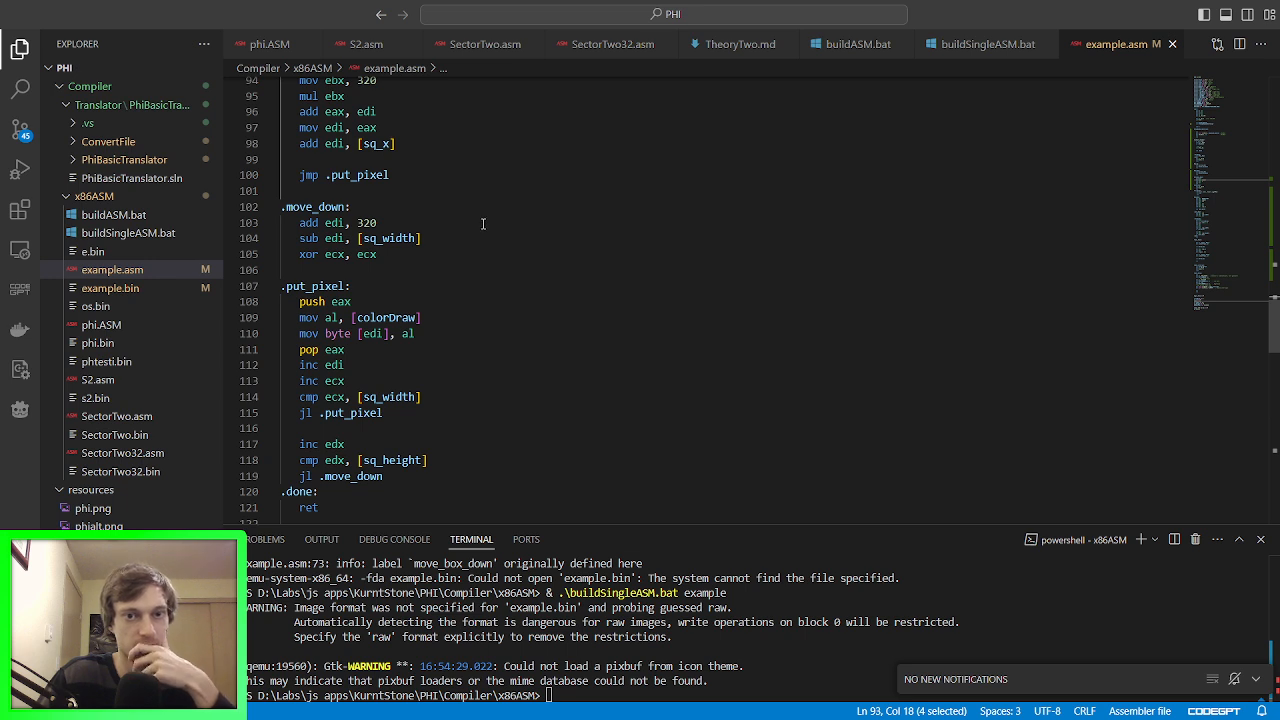
mouse_move(368, 302)
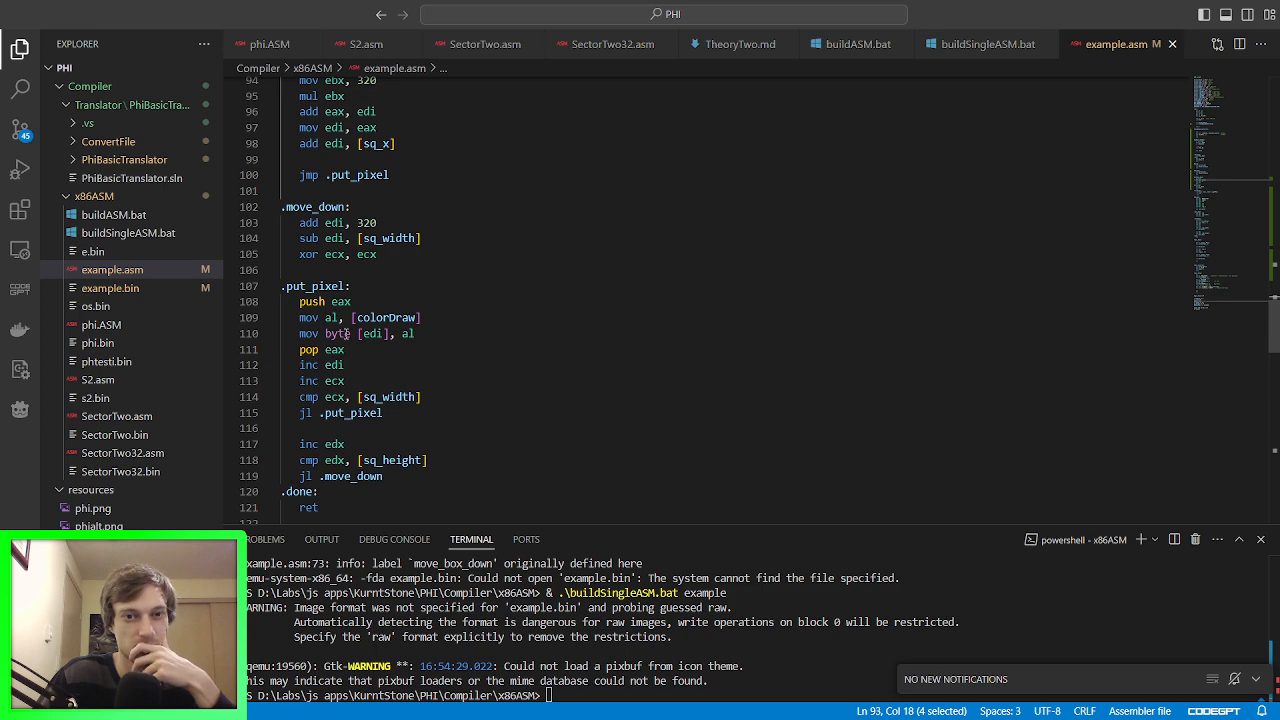
mouse_move(490, 340)
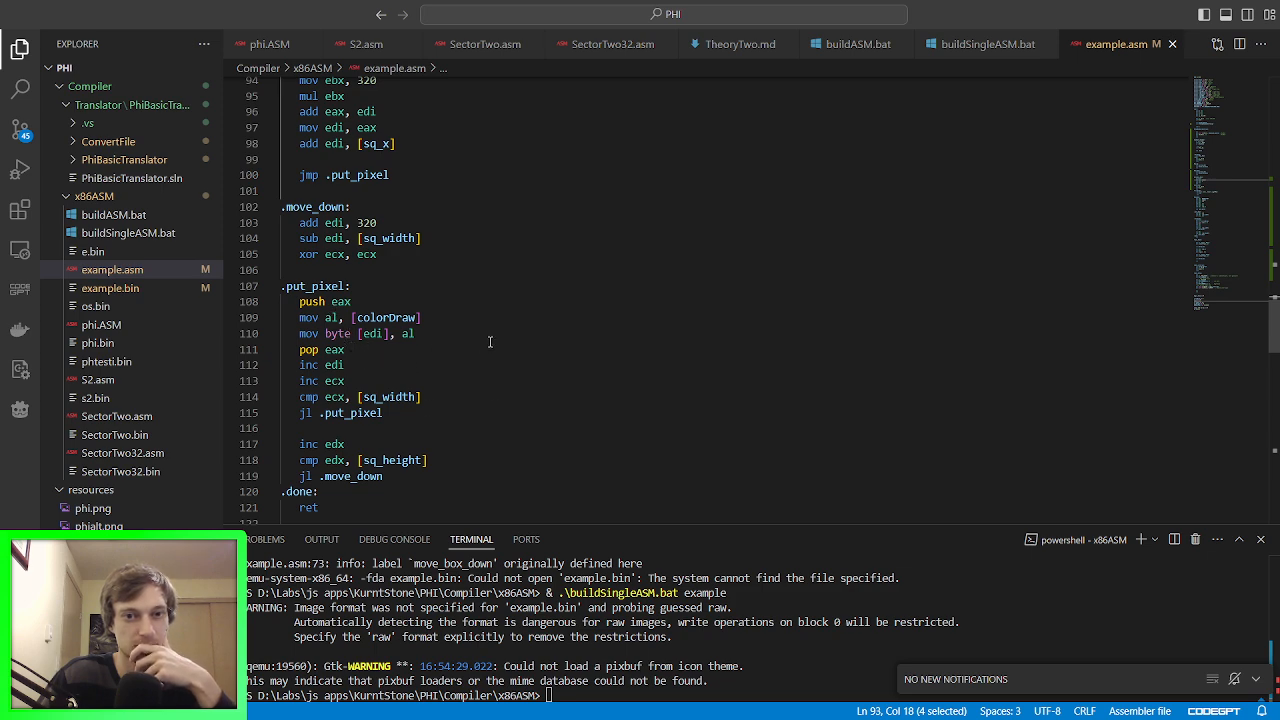
scroll(up, 3)
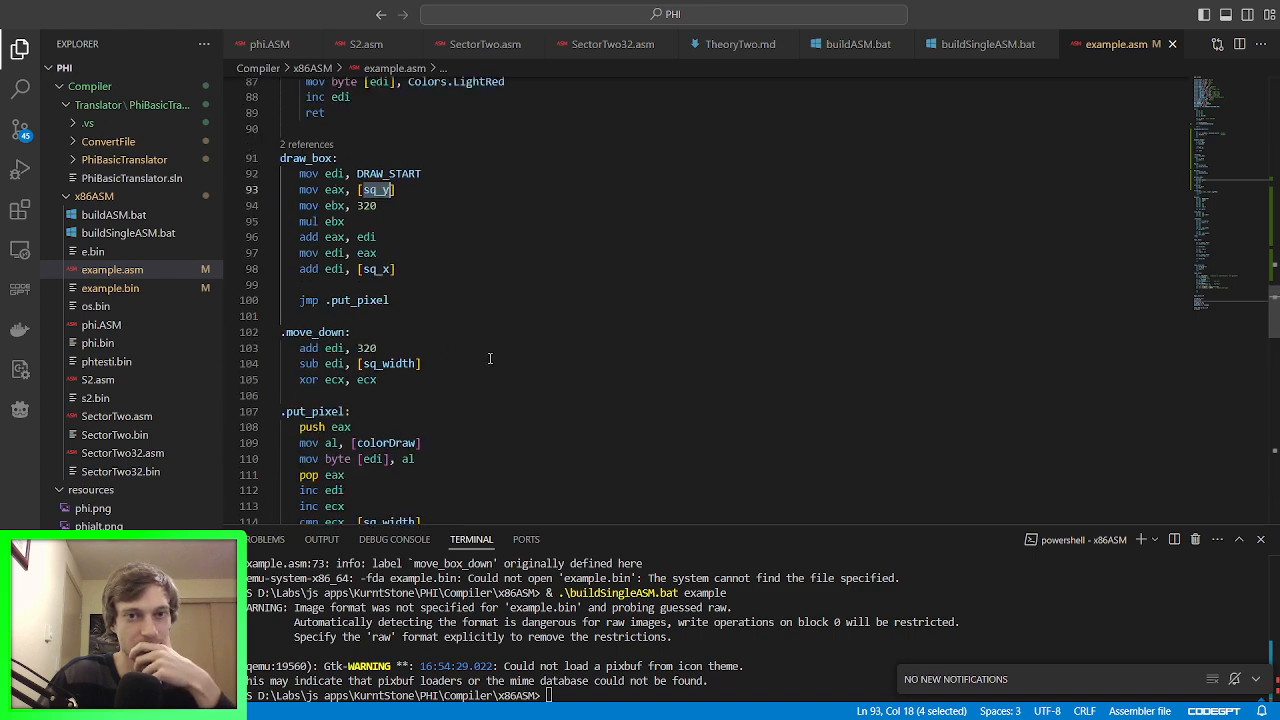
scroll(up, 3)
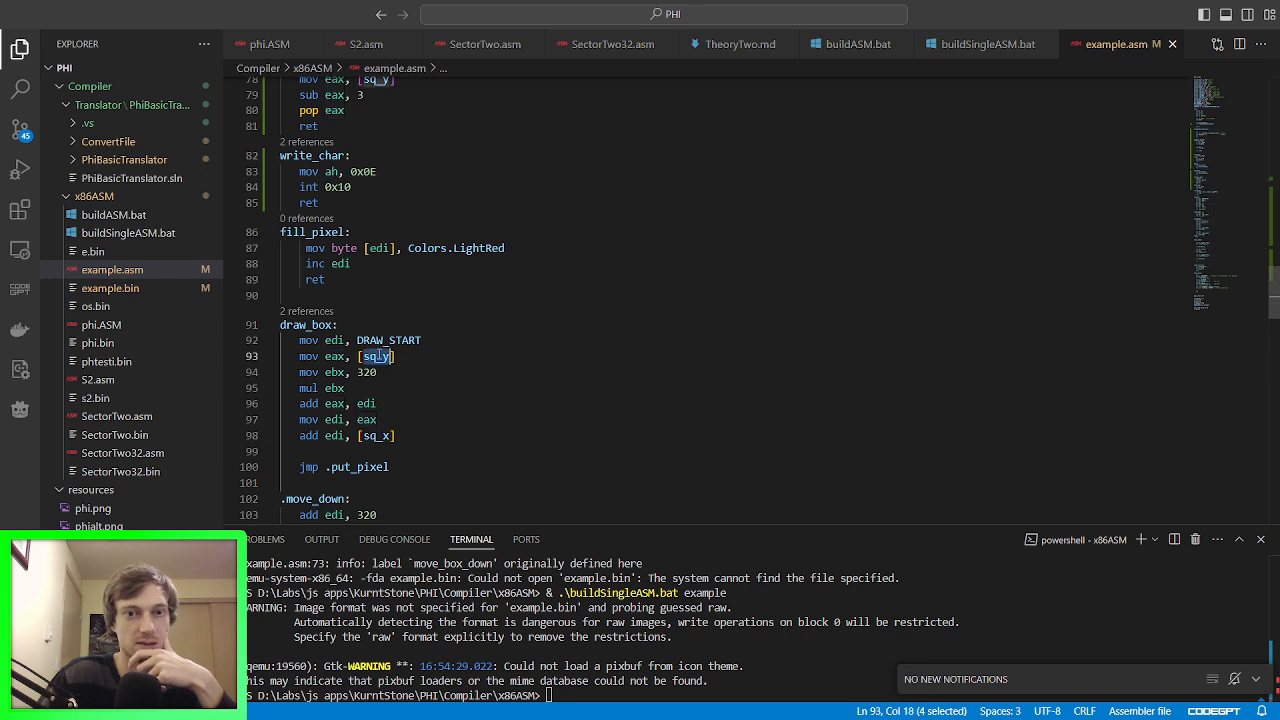
scroll(up, 3)
text(mov)
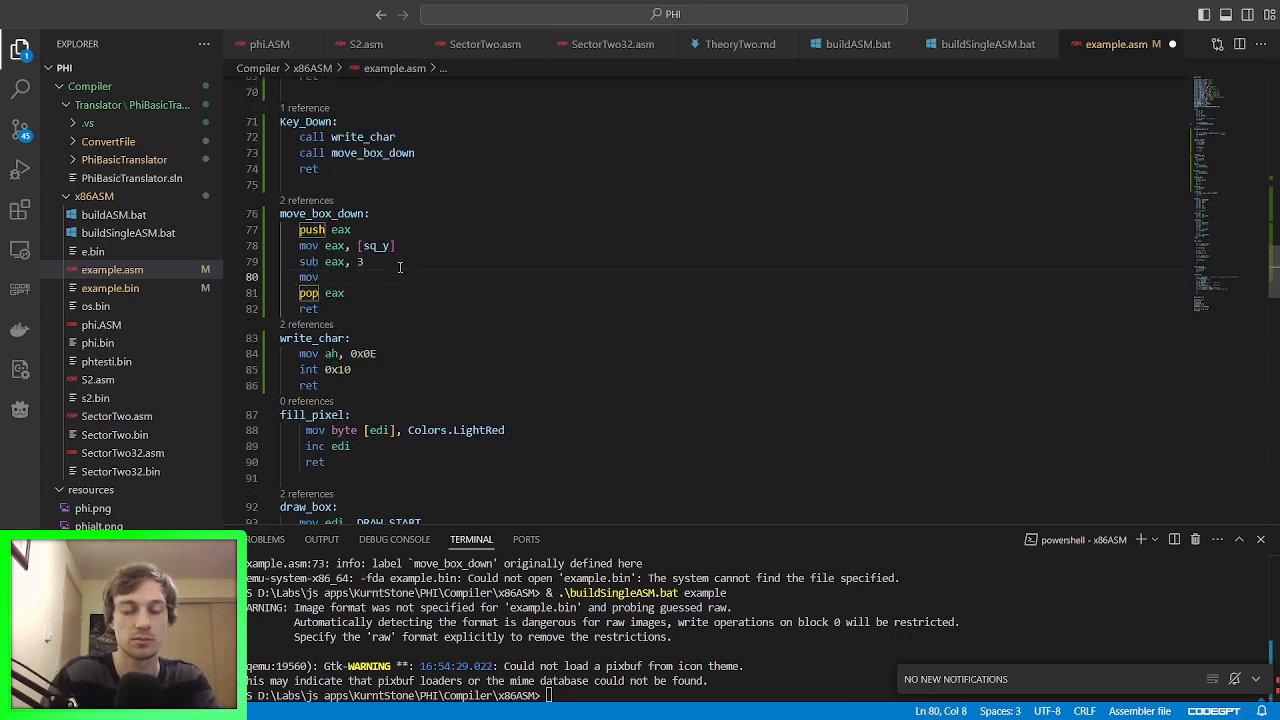
Step: Store the result back with mov [sq_y], eax in move_box_down and rerun the build in QEMU
text([s])
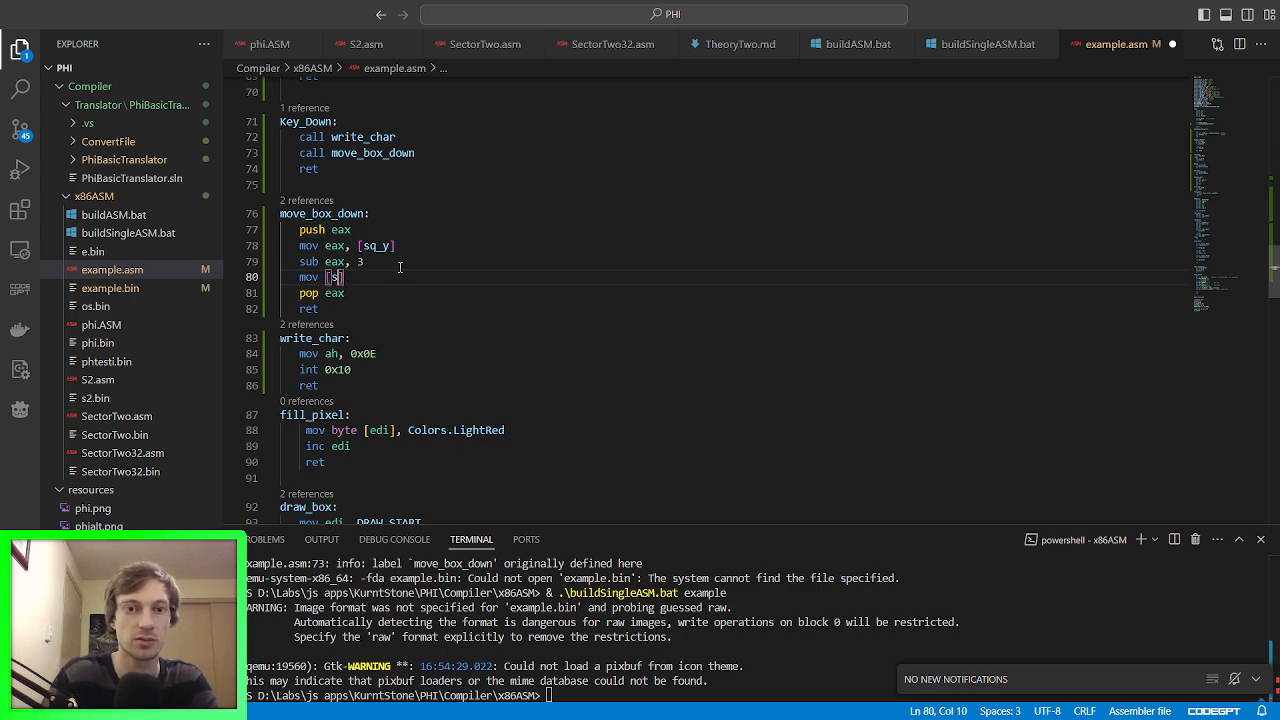
text(q_y)
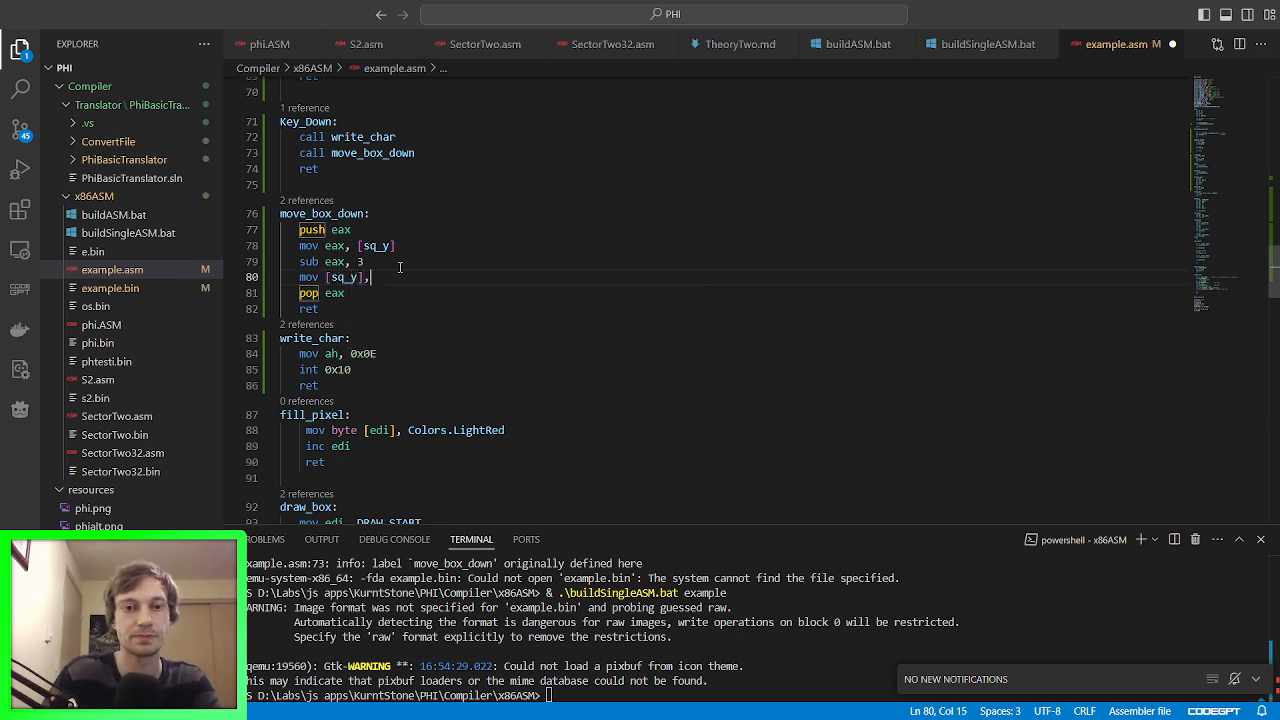
text(eax)
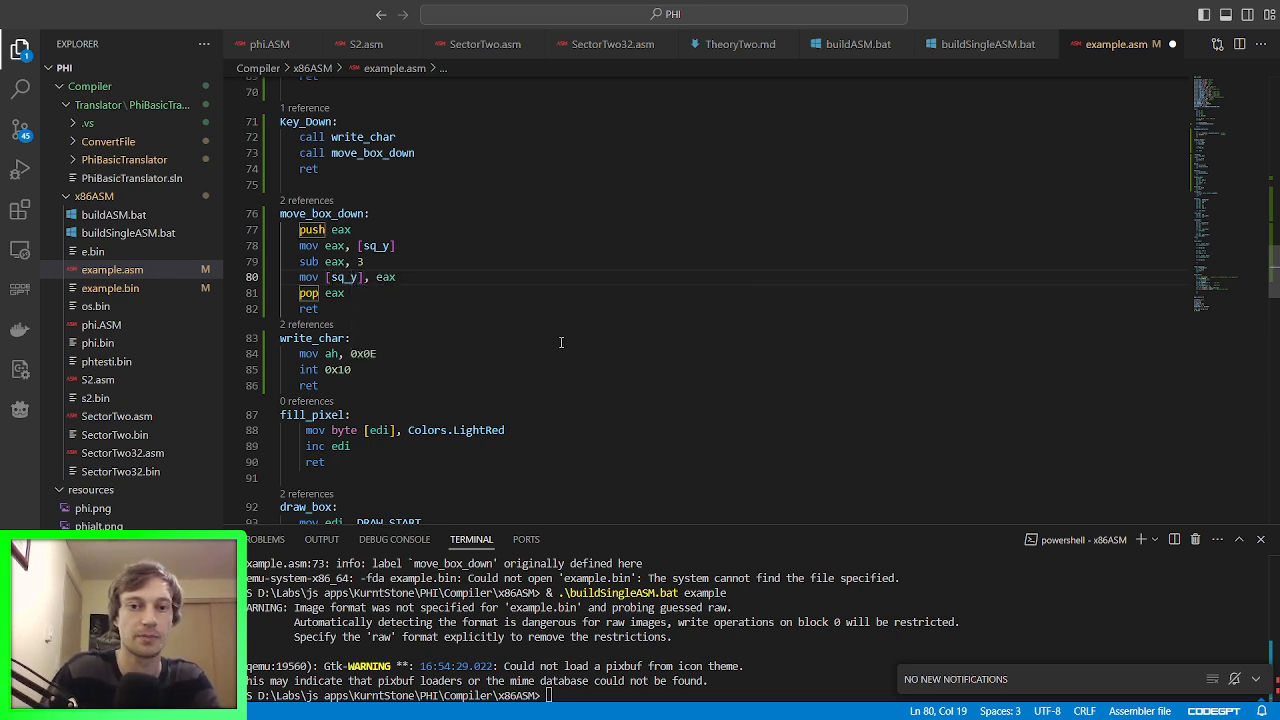
scroll(down, 3)
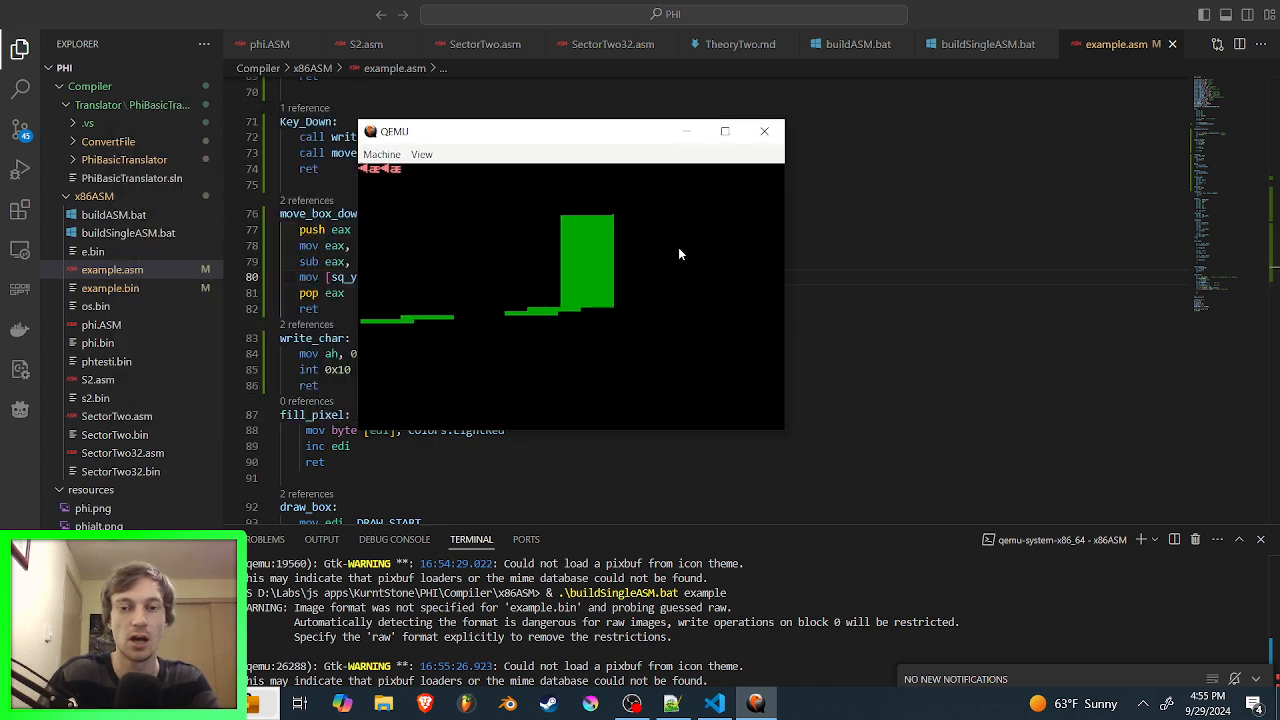
Step: Close QEMU and scroll through SetupKeyboardInterupt and keyboard_handler to review them
click(724, 132)
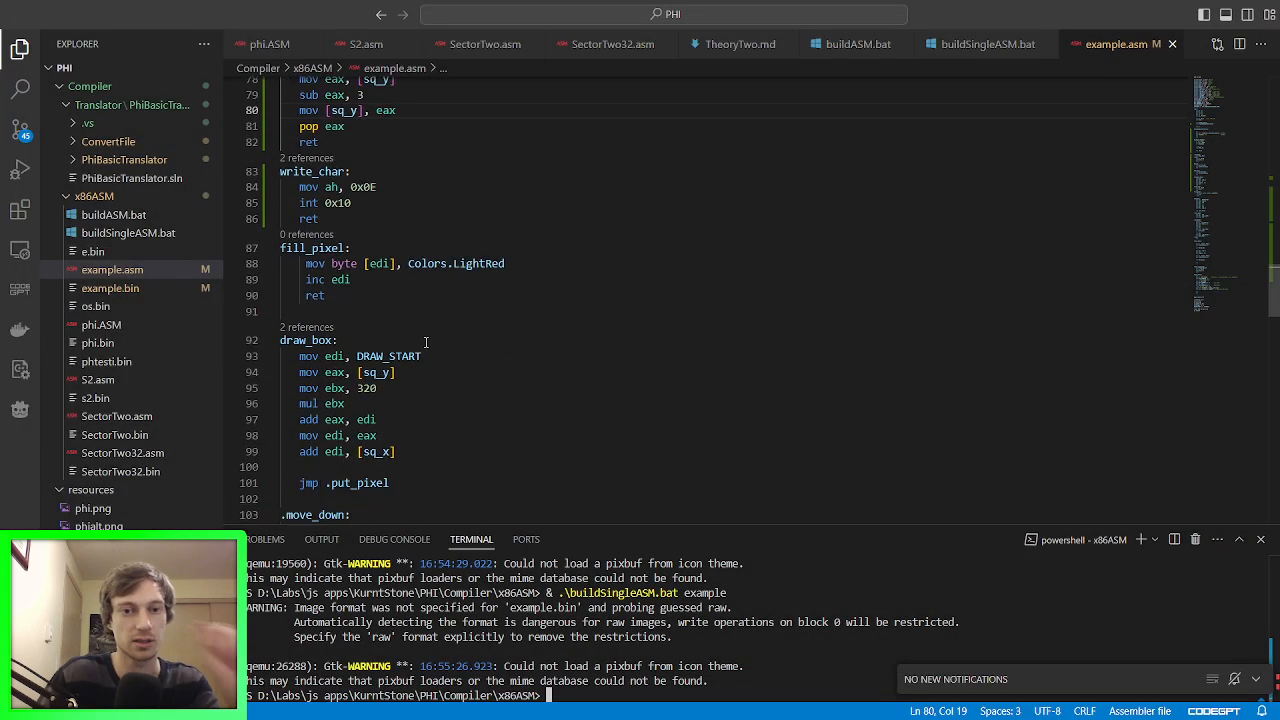
scroll(down, 3)
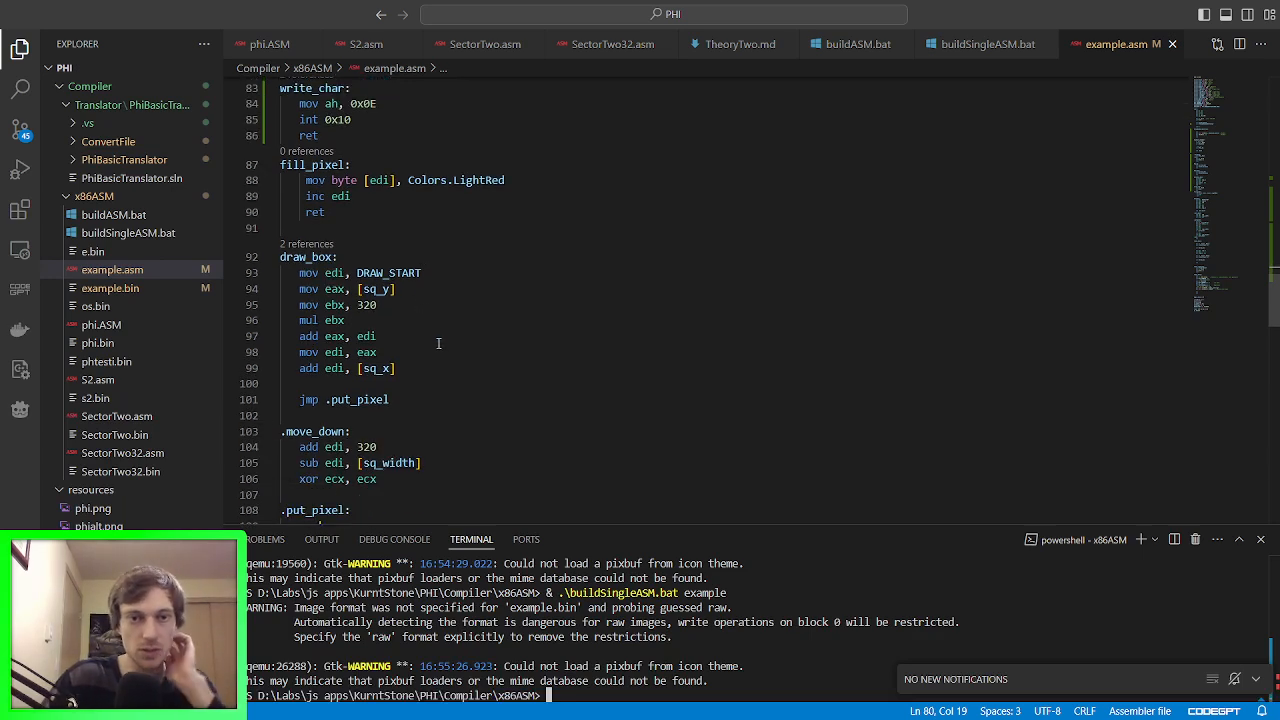
scroll(down, 3)
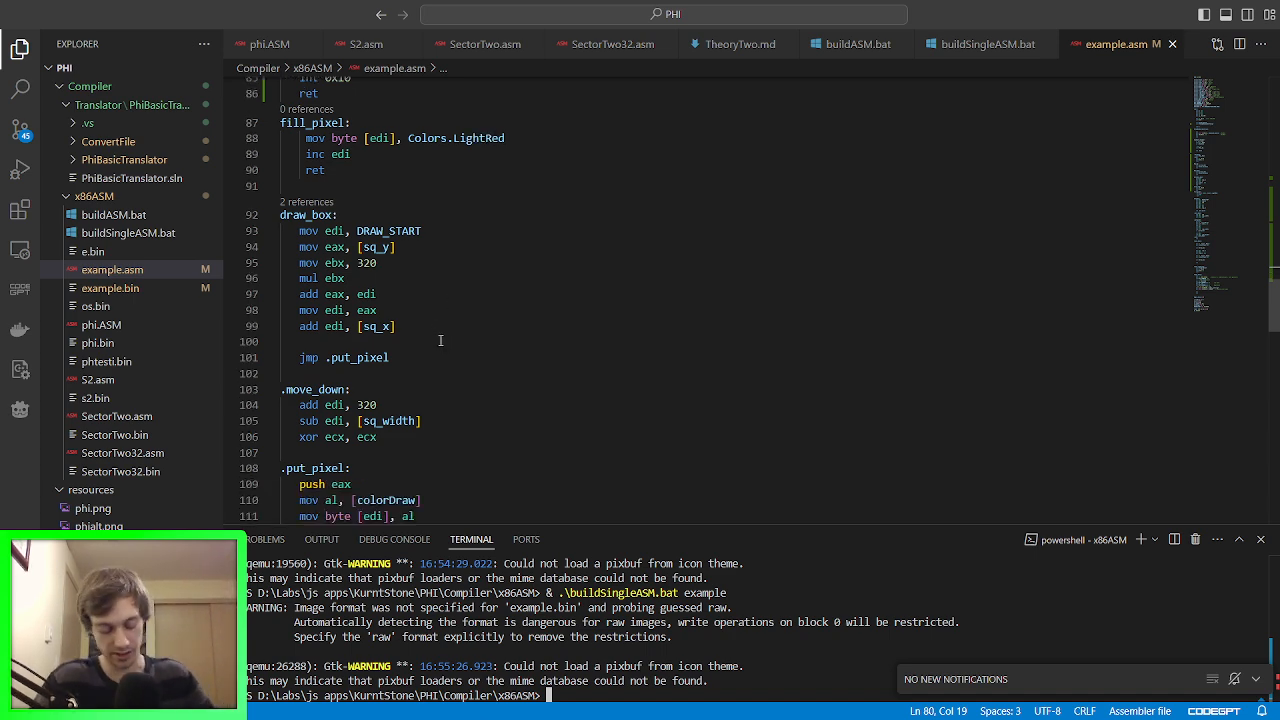
mouse_move(450, 386)
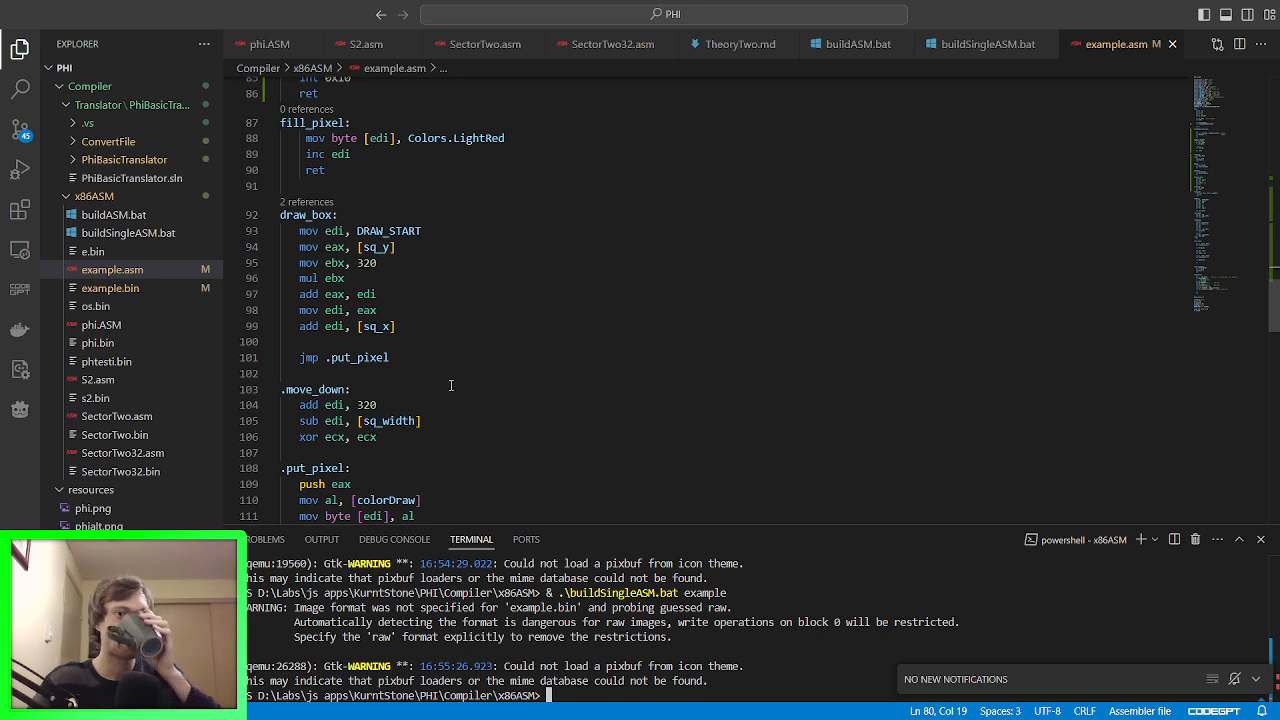
mouse_move(516, 354)
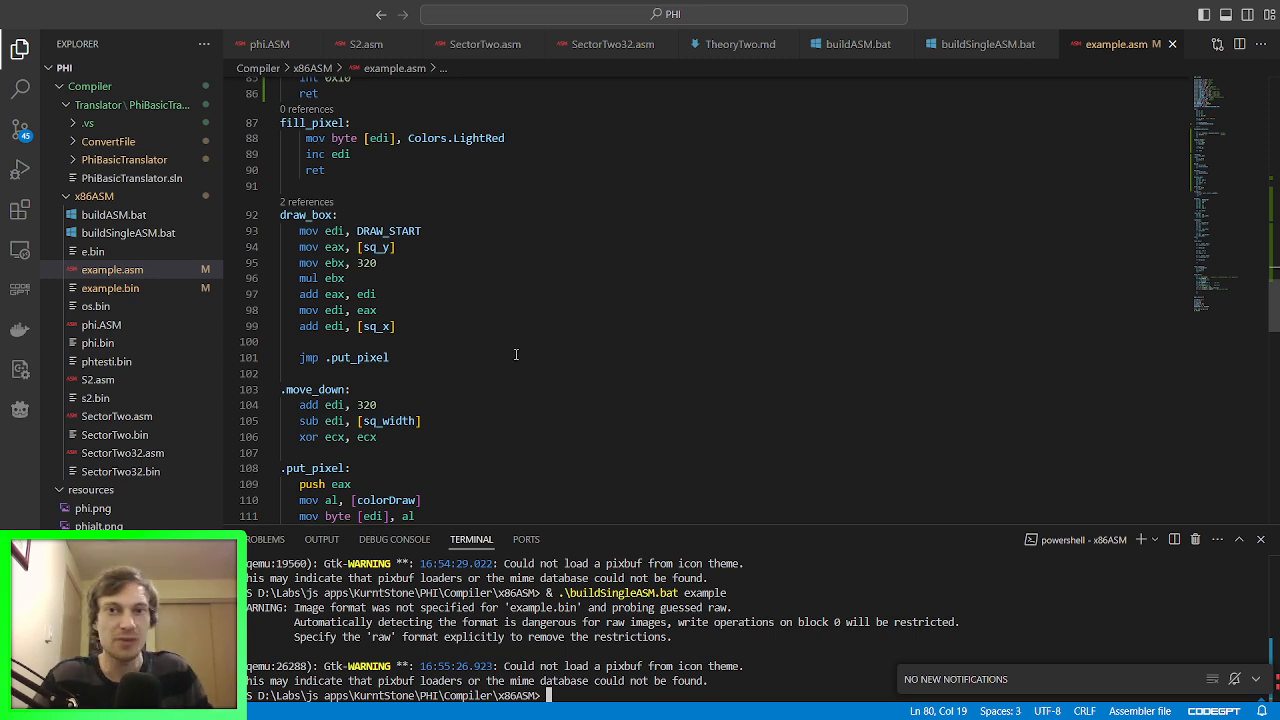
mouse_move(554, 280)
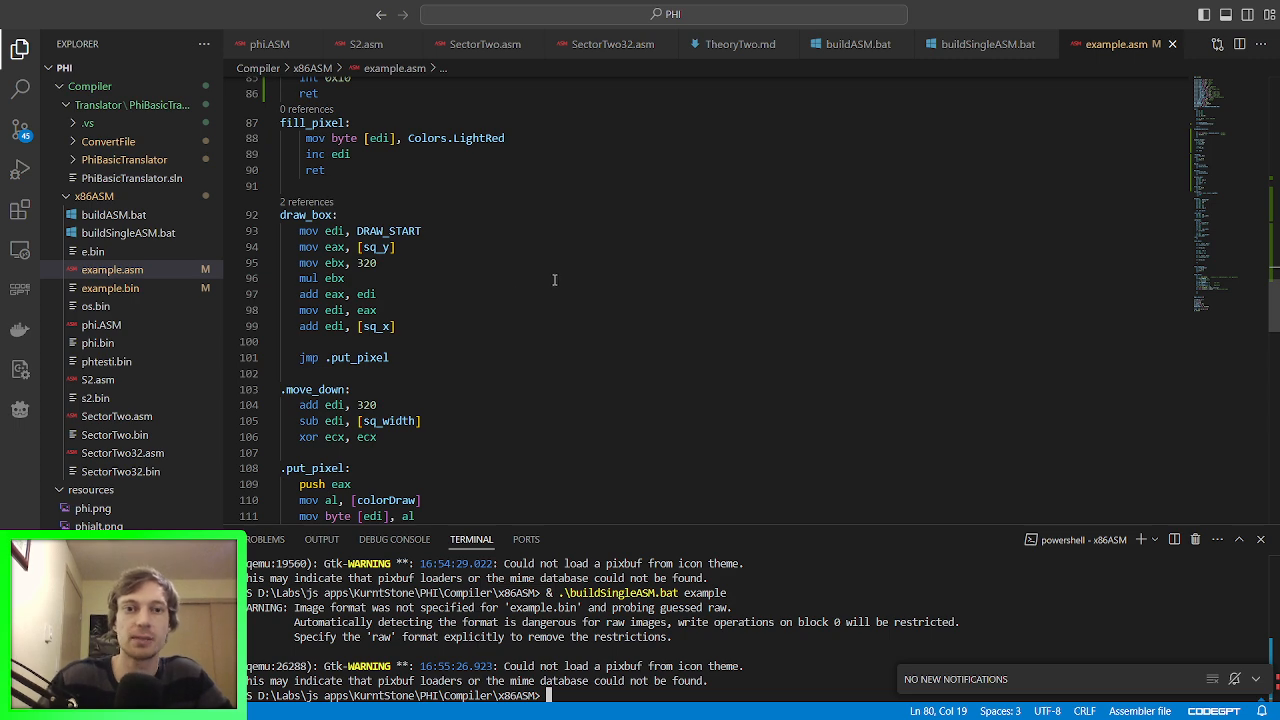
scroll(up, 3)
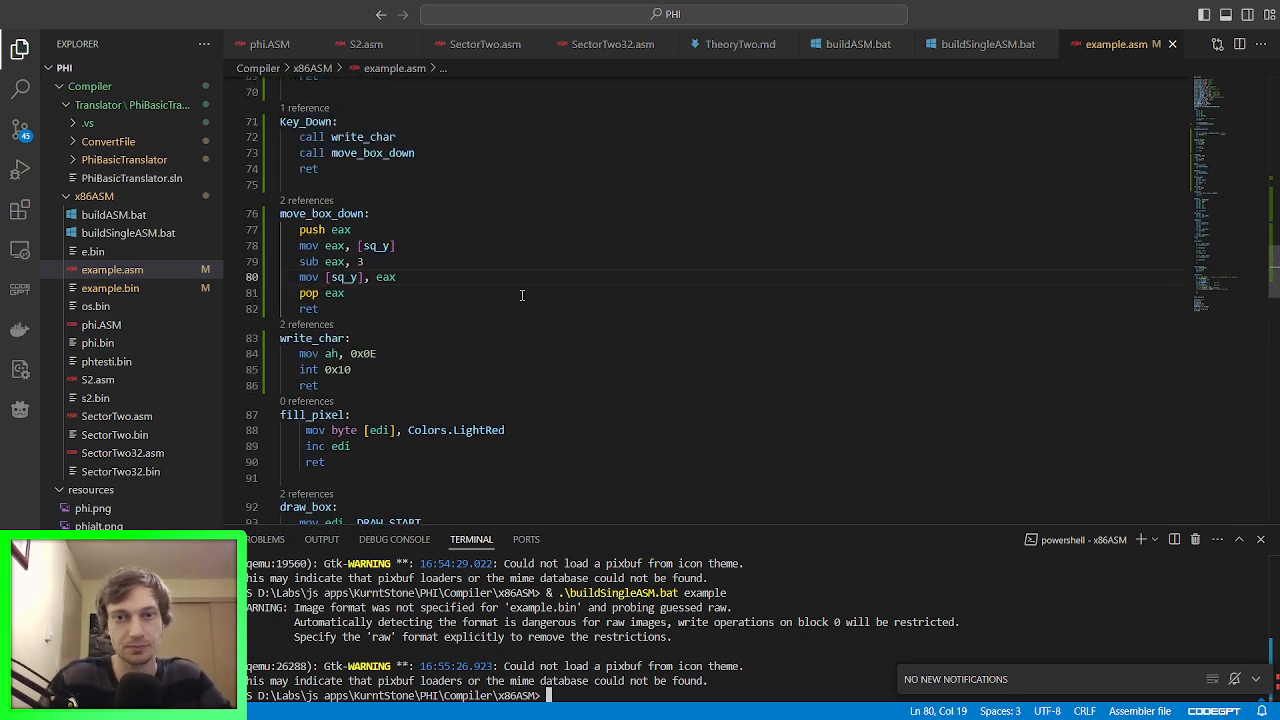
scroll(up, 3)
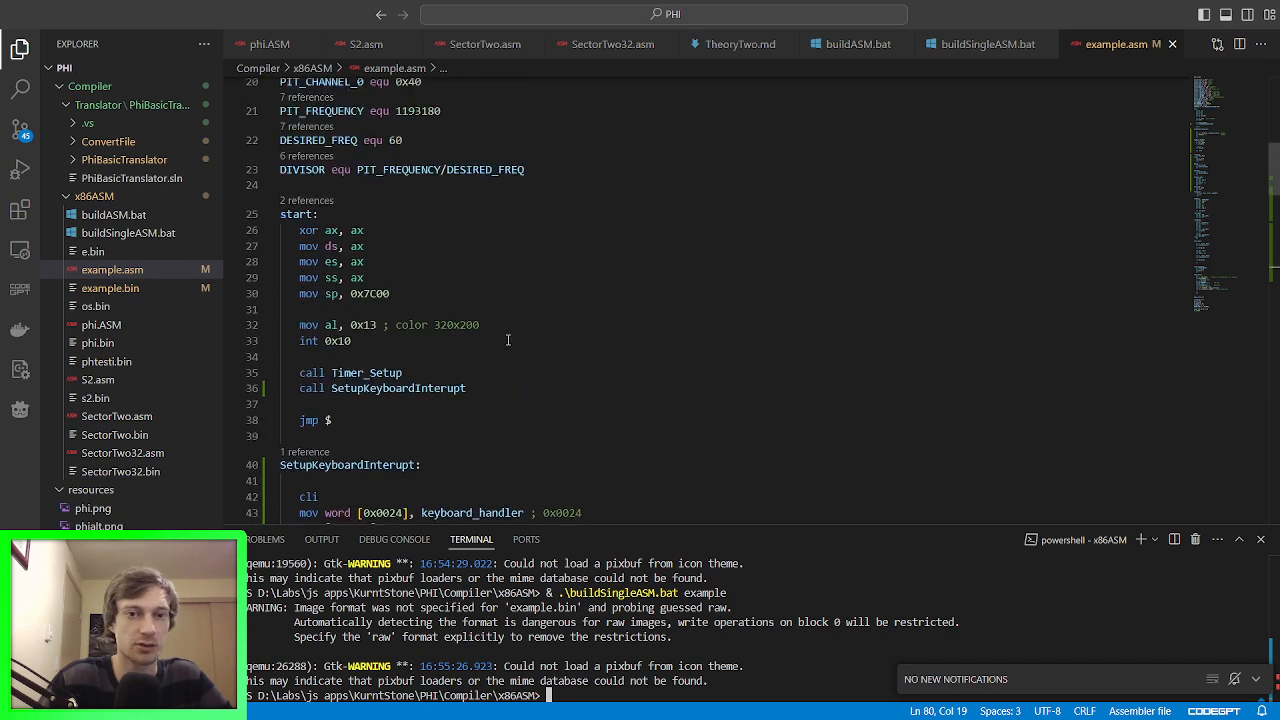
scroll(up, 3)
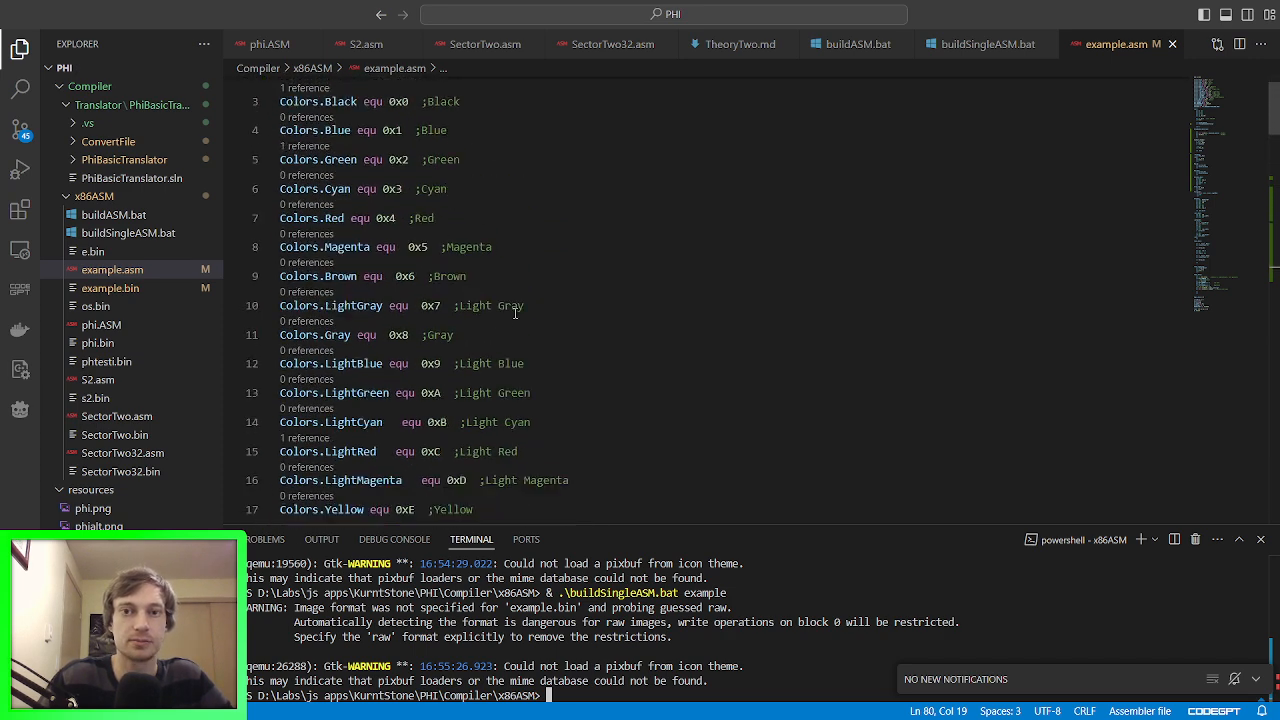
scroll(down, 3)
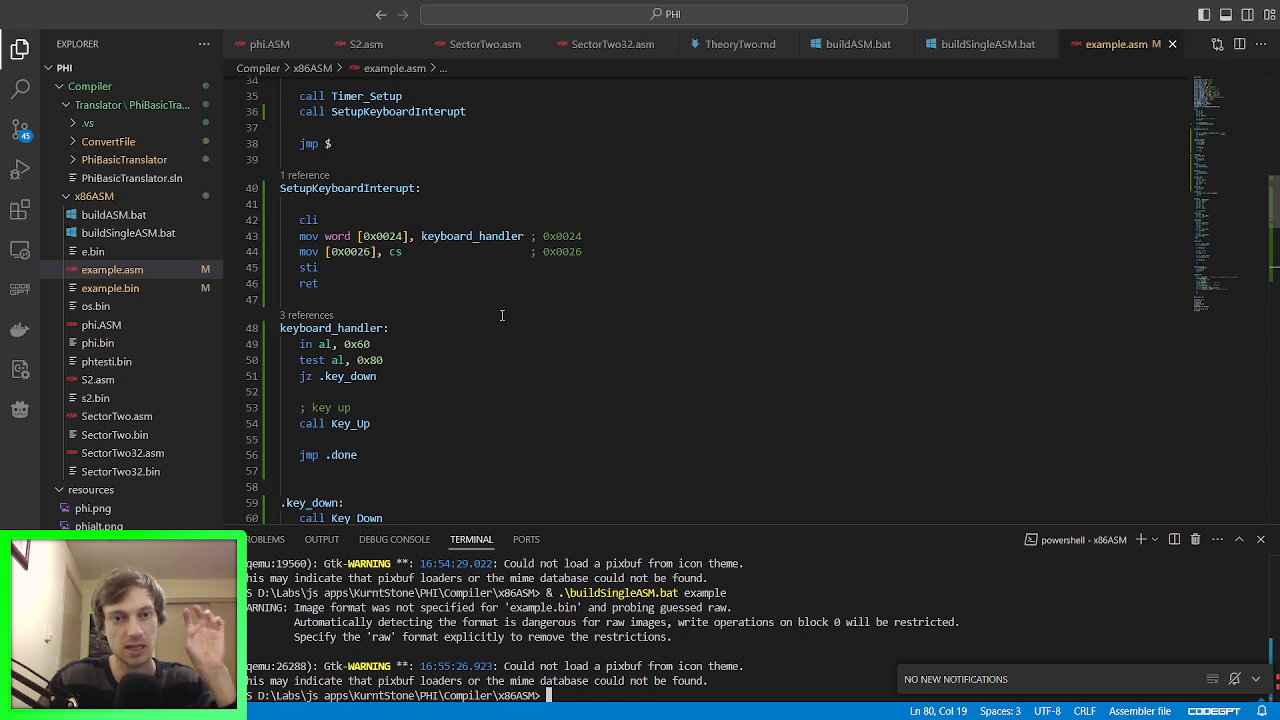
mouse_move(500, 312)
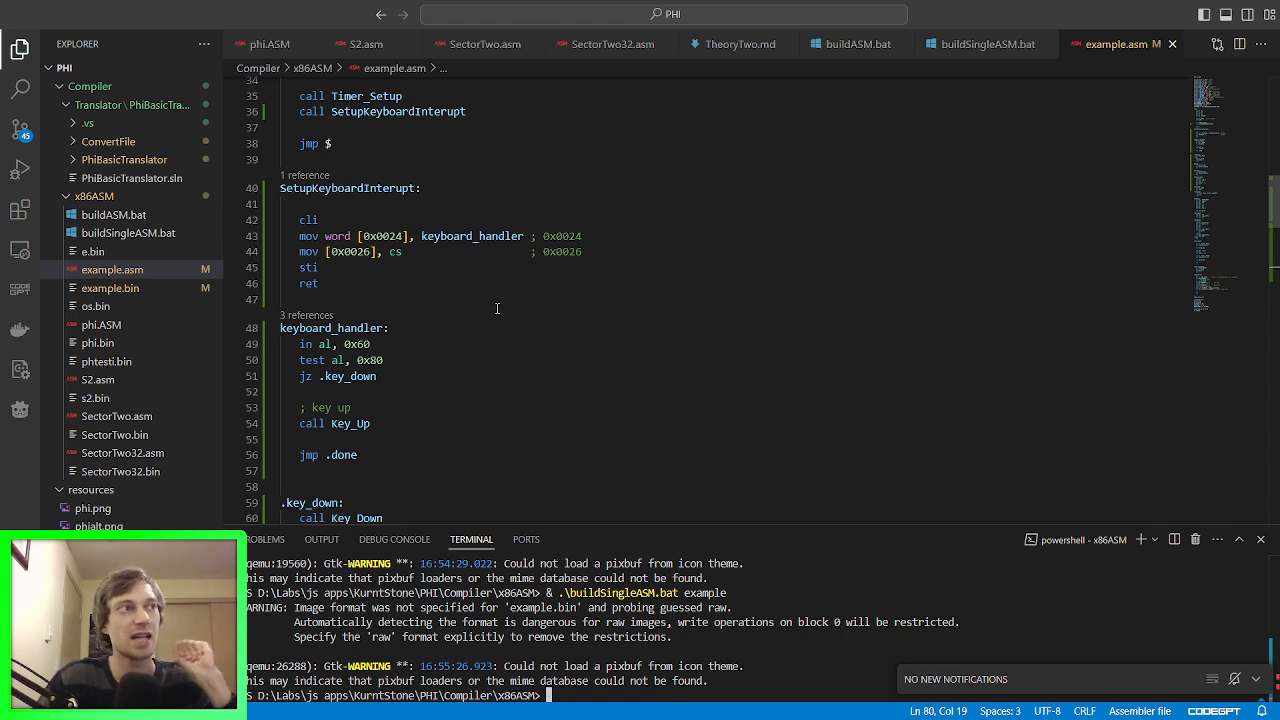
mouse_move(494, 318)
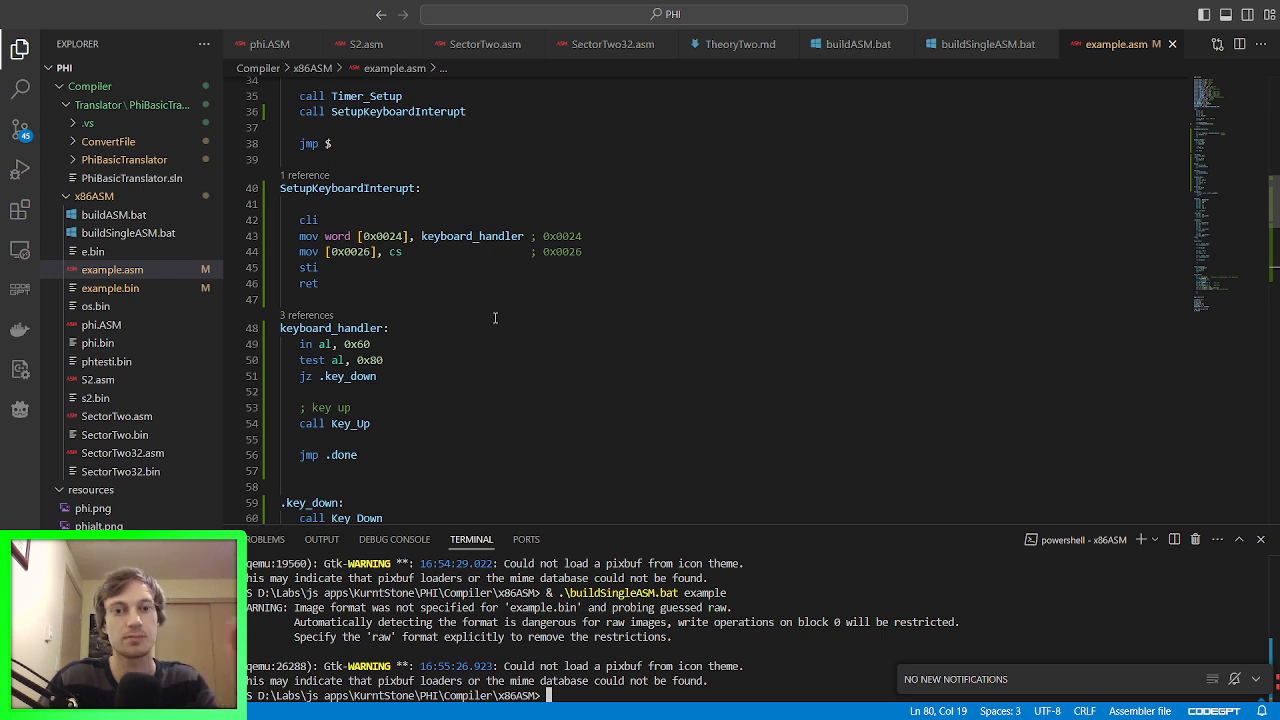